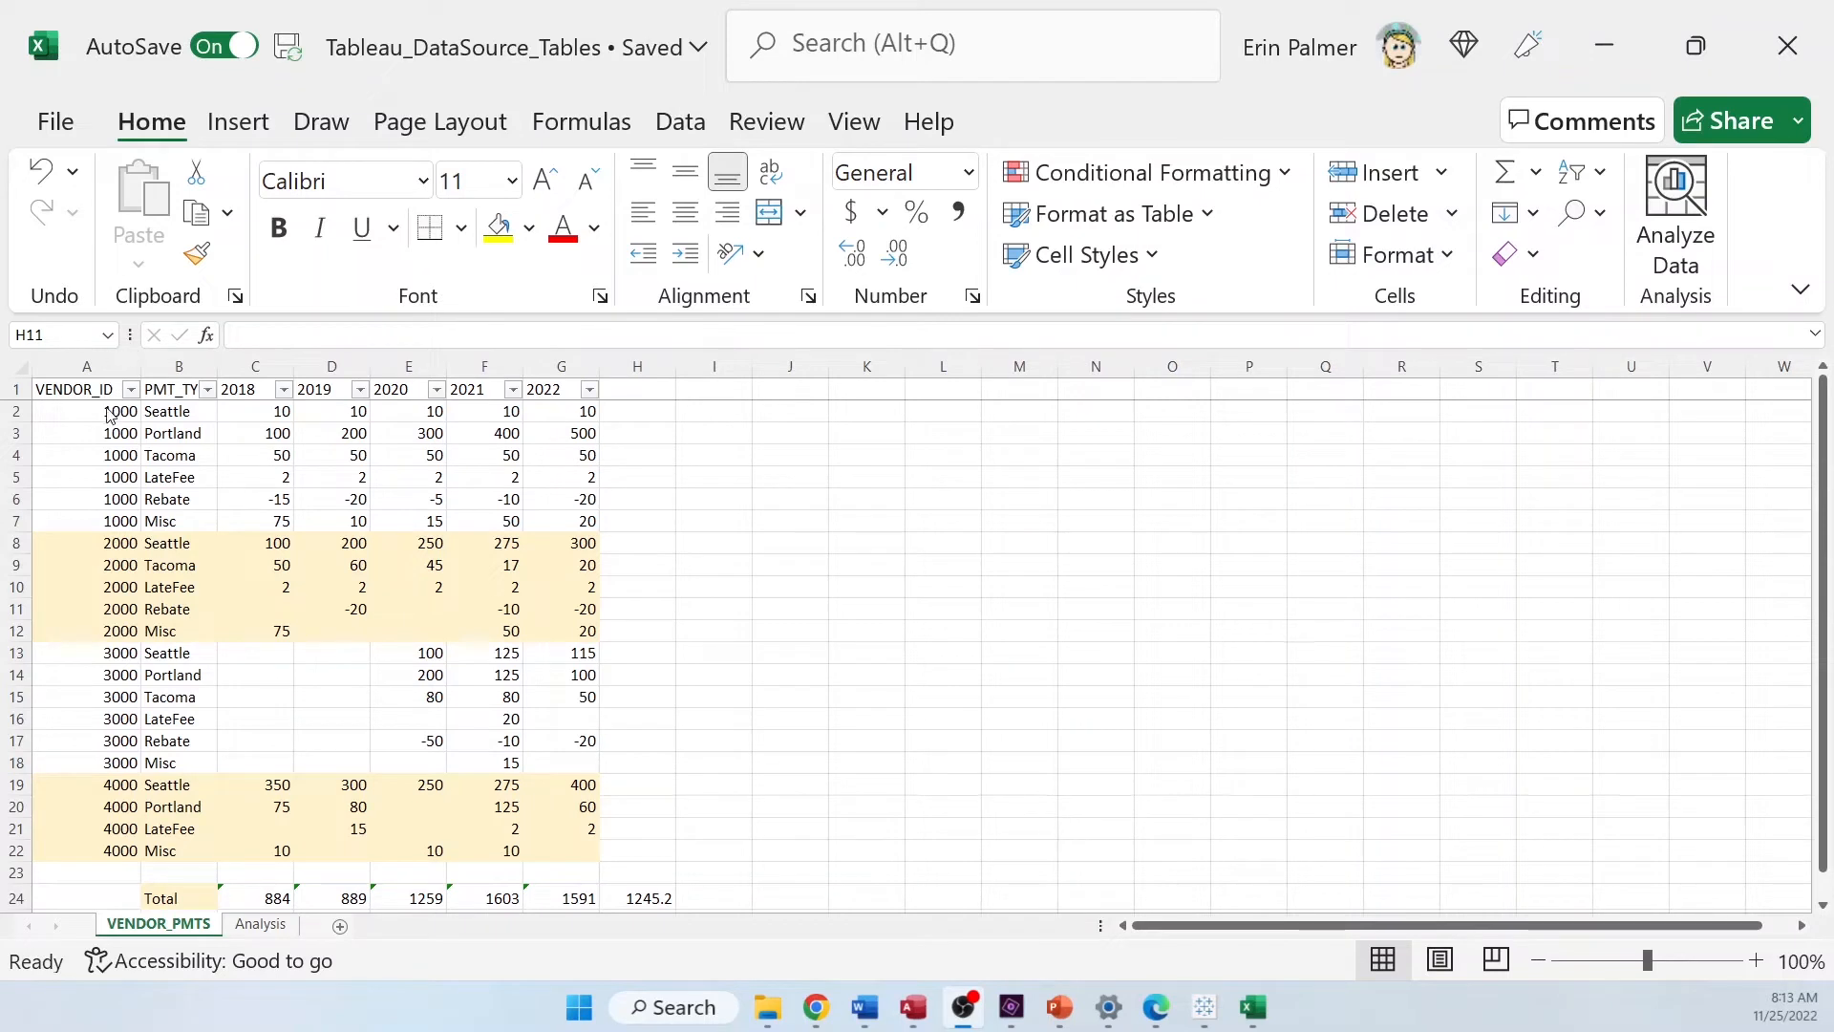
mouse_move(202, 428)
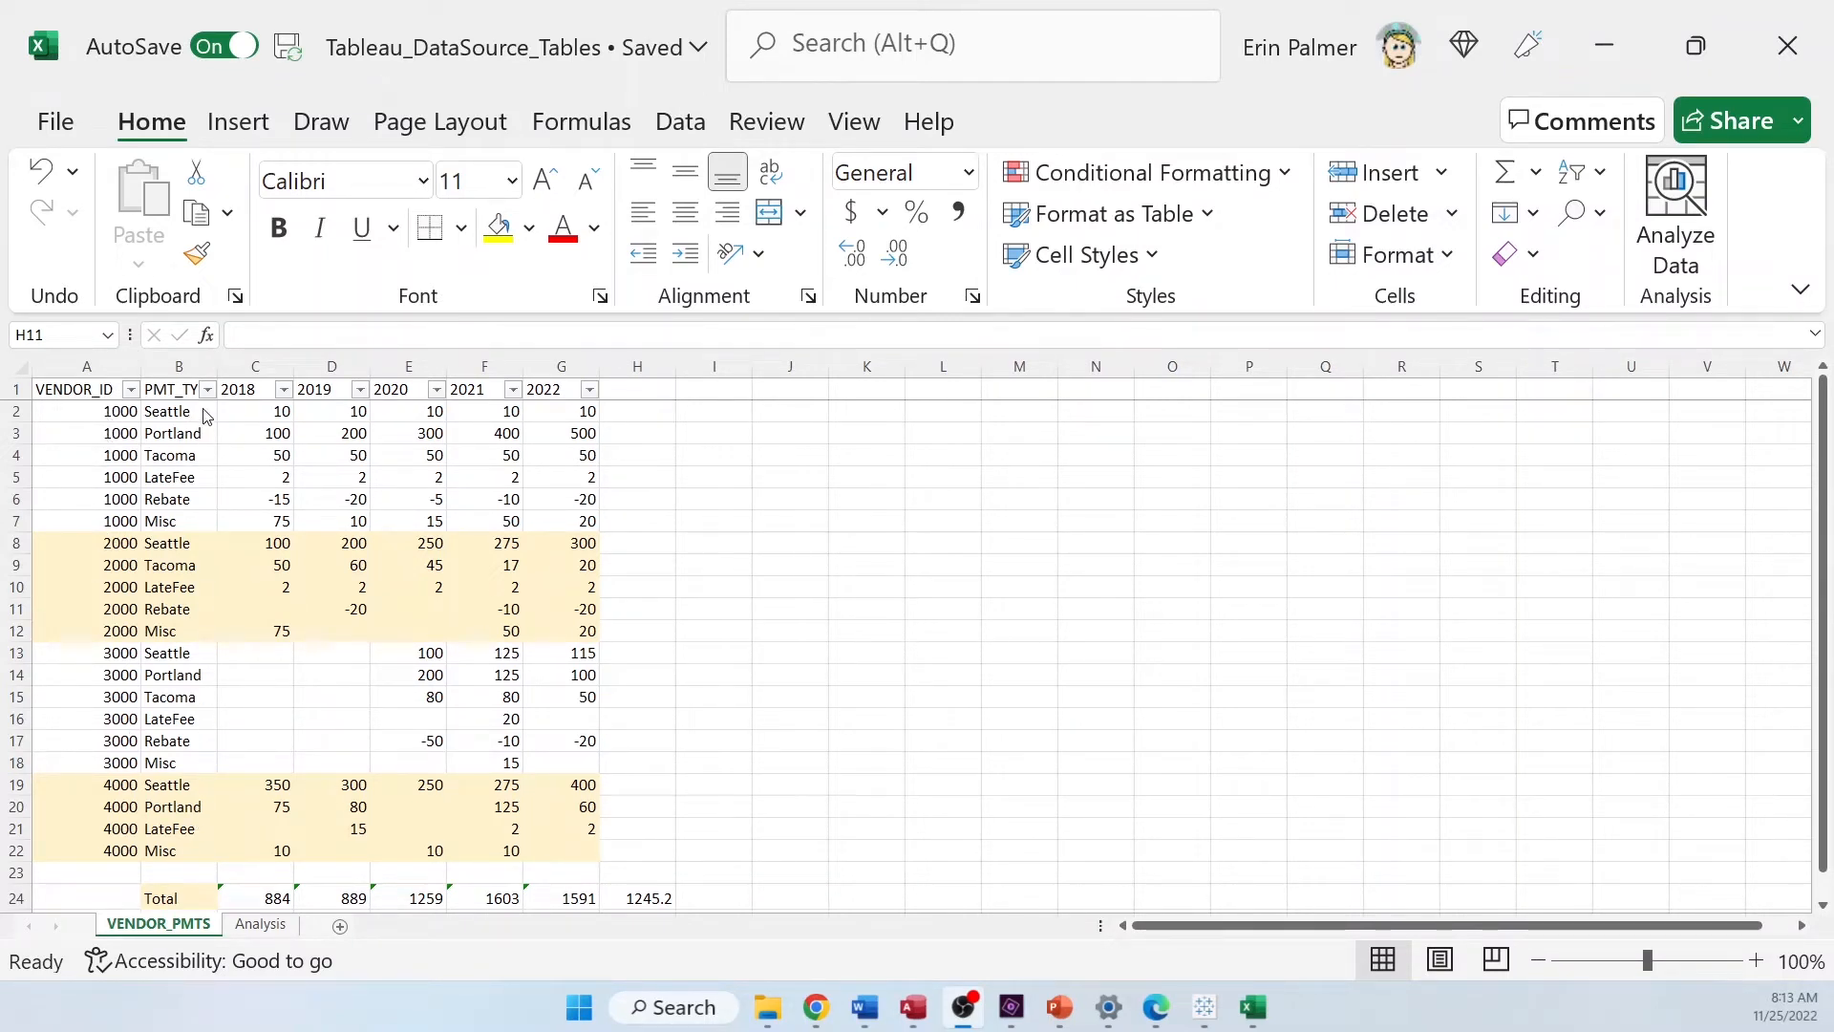
mouse_move(198, 458)
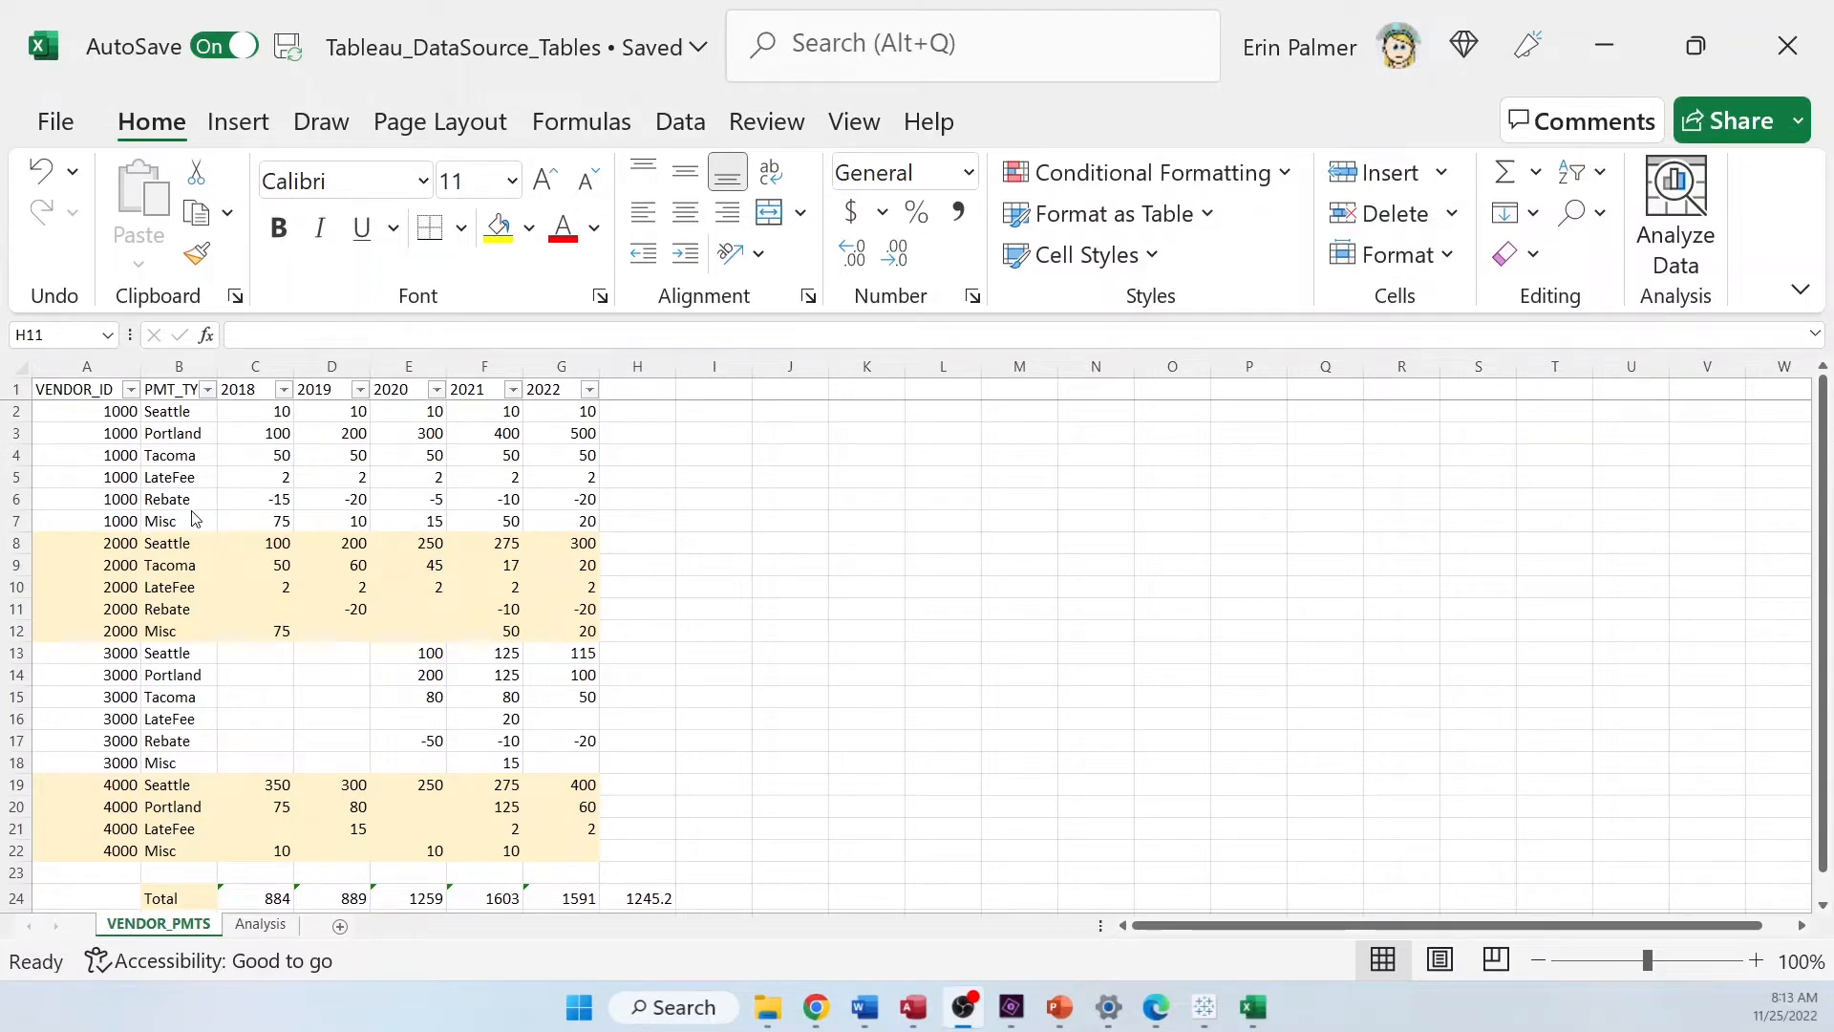
mouse_move(257, 402)
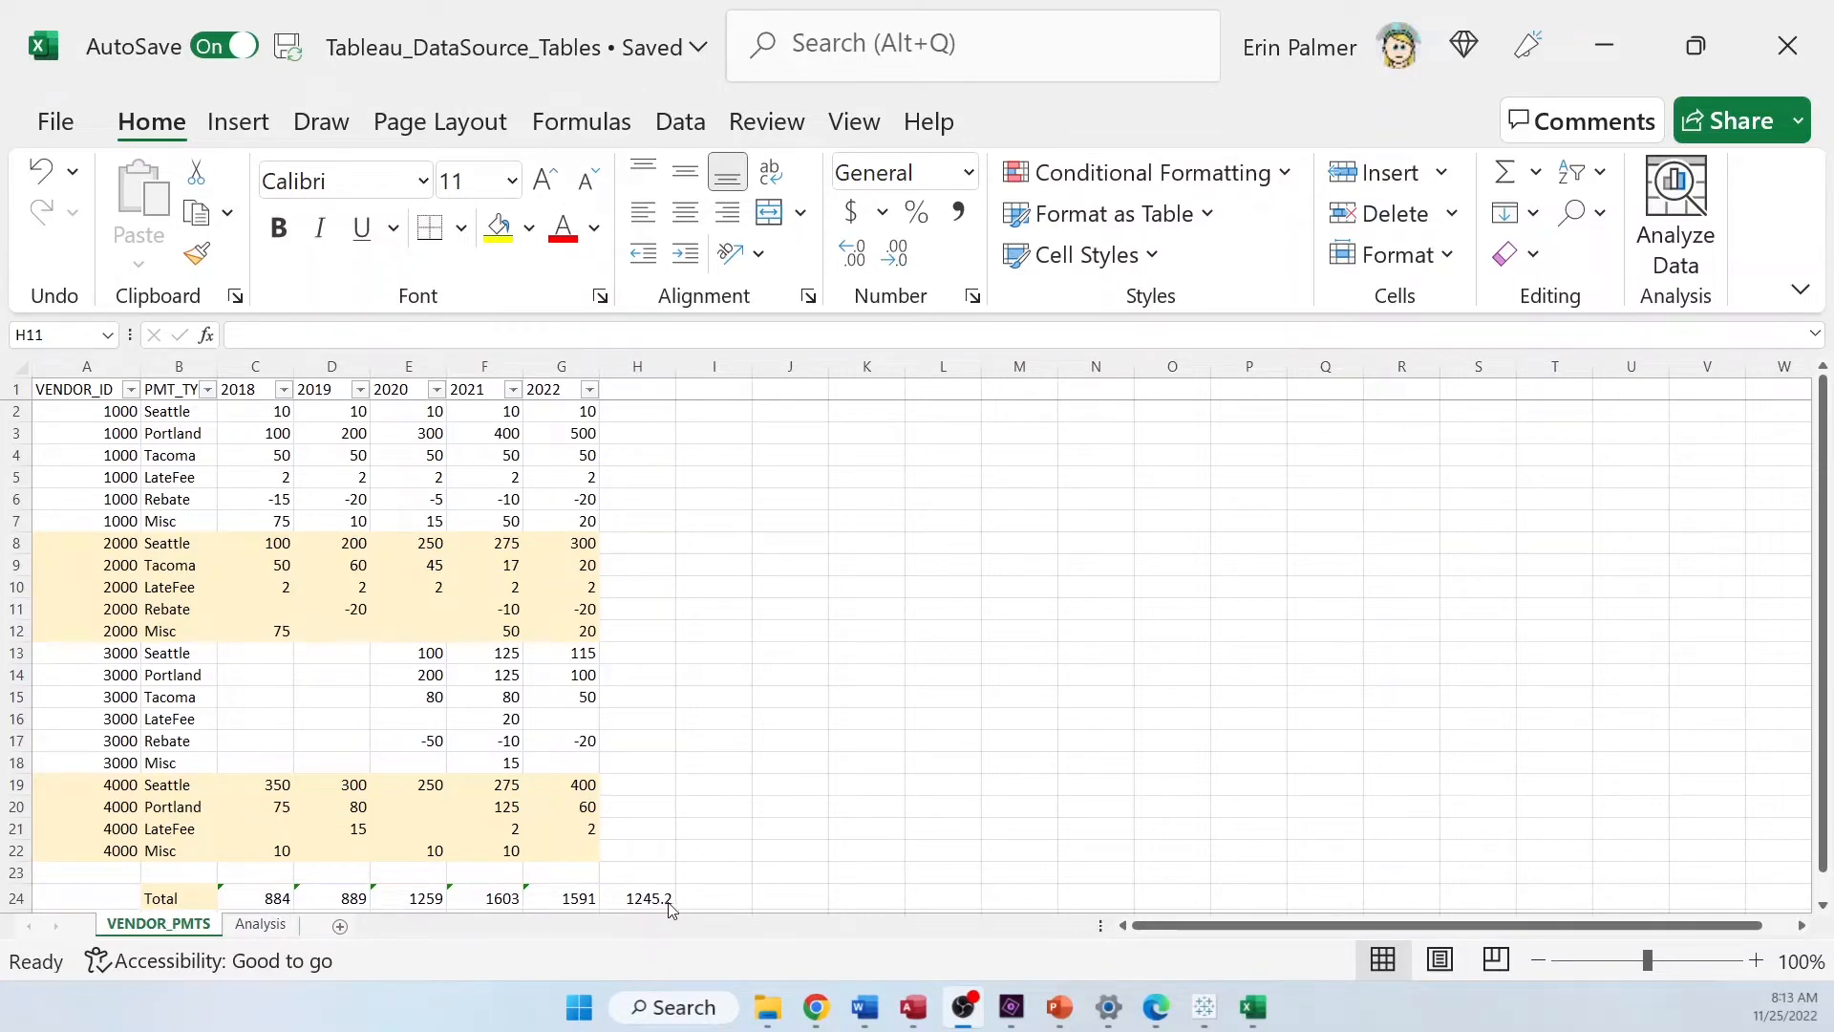
mouse_move(1209, 981)
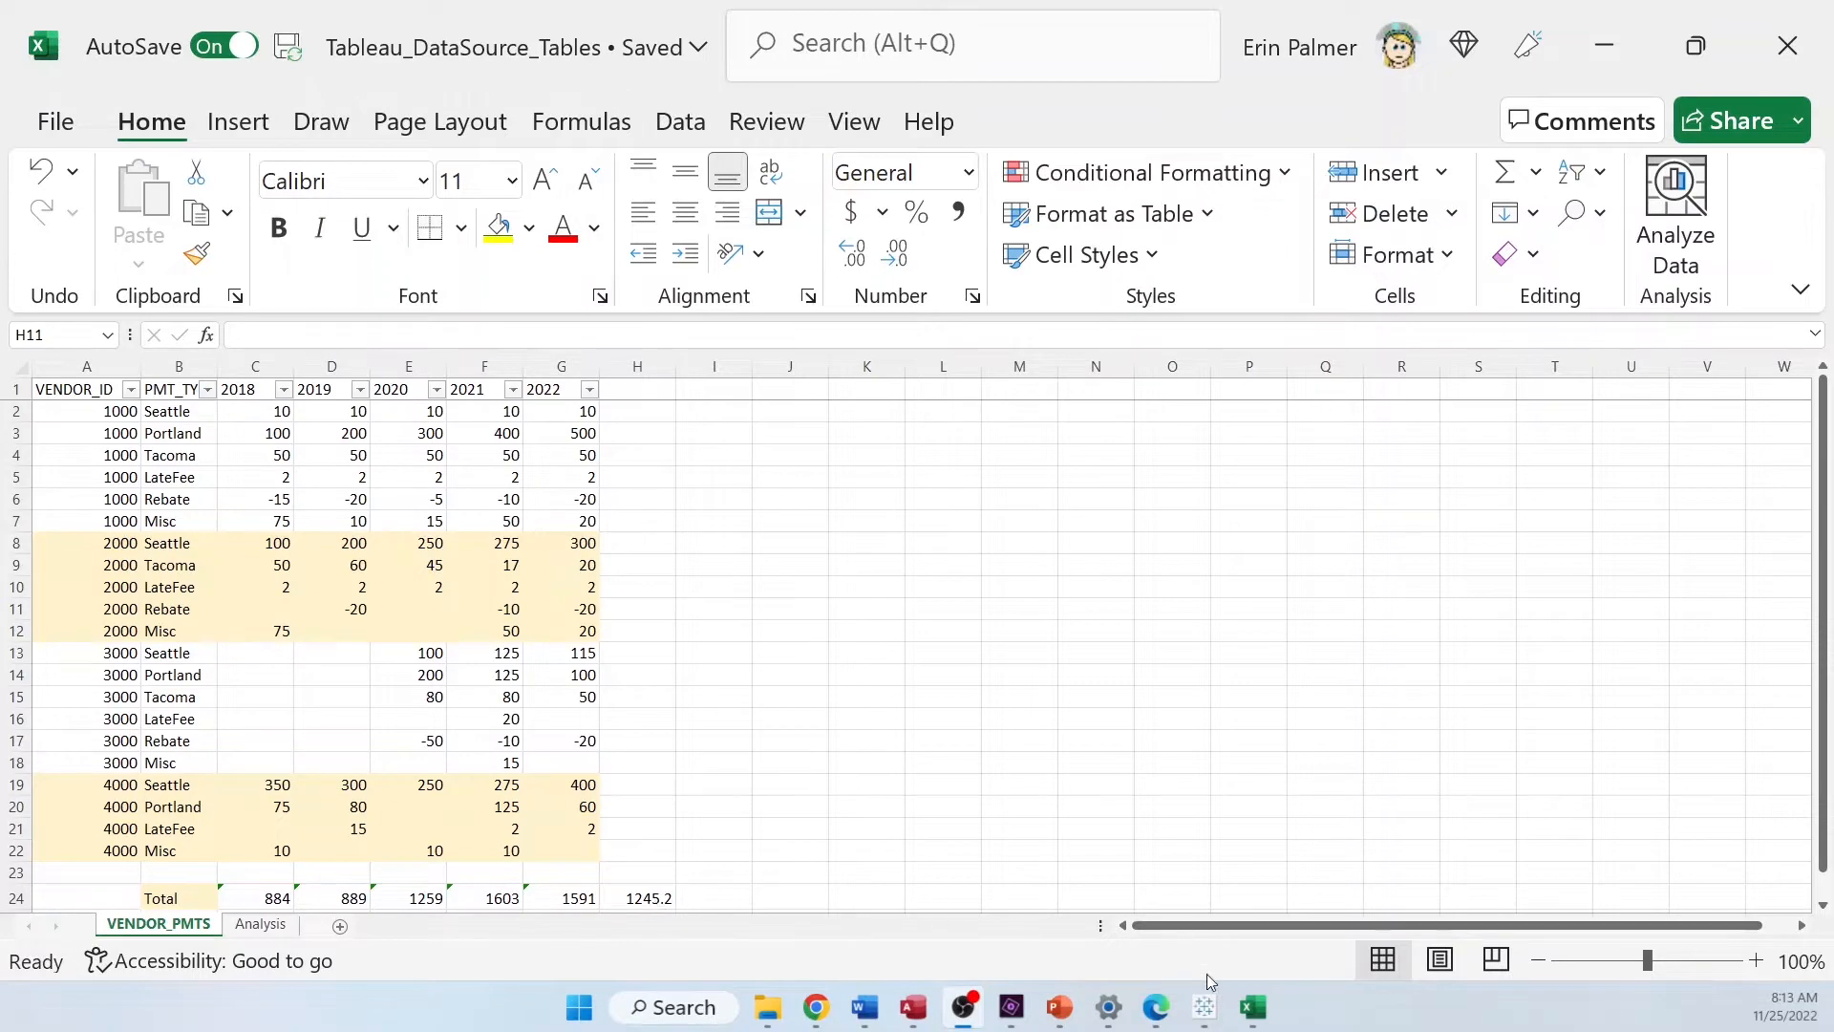
Switch from the taskbar to the Tableau workbook showing the VENDOR_PMTS data source
click(1203, 1006)
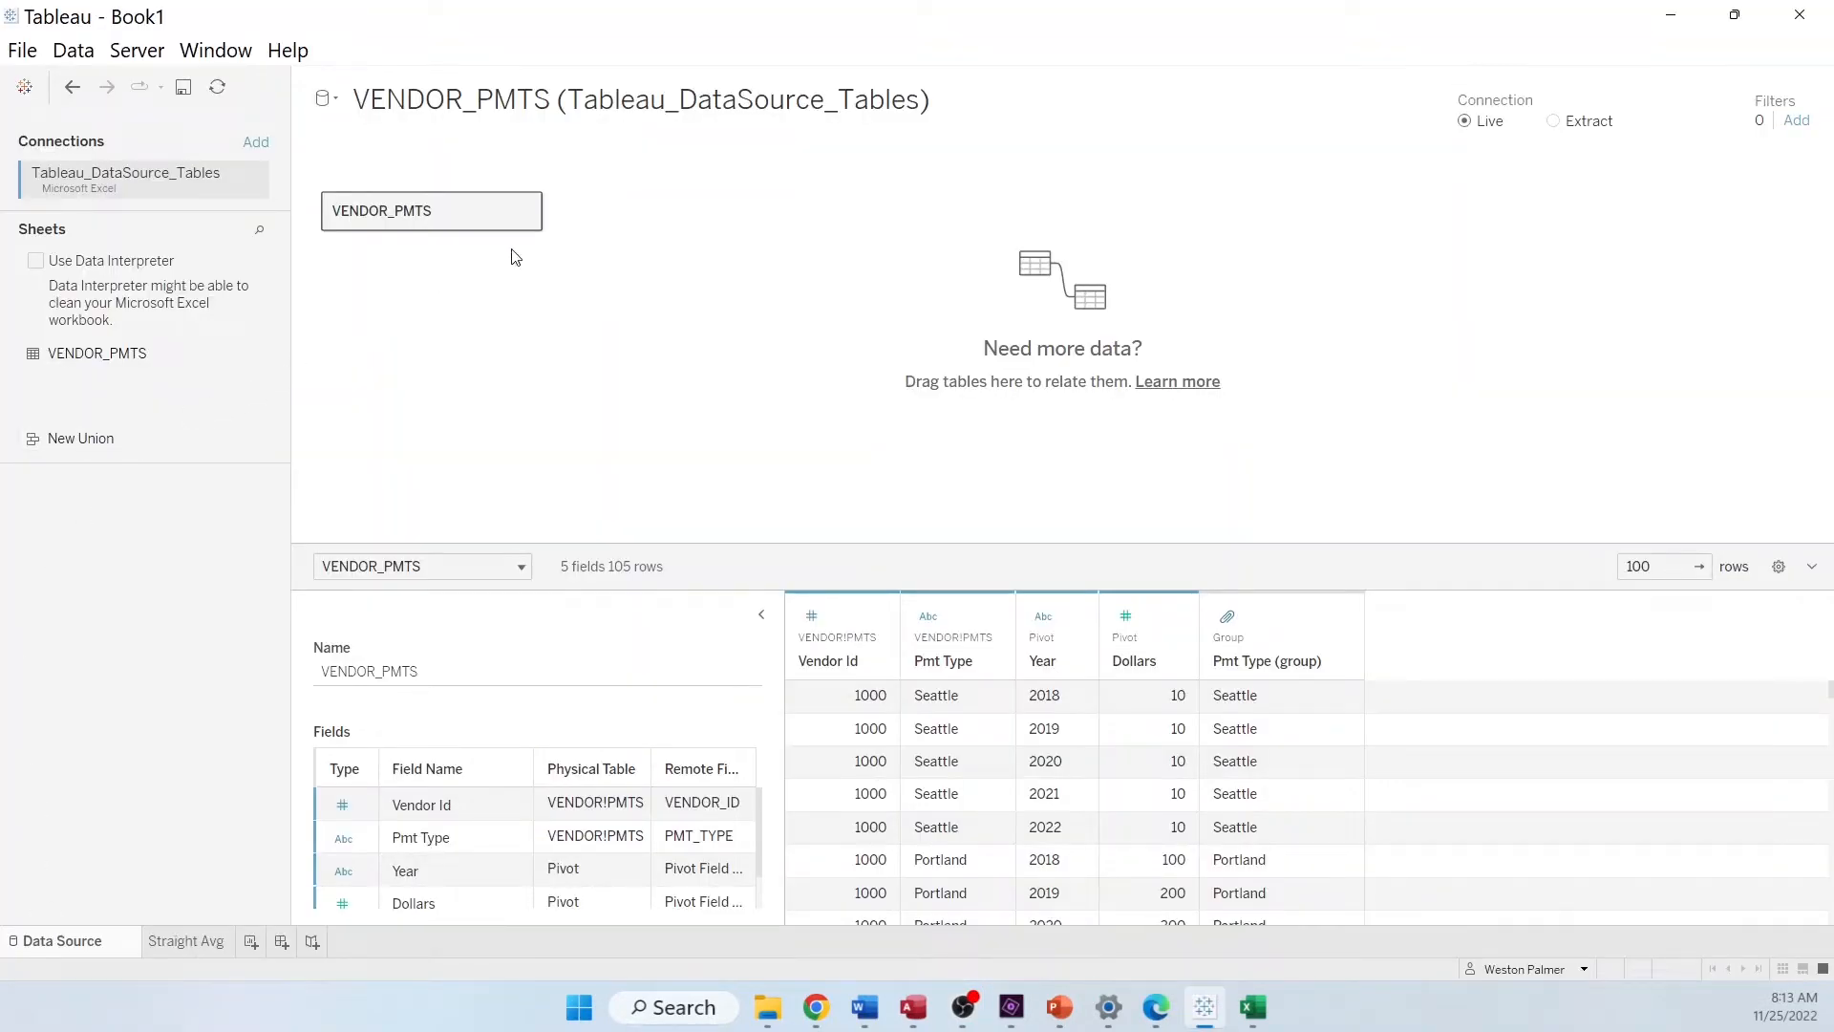
mouse_move(1006, 562)
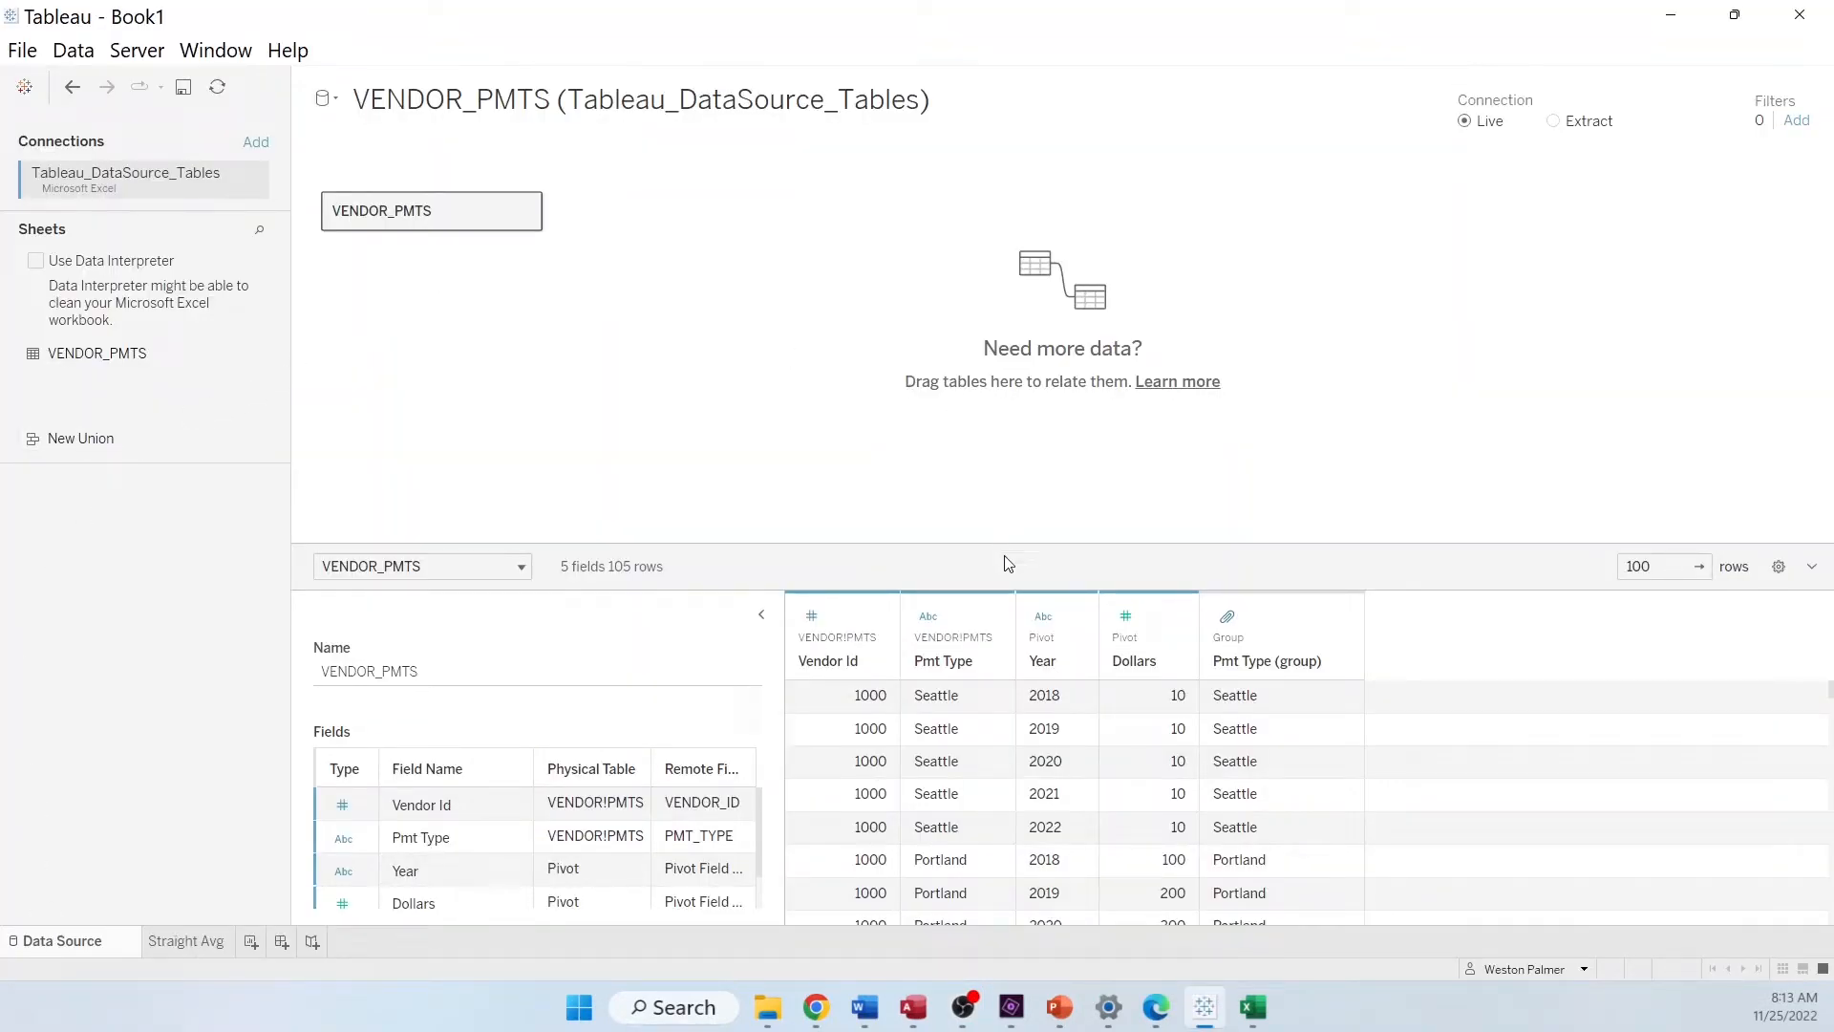
mouse_move(1152, 579)
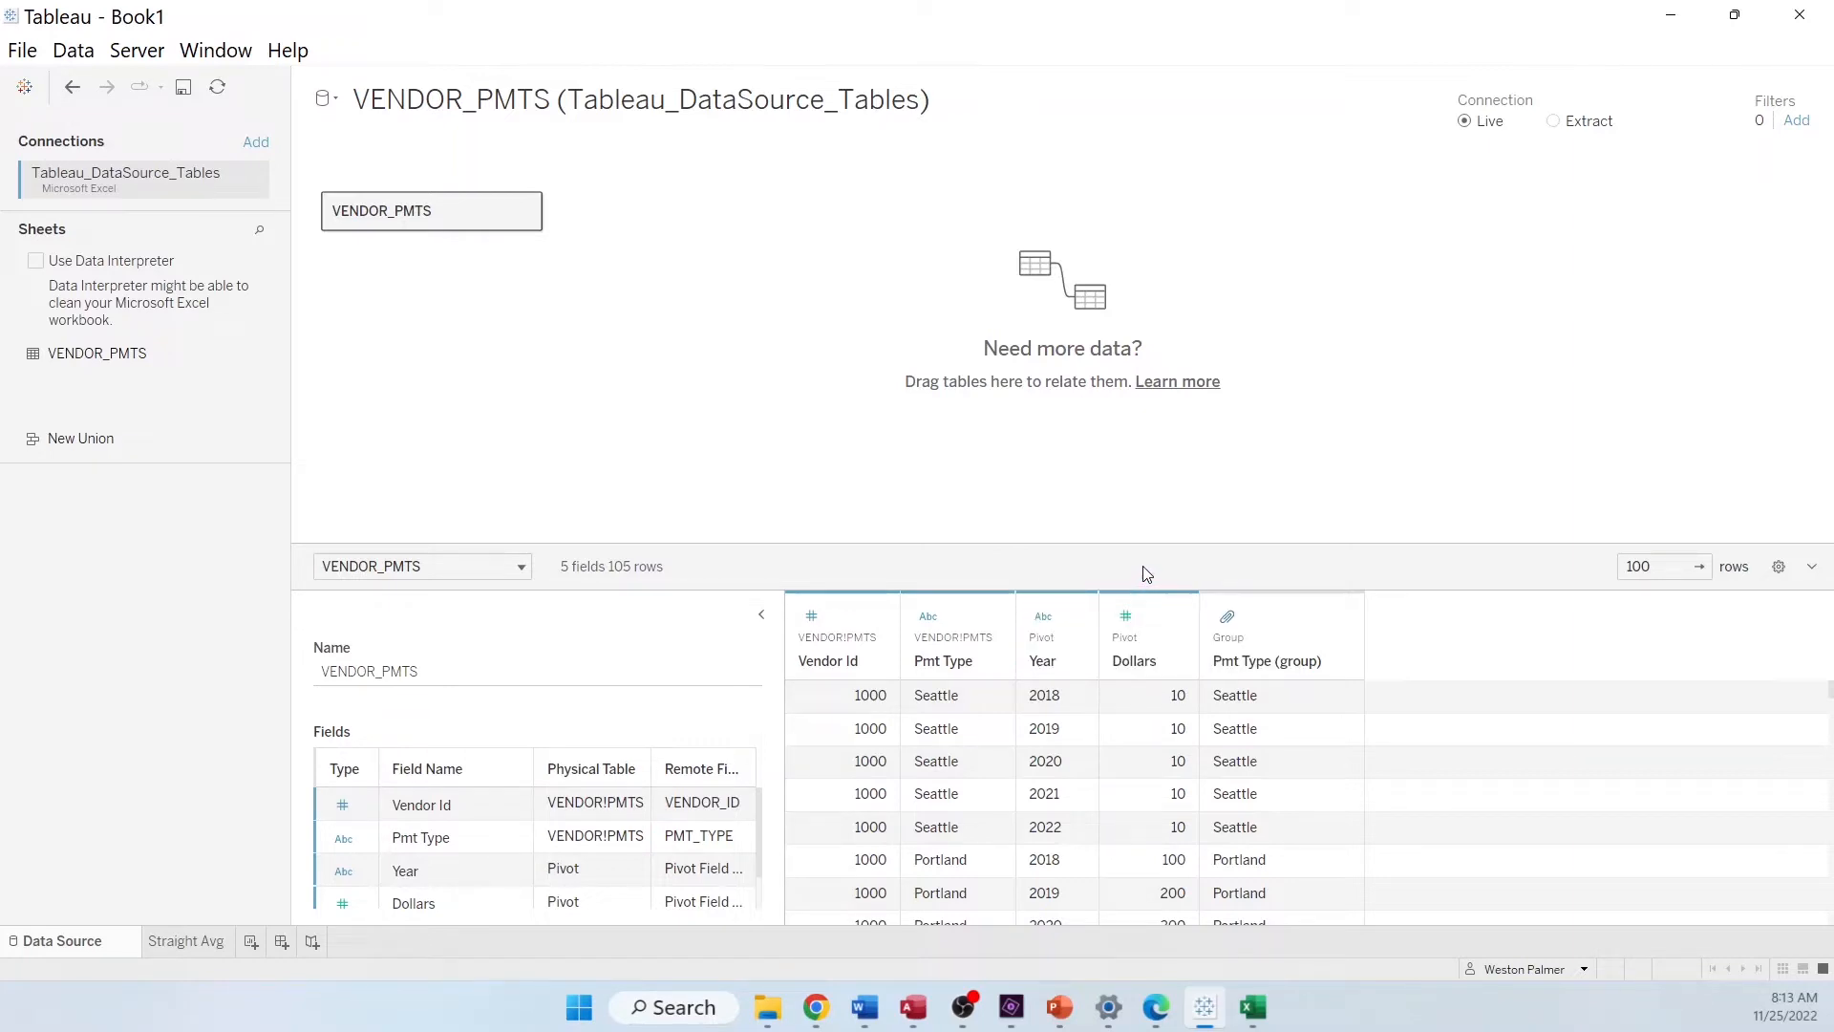
mouse_move(1165, 562)
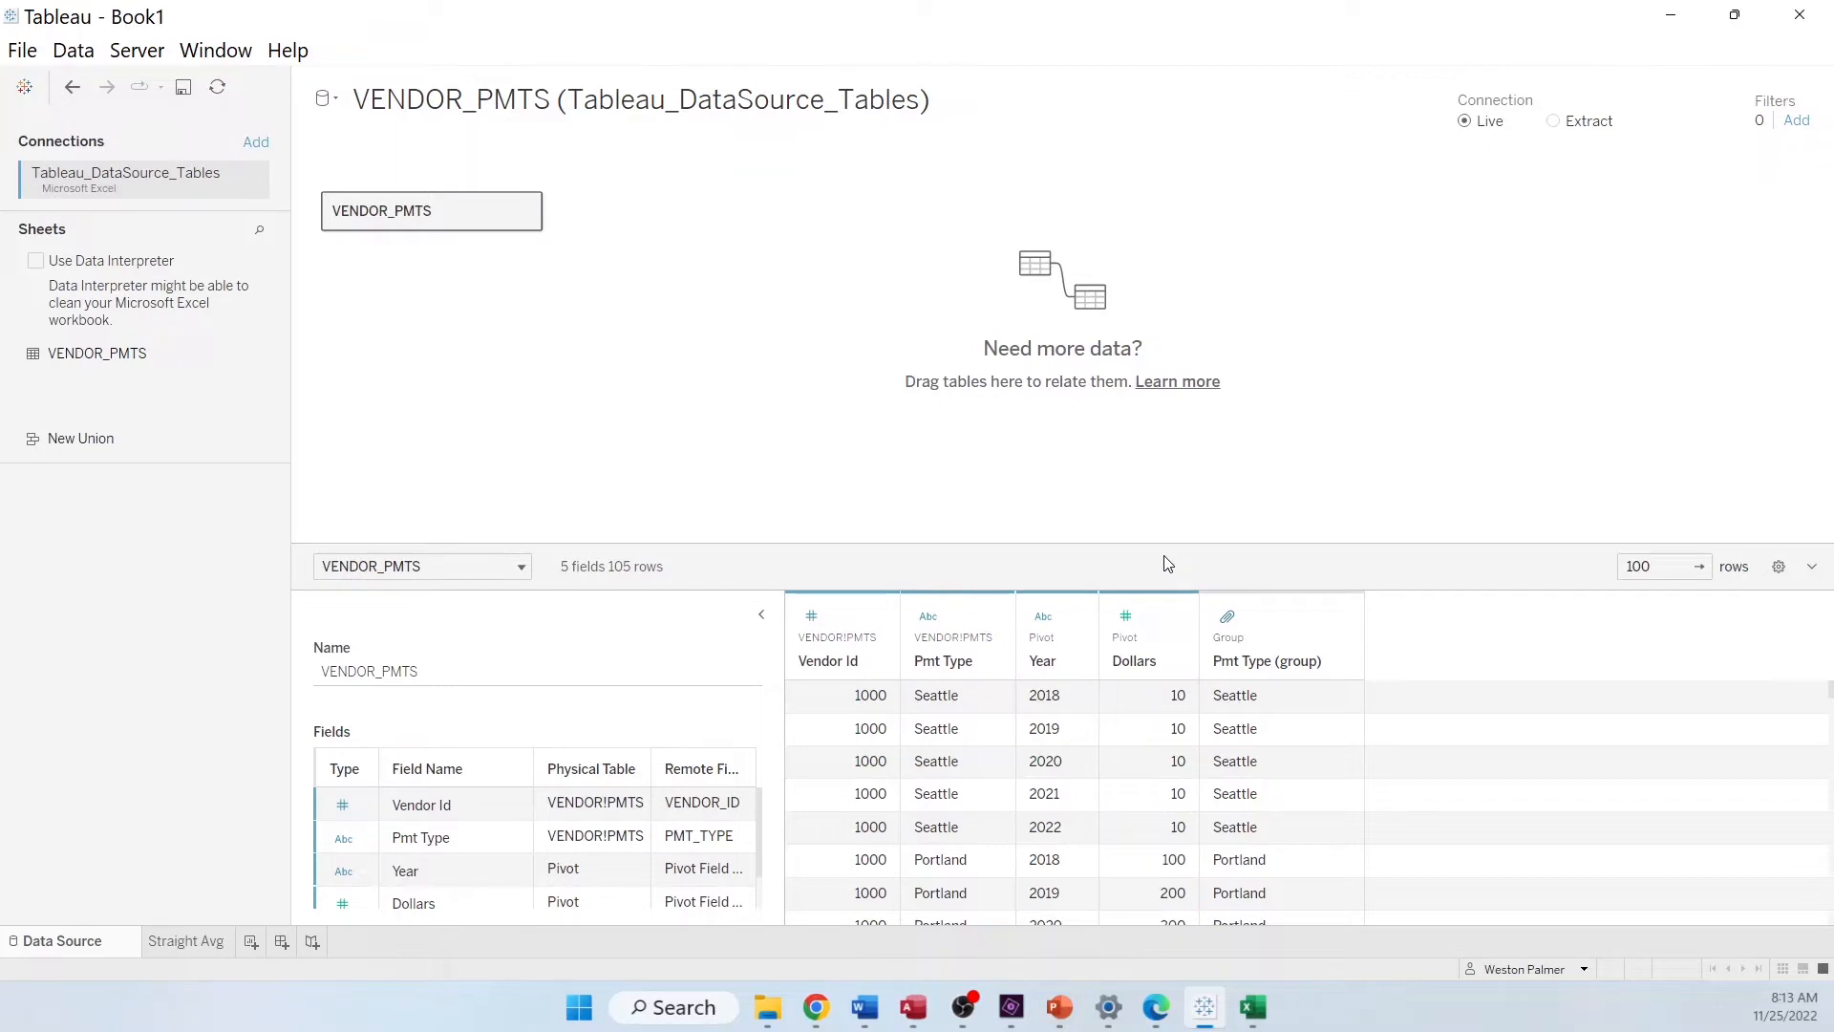
mouse_move(1077, 663)
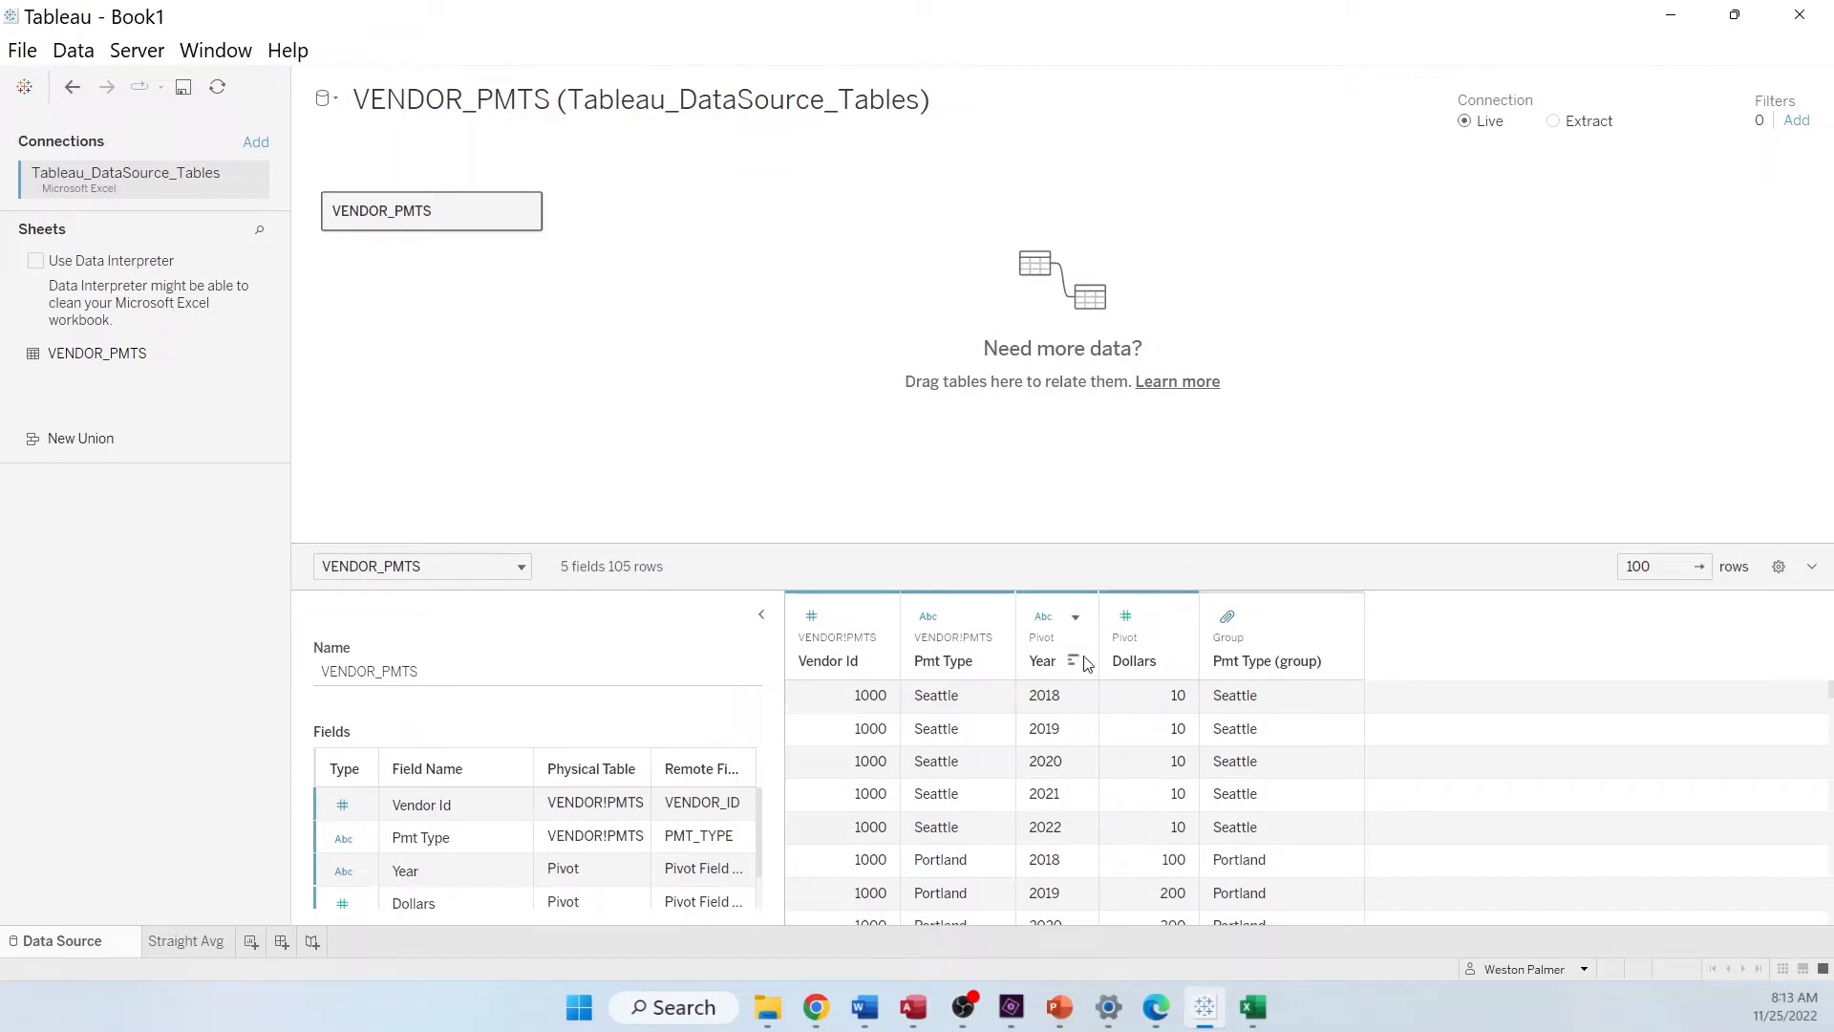
mouse_move(1131, 681)
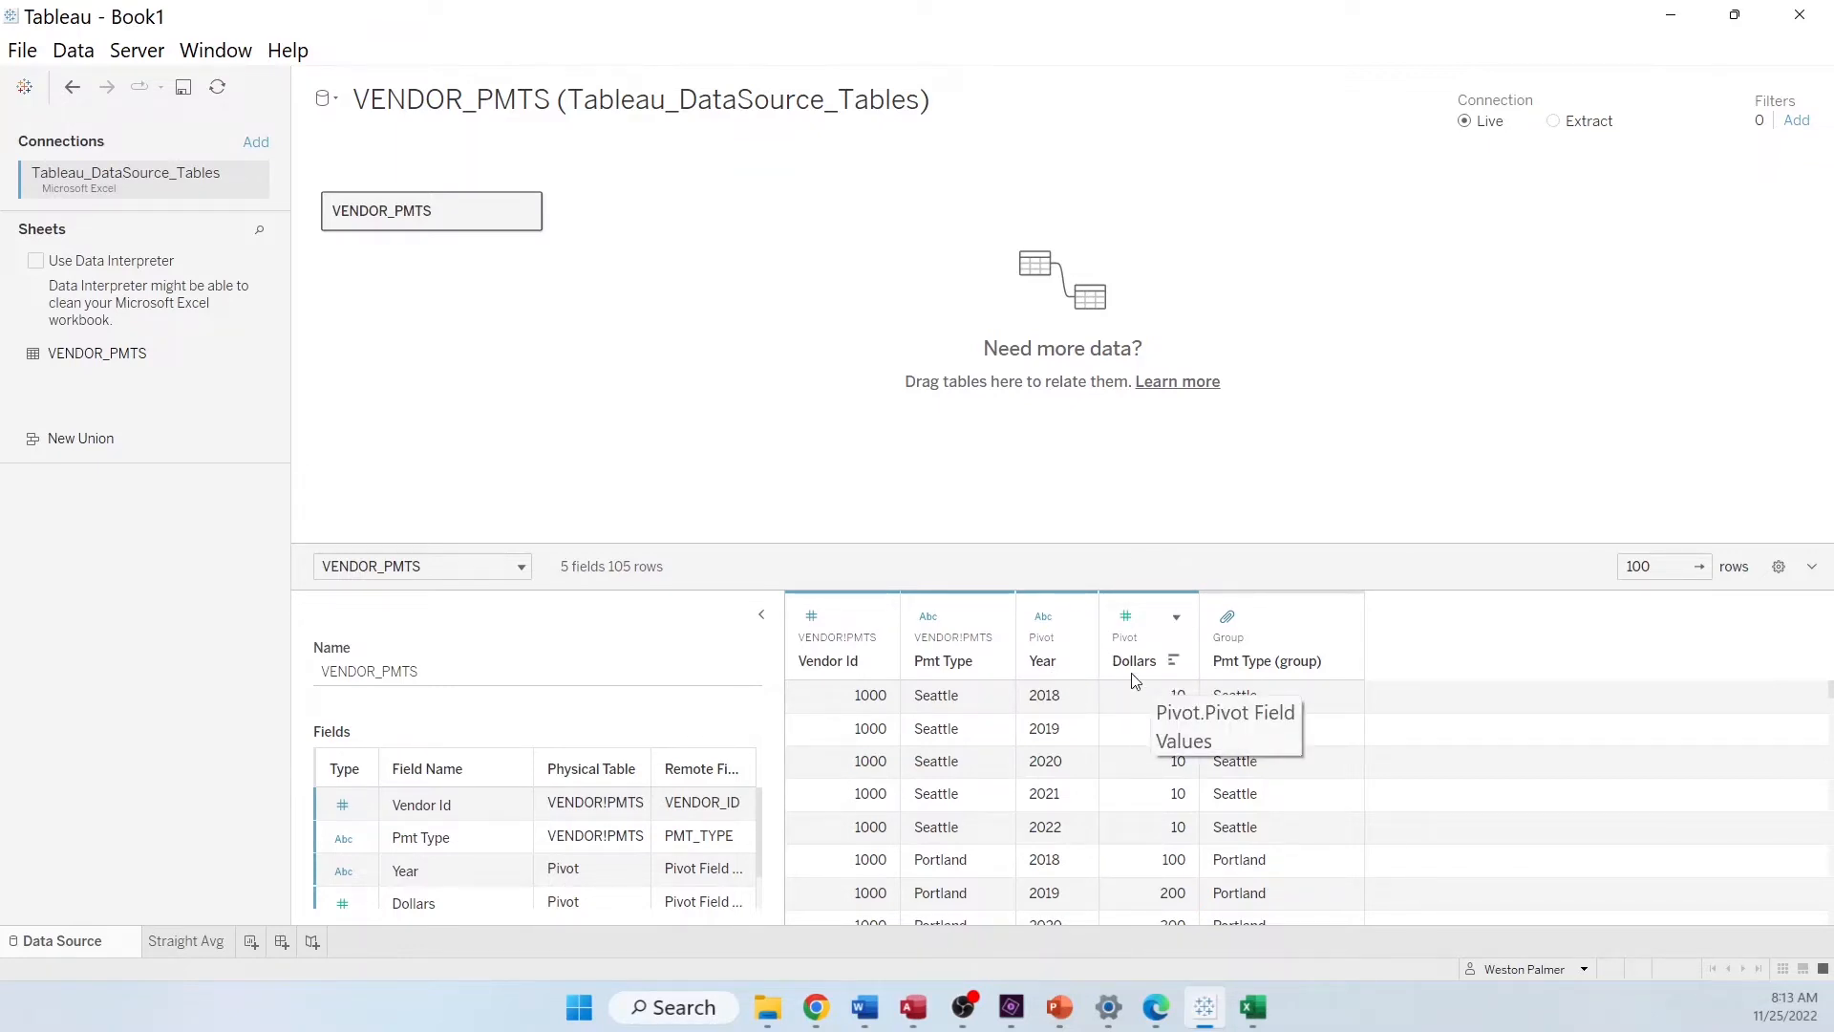
mouse_move(1061, 780)
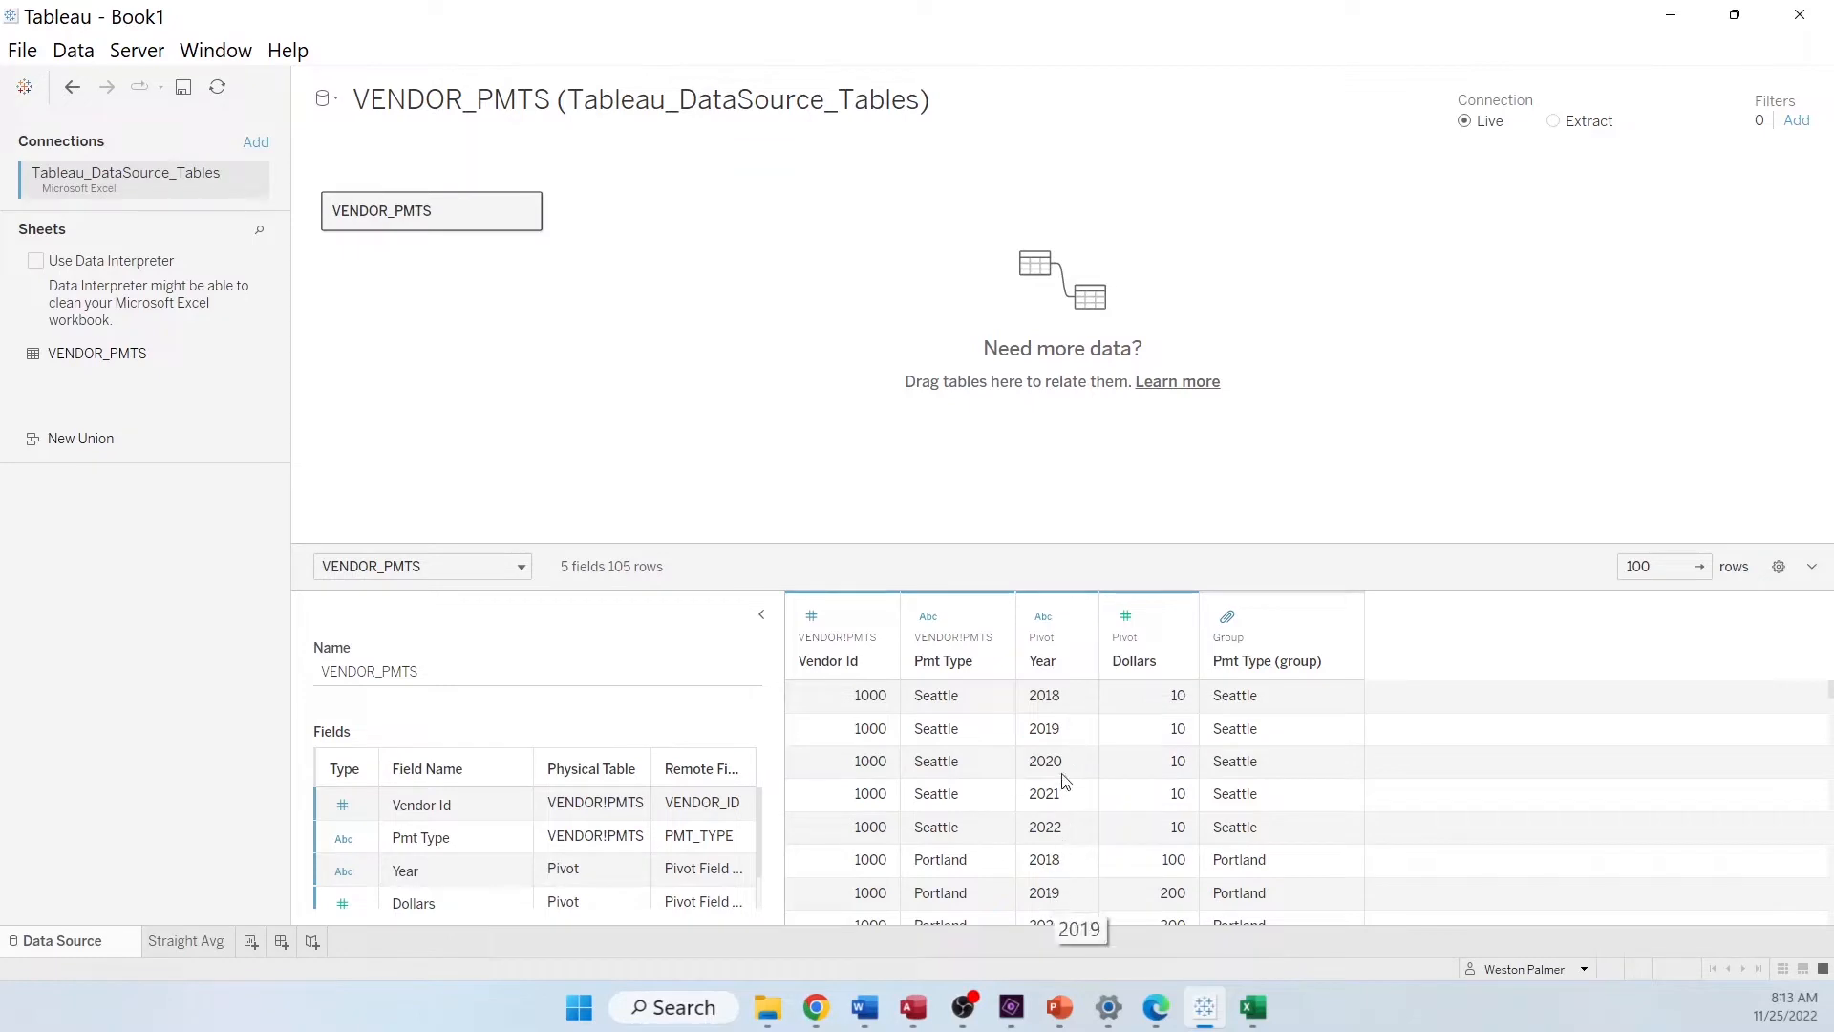
mouse_move(1151, 502)
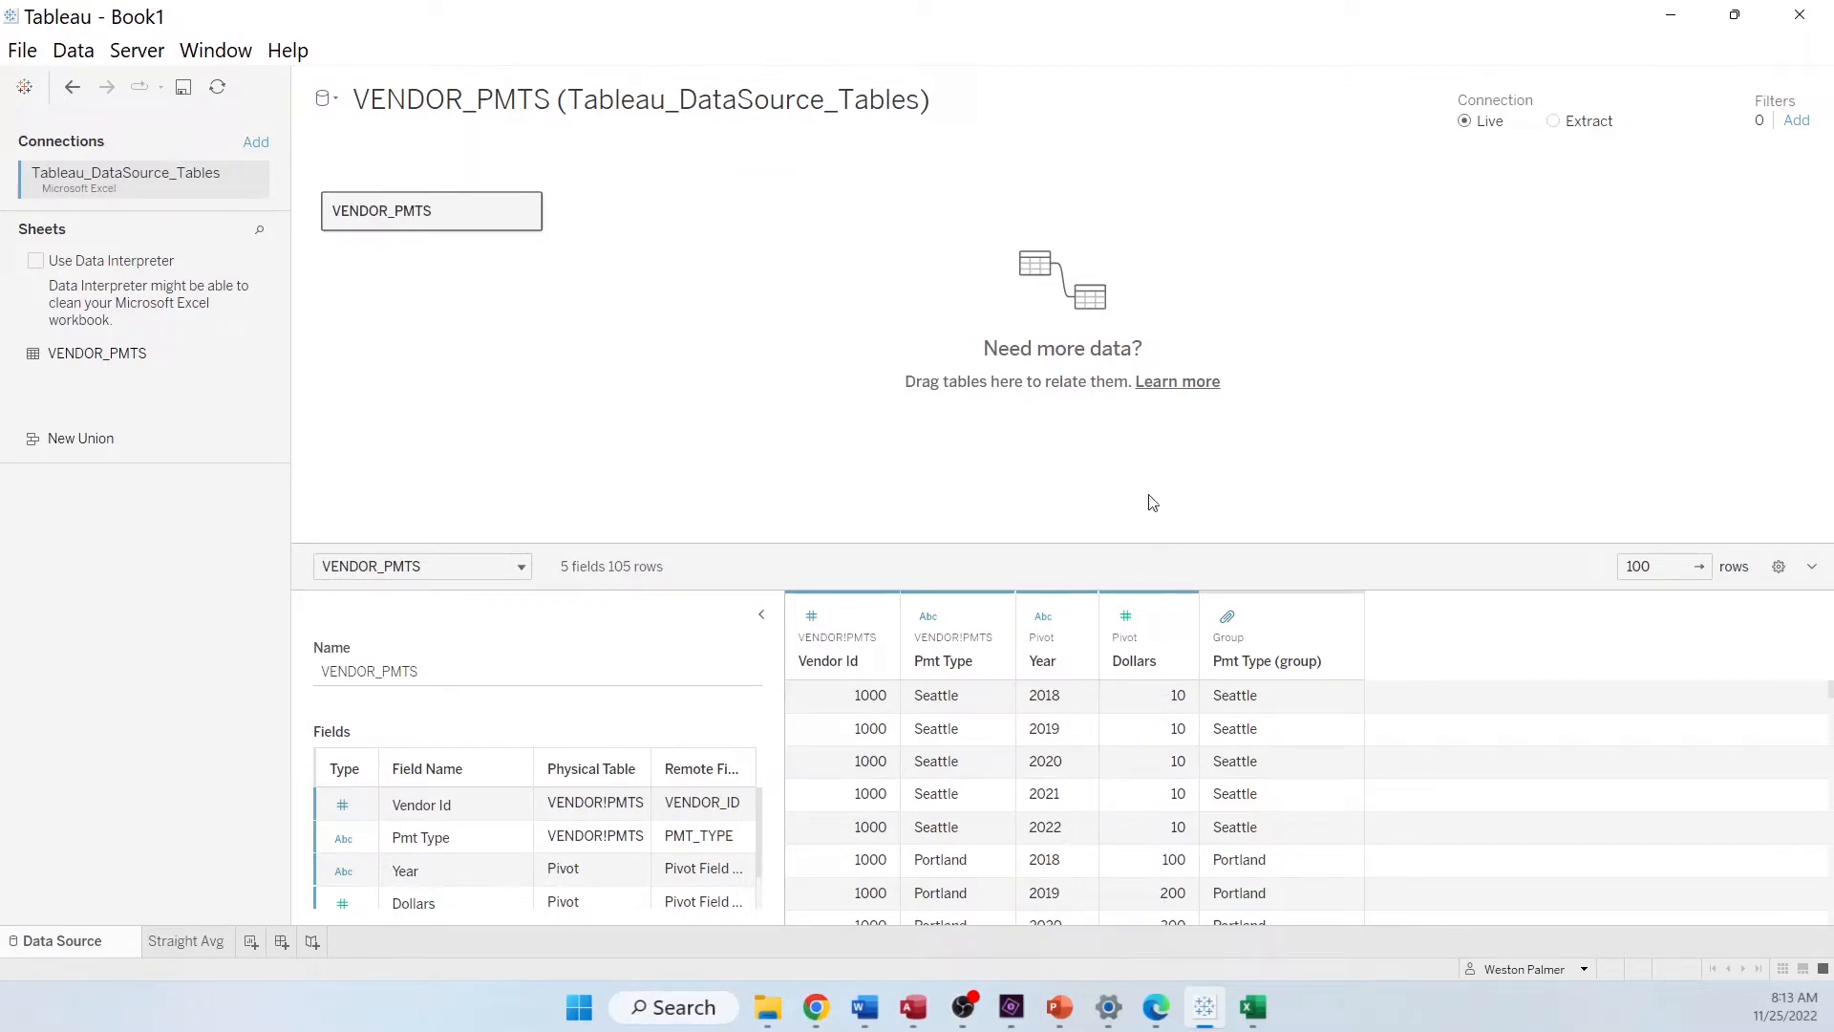
mouse_move(1140, 527)
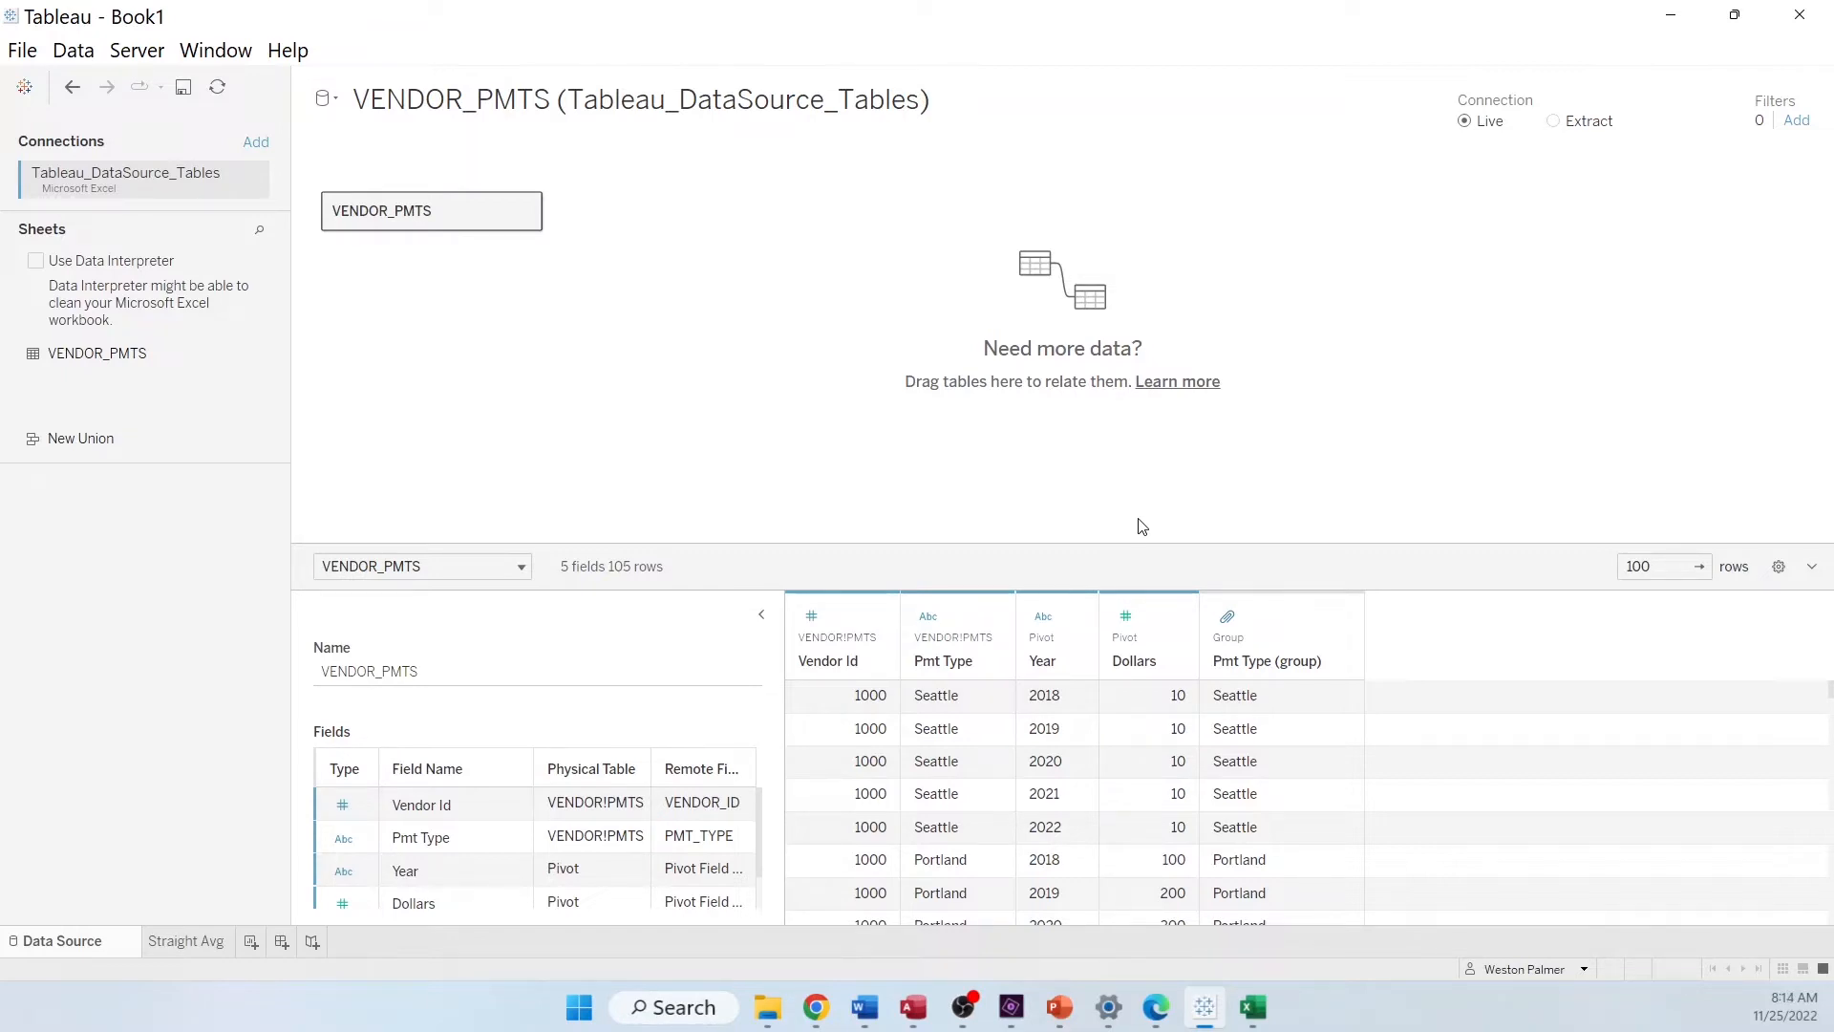
On the Straight Avg sheet, aggregate Dollars as Average so it shows 77.83 instead of 6,226
click(186, 940)
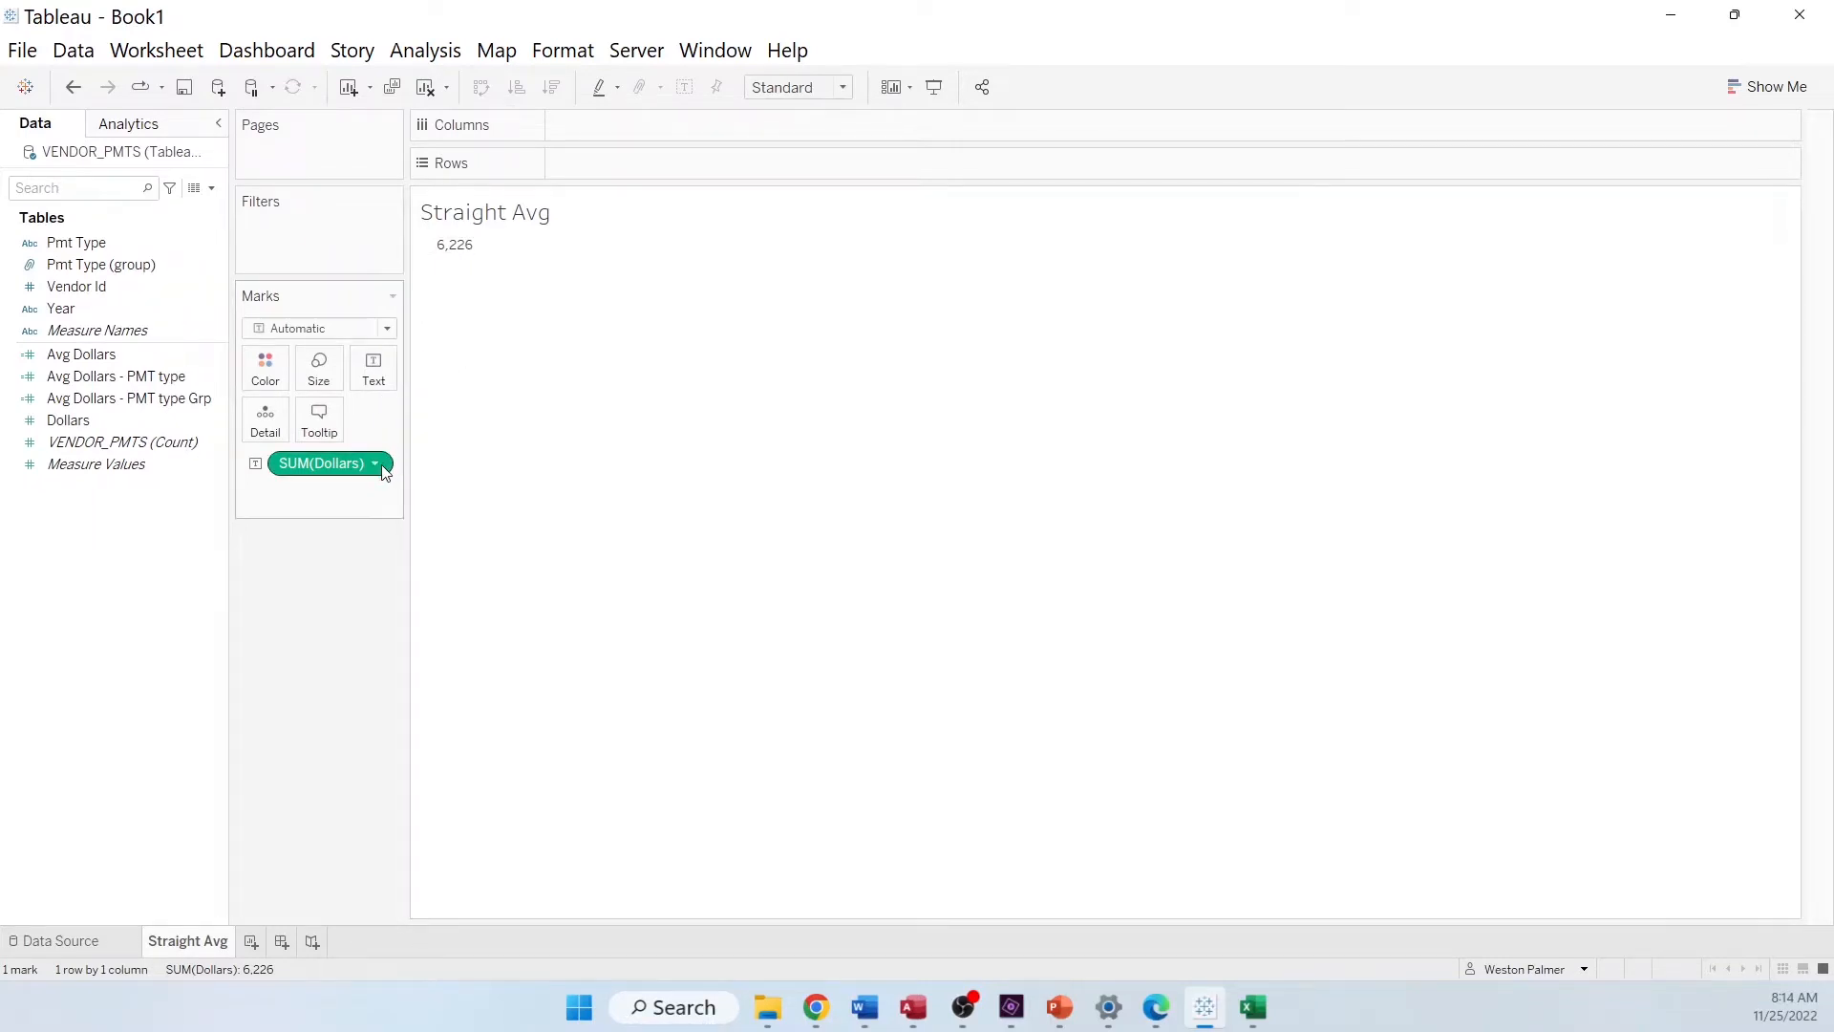
click(375, 464)
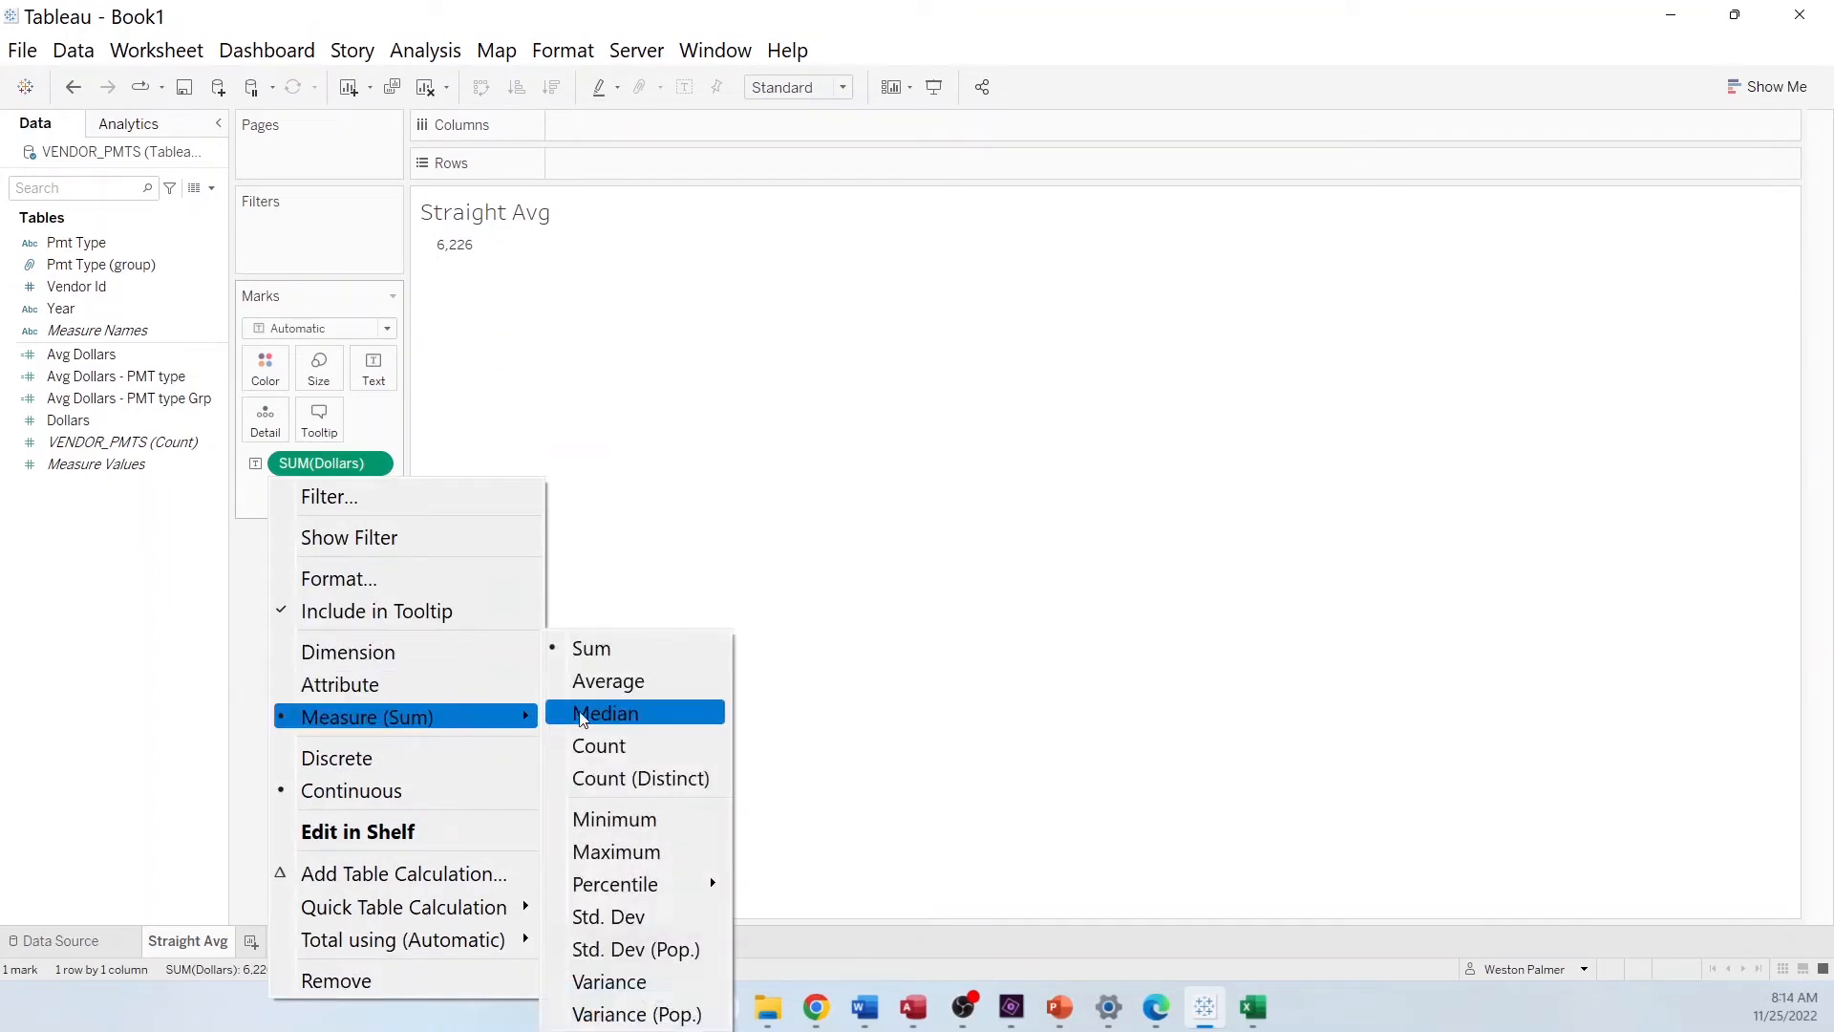
click(609, 681)
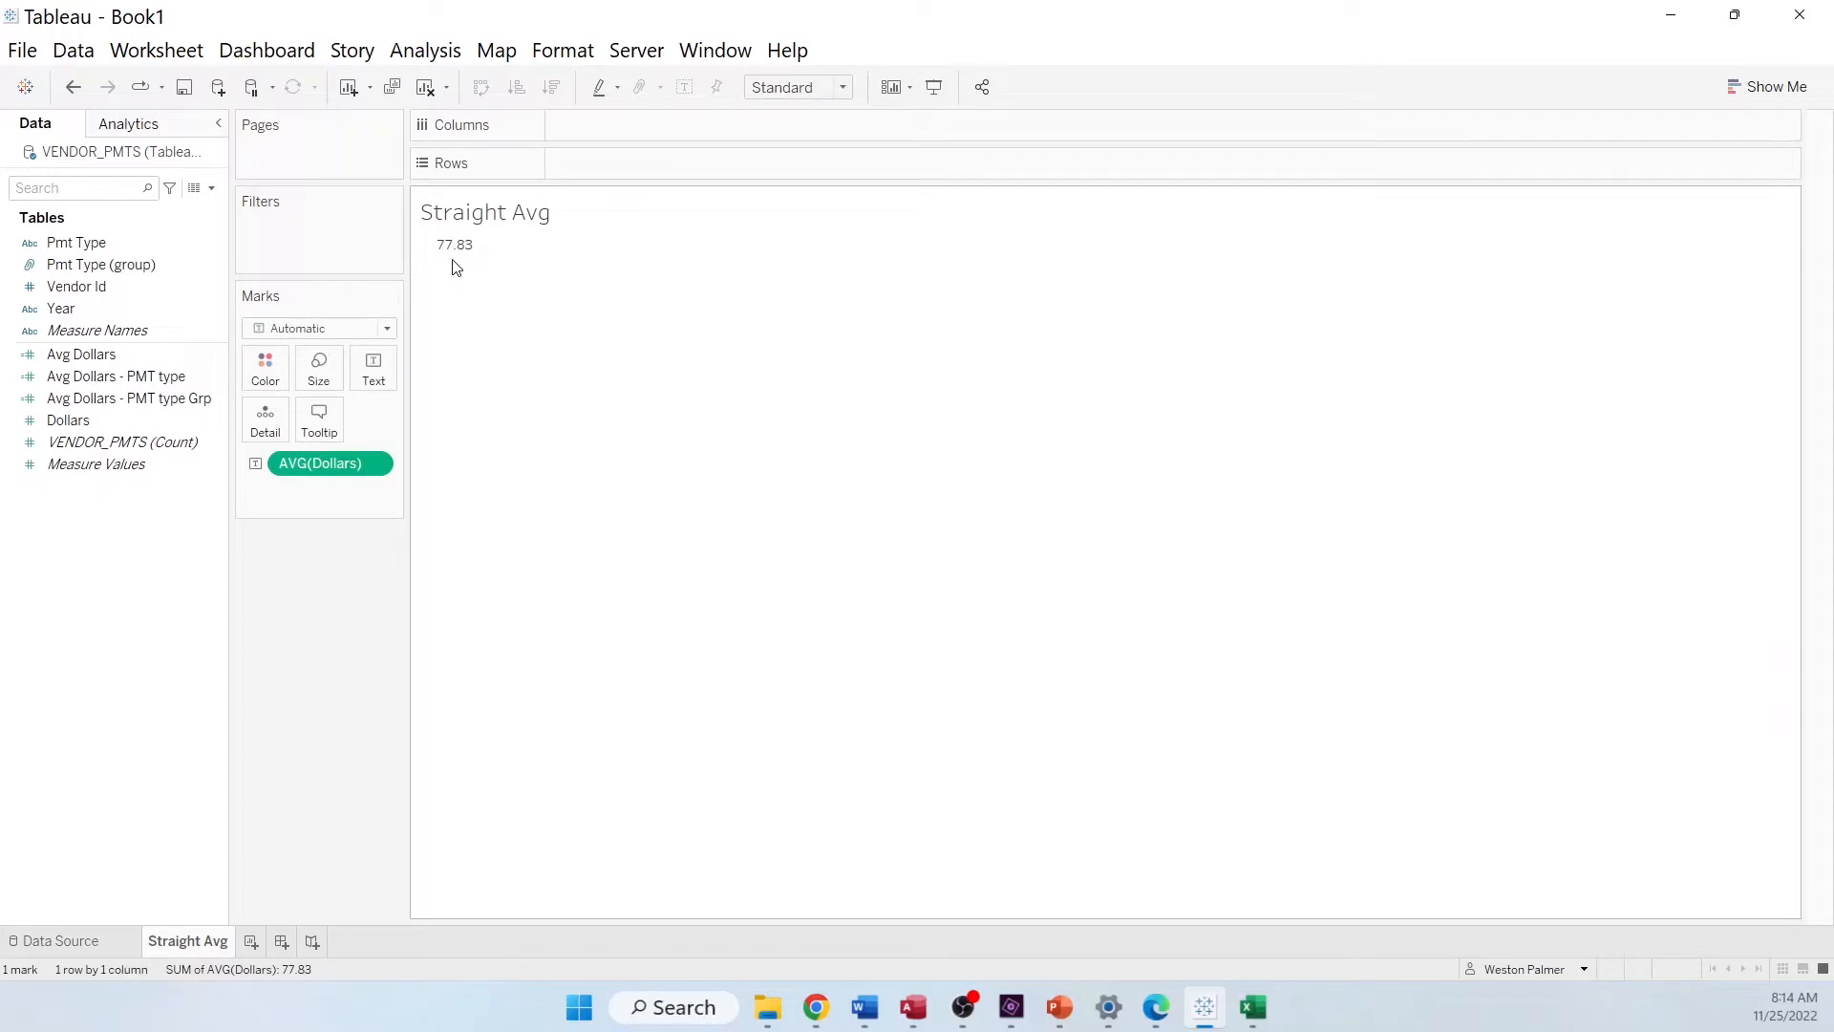
mouse_move(468, 287)
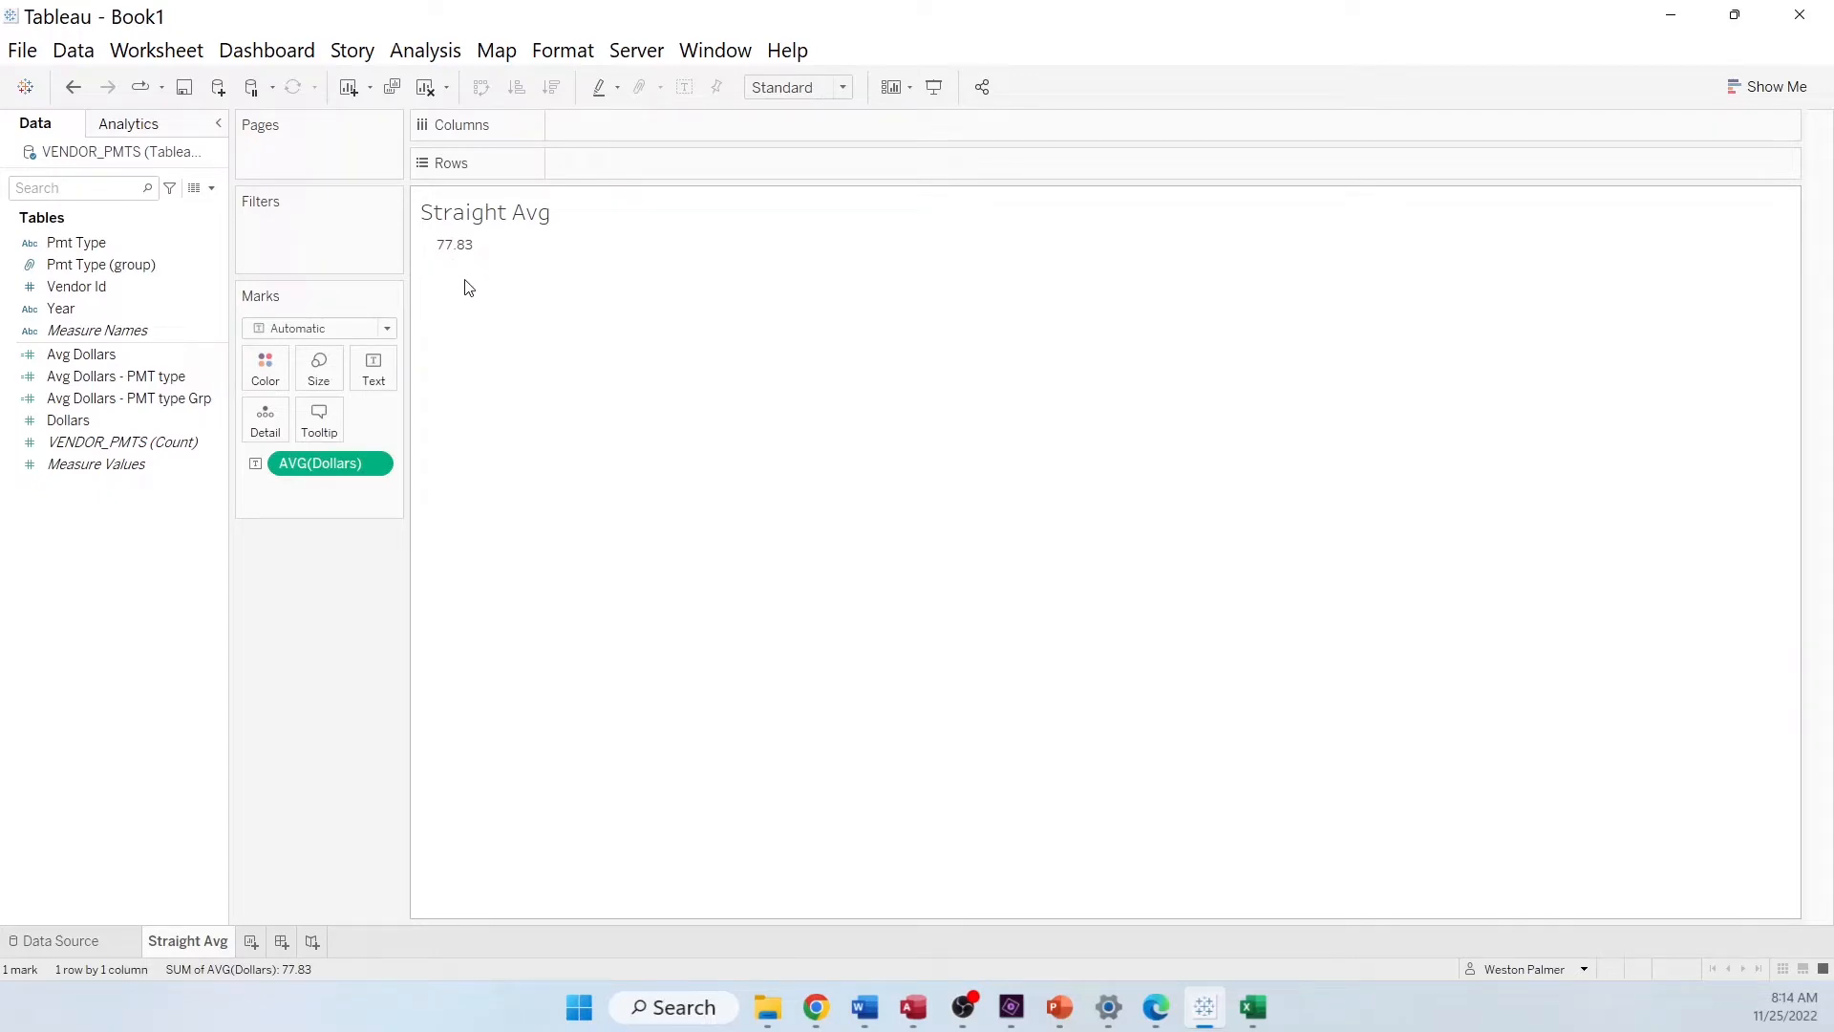
mouse_move(760, 317)
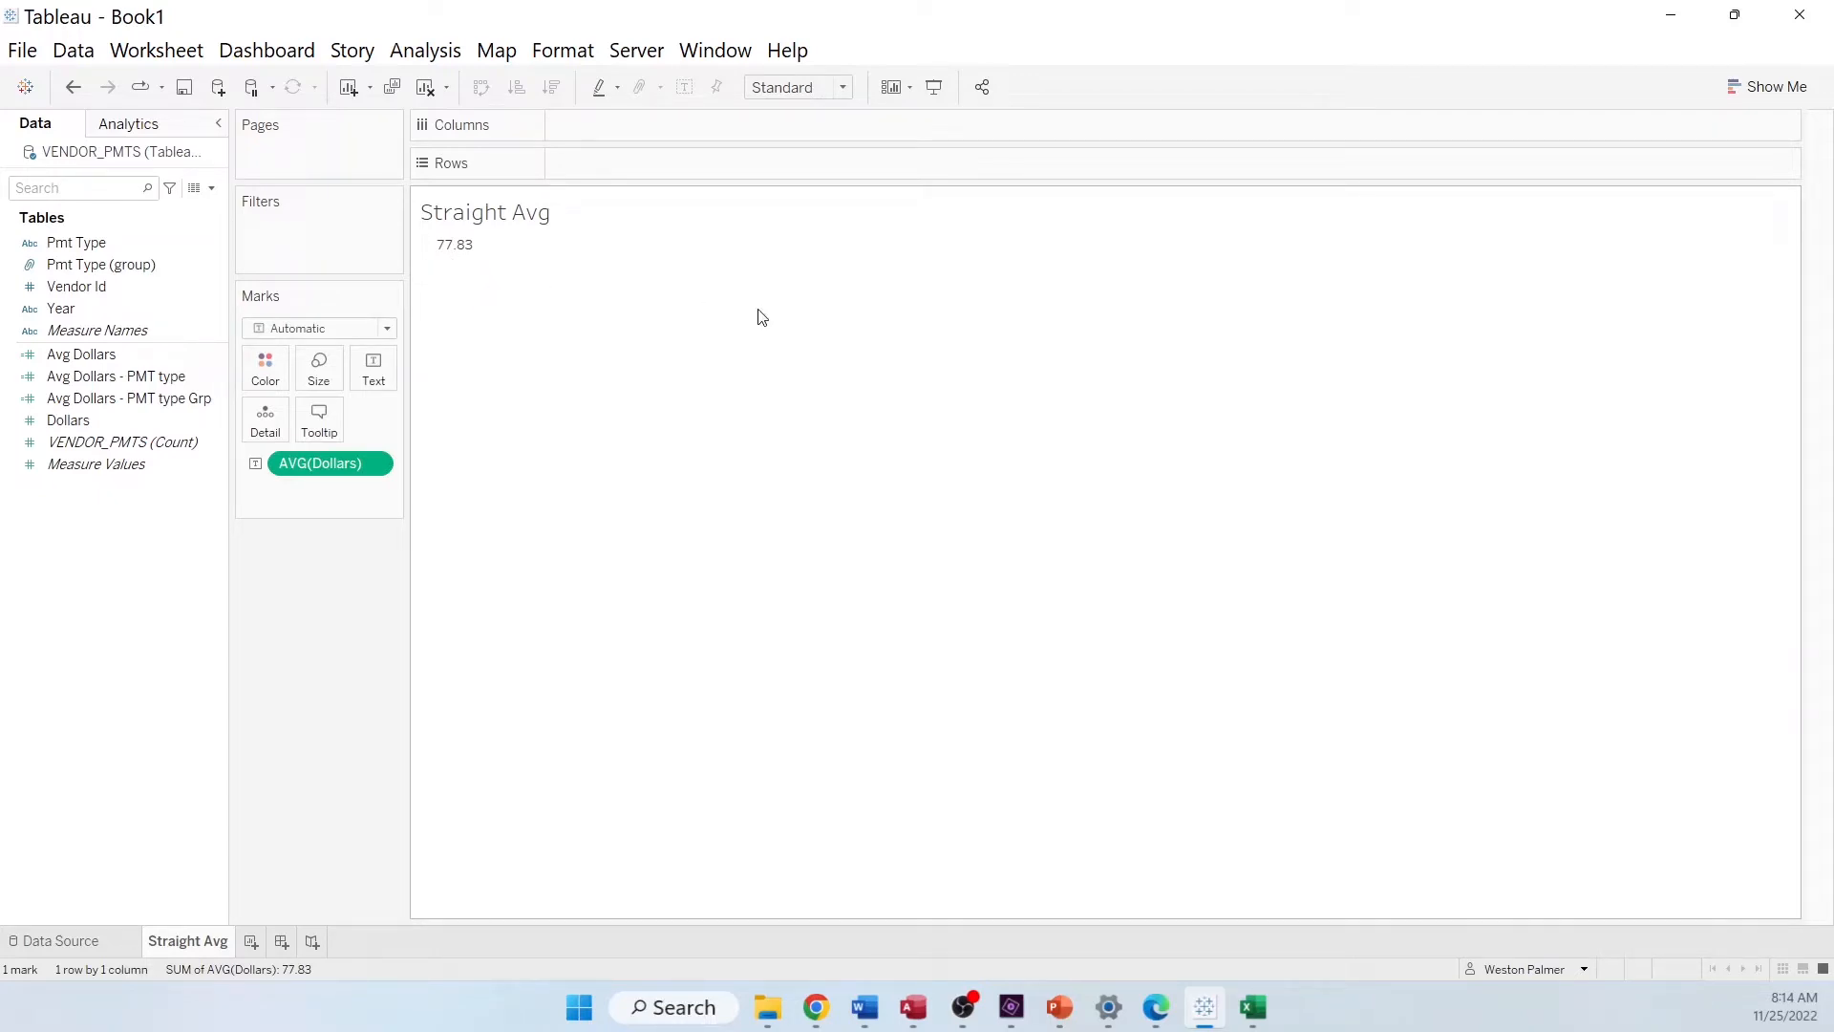
mouse_move(1251, 1007)
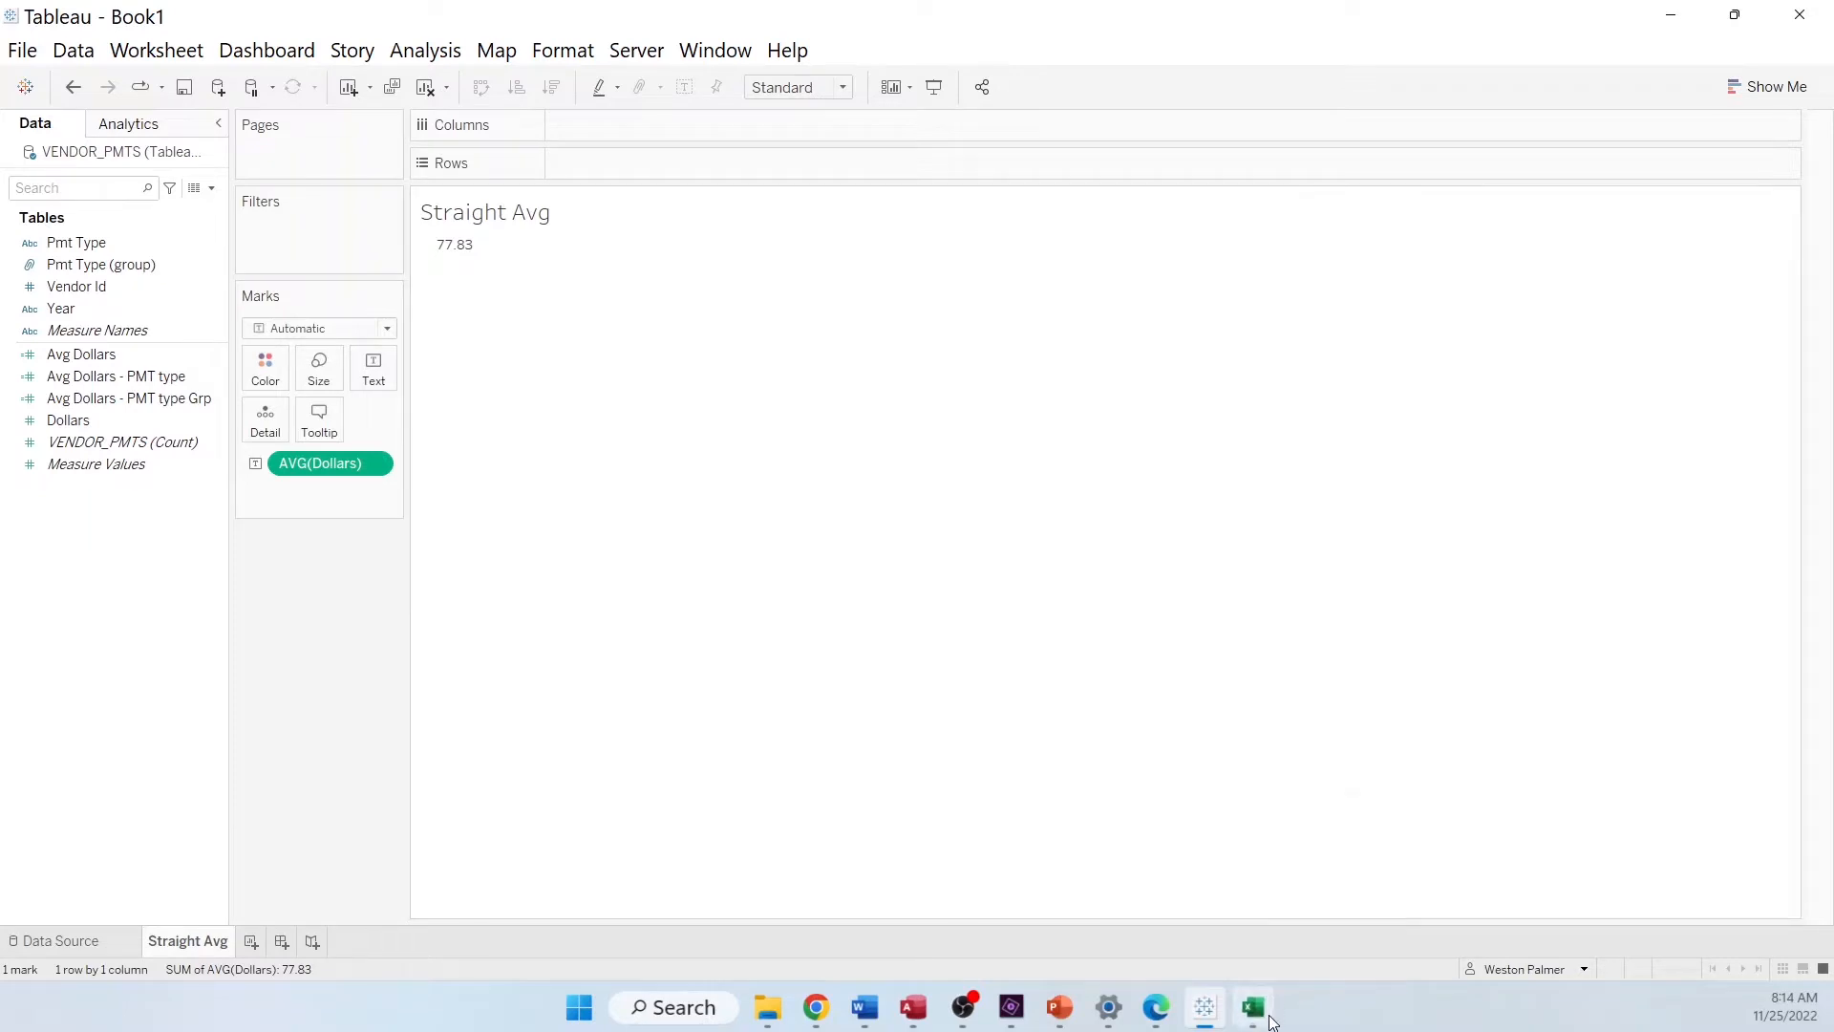
Switch to Excel to read the payment values' average 77.825, count 80 and sum 6226
click(1252, 1007)
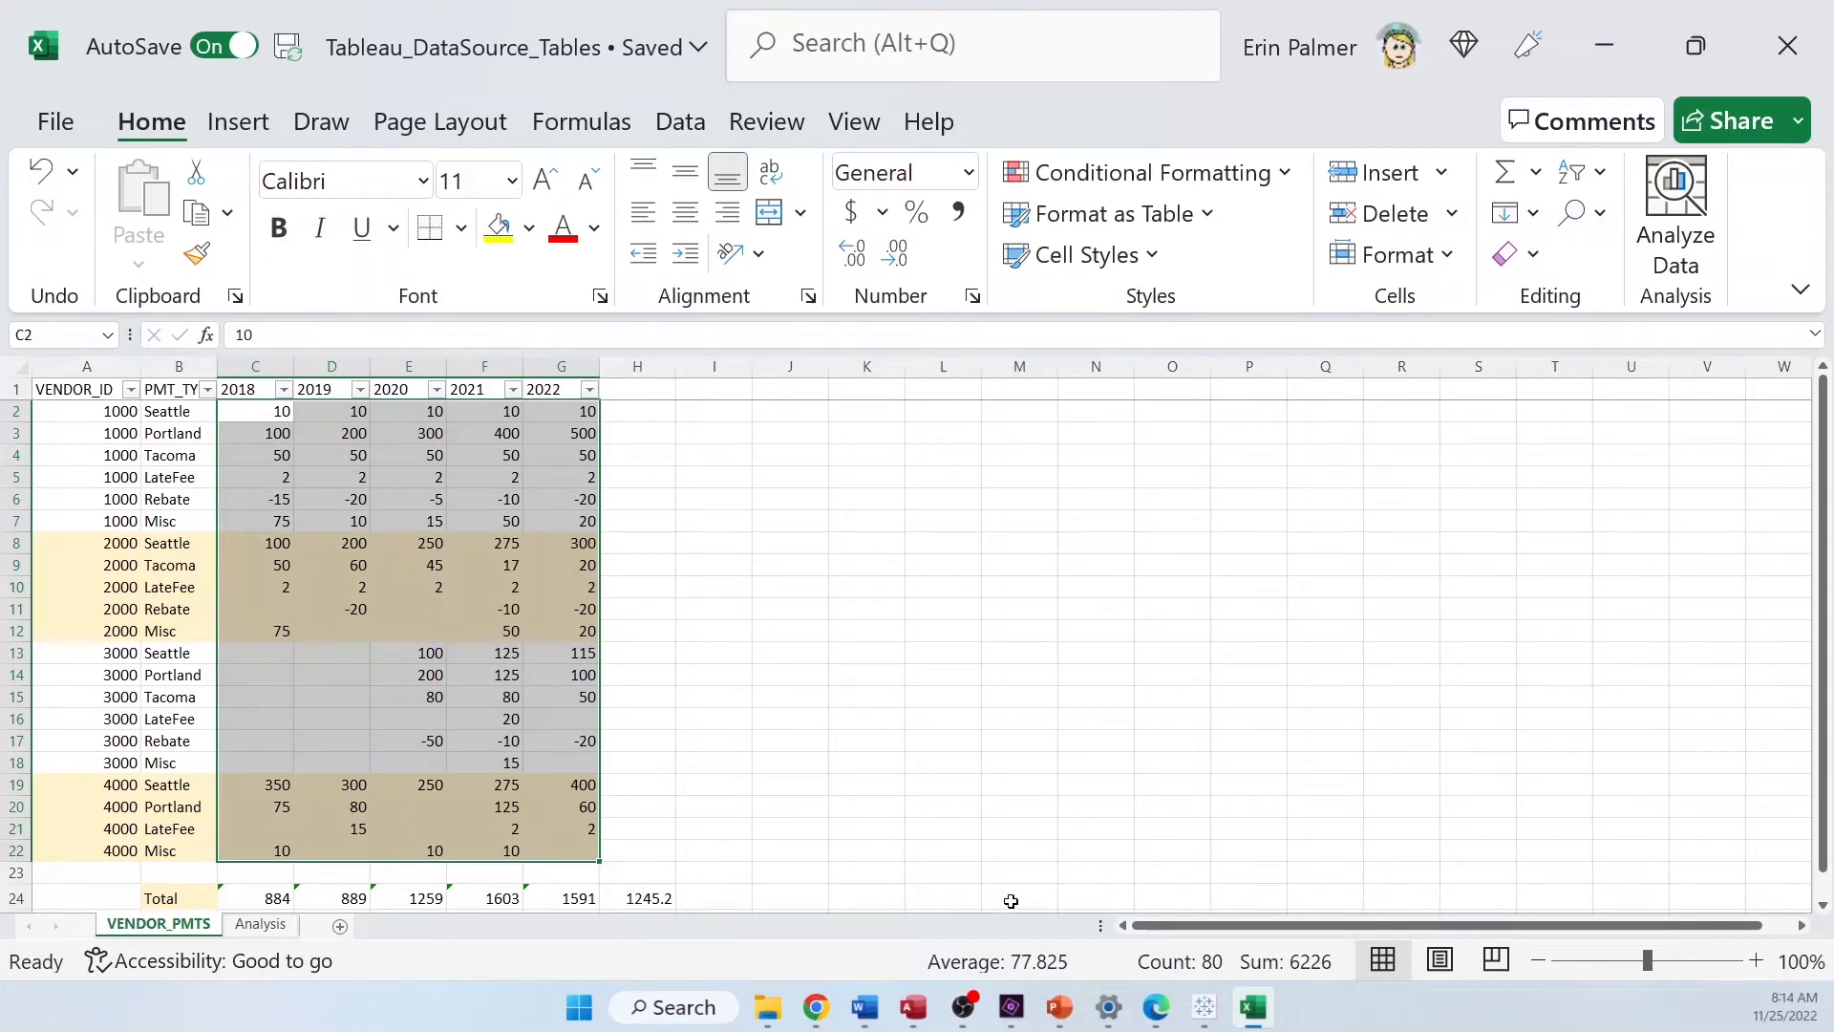
mouse_move(1079, 815)
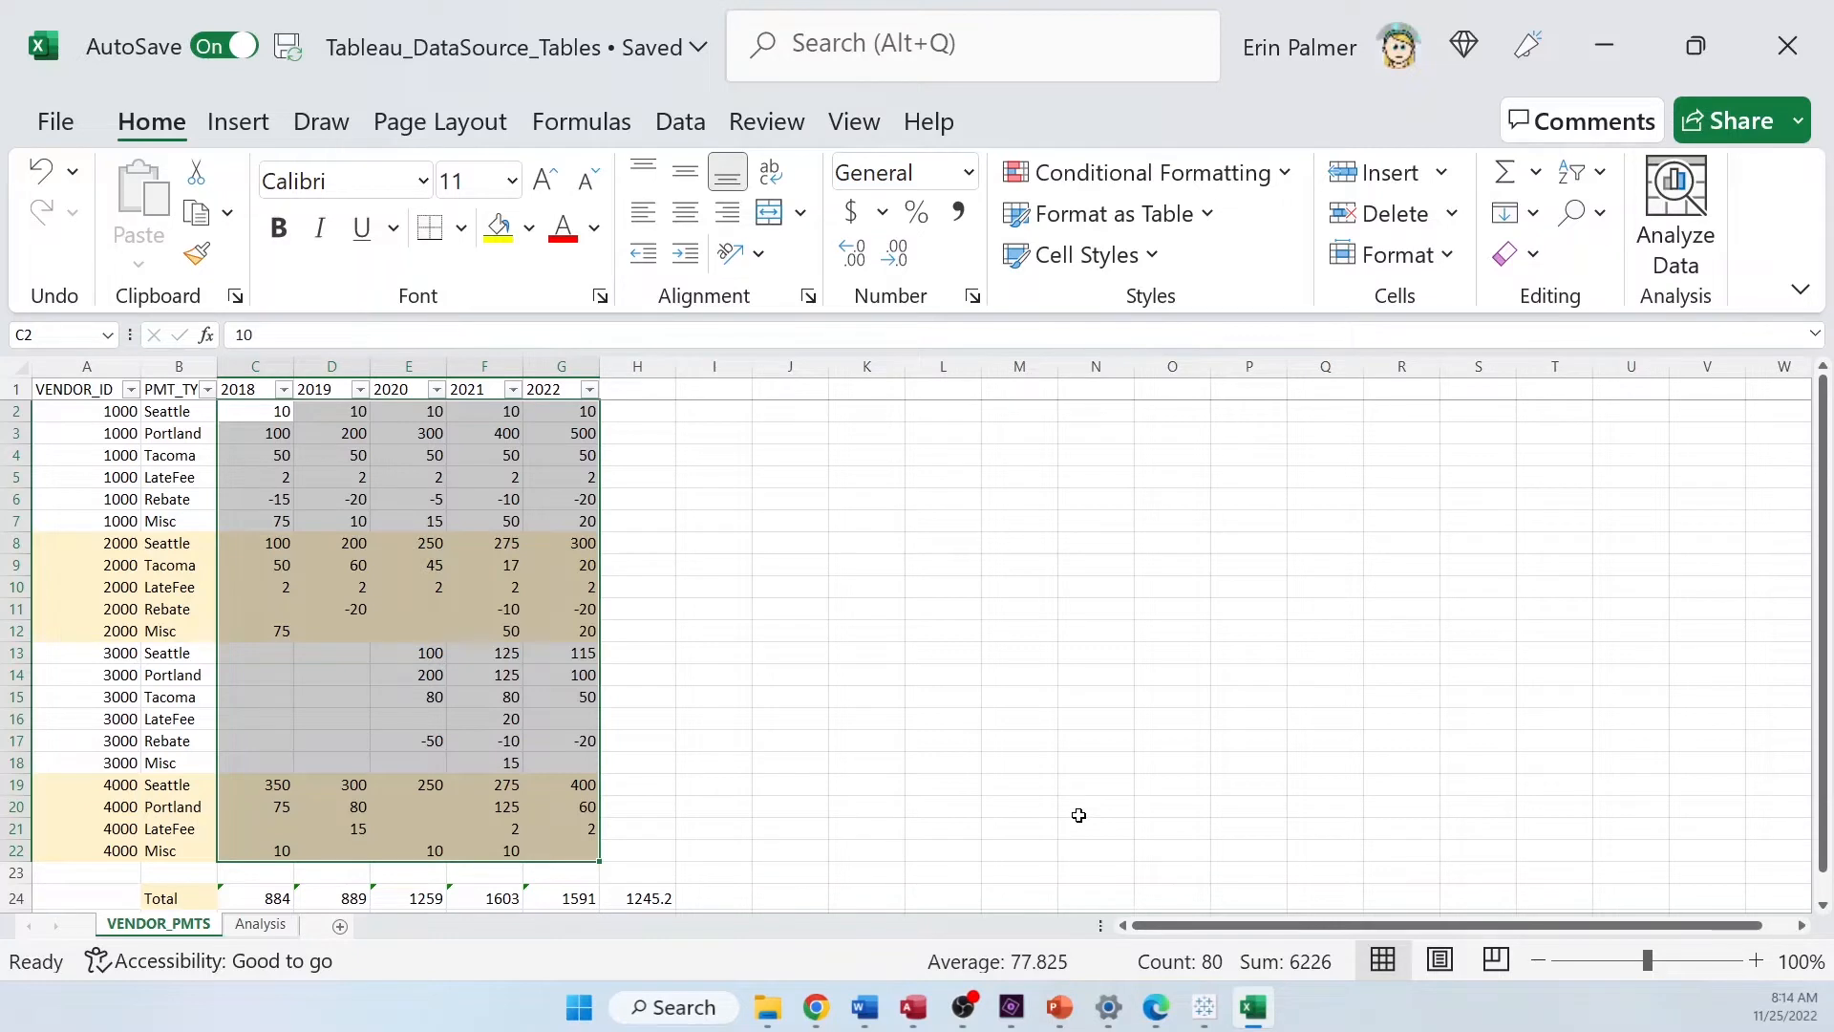
mouse_move(1052, 803)
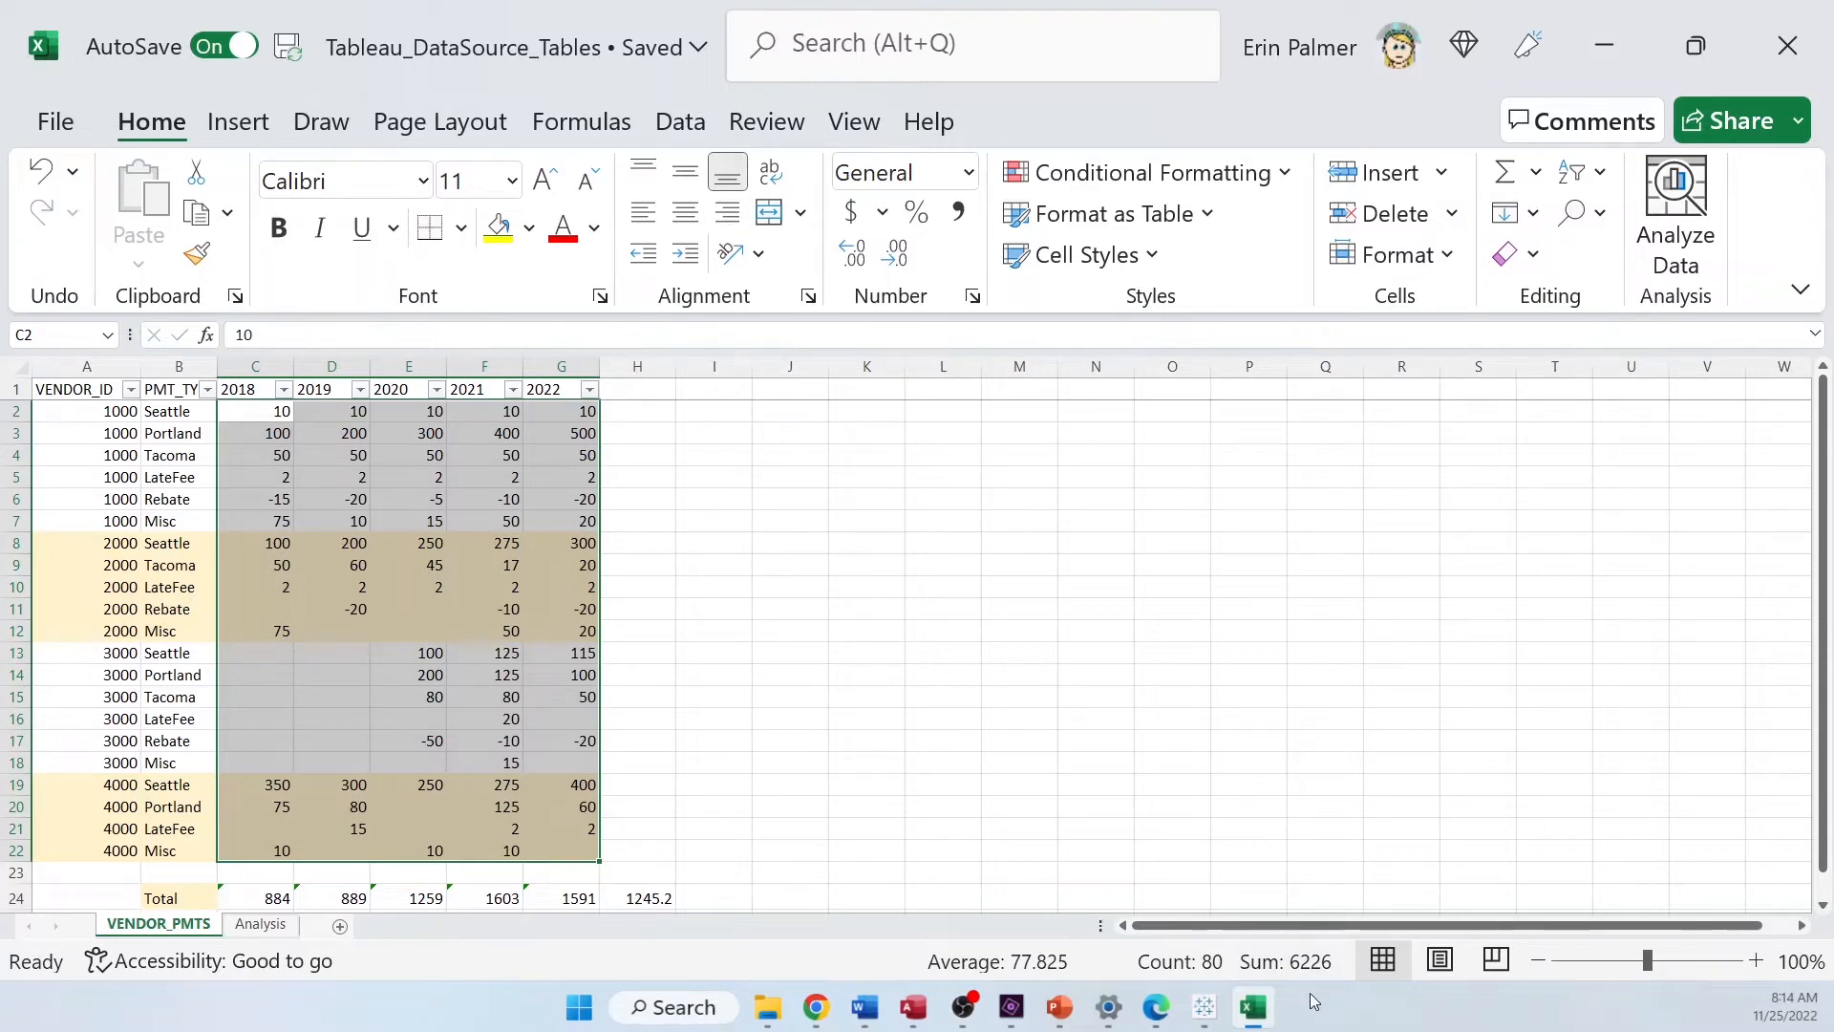
mouse_move(1202, 1007)
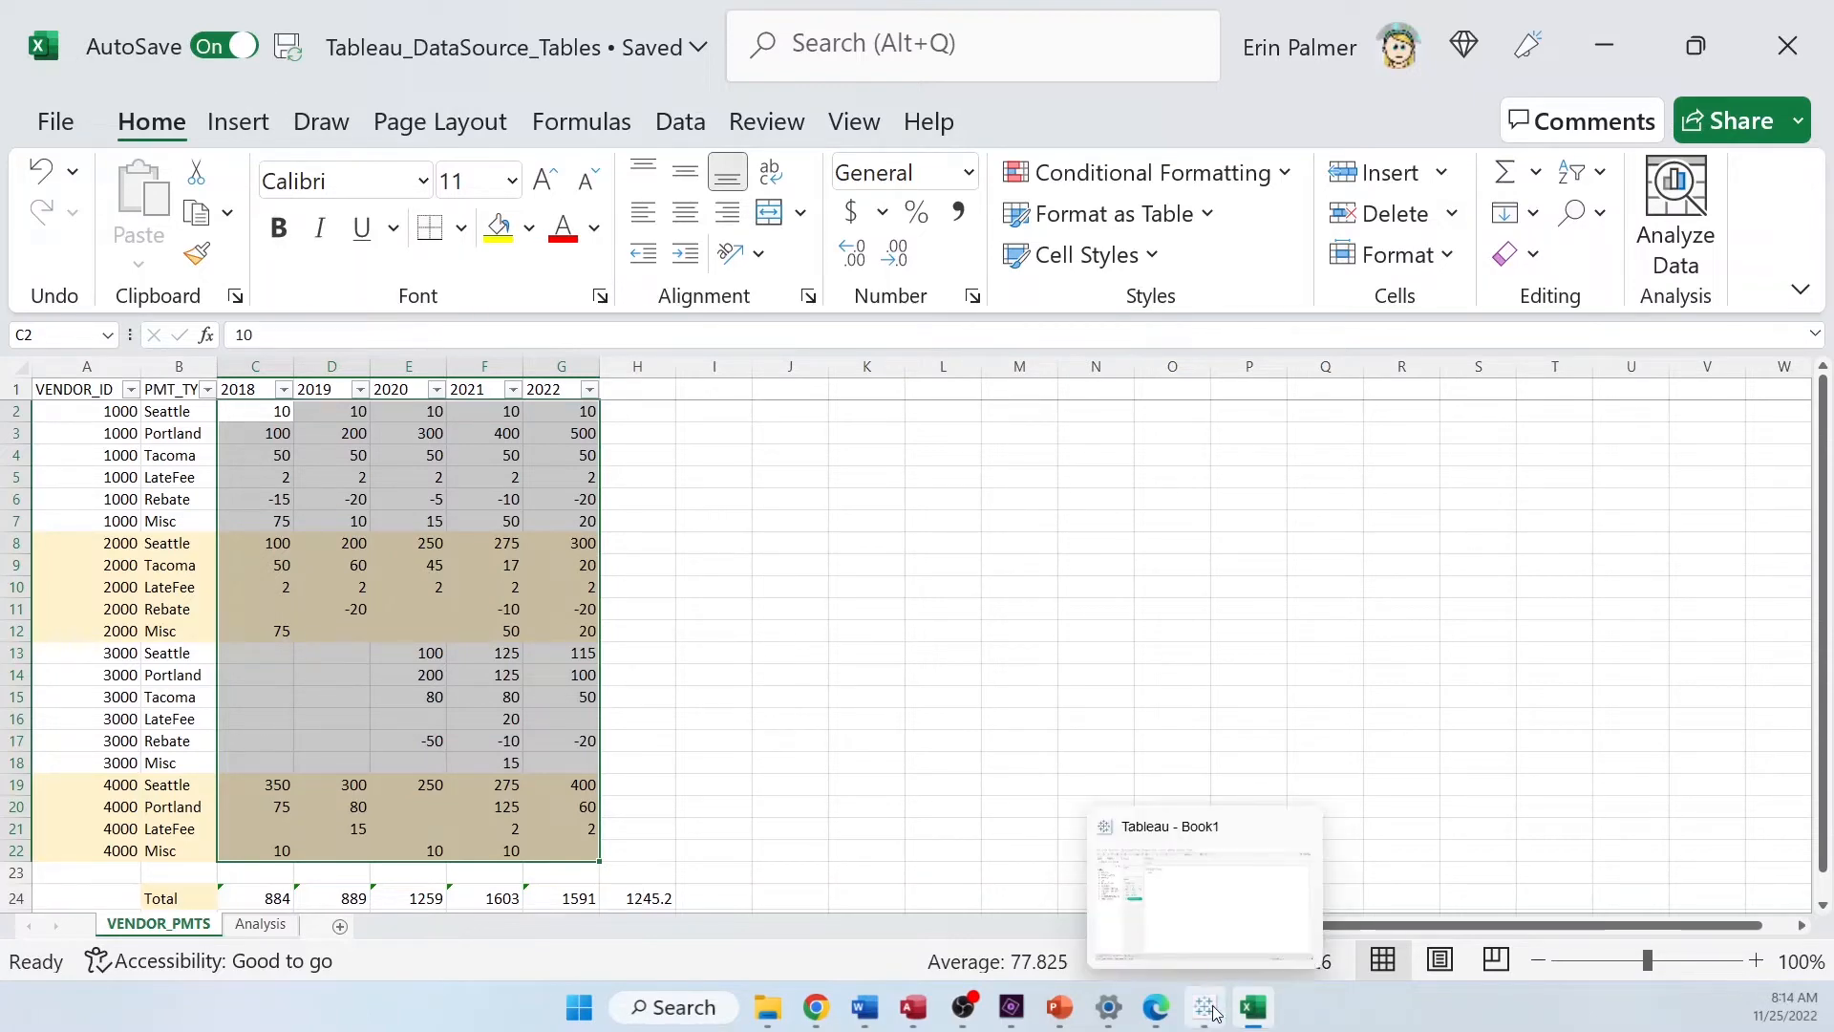
Edit the Avg Dollars calculation to {FIXED [Year]:SUM([Dollars])} and save it
click(1200, 877)
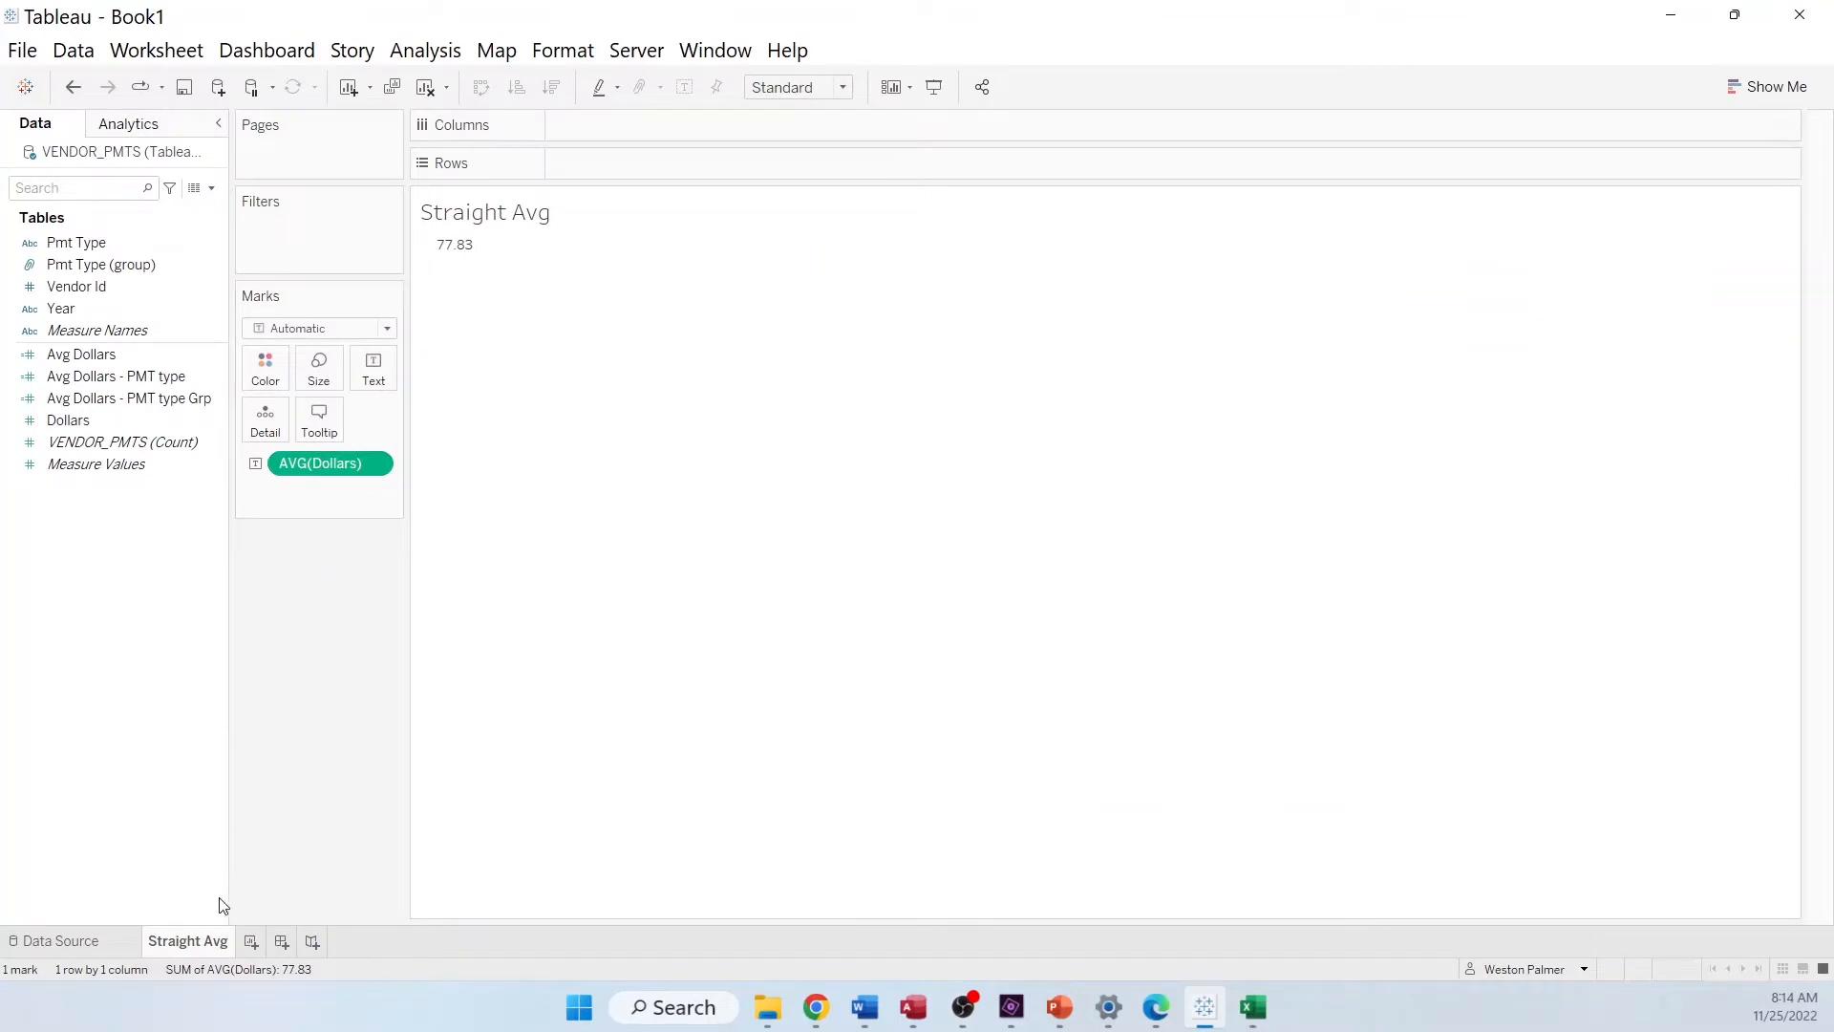
click(80, 353)
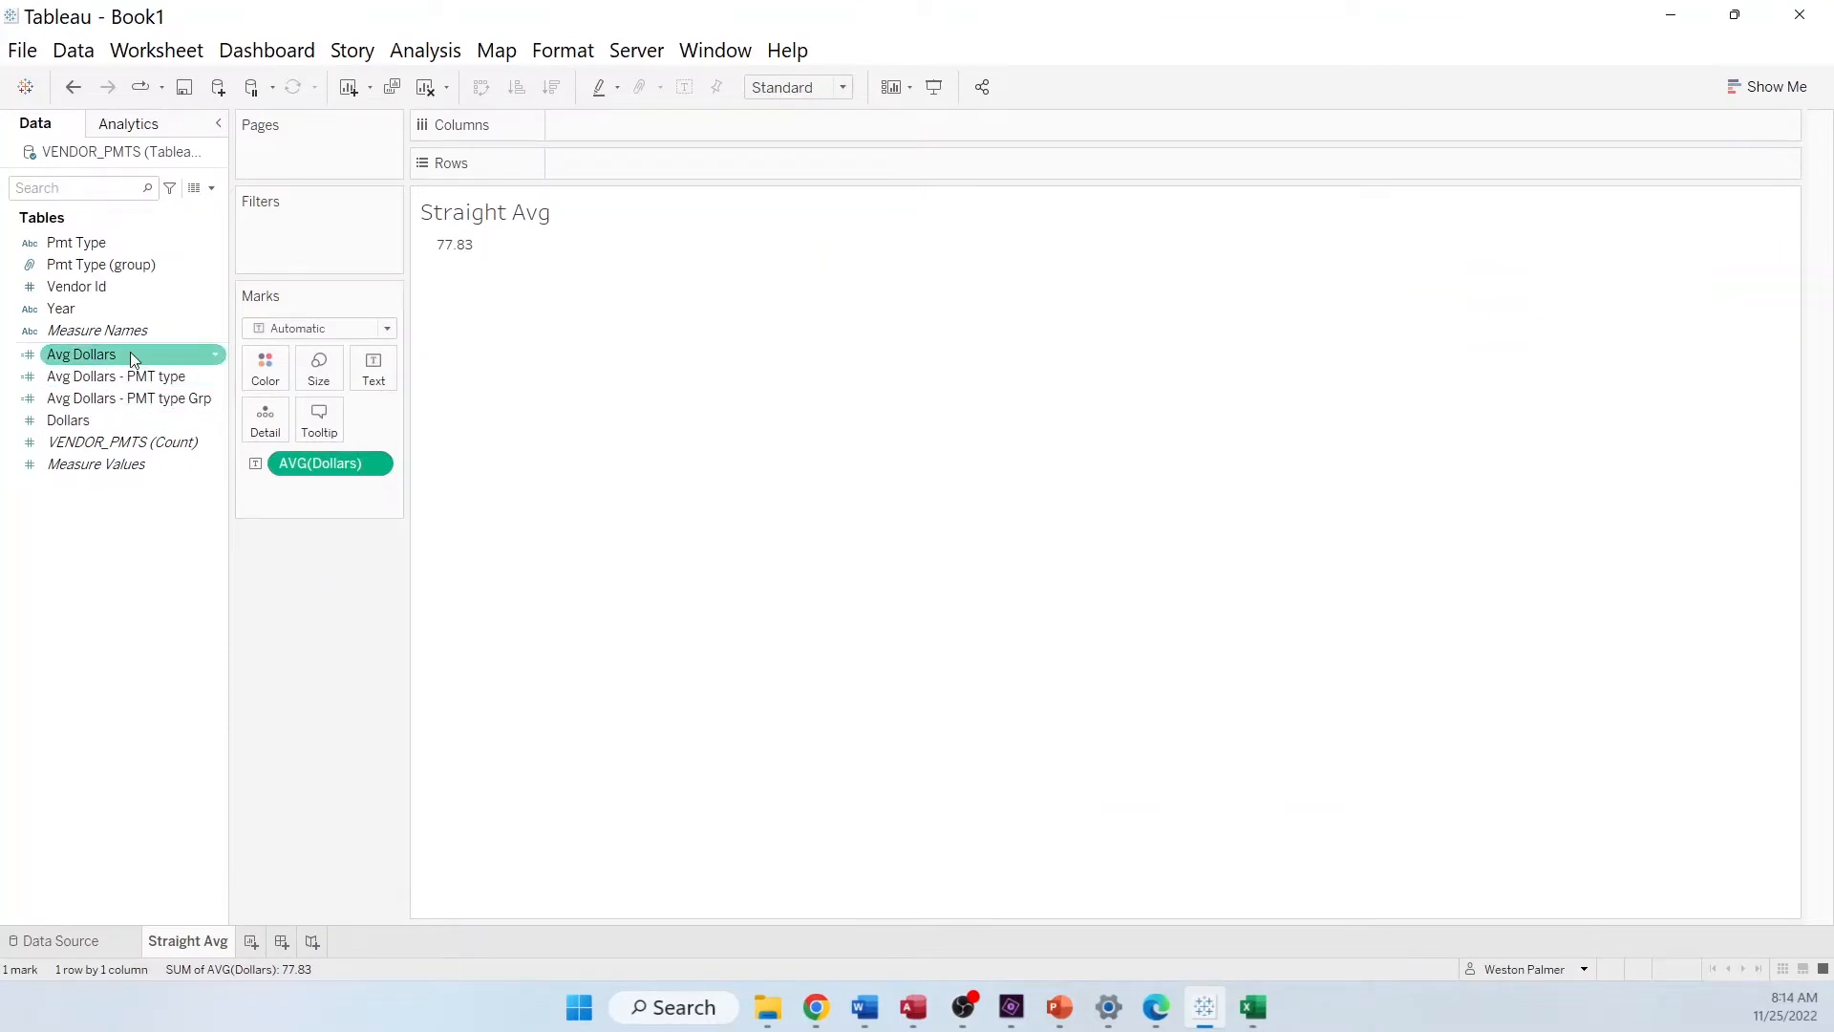
right_click(82, 354)
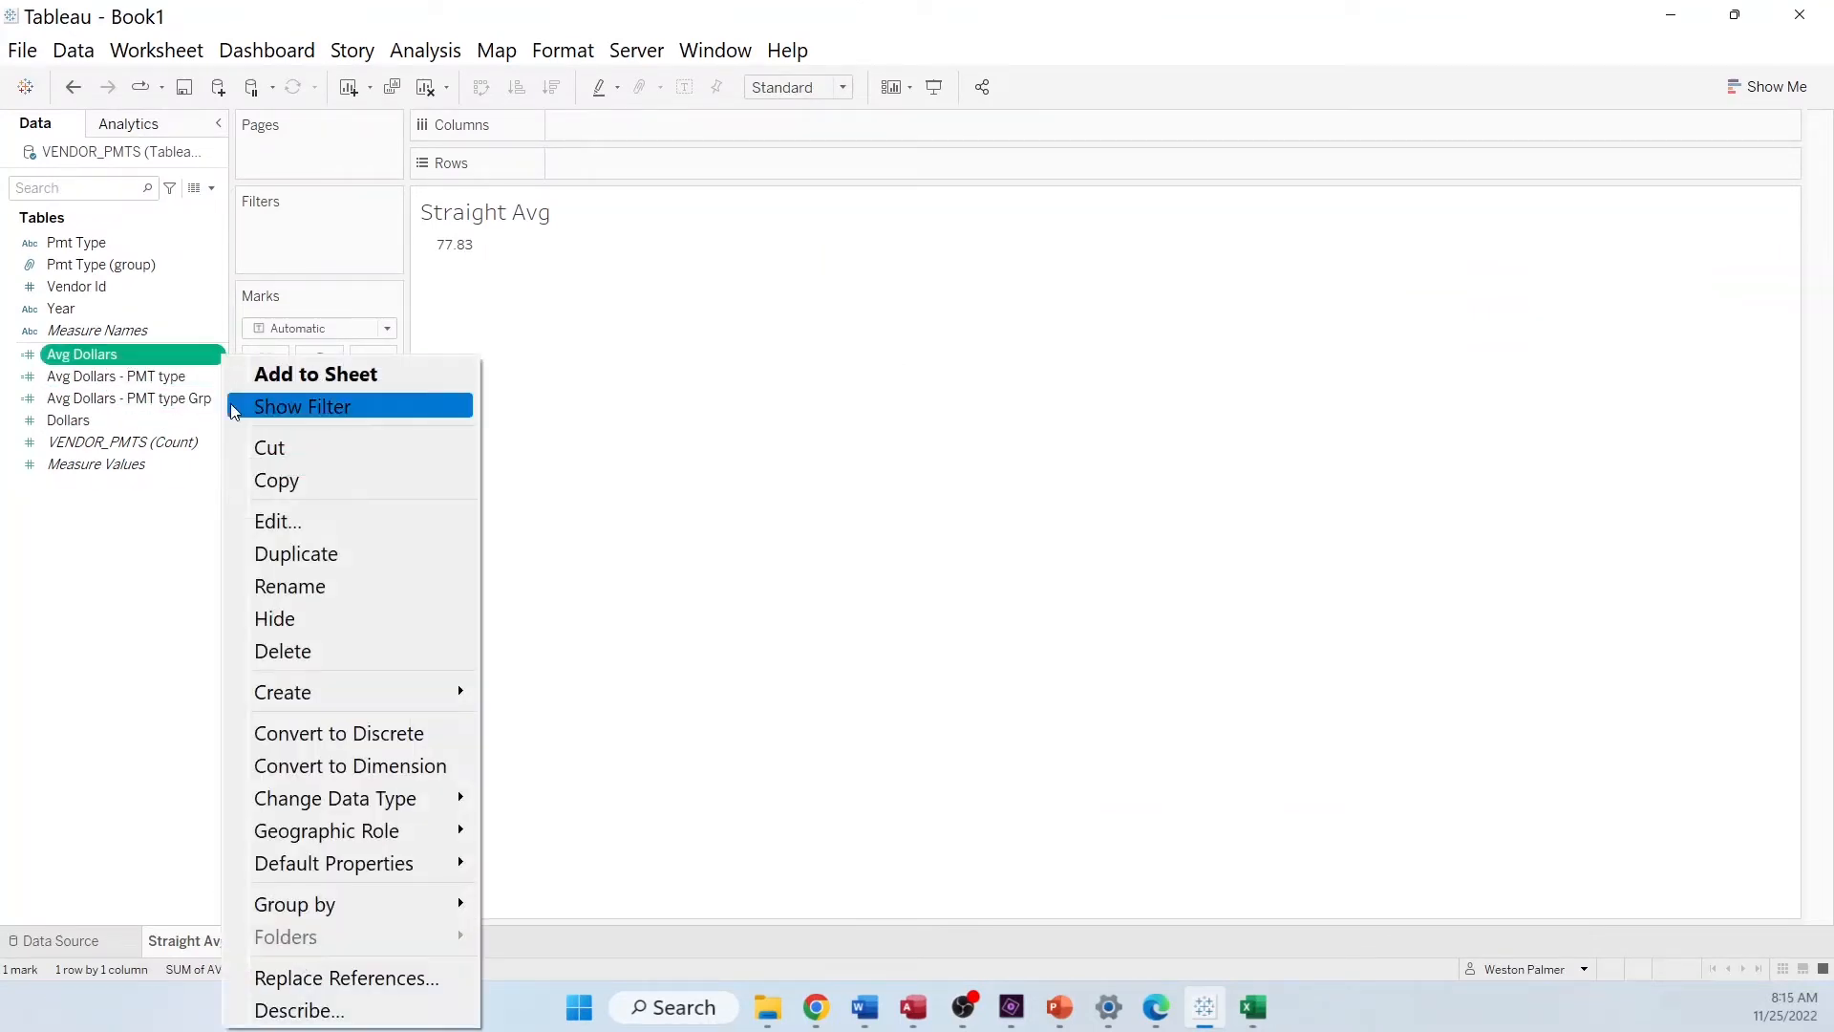
click(278, 520)
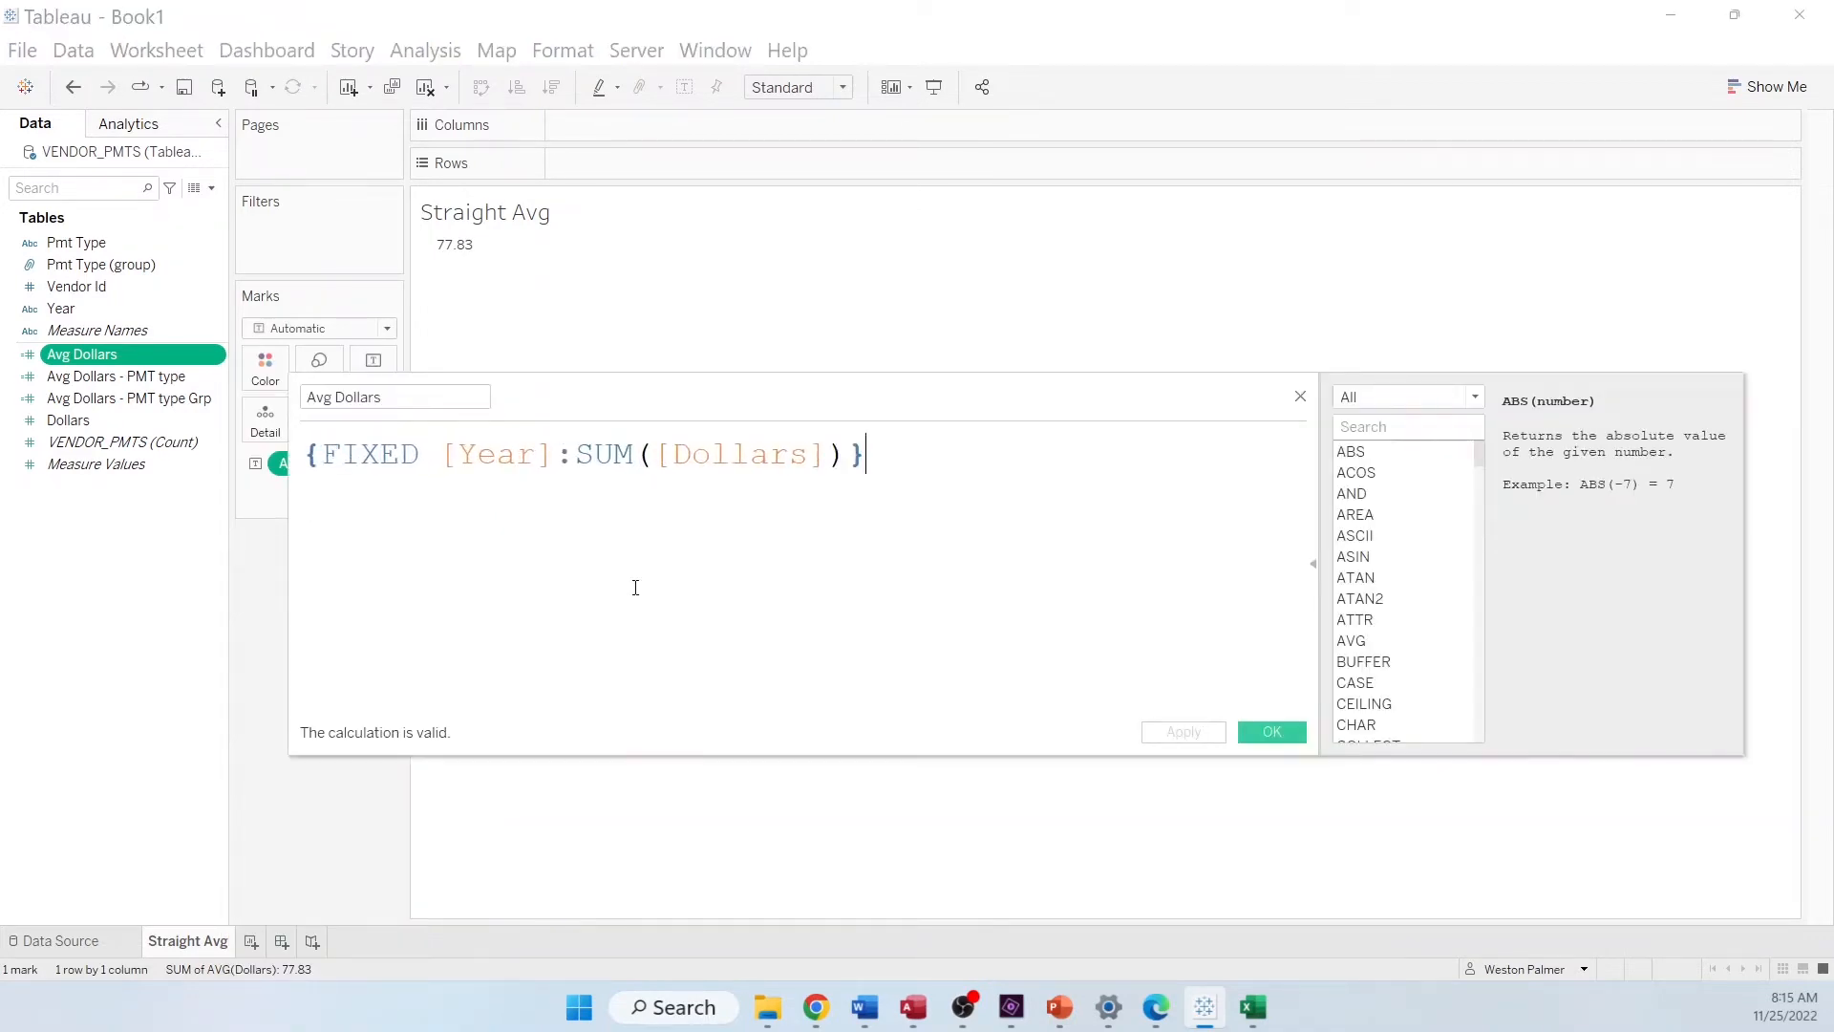
mouse_move(381, 537)
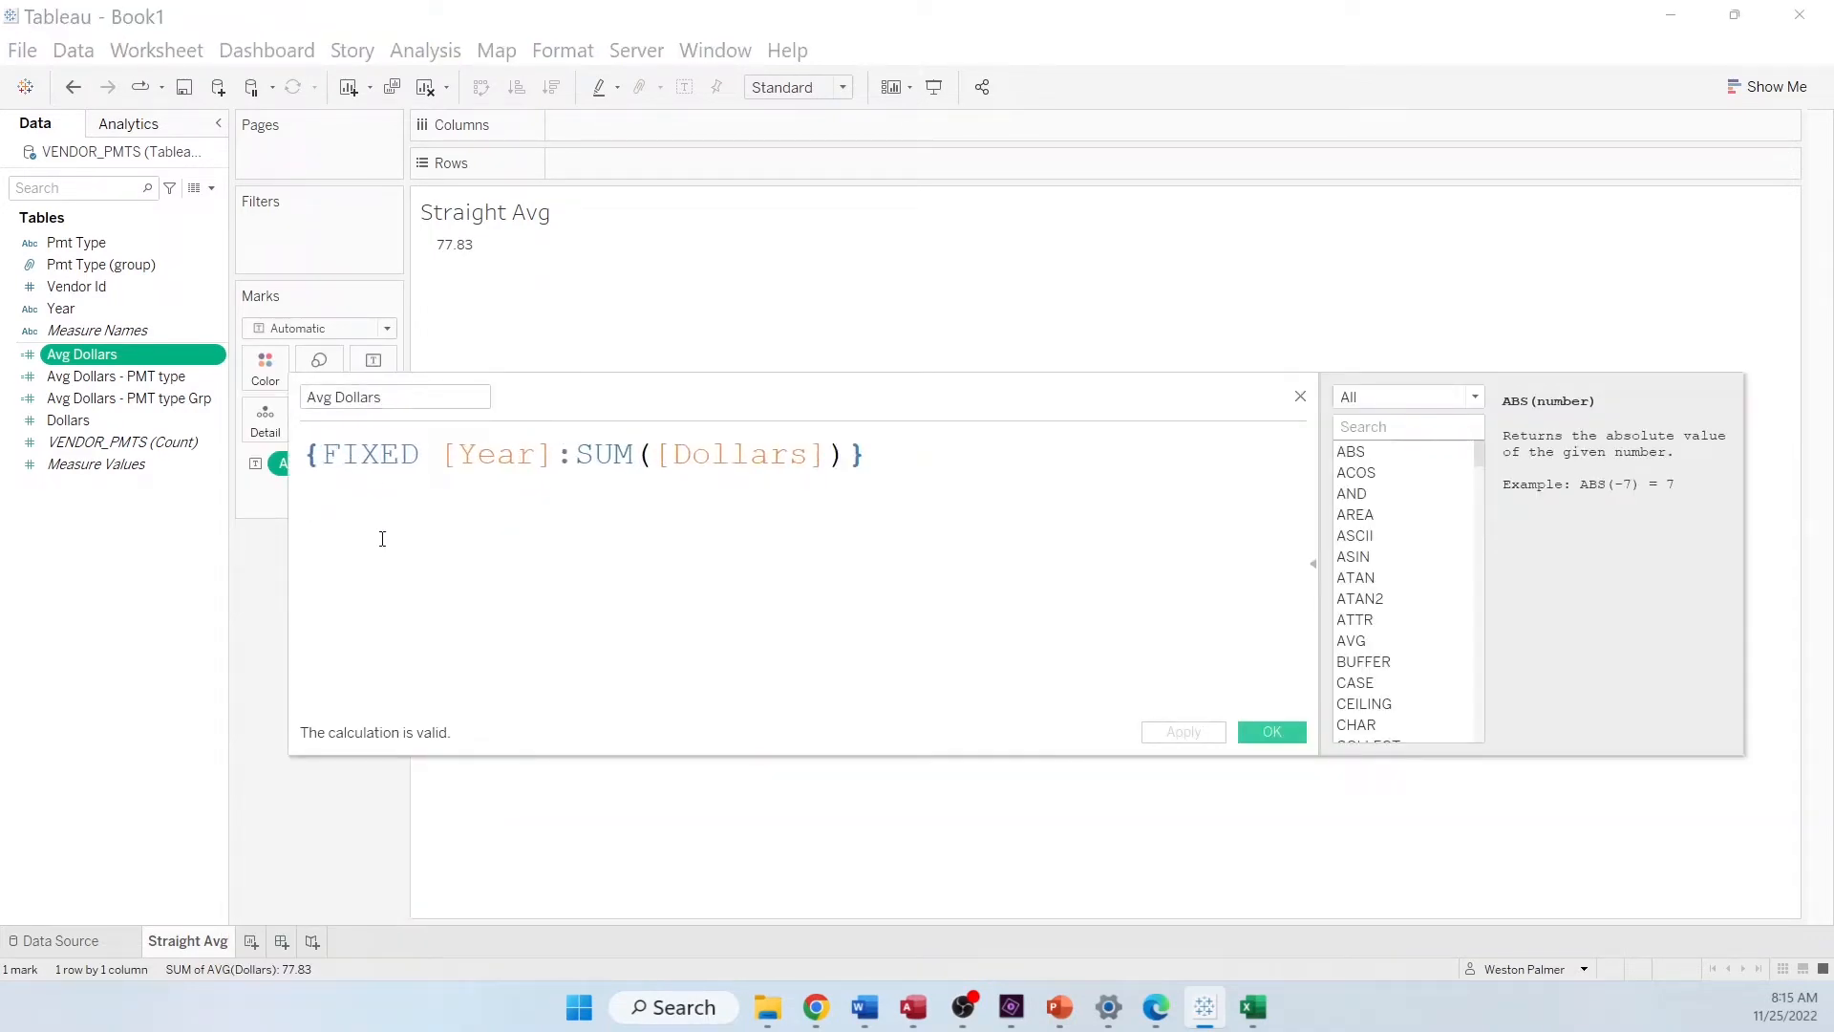
click(864, 454)
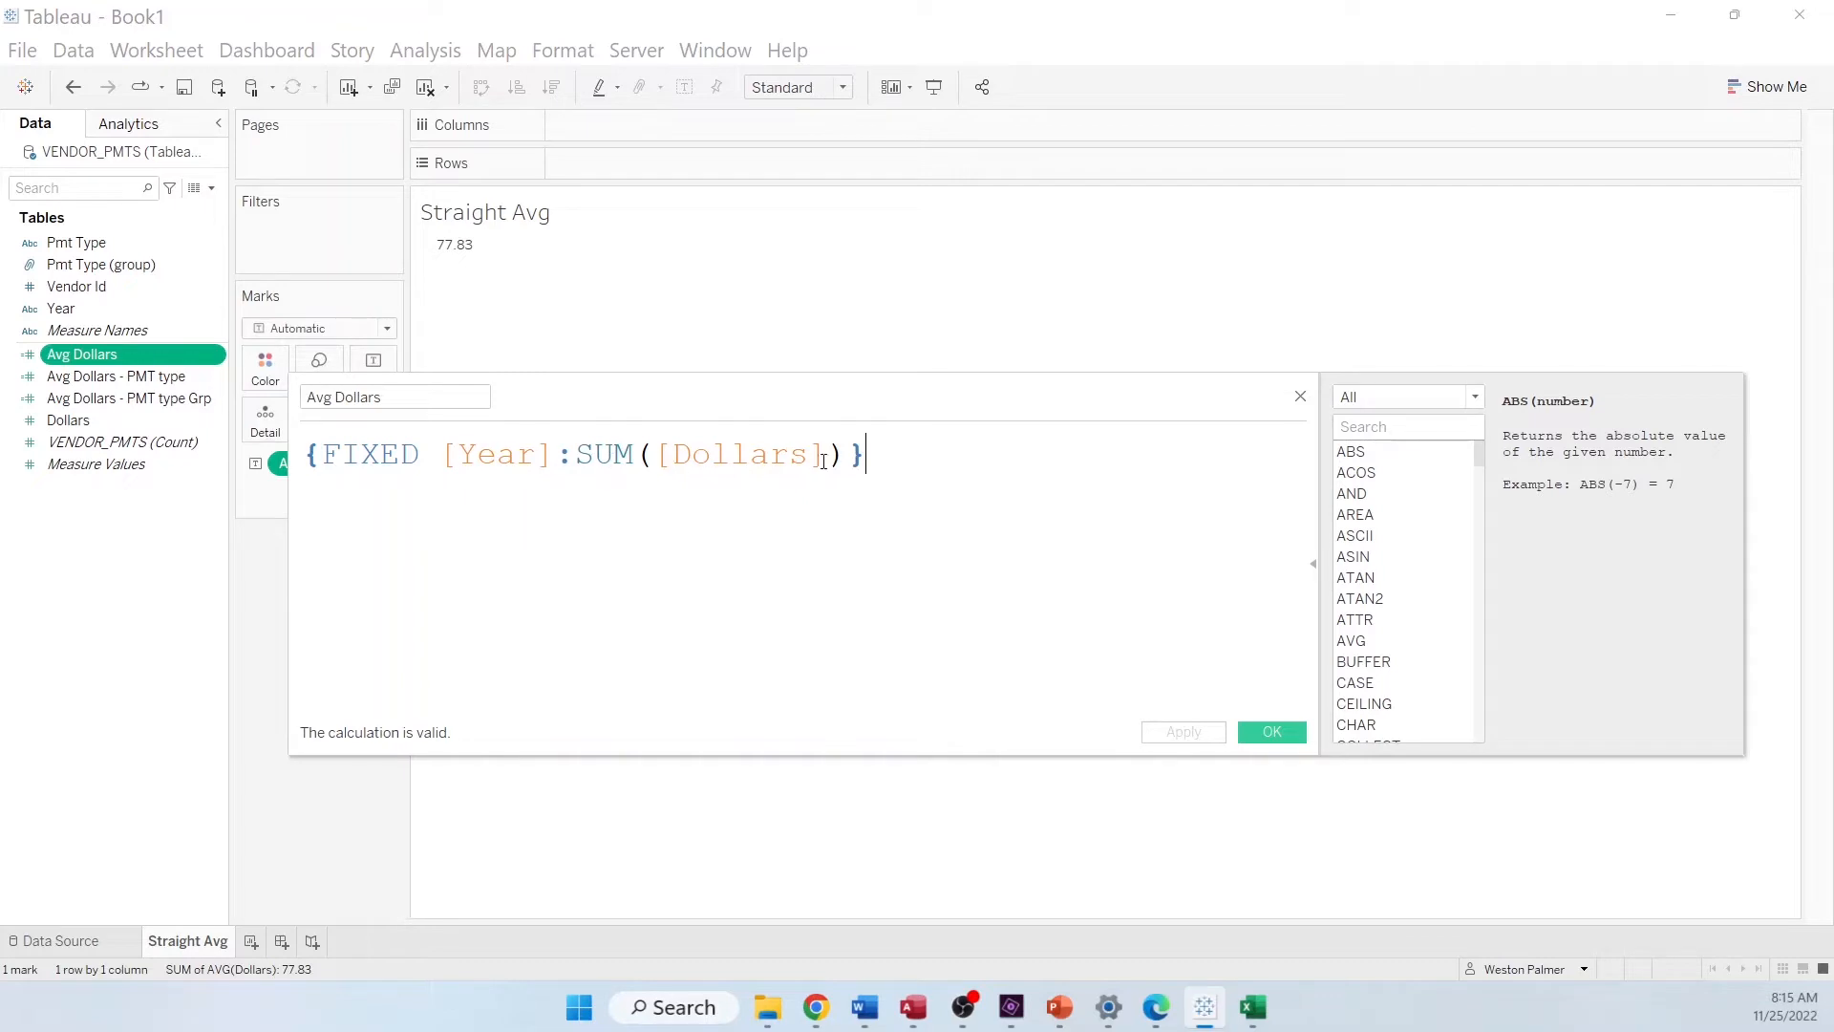
mouse_move(480, 480)
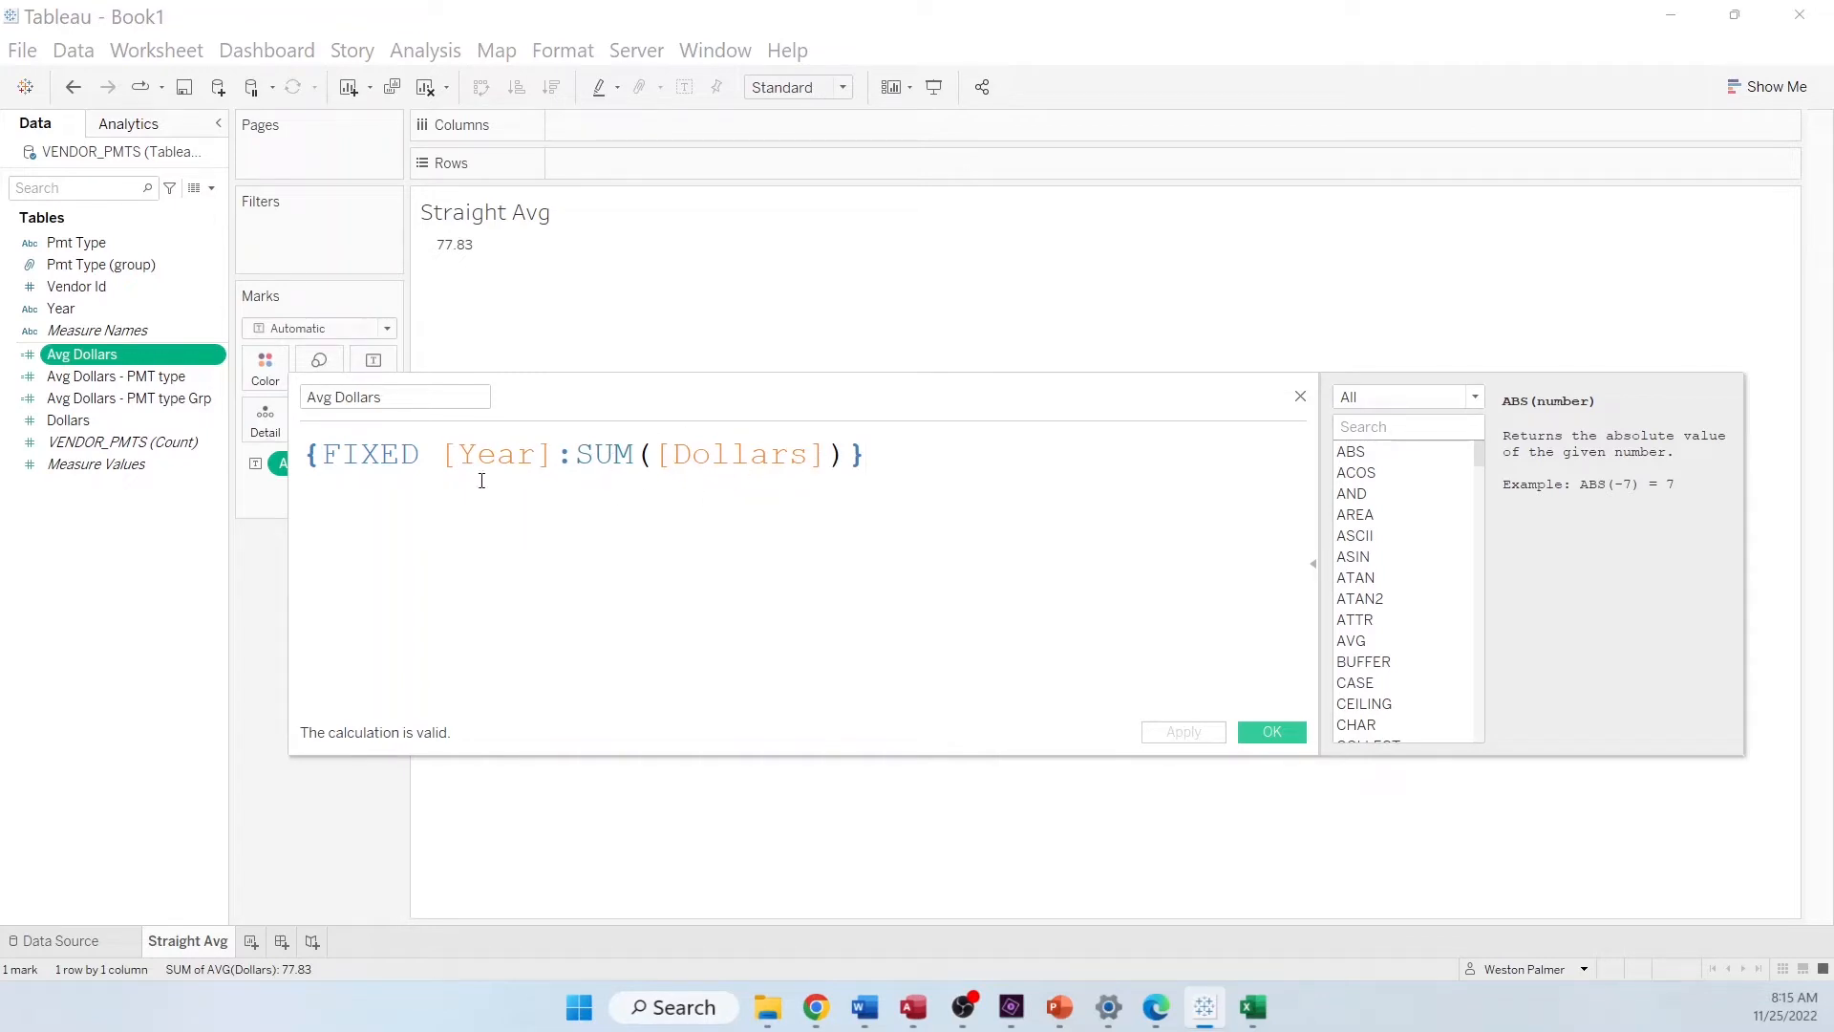
click(865, 454)
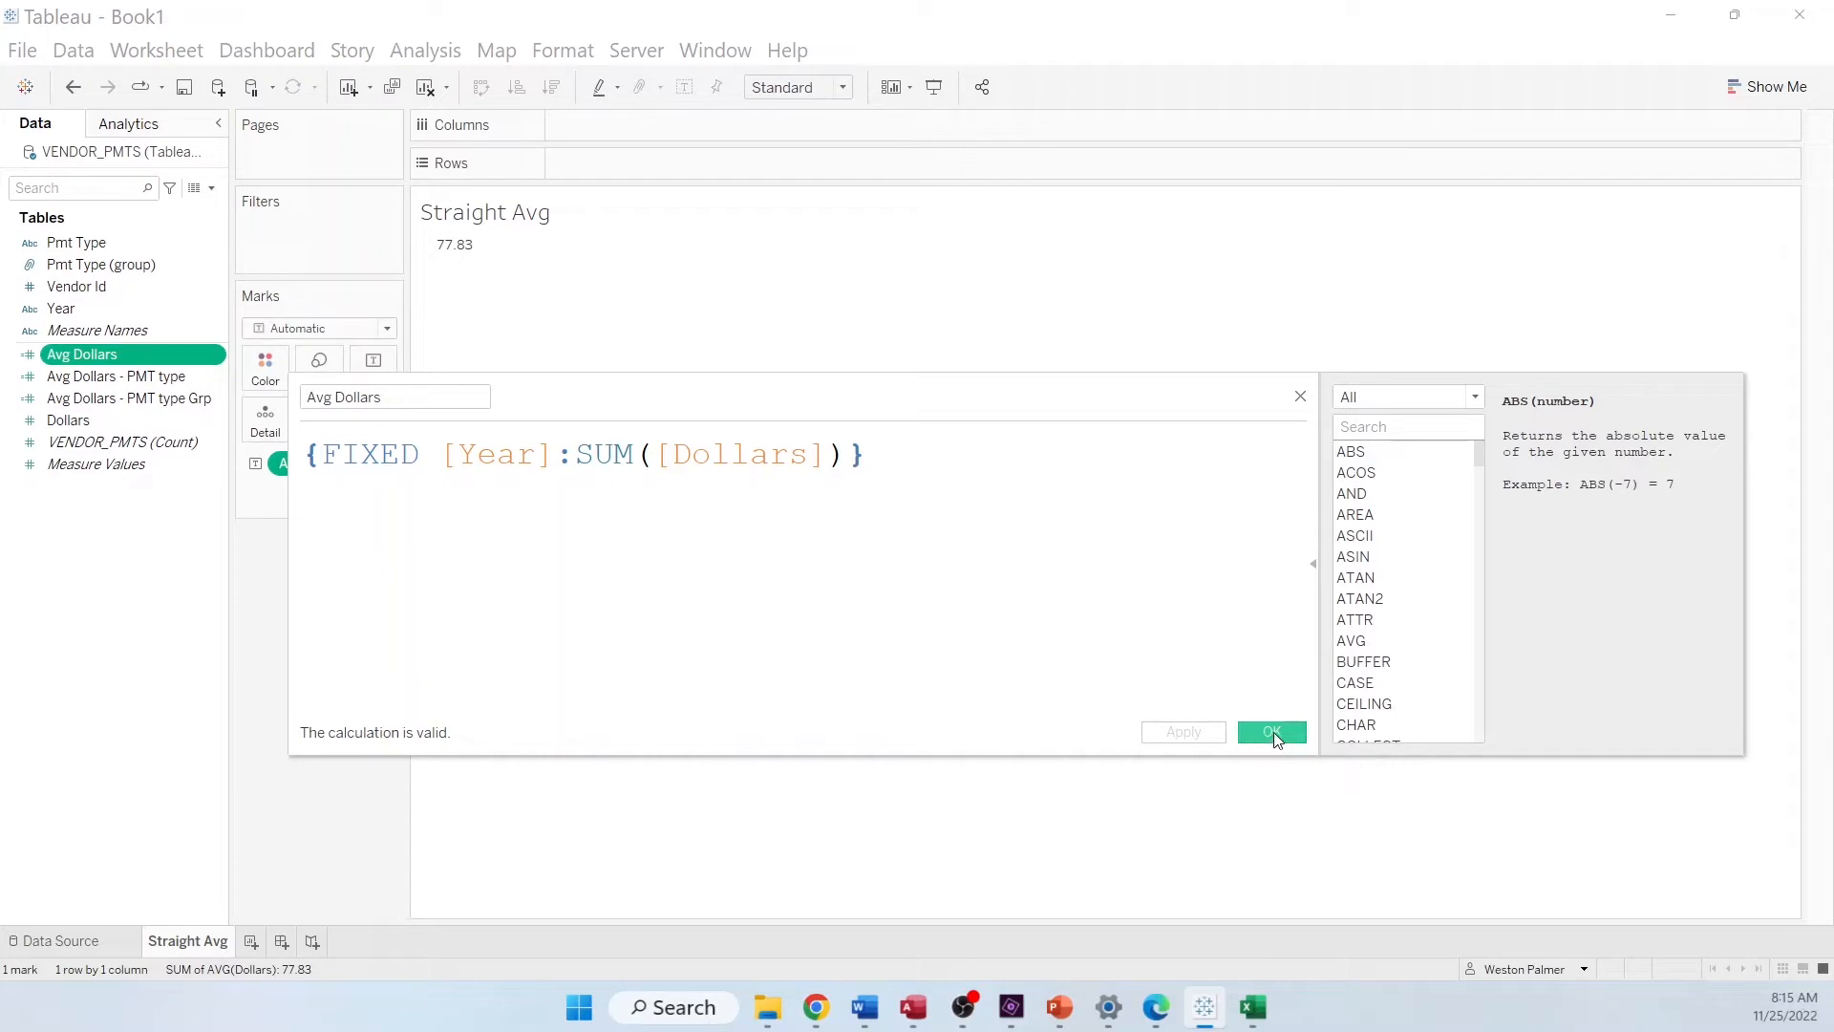
click(1271, 731)
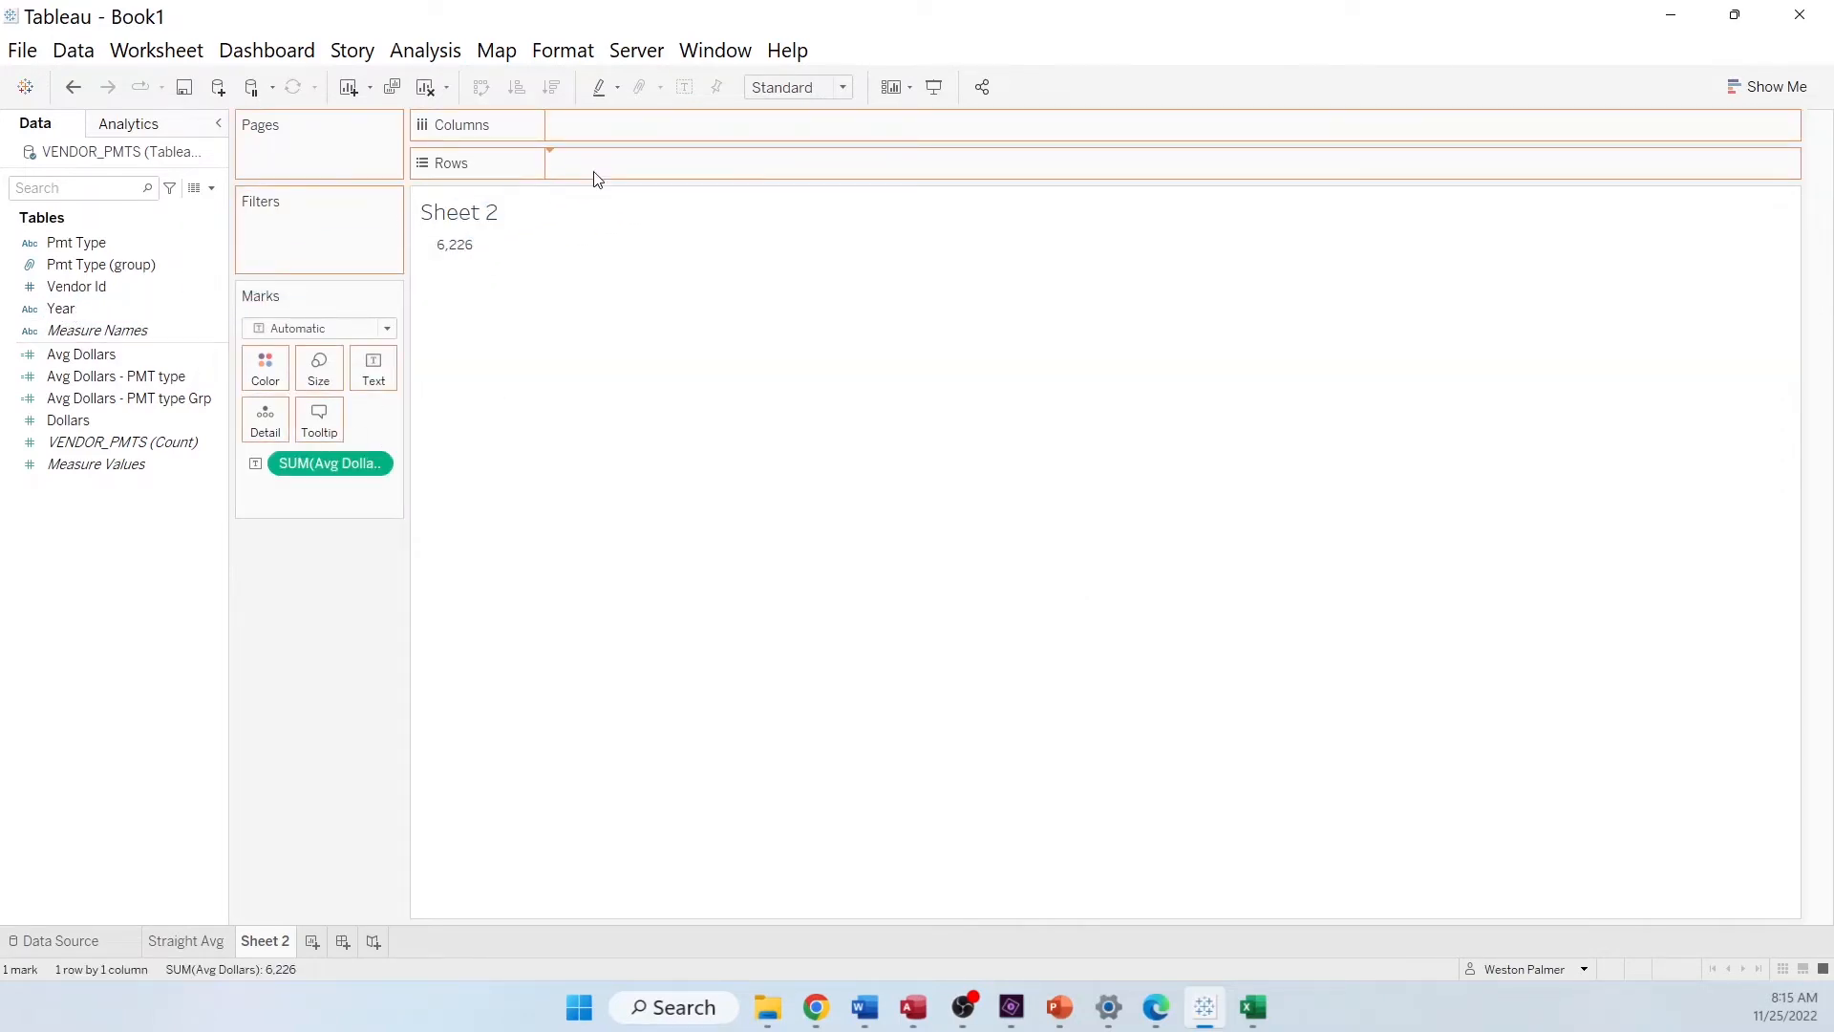
Compare Avg Dollars with Dollars by Year, then aggregate Avg Dollars as Average to show 1,245
drag(59, 307, 574, 163)
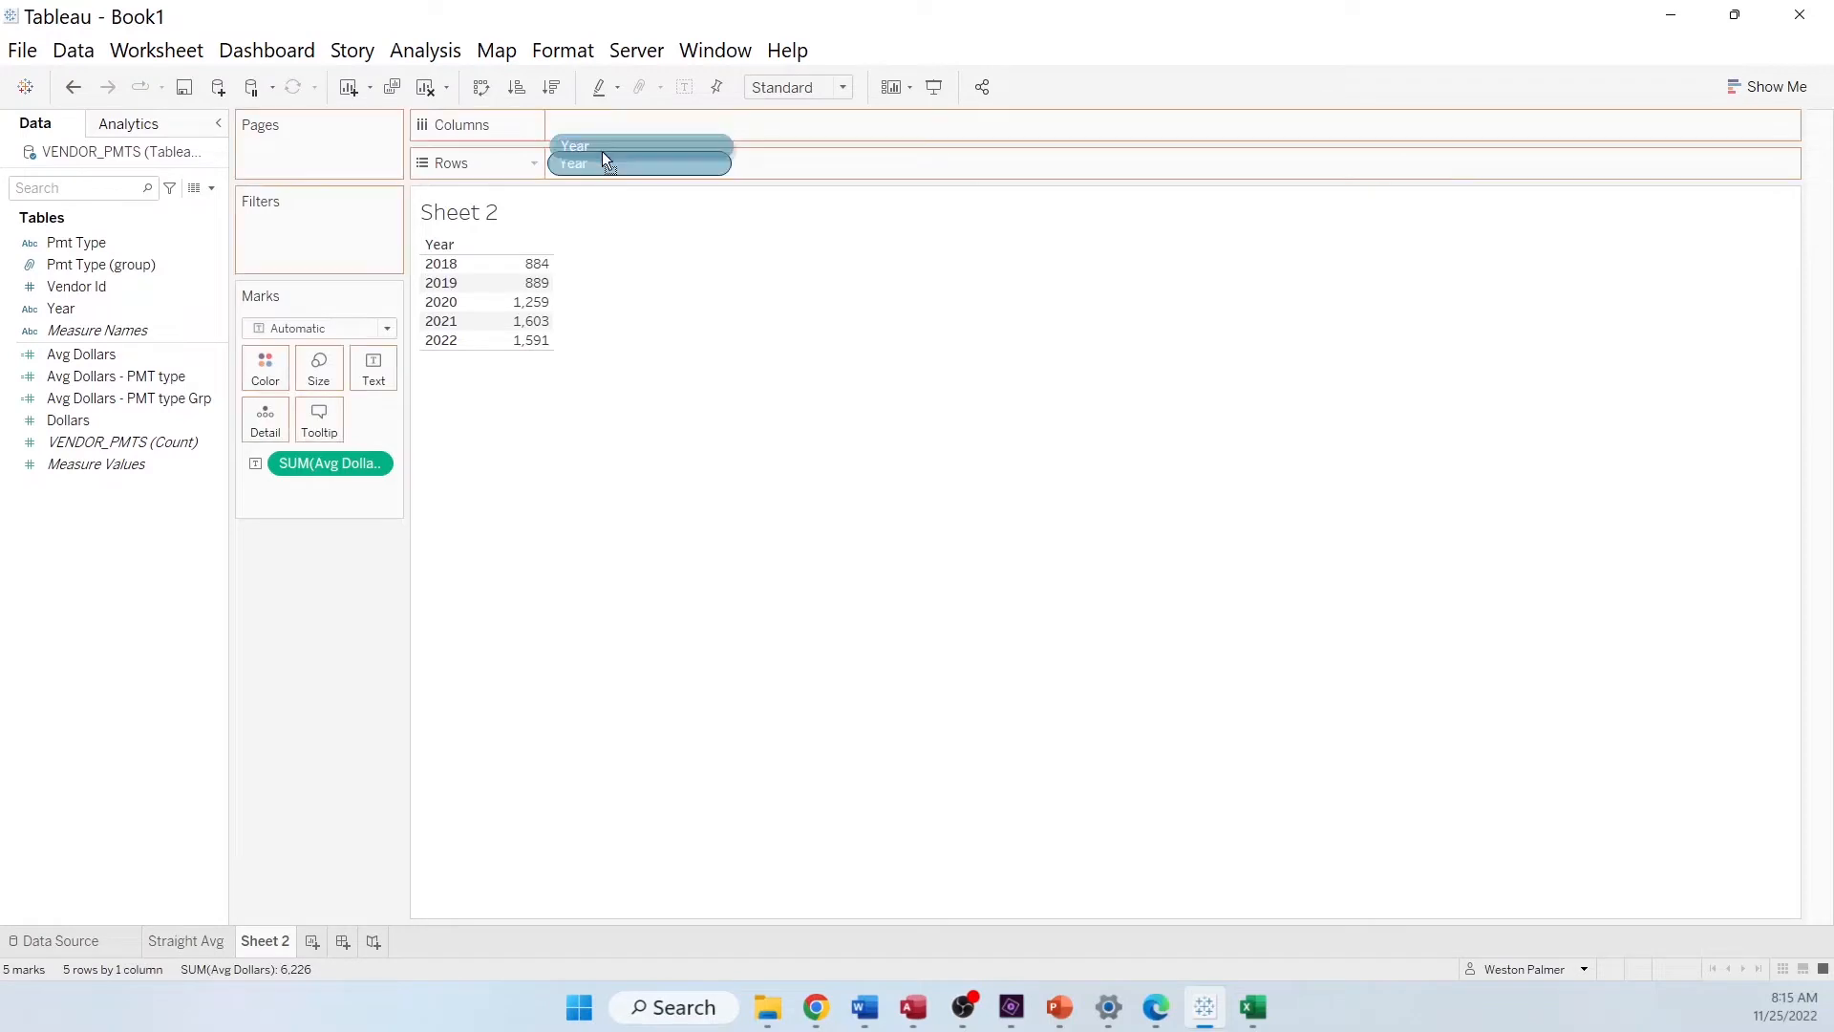
drag(574, 163, 639, 125)
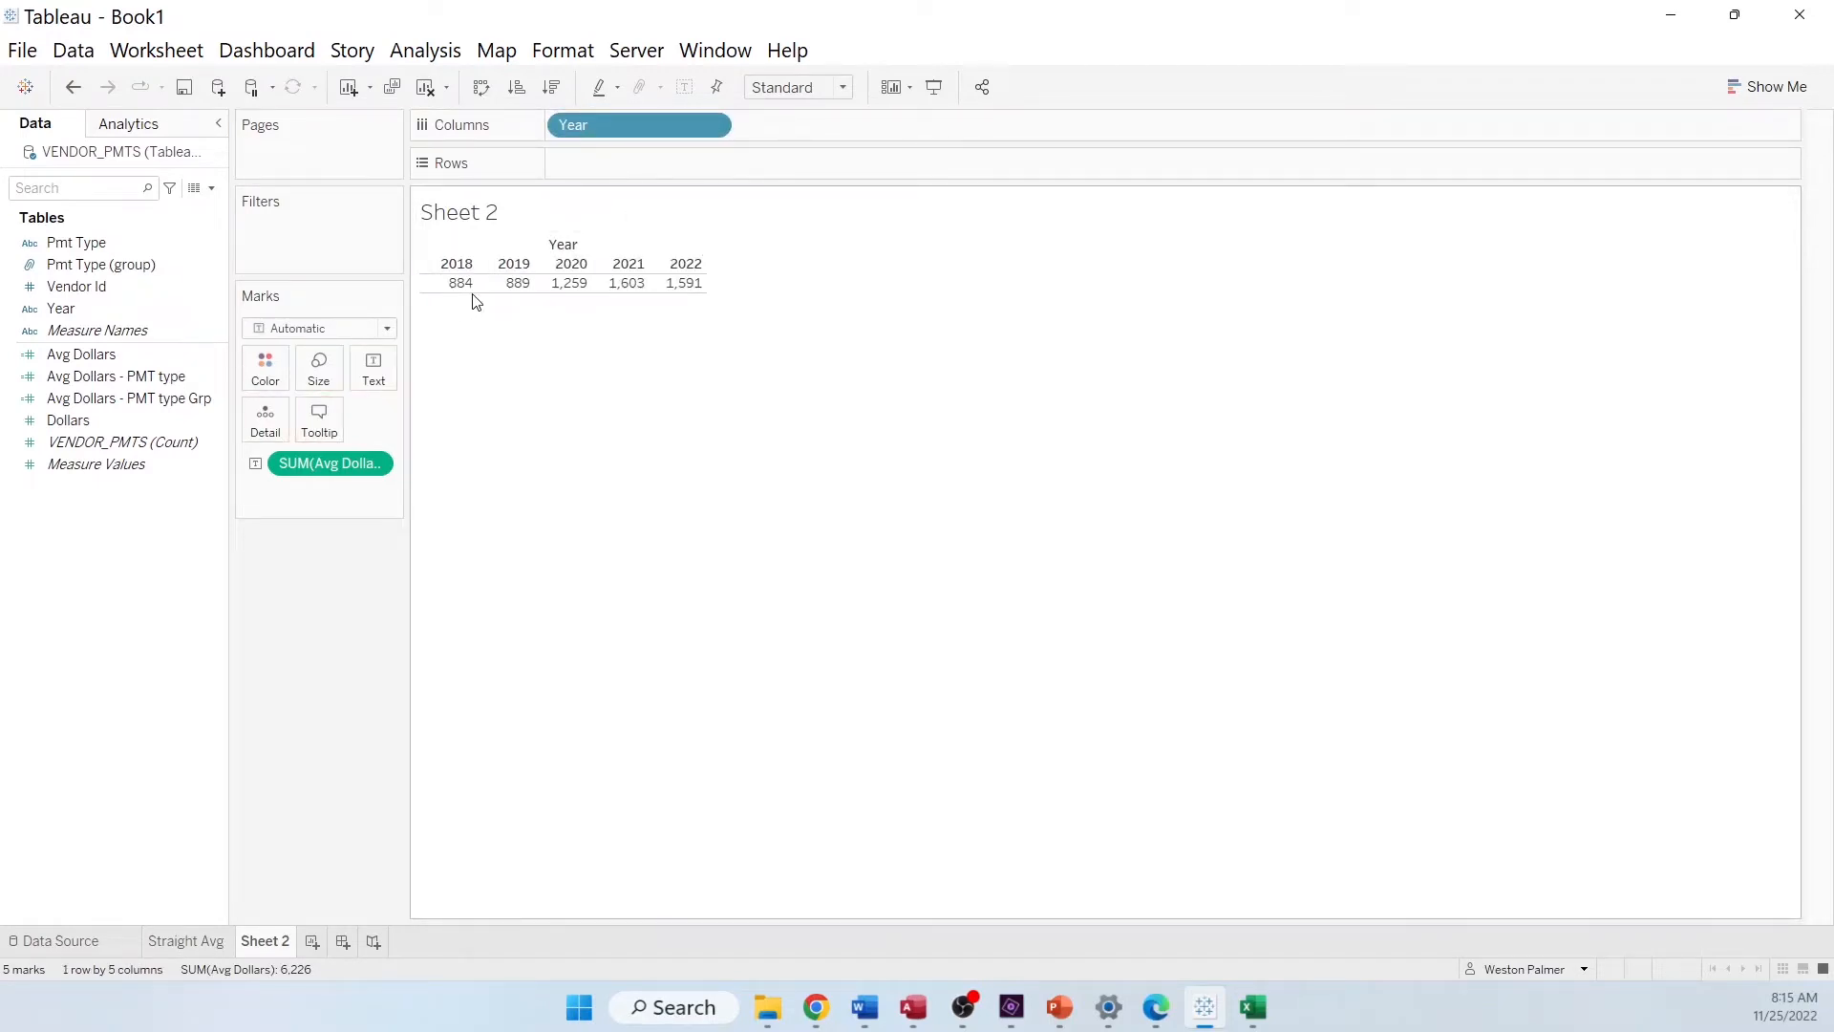
mouse_move(676, 304)
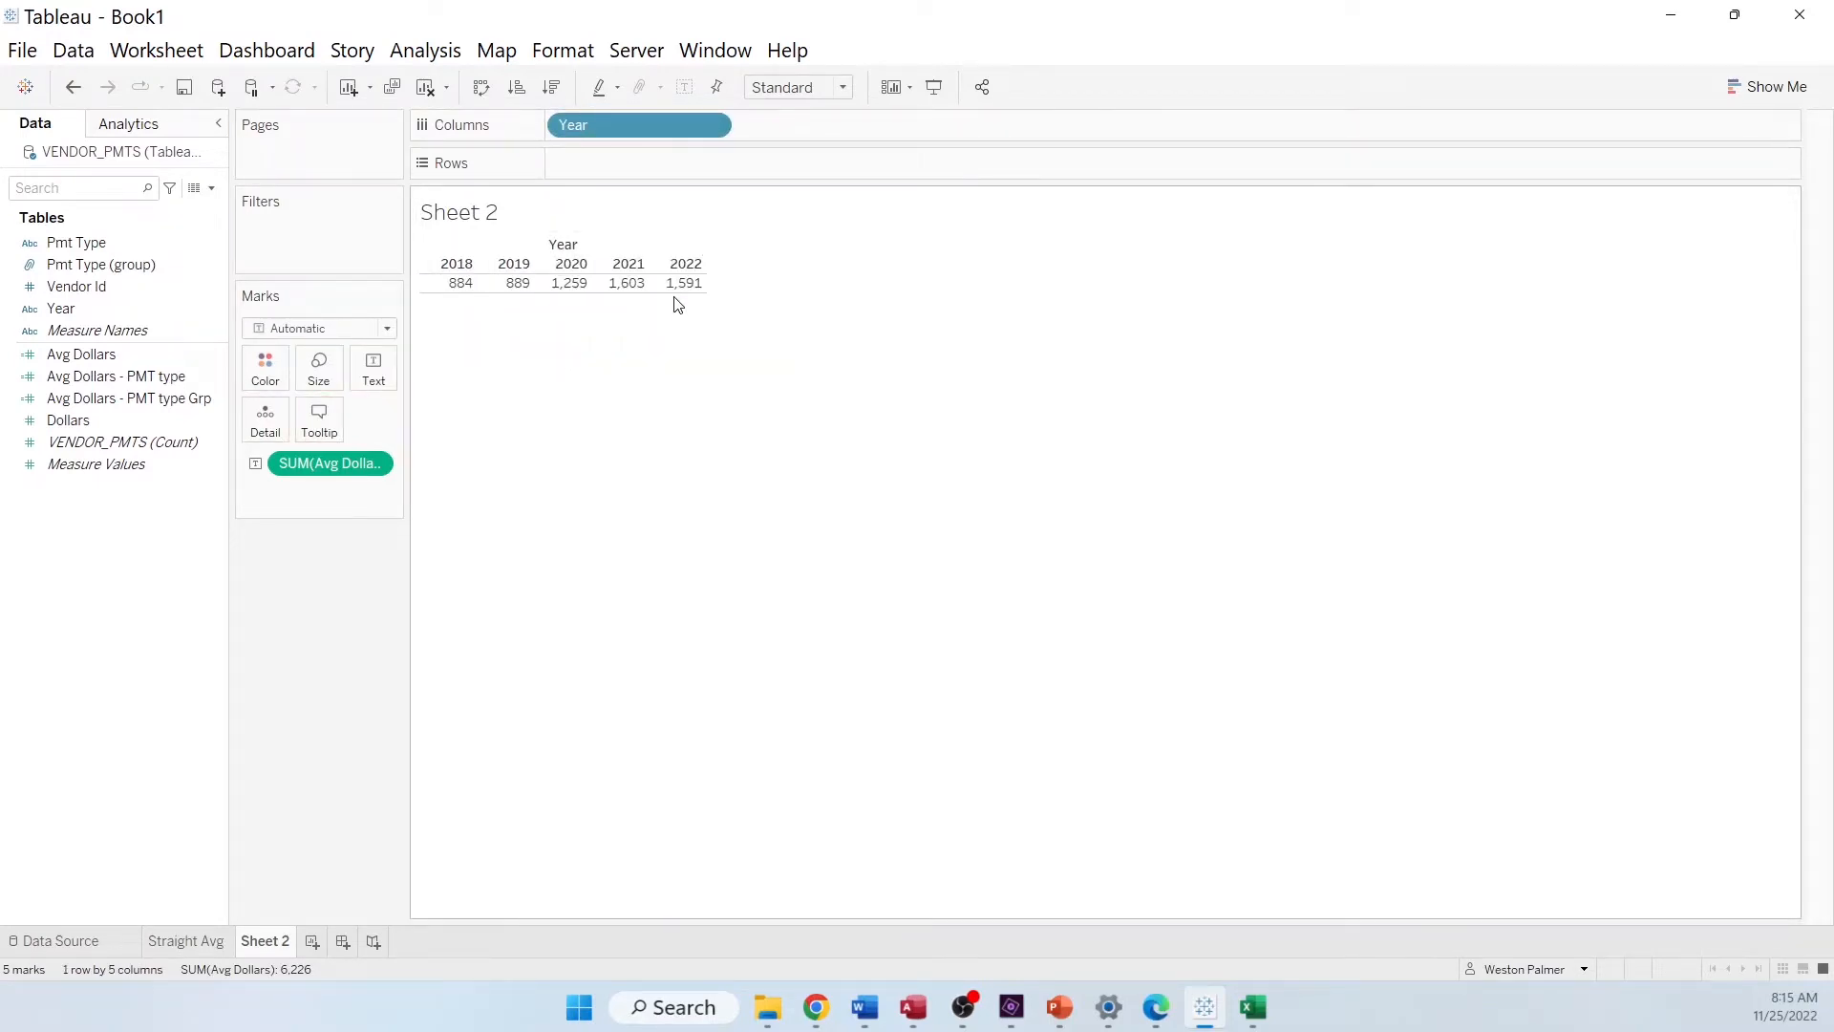
mouse_move(725, 160)
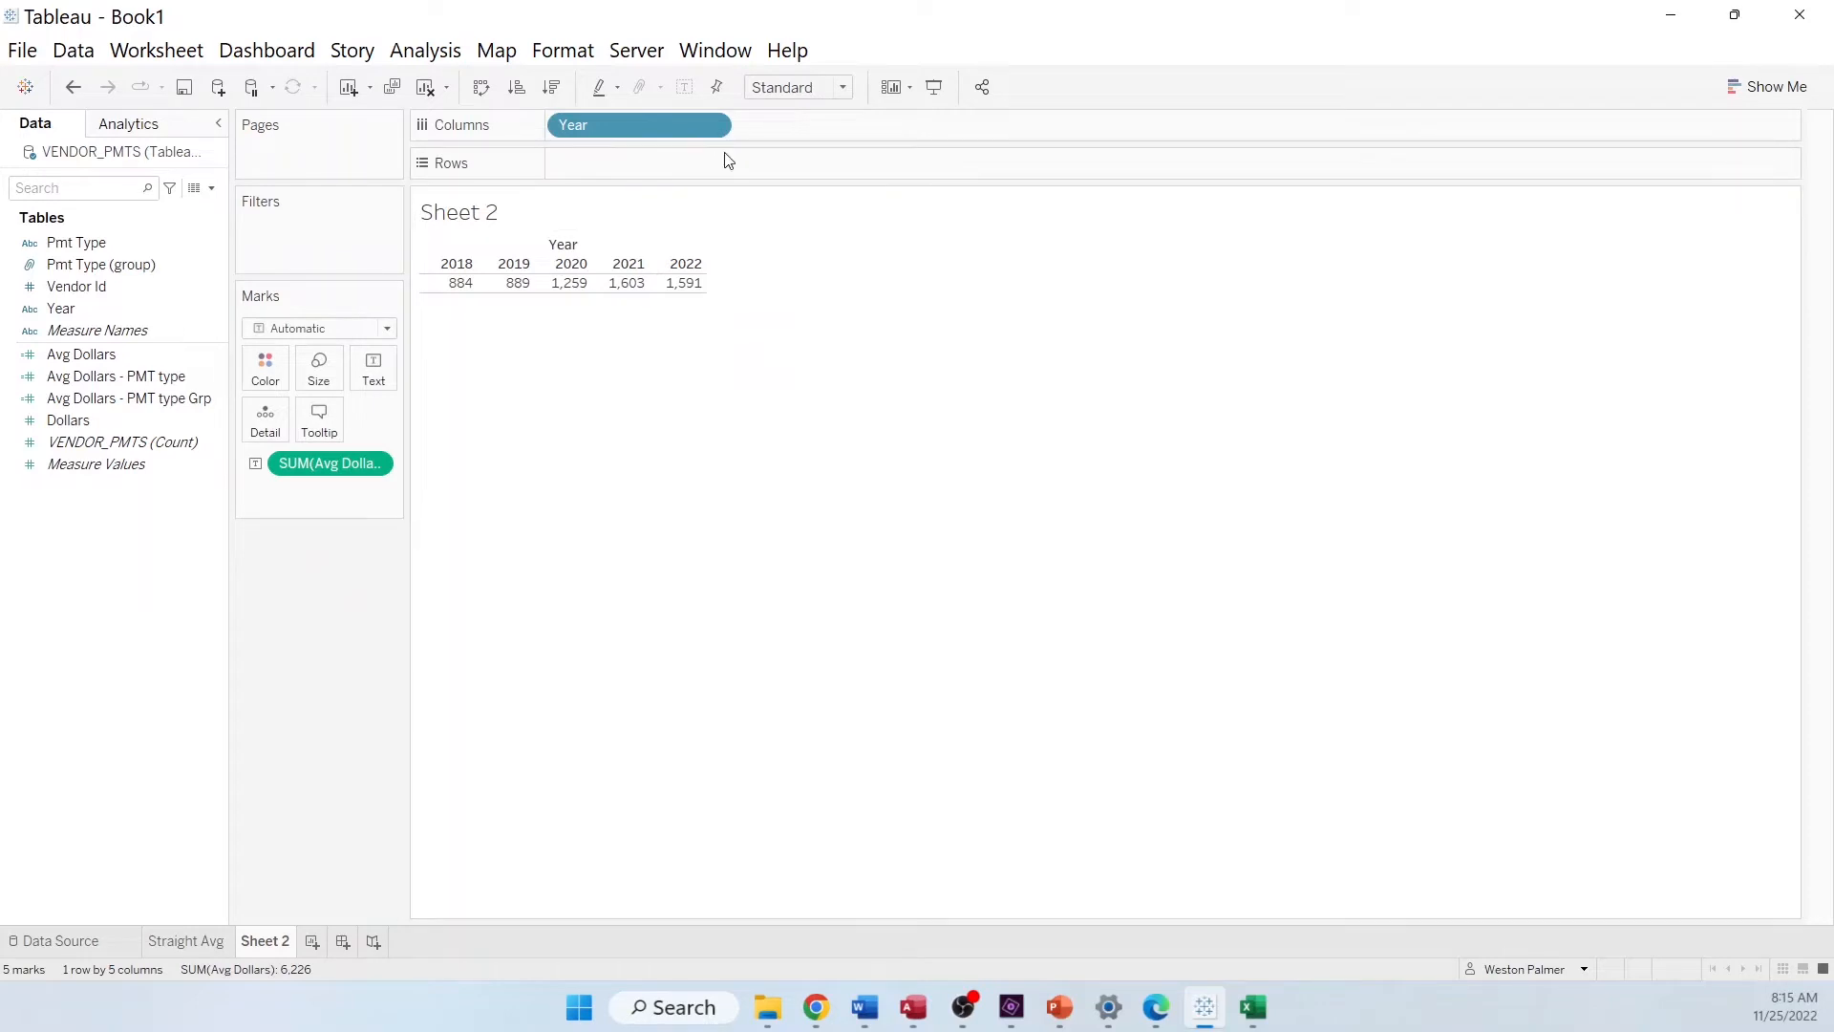
click(68, 421)
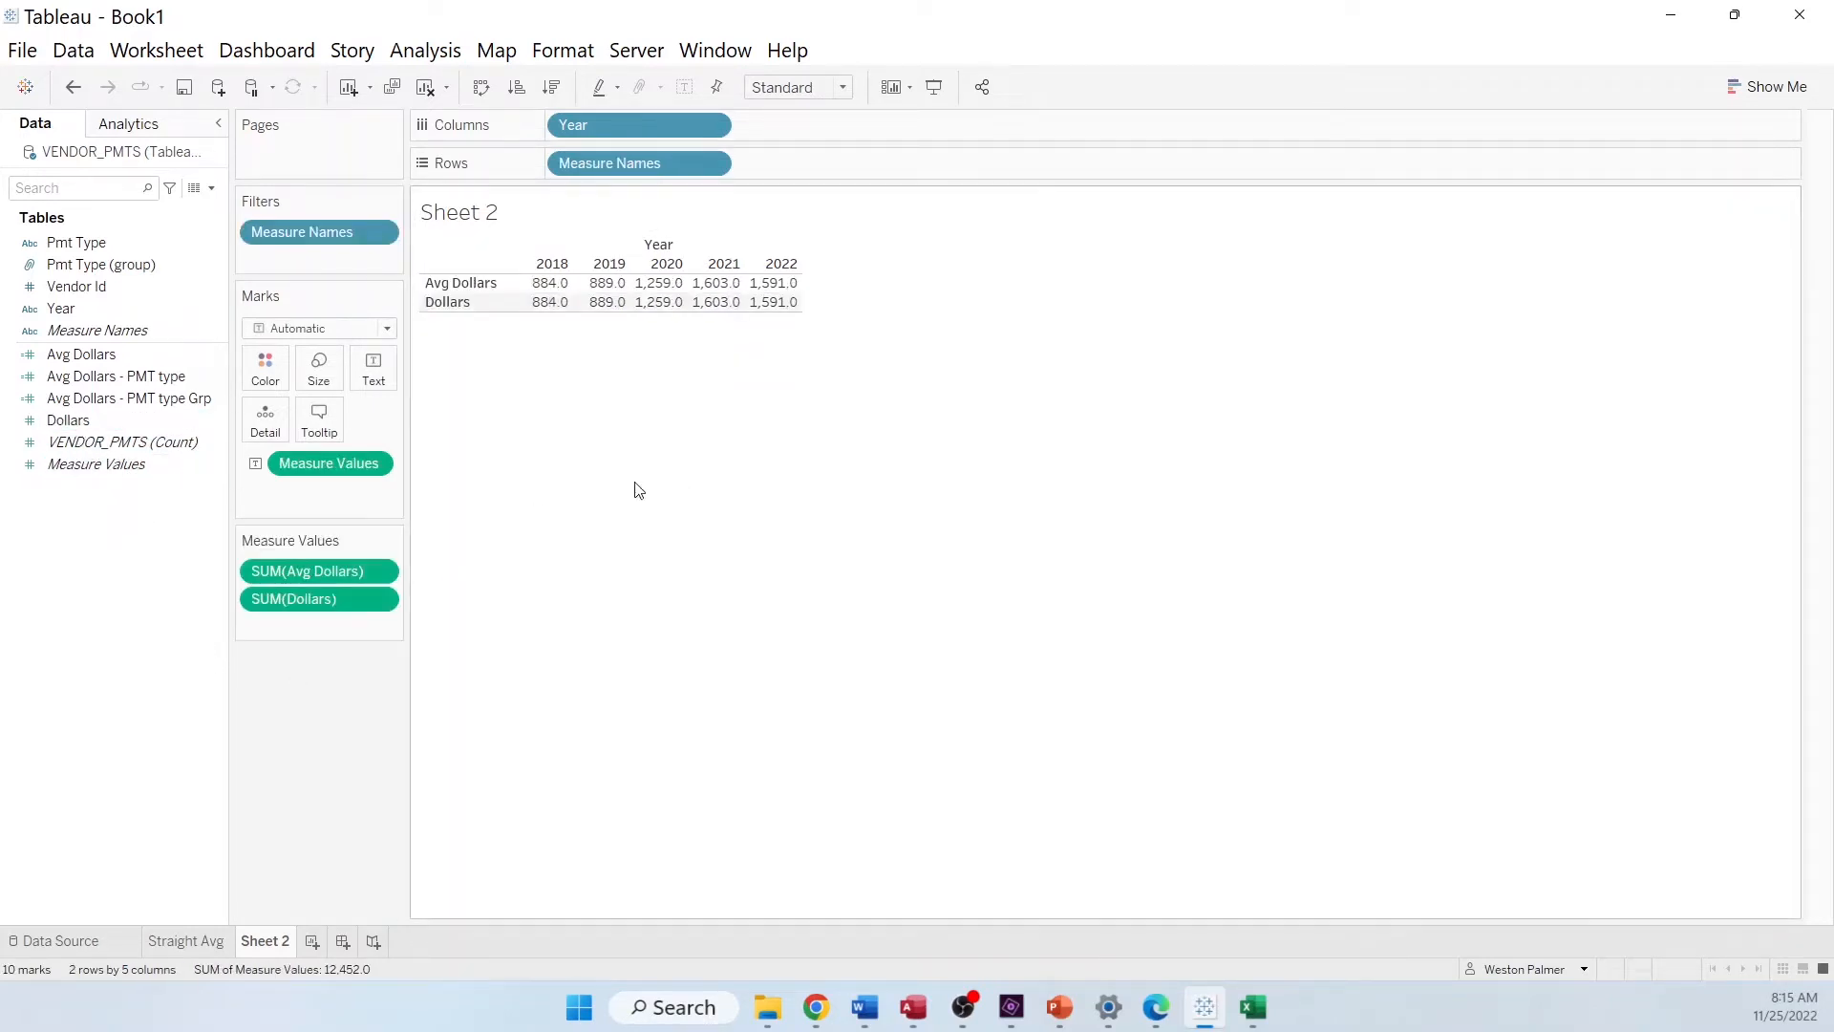
mouse_move(775, 301)
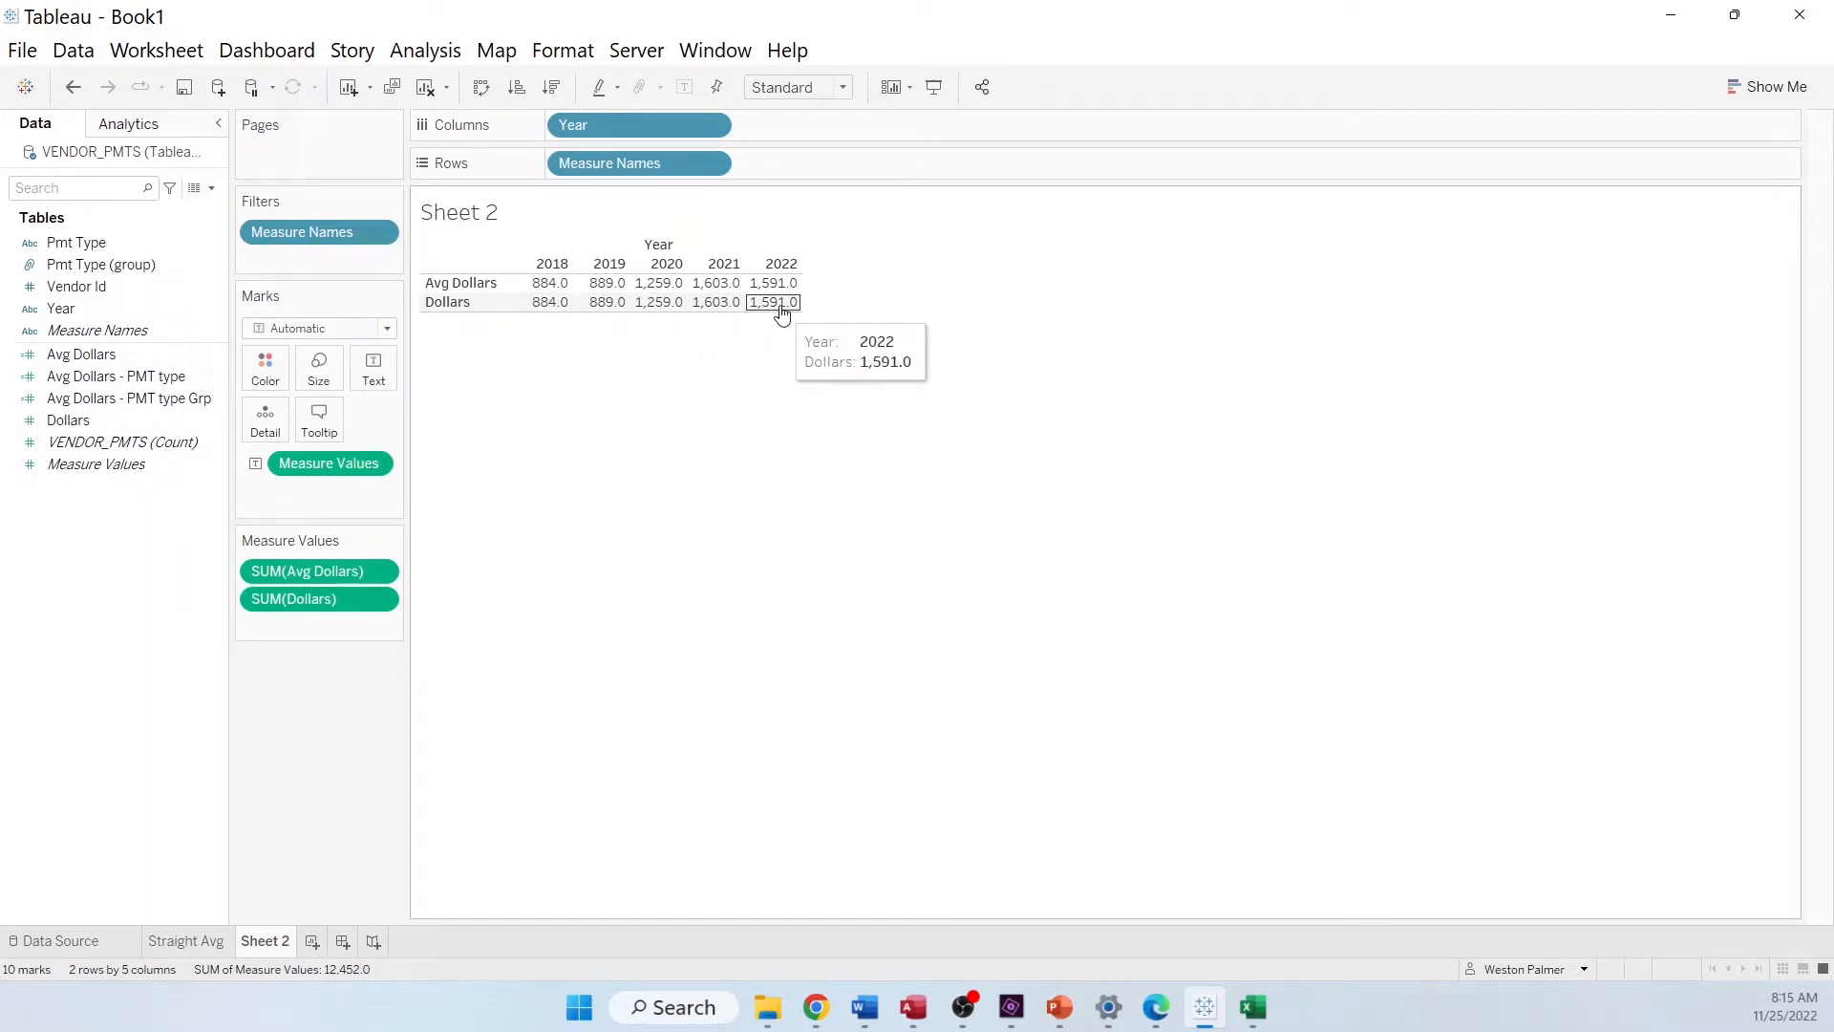
mouse_move(316, 599)
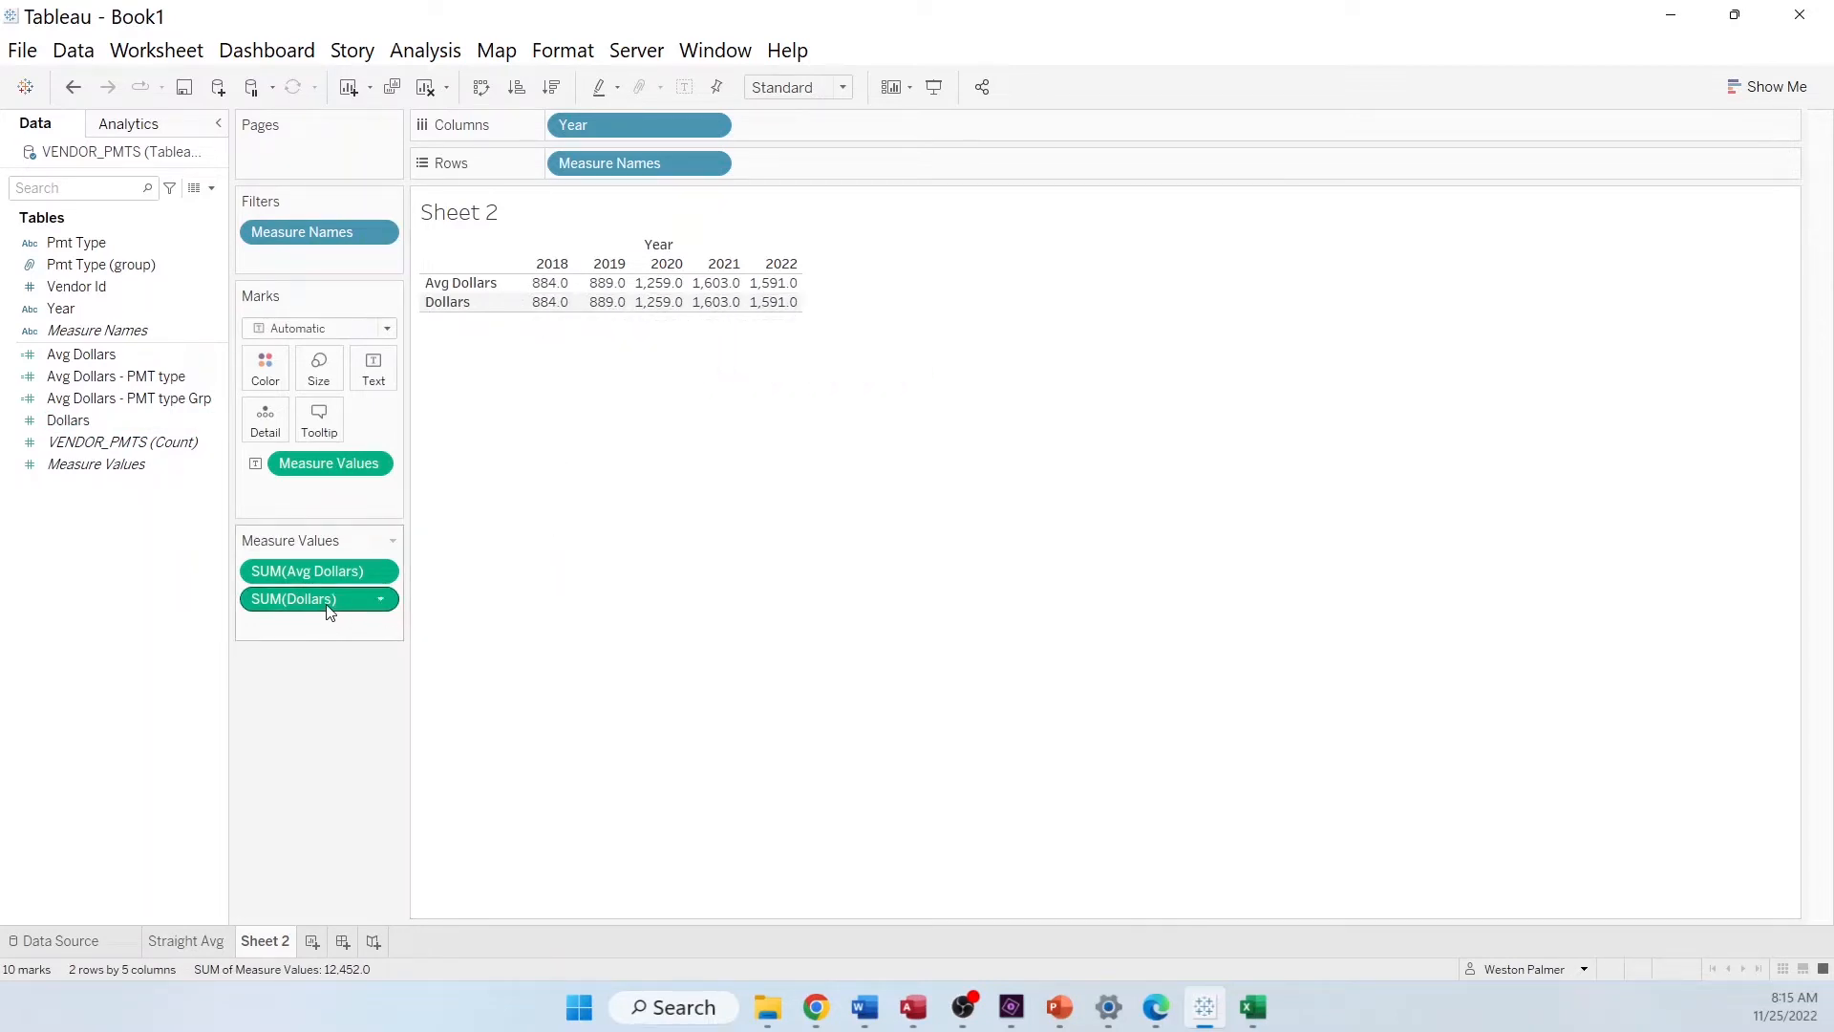
mouse_move(380, 573)
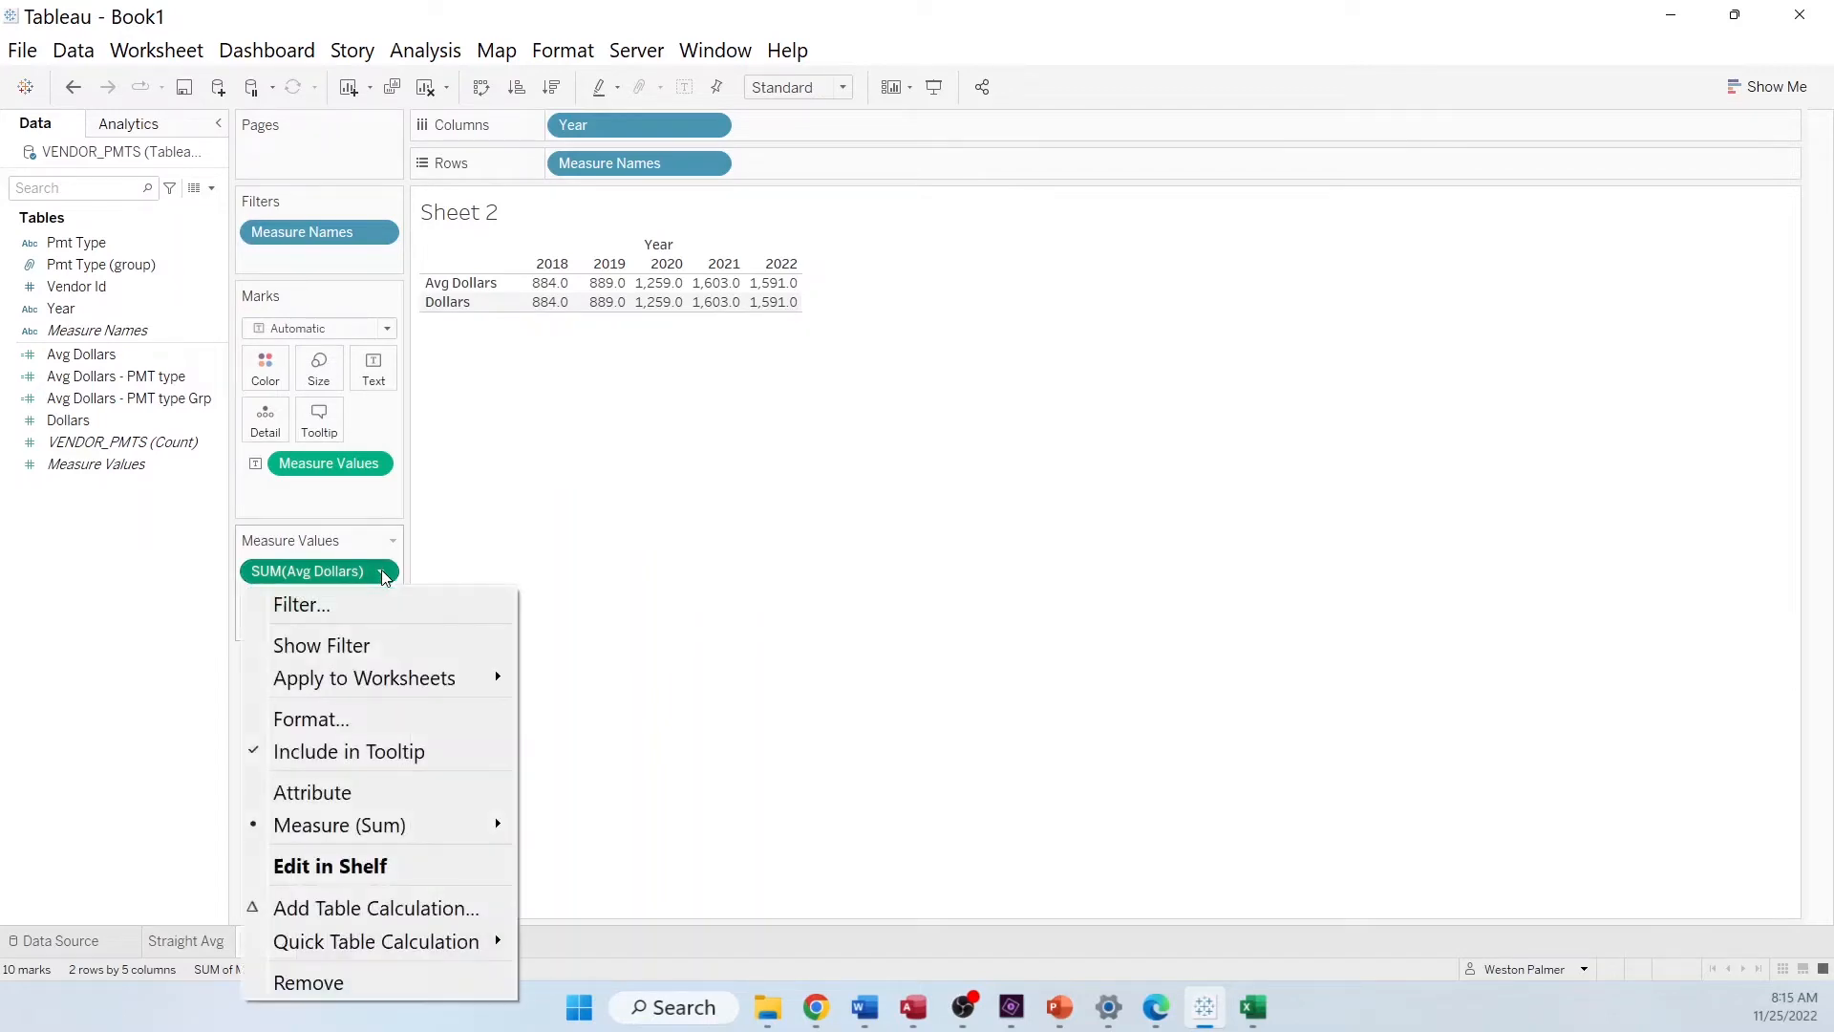
mouse_move(231, 672)
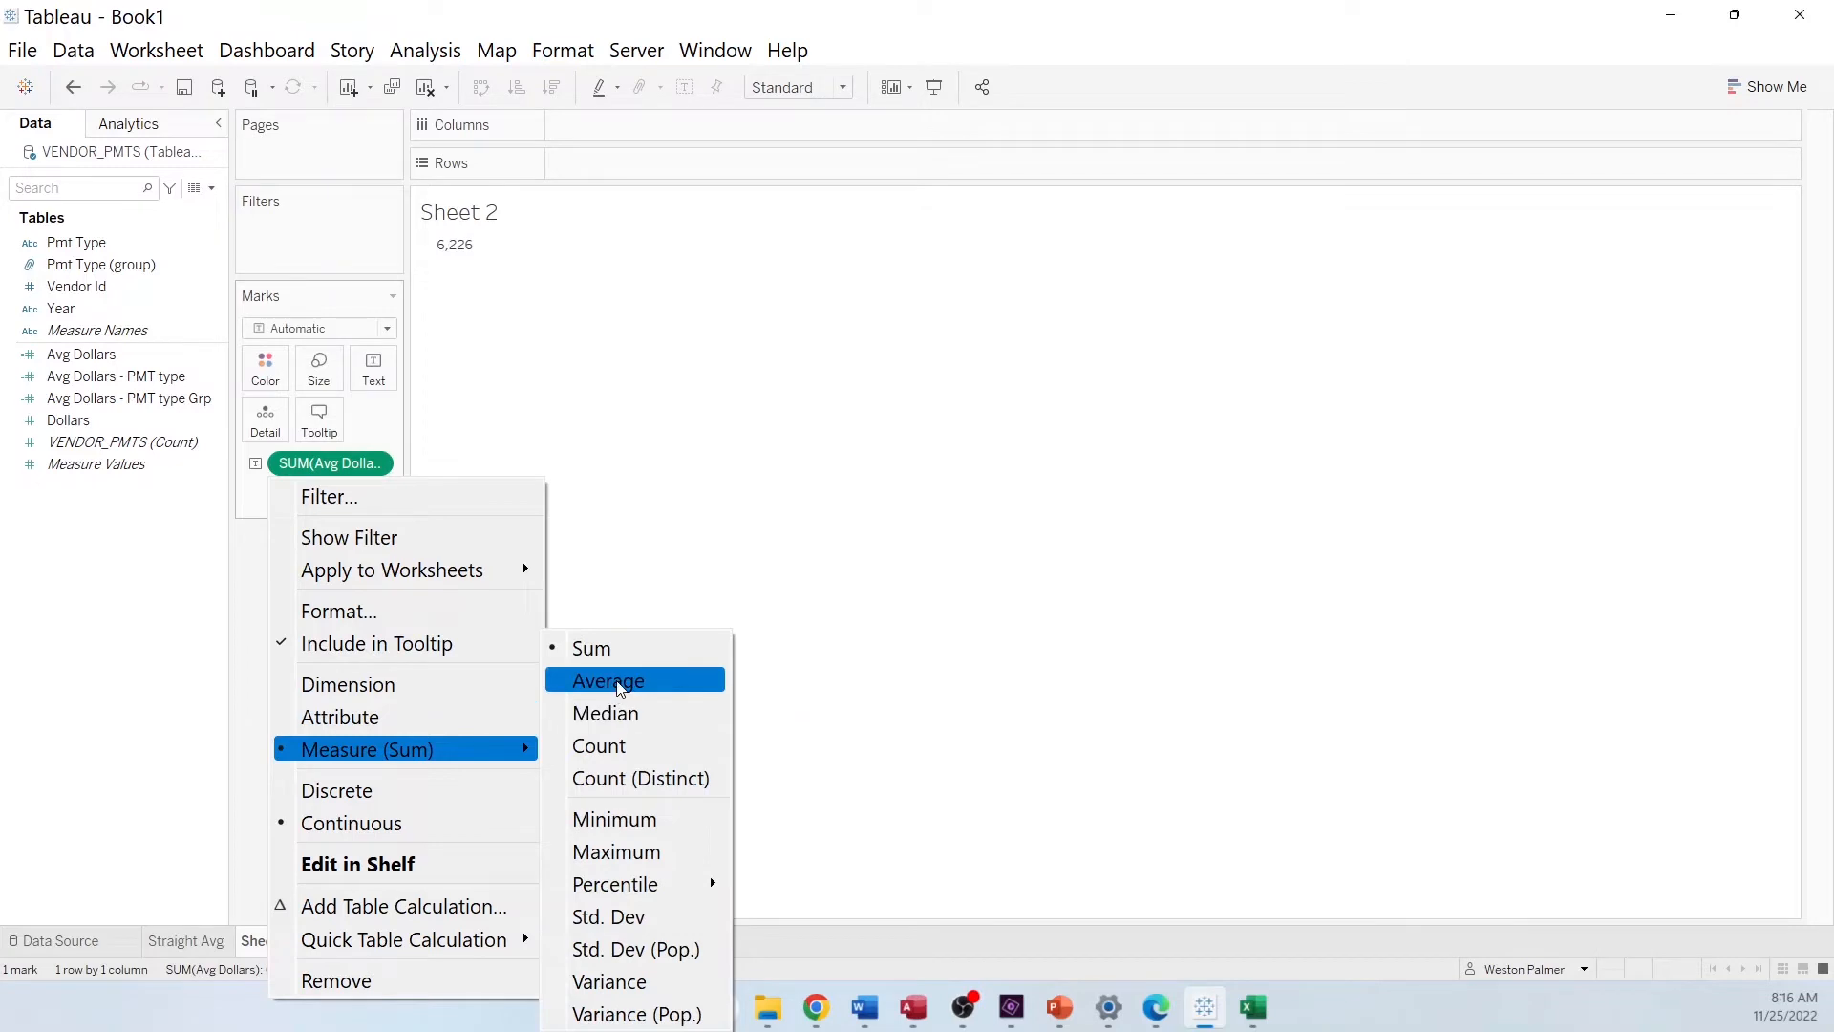
click(607, 681)
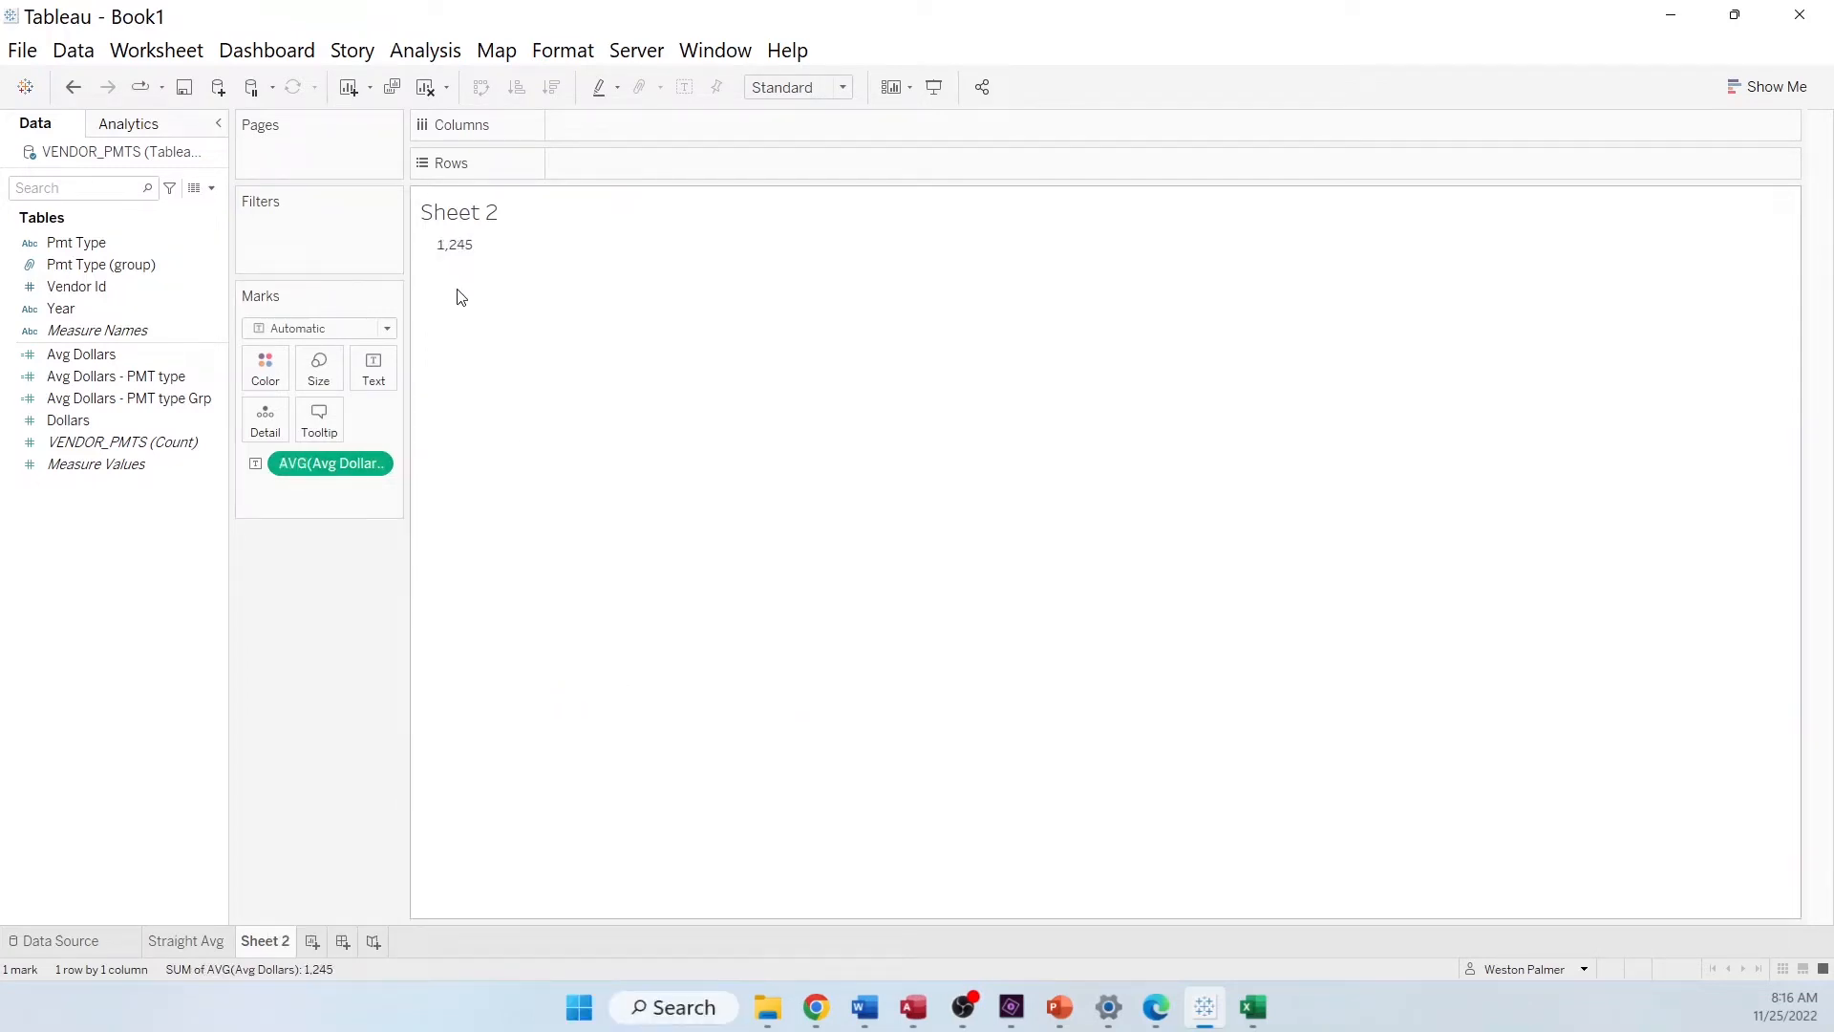
mouse_move(454, 271)
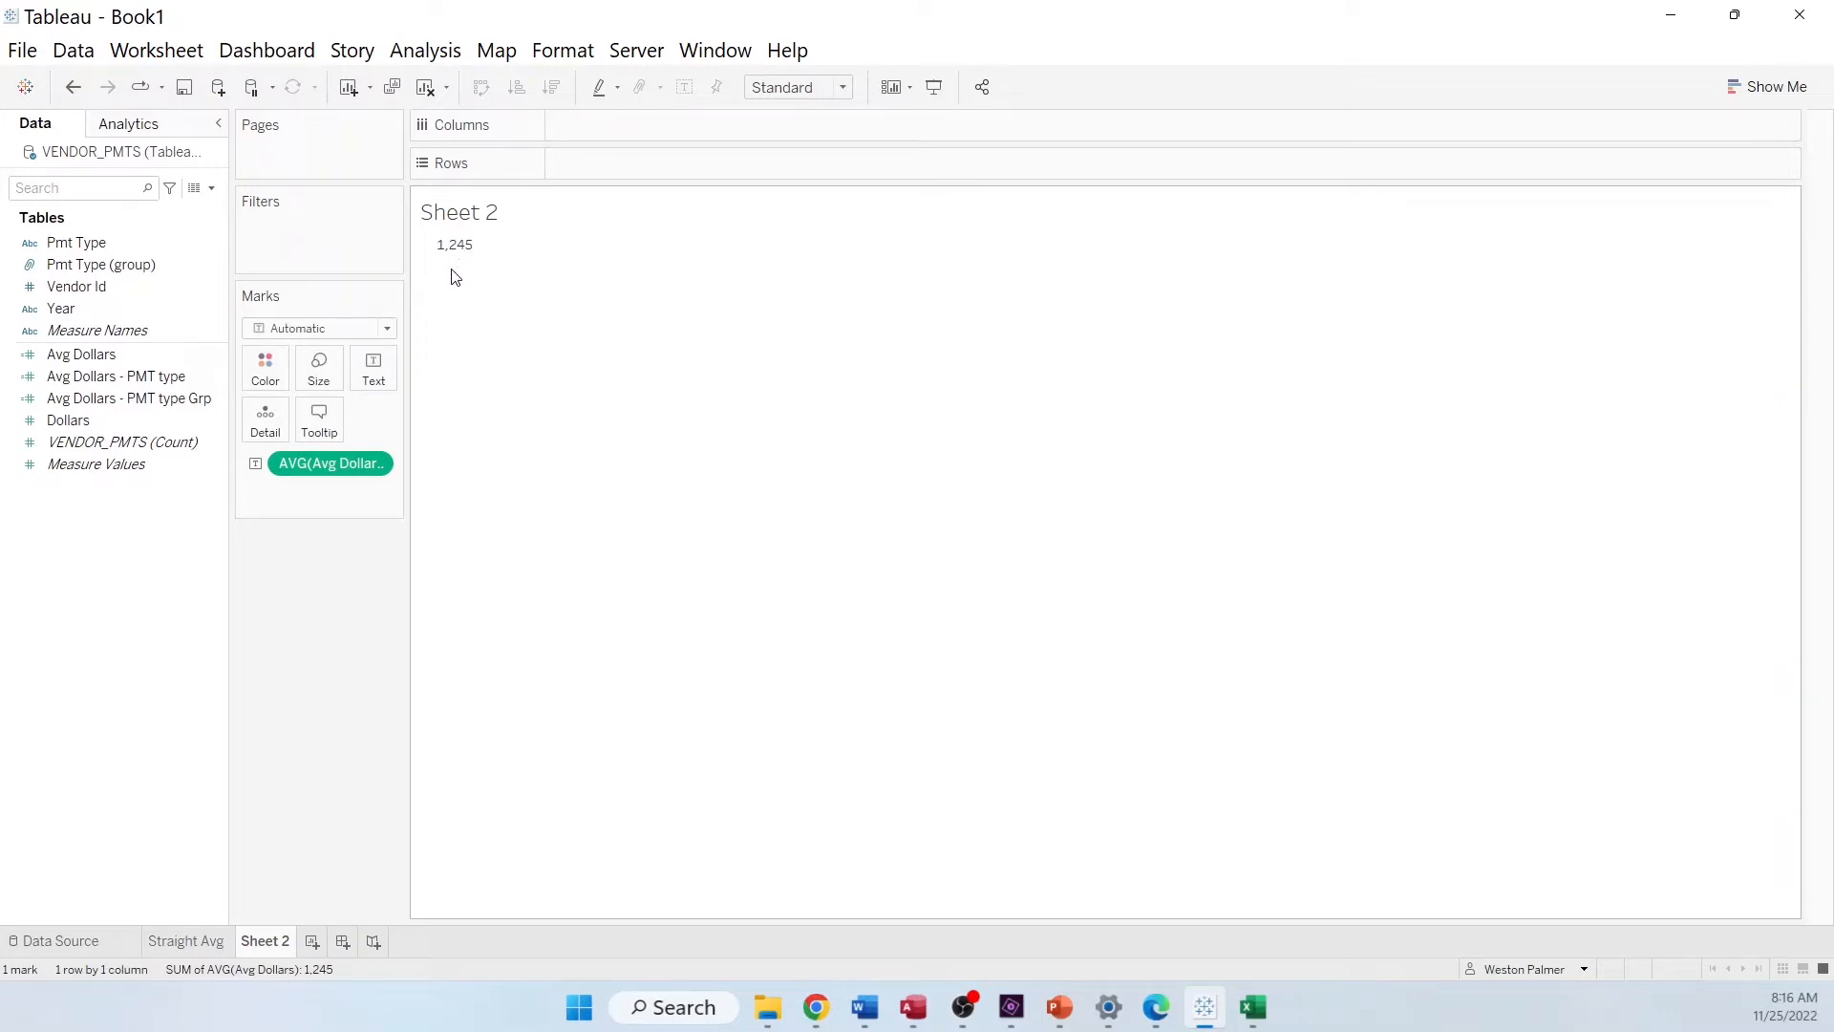
mouse_move(460, 290)
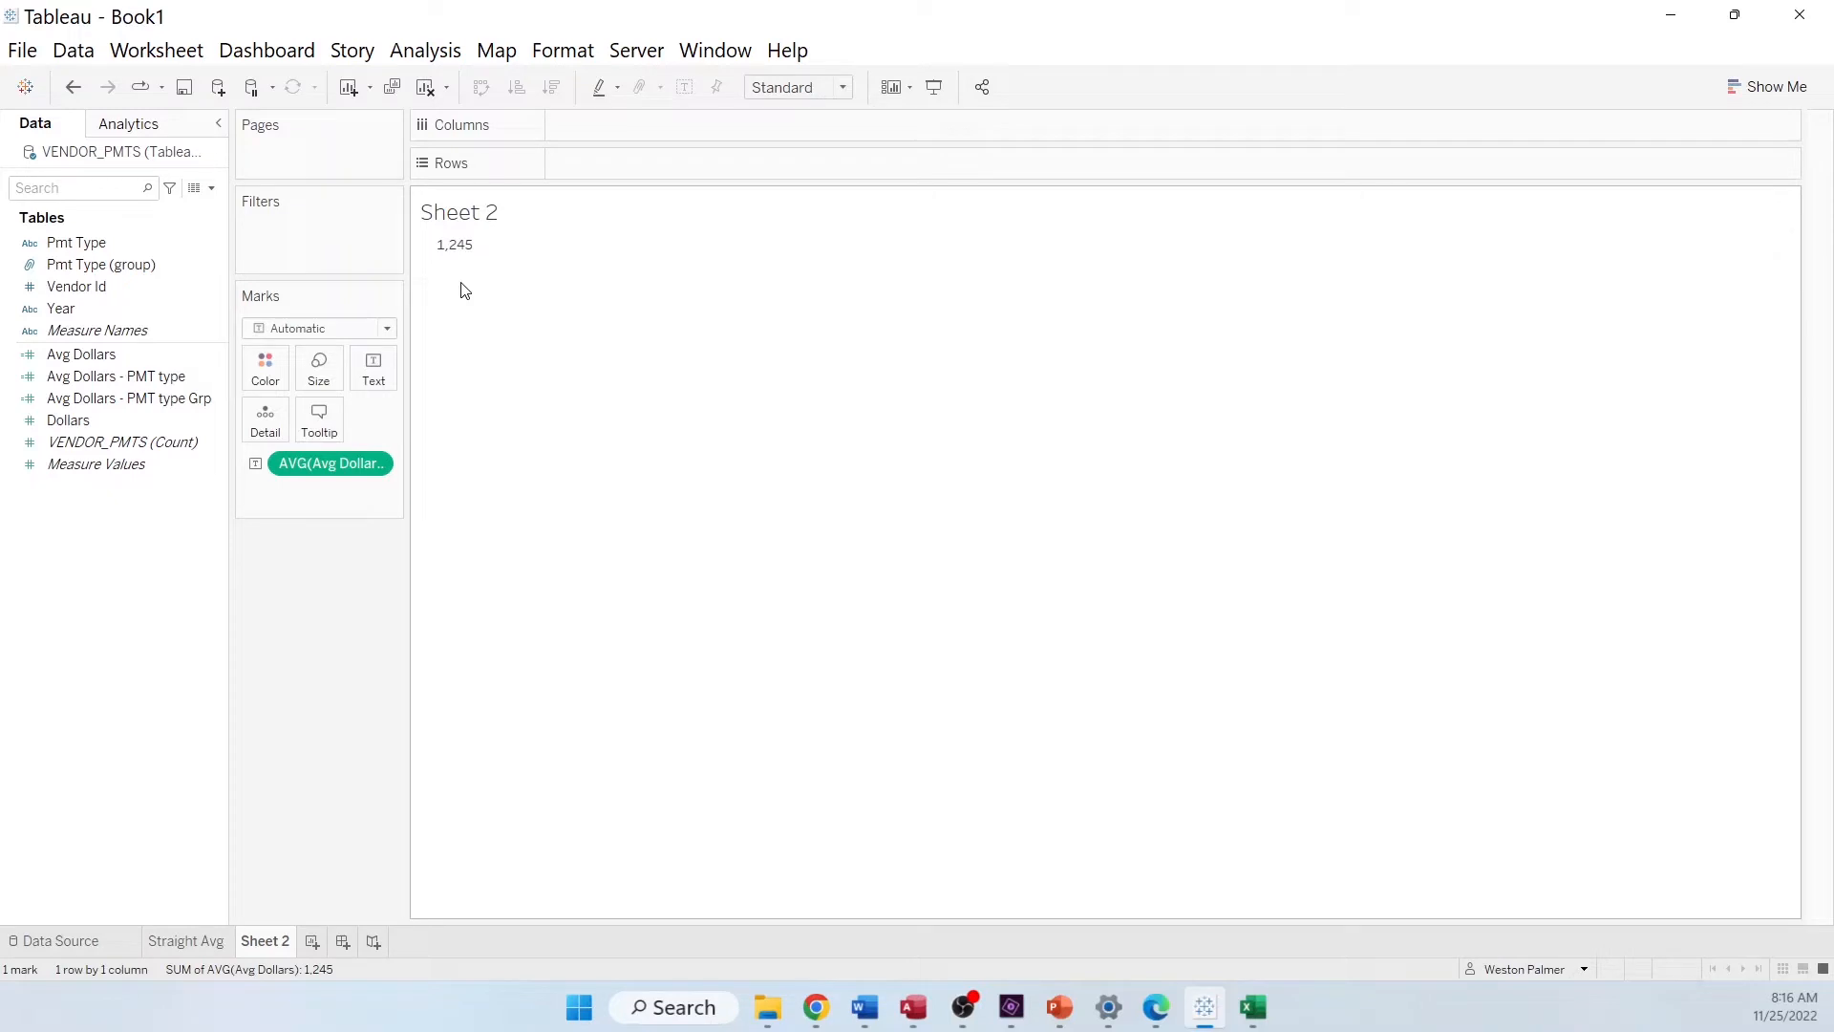
On a new Sheet 3, review the Pmt Type group members (Portland, Seattle, Tacoma, Other) and close without changes
click(371, 940)
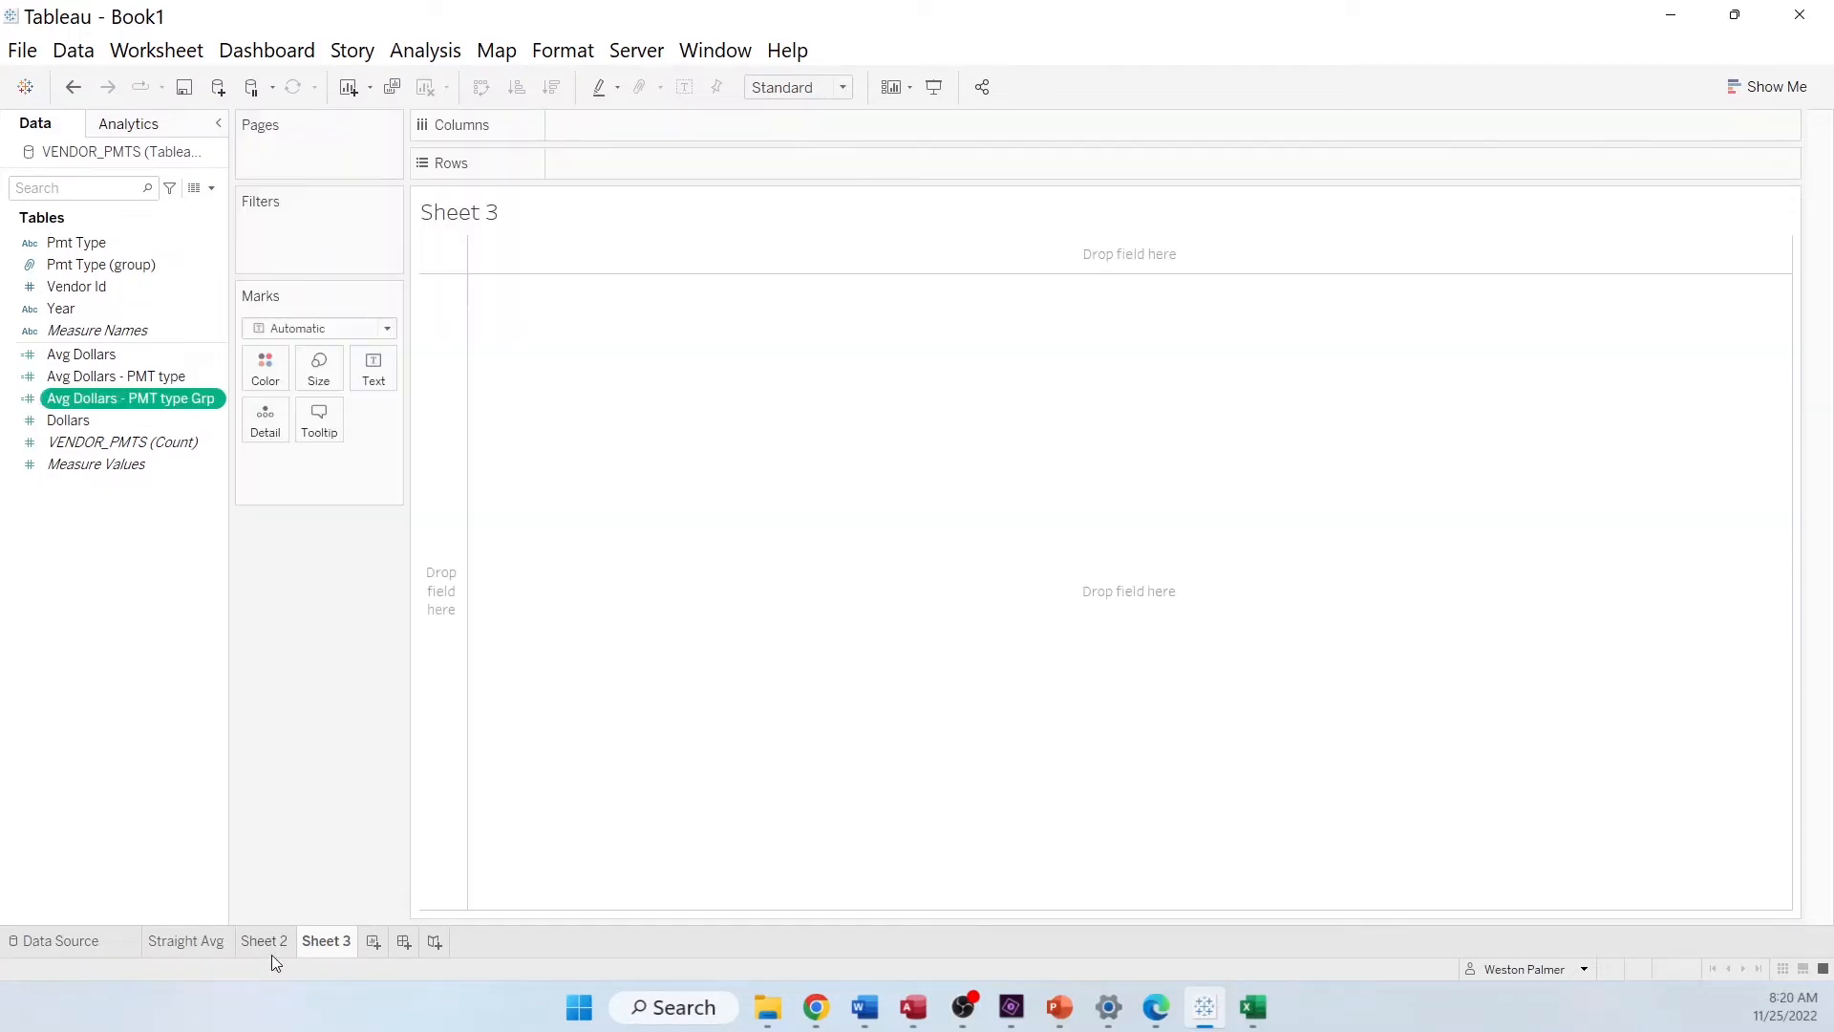
click(101, 265)
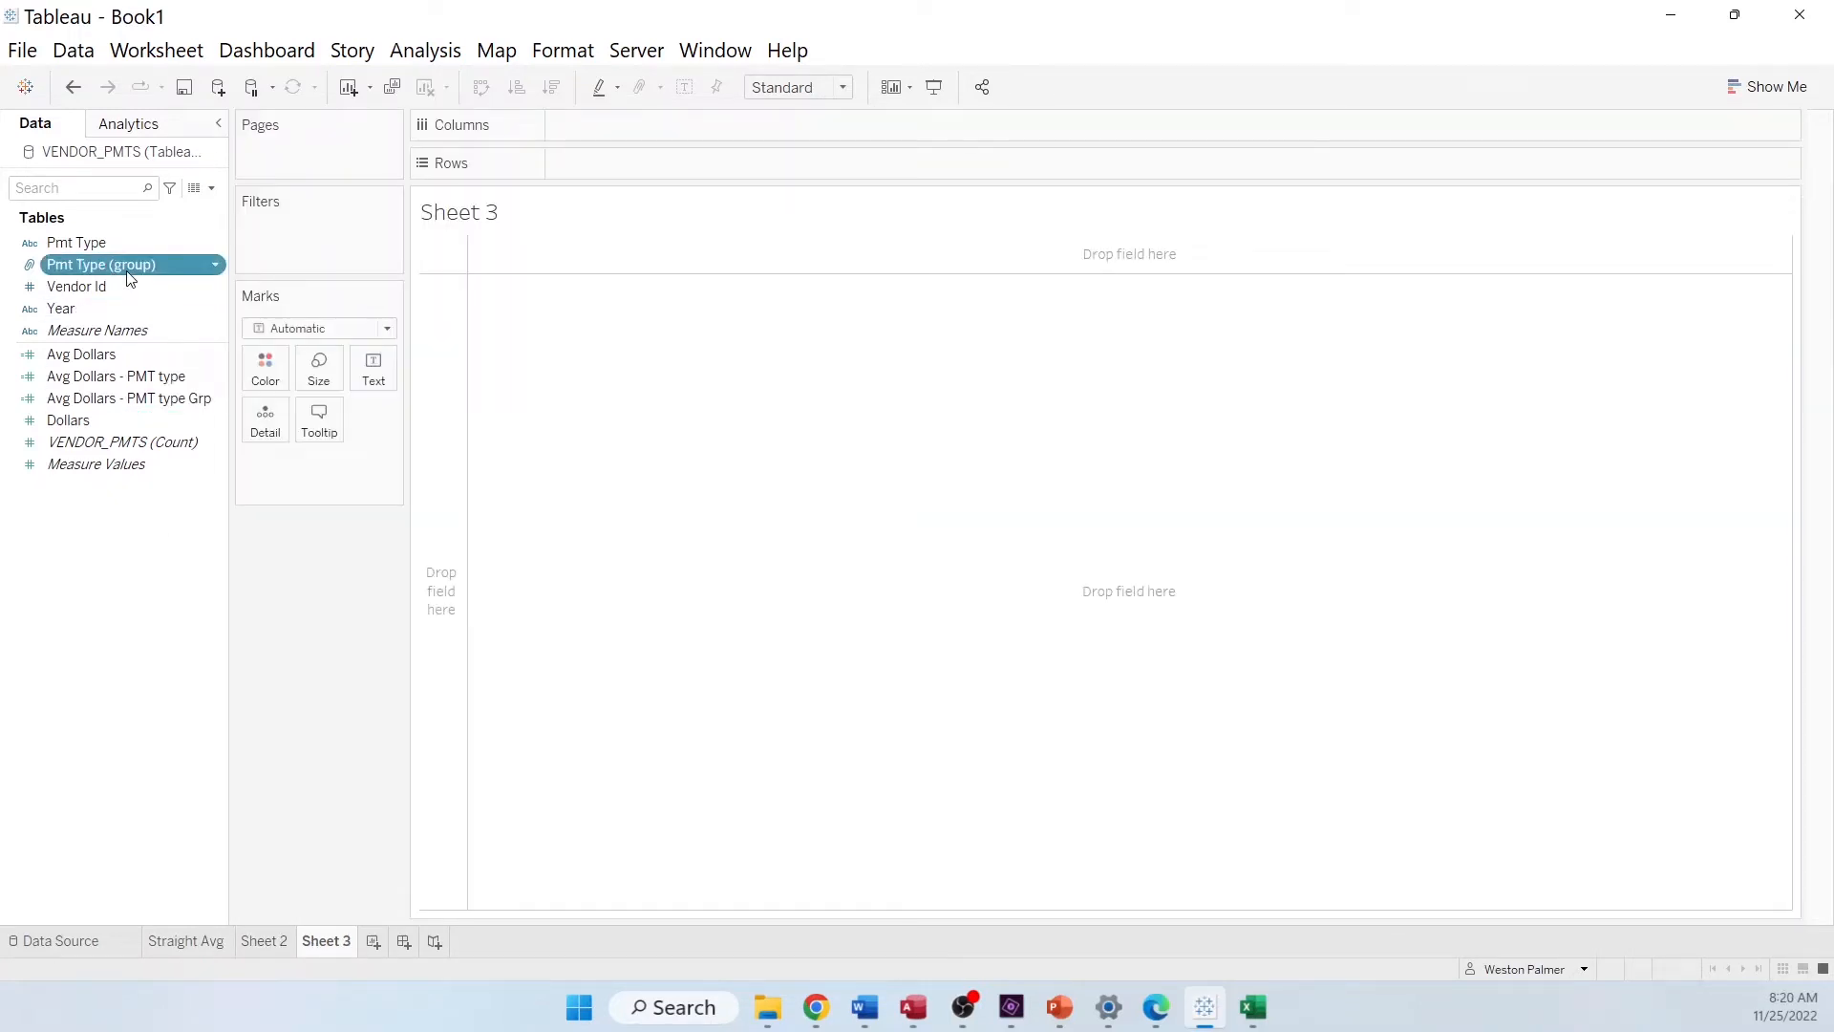
right_click(117, 264)
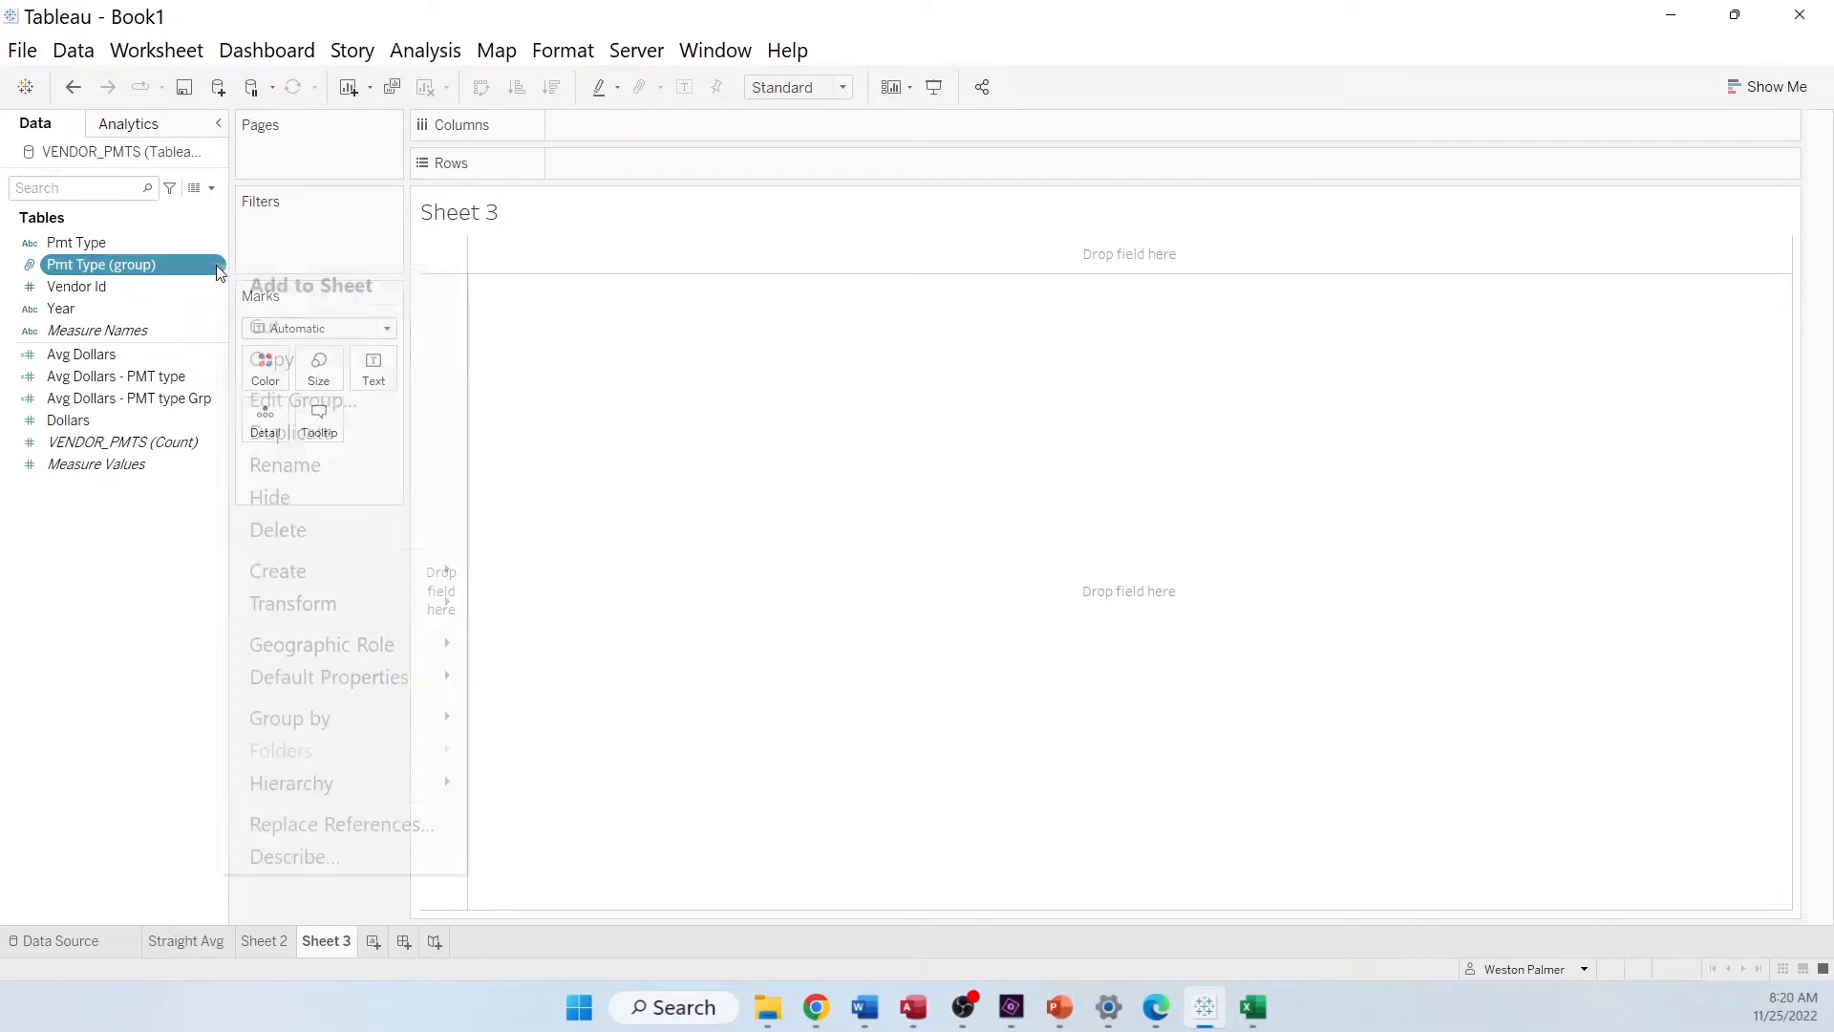
click(302, 400)
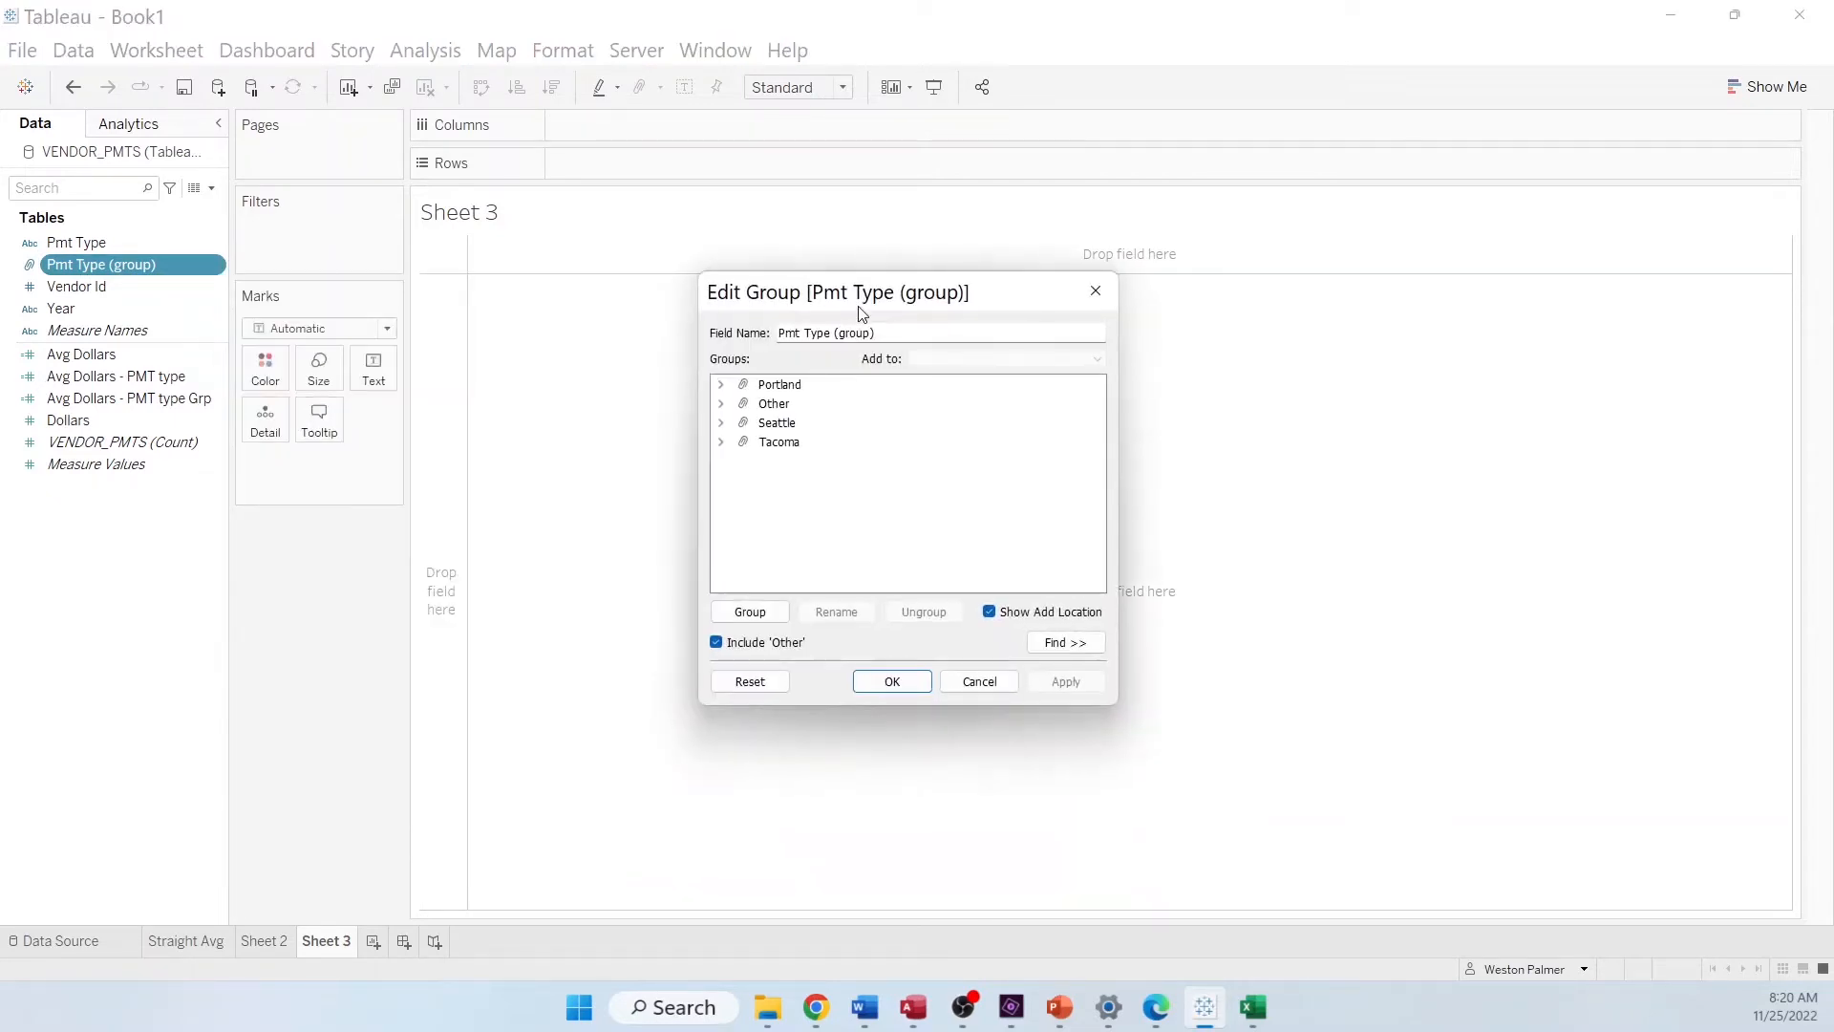
click(720, 403)
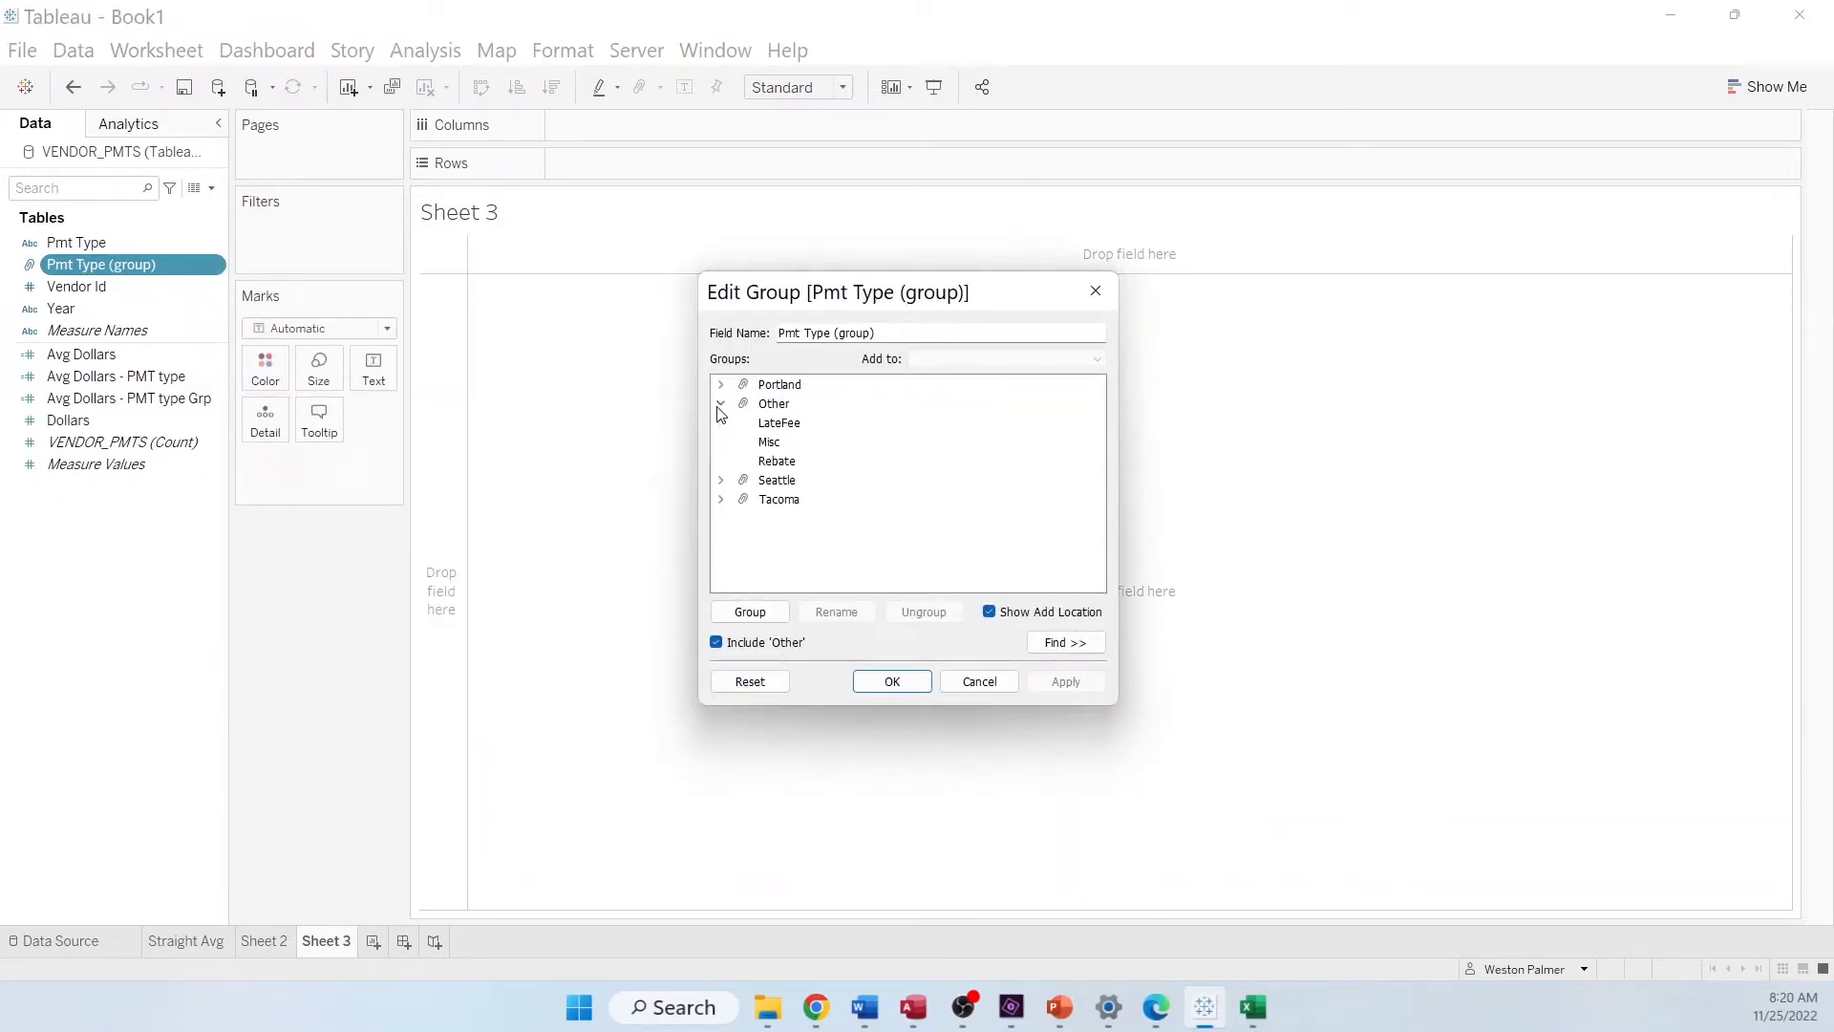
click(721, 480)
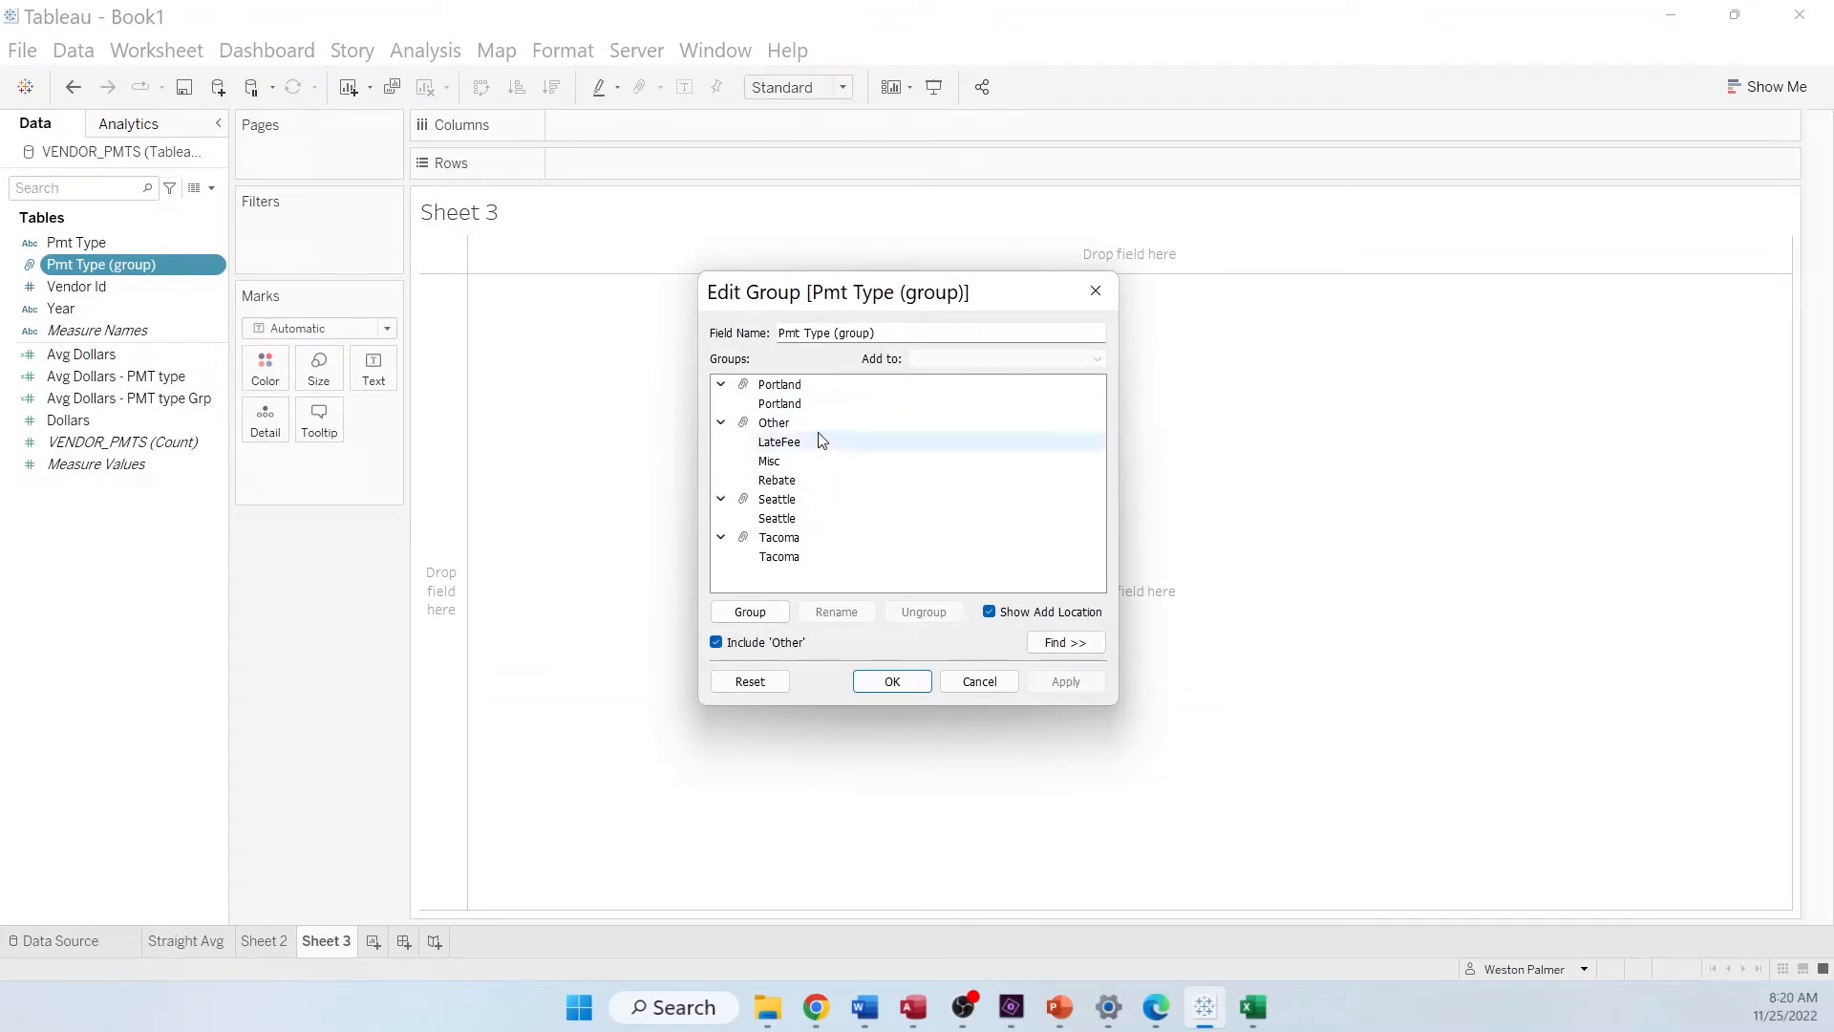
mouse_move(788, 442)
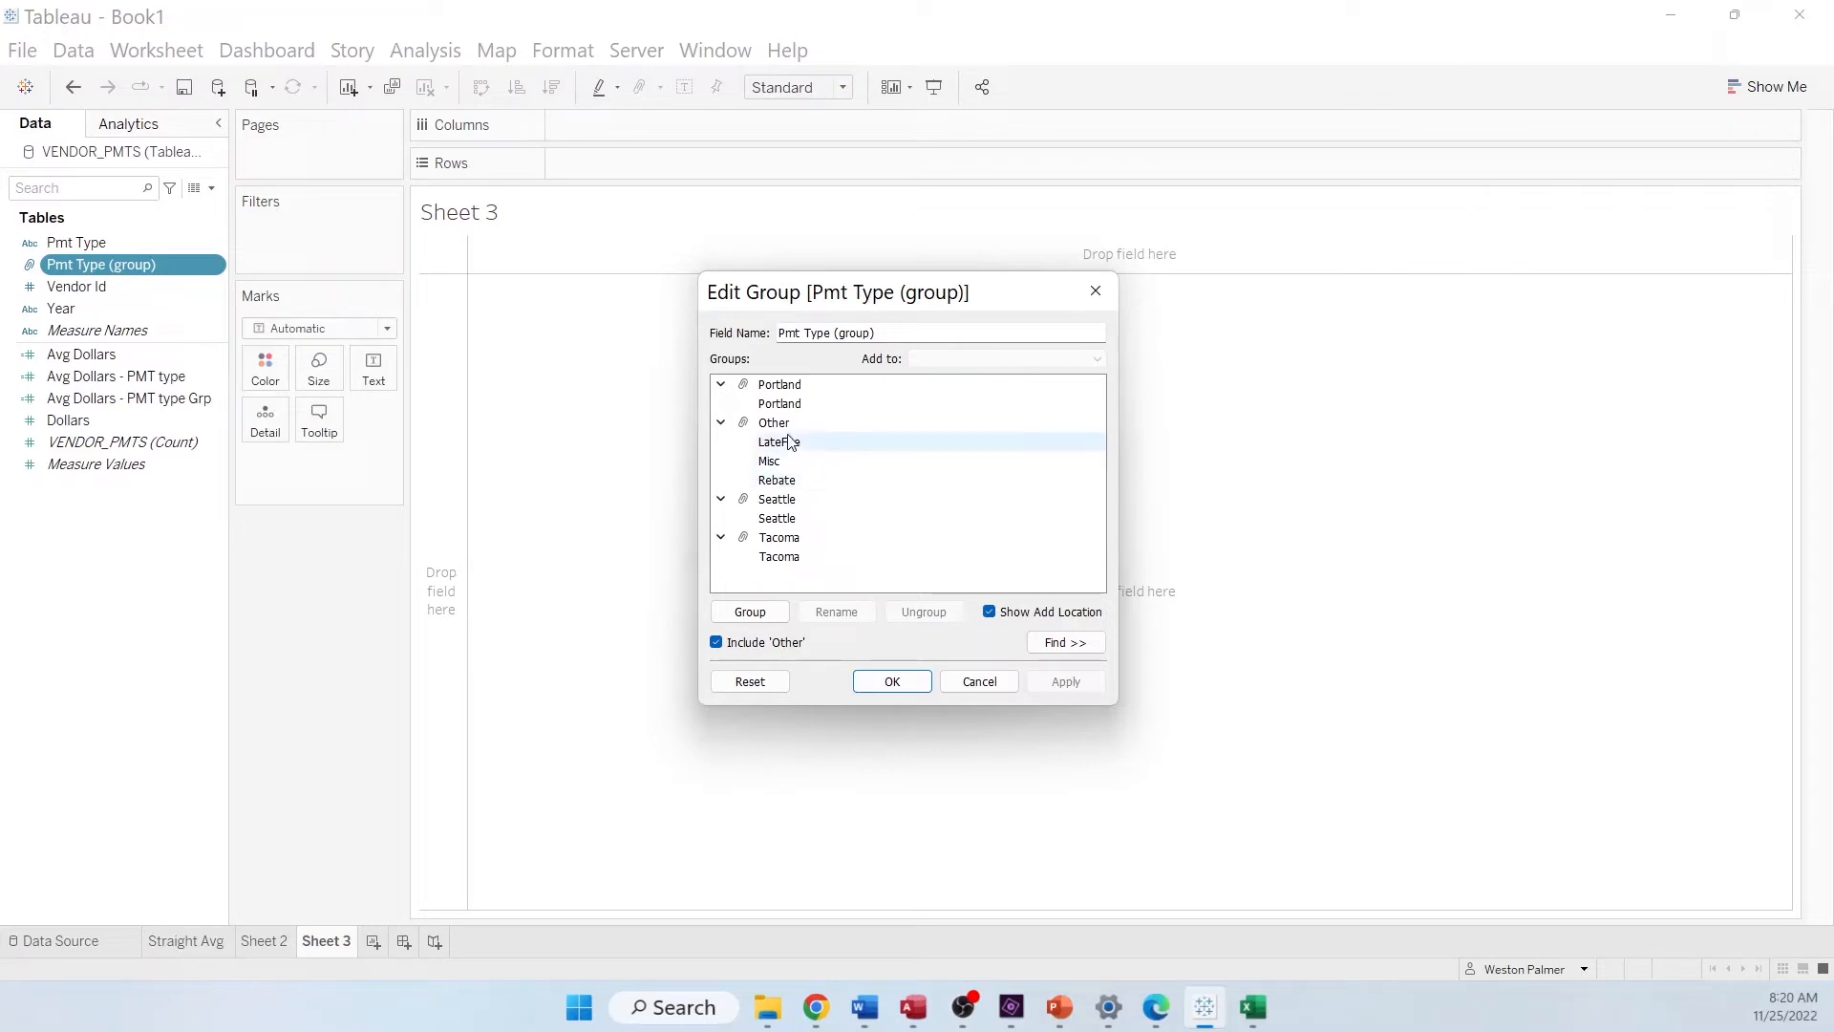
click(891, 681)
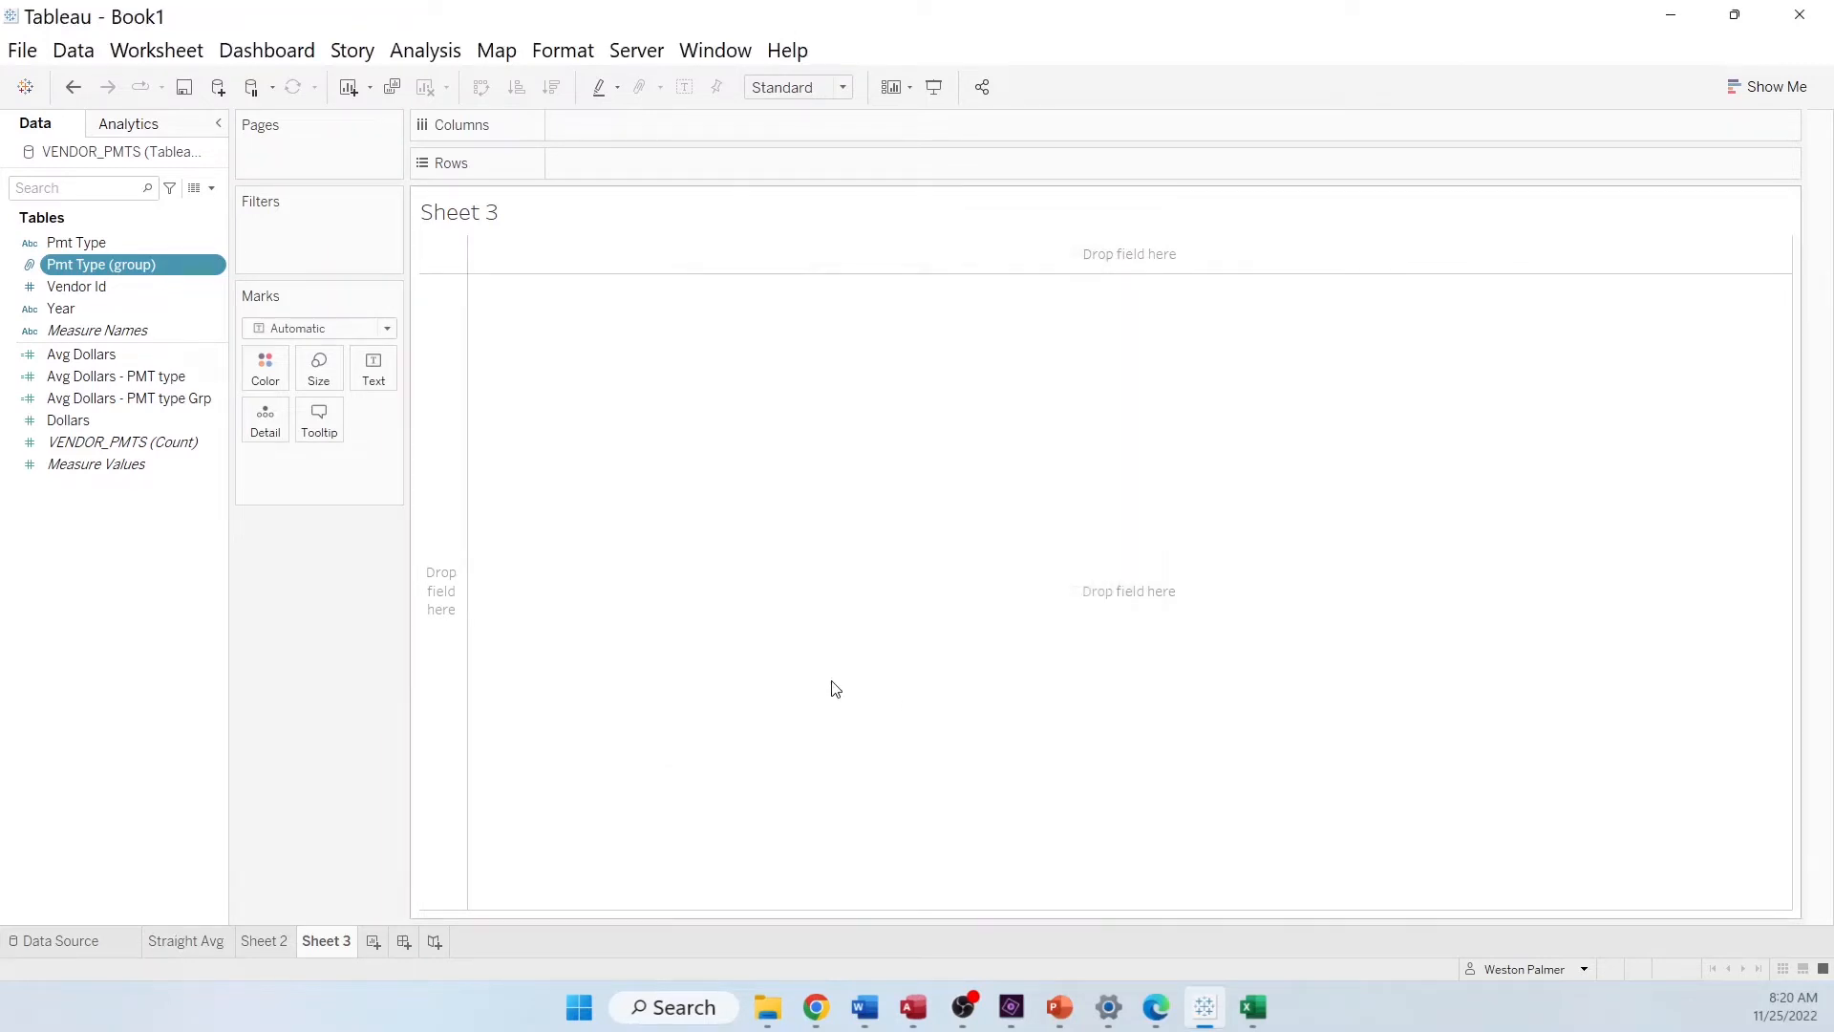
List Pmt Type groups as rows and confirm Avg Dollars as {FIXED [Year]:SUM([Dollars])}, showing 6,226 per group
drag(100, 264, 639, 162)
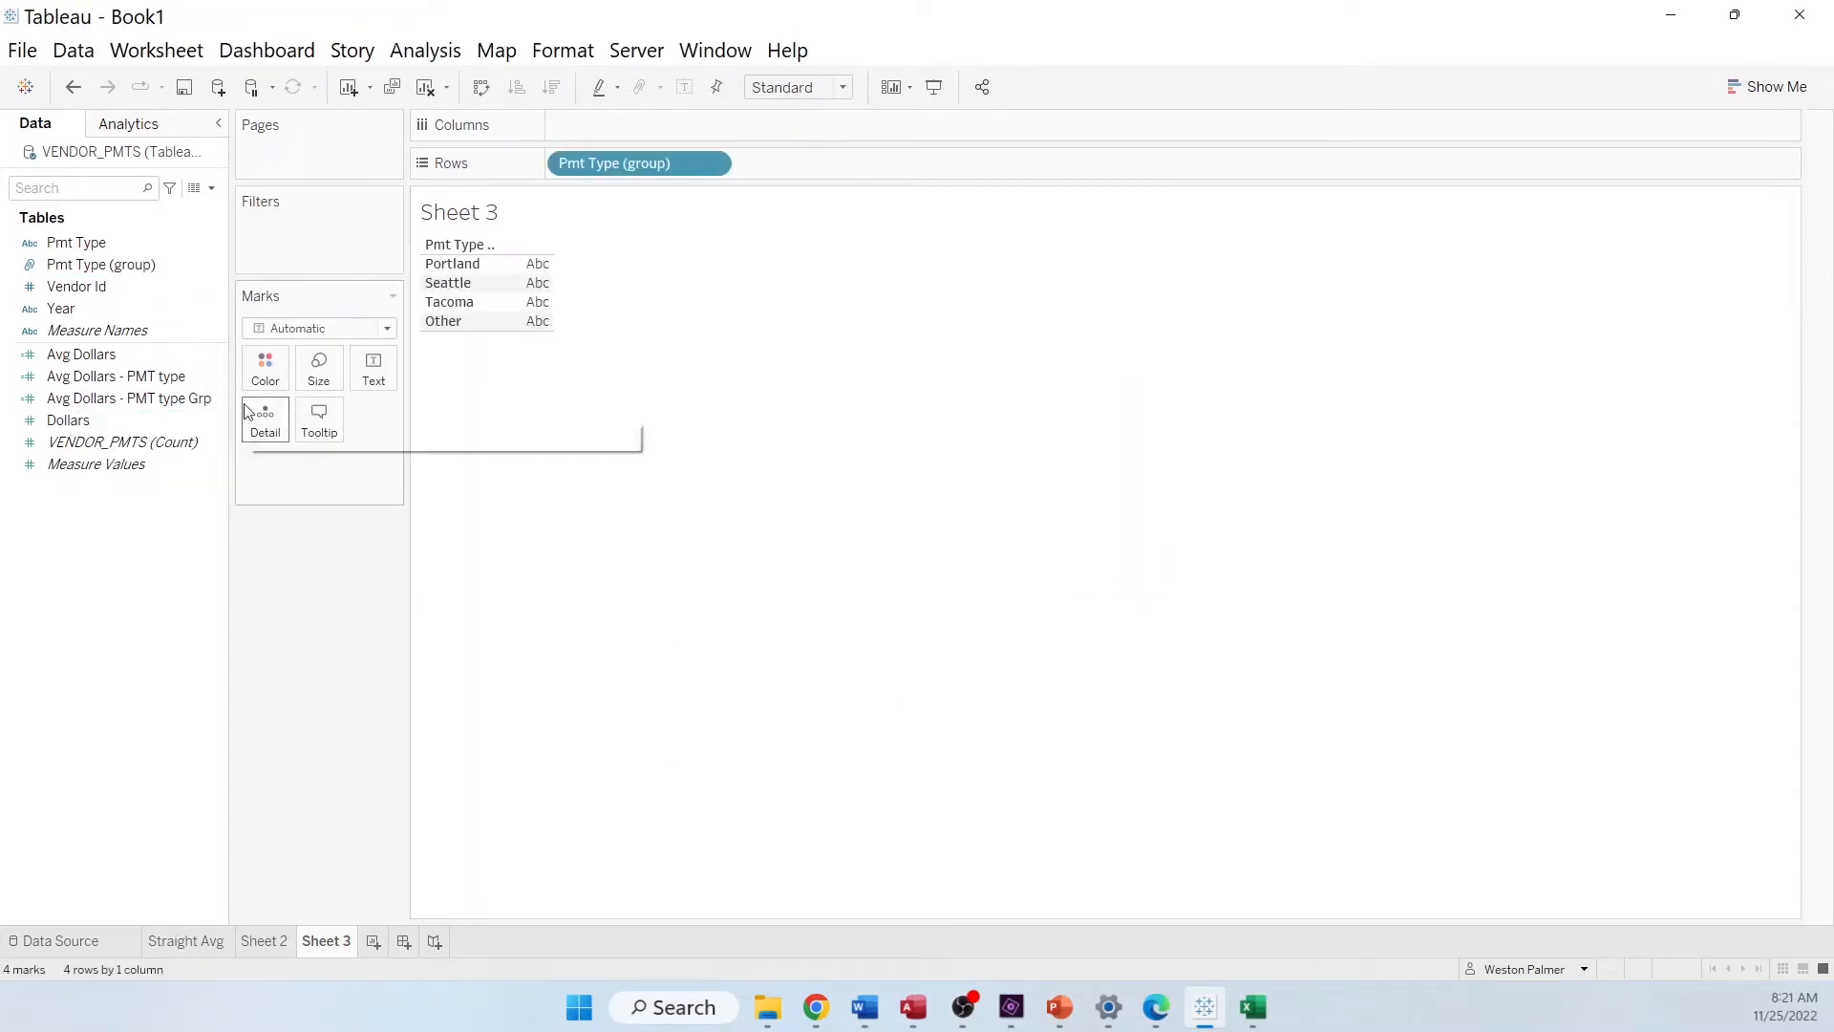
right_click(129, 398)
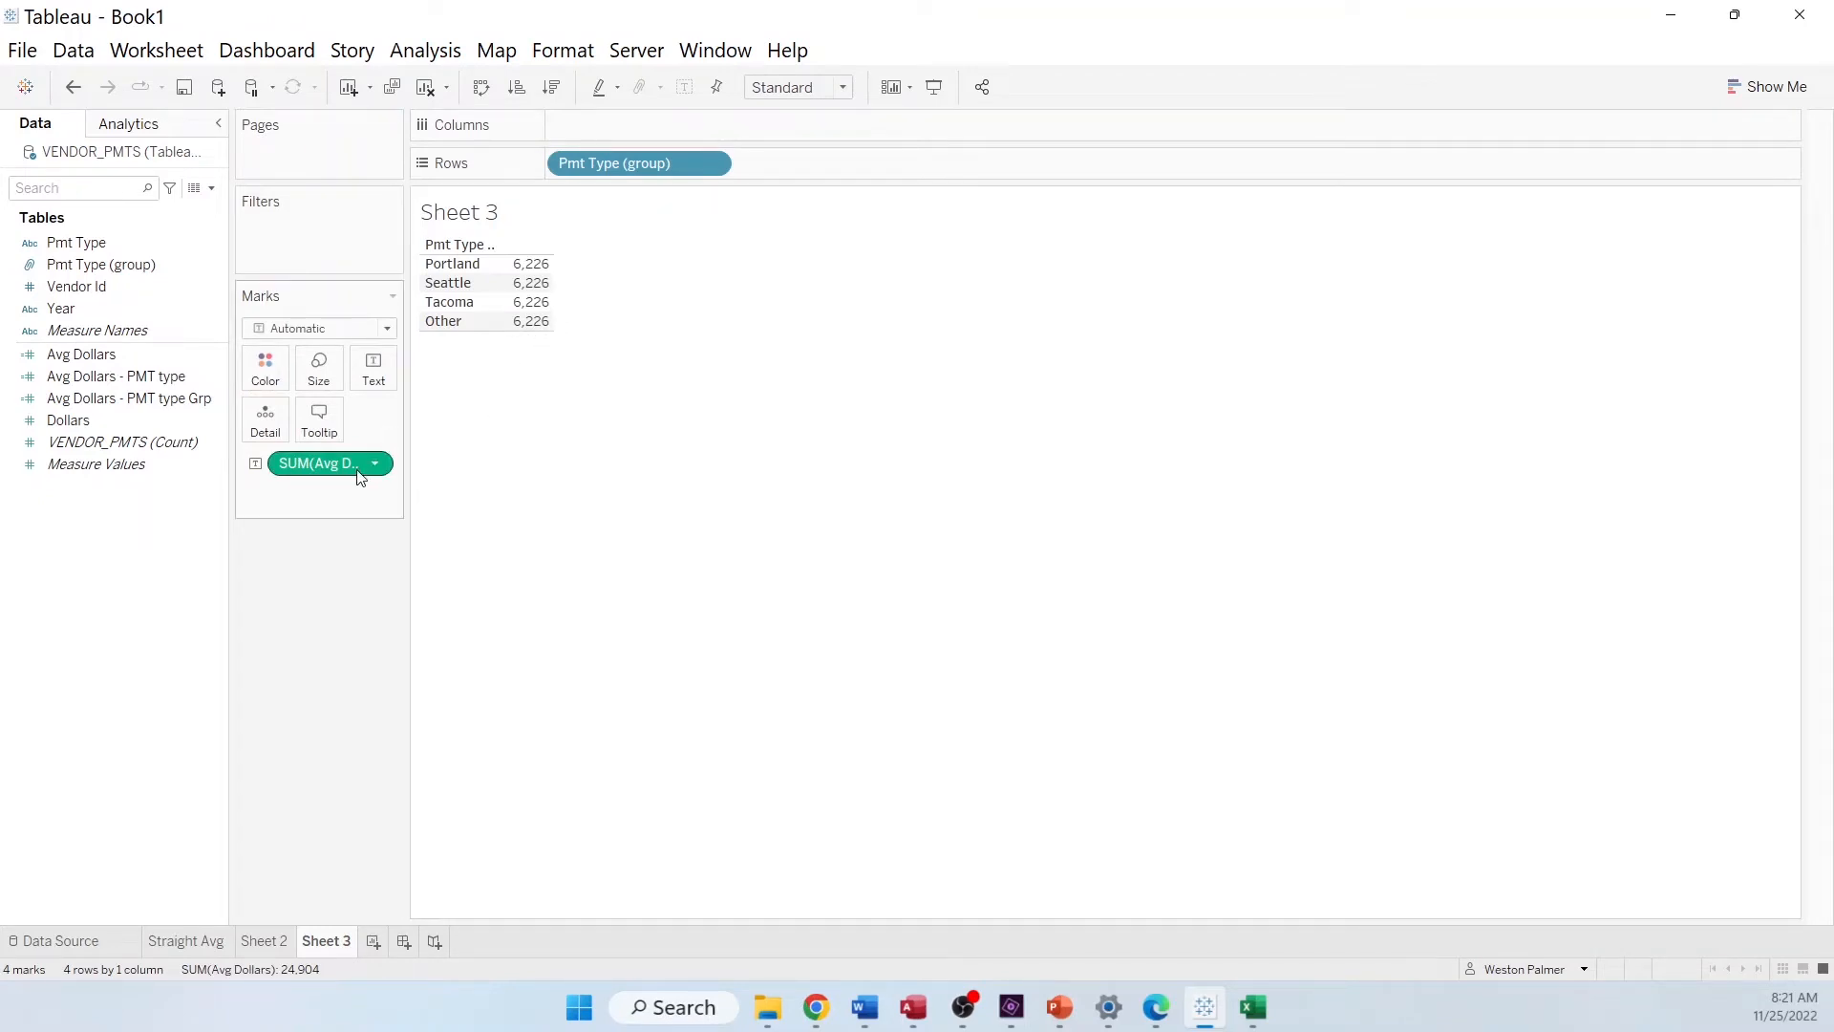
click(80, 354)
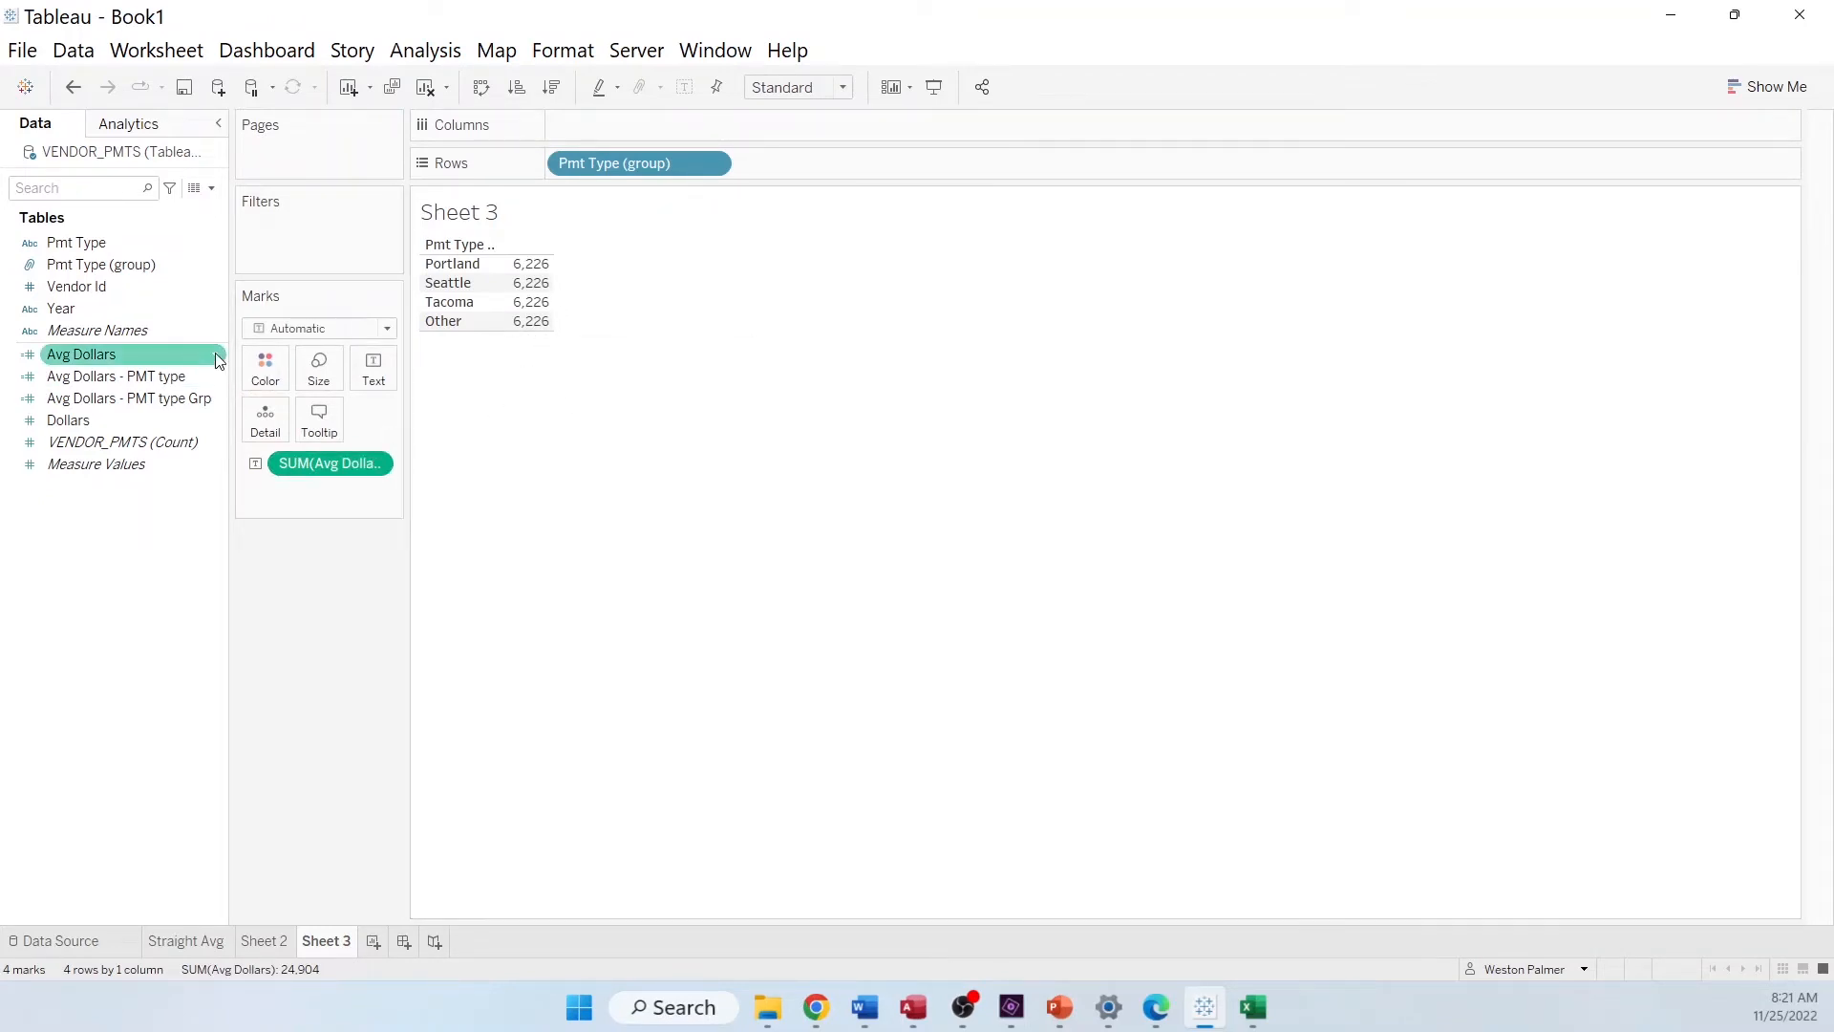
double_click(80, 353)
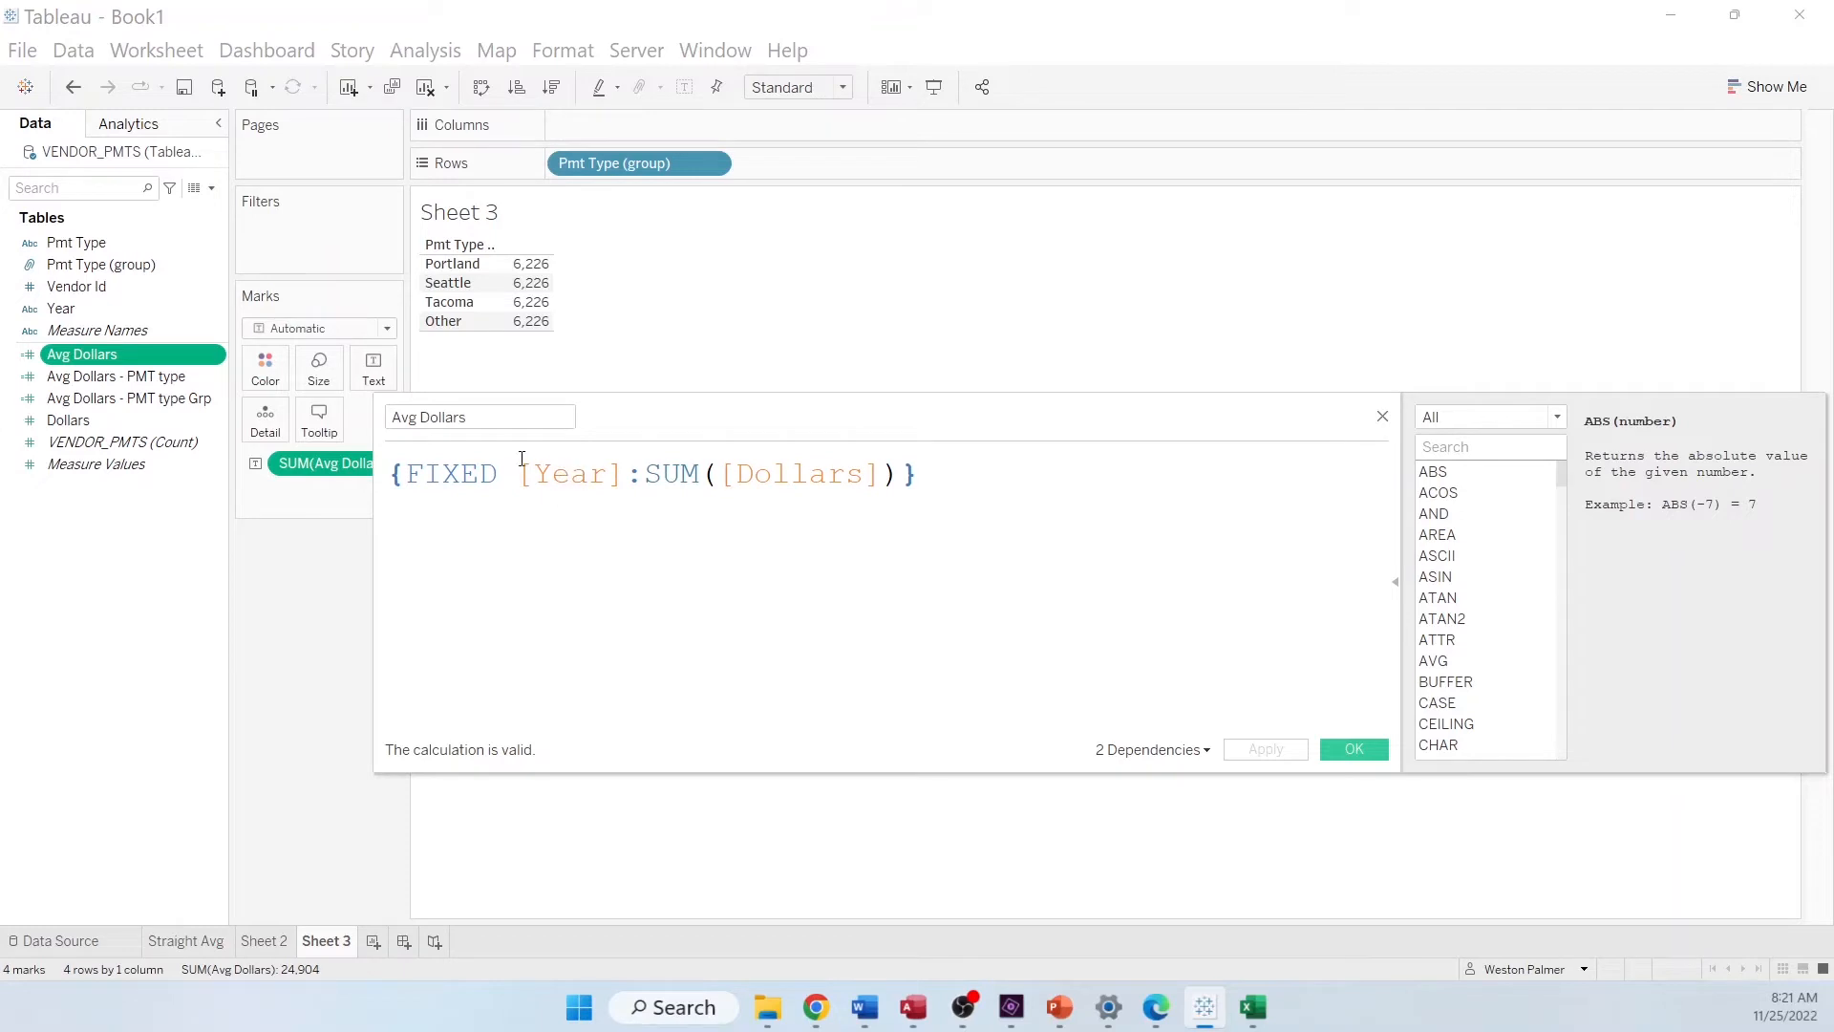
click(918, 474)
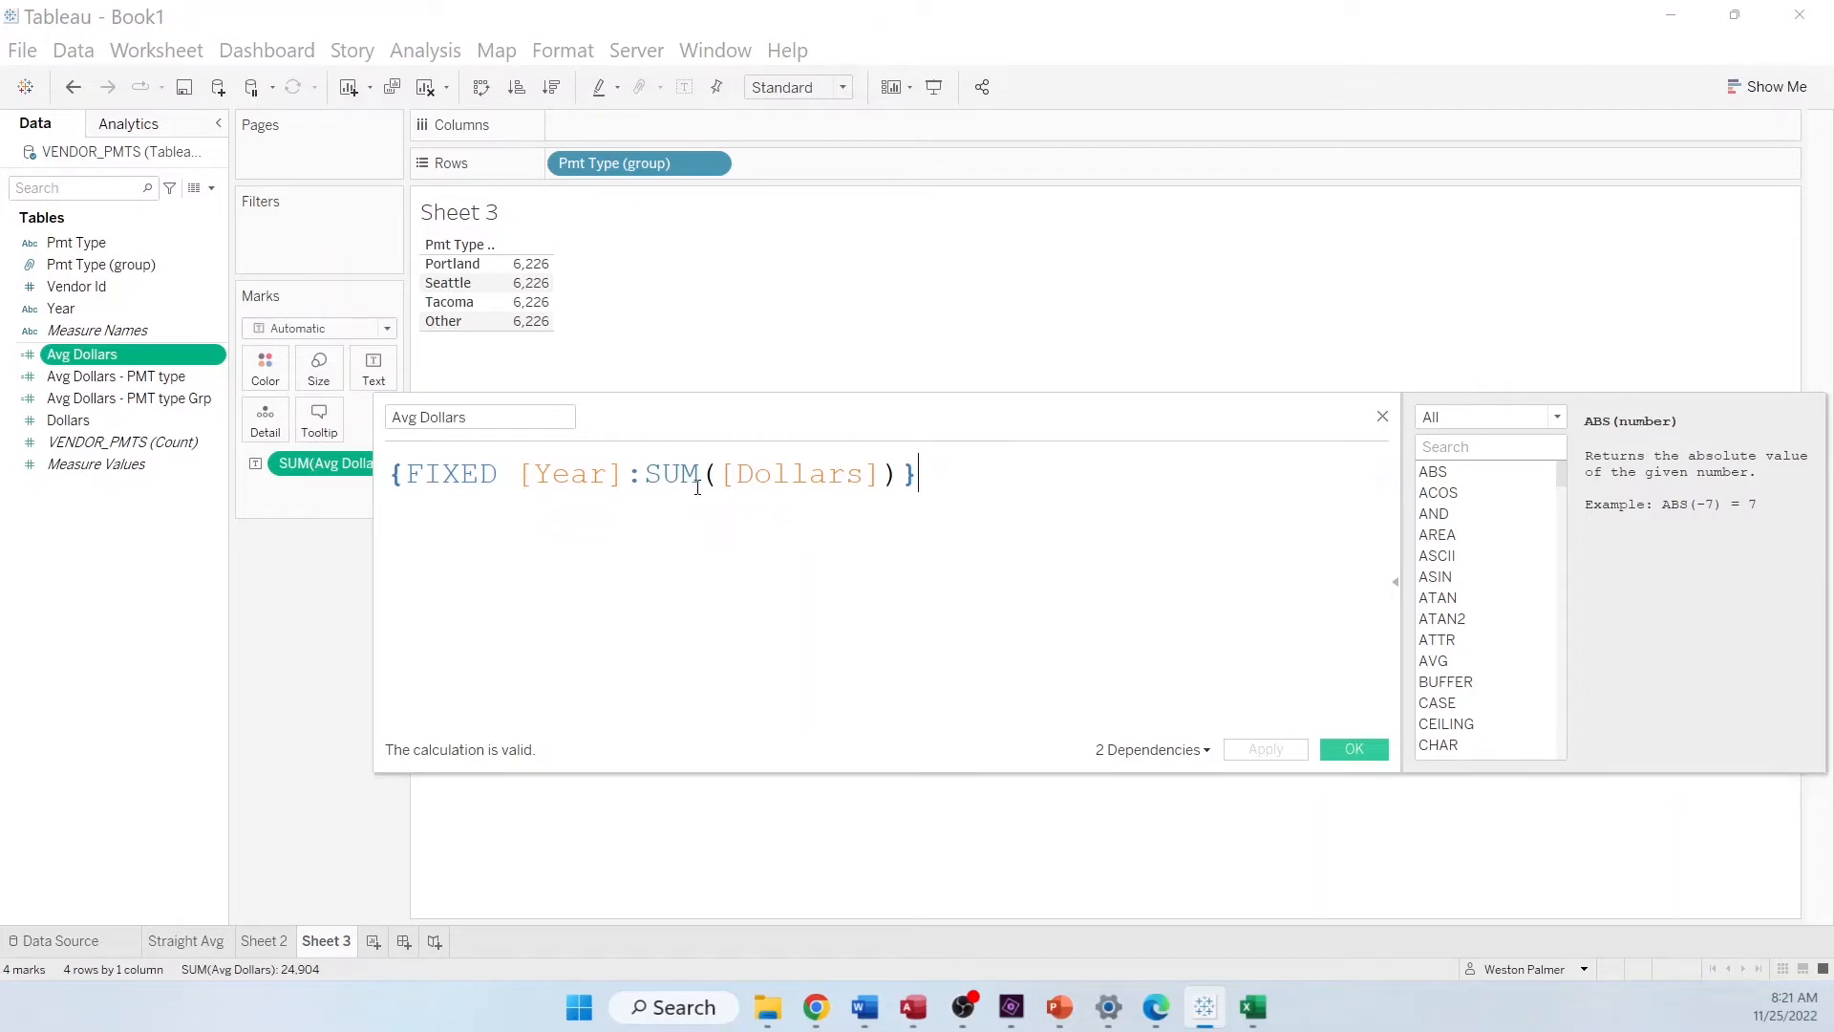
mouse_move(720, 372)
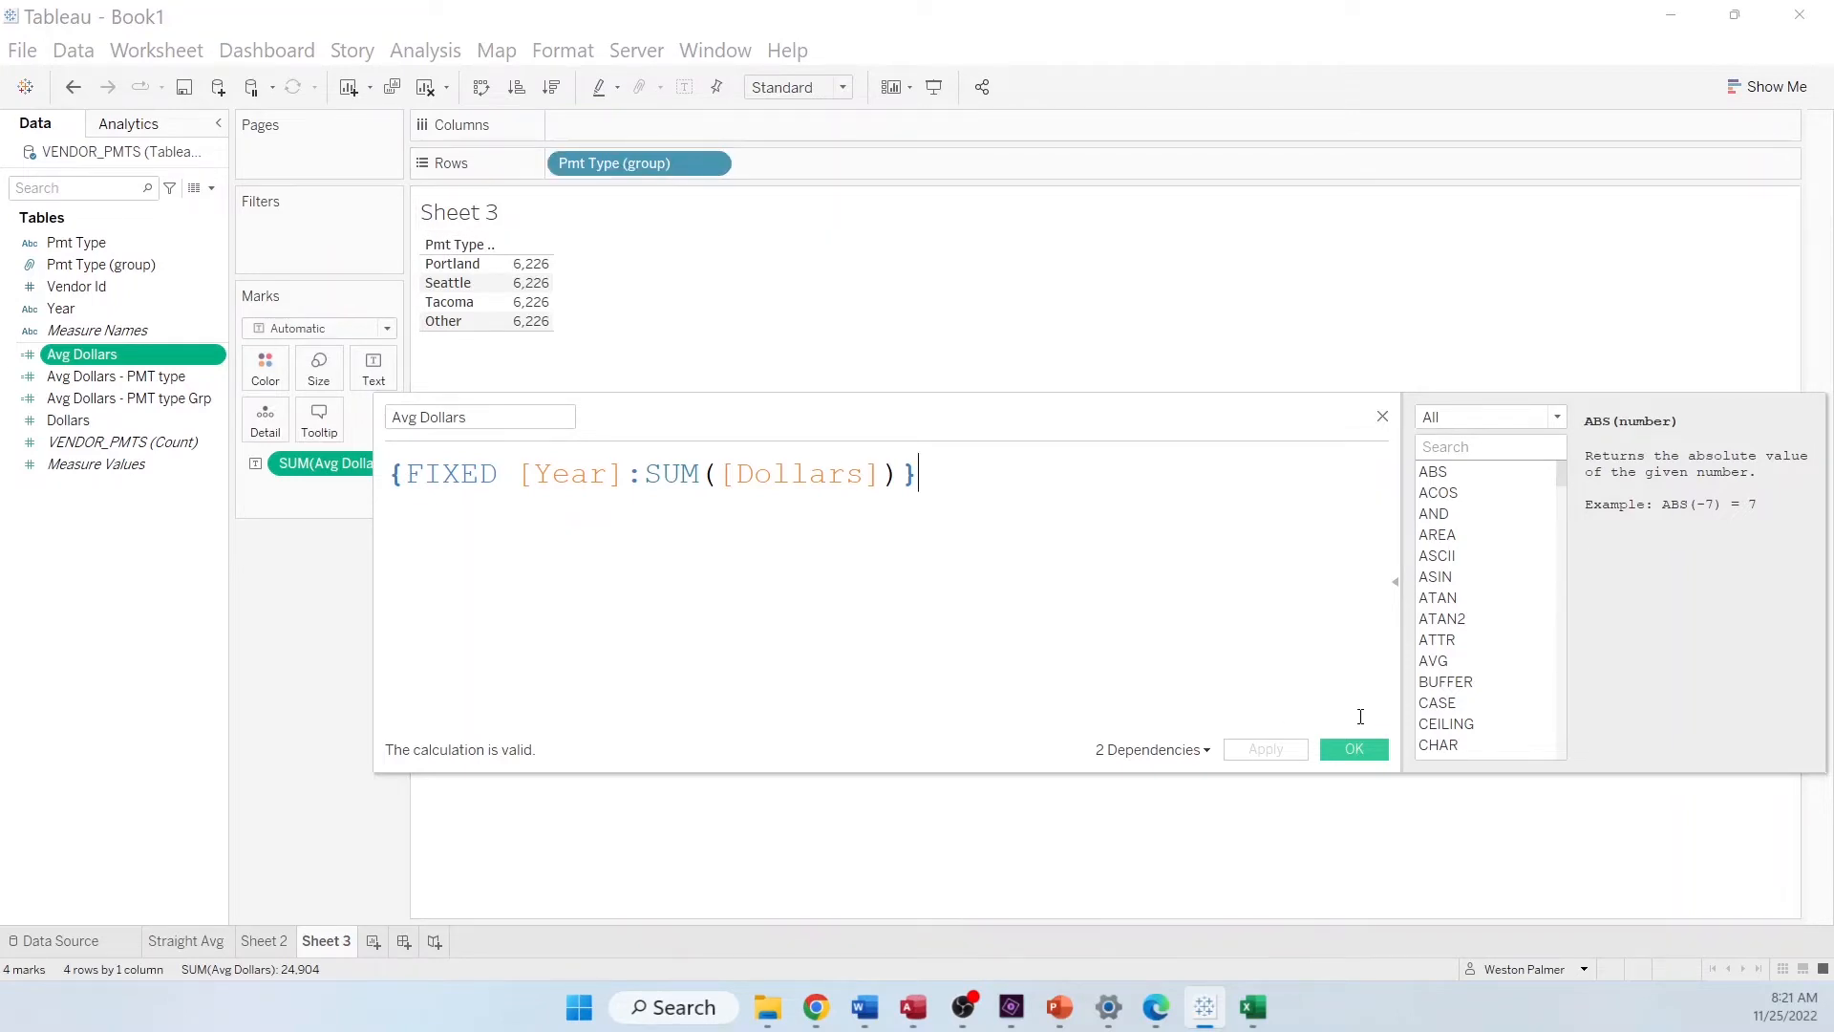
click(1354, 749)
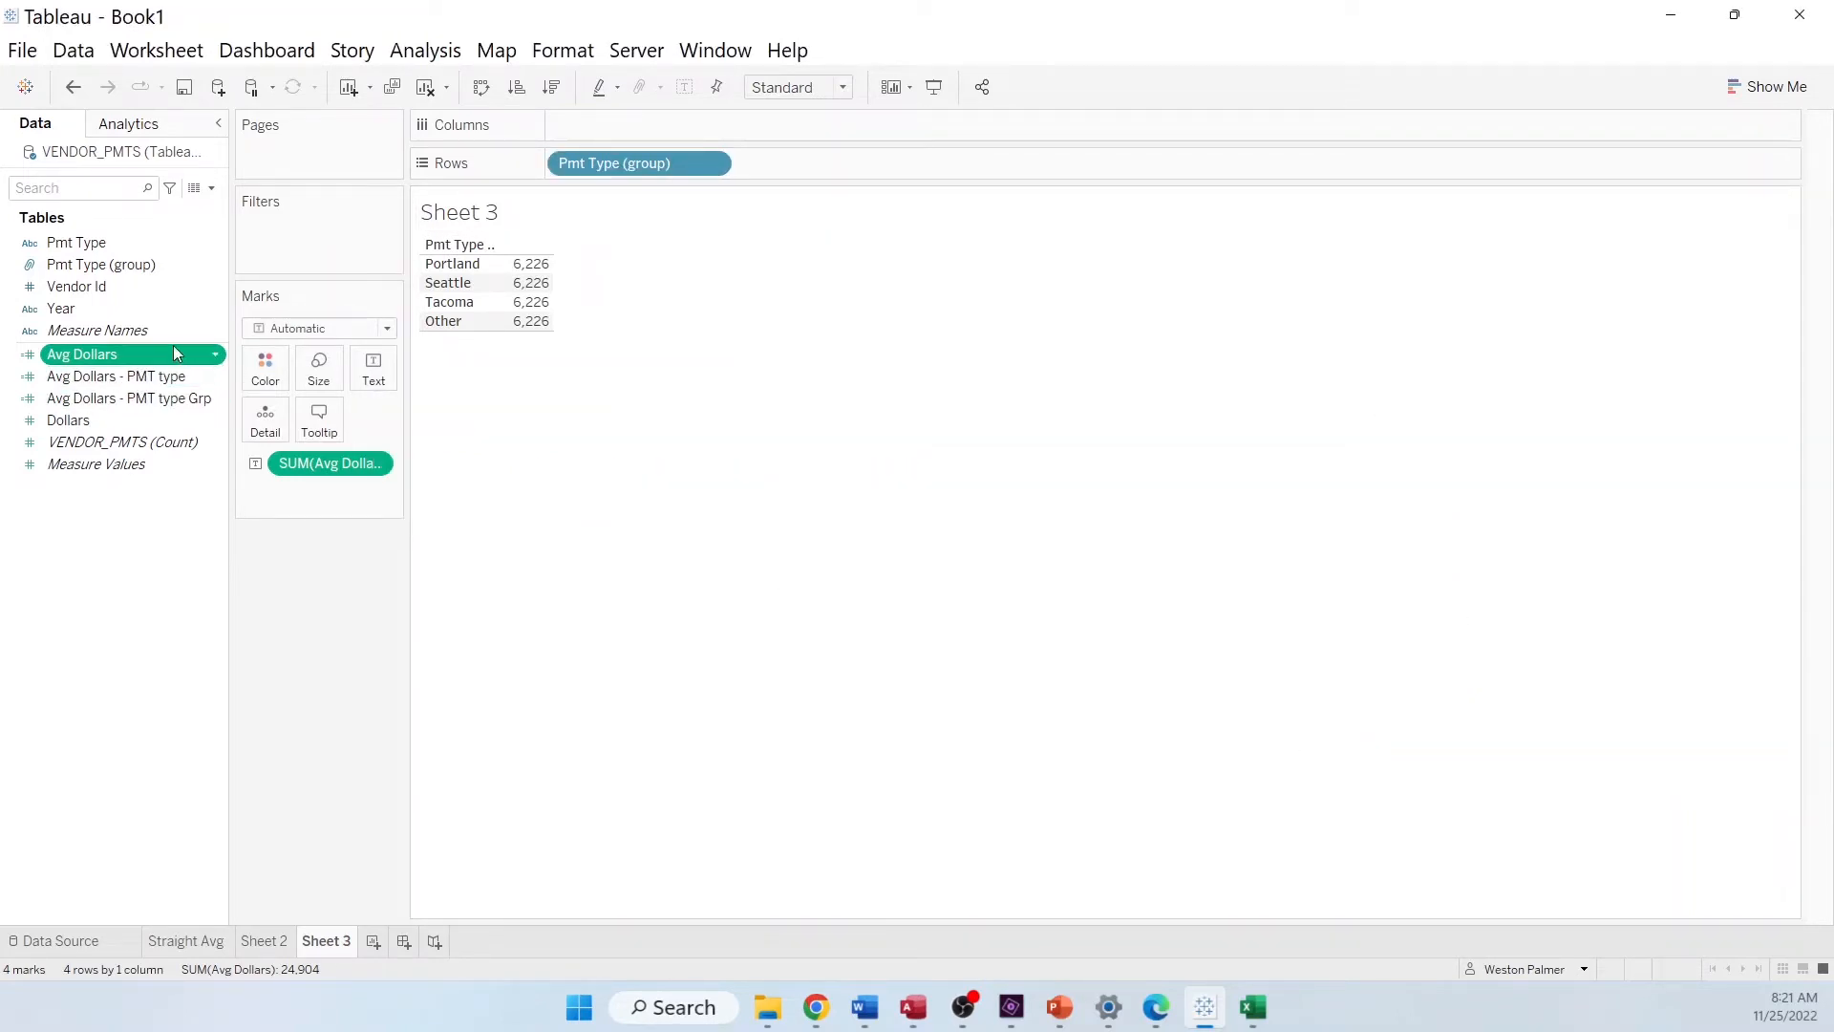
Set Avg Dollars - PMT type Grp to {FIXED [Year],[Pmt Type (group)]:SUM([Dollars])}: Portland 2,265, Seattle 3,090
right_click(129, 397)
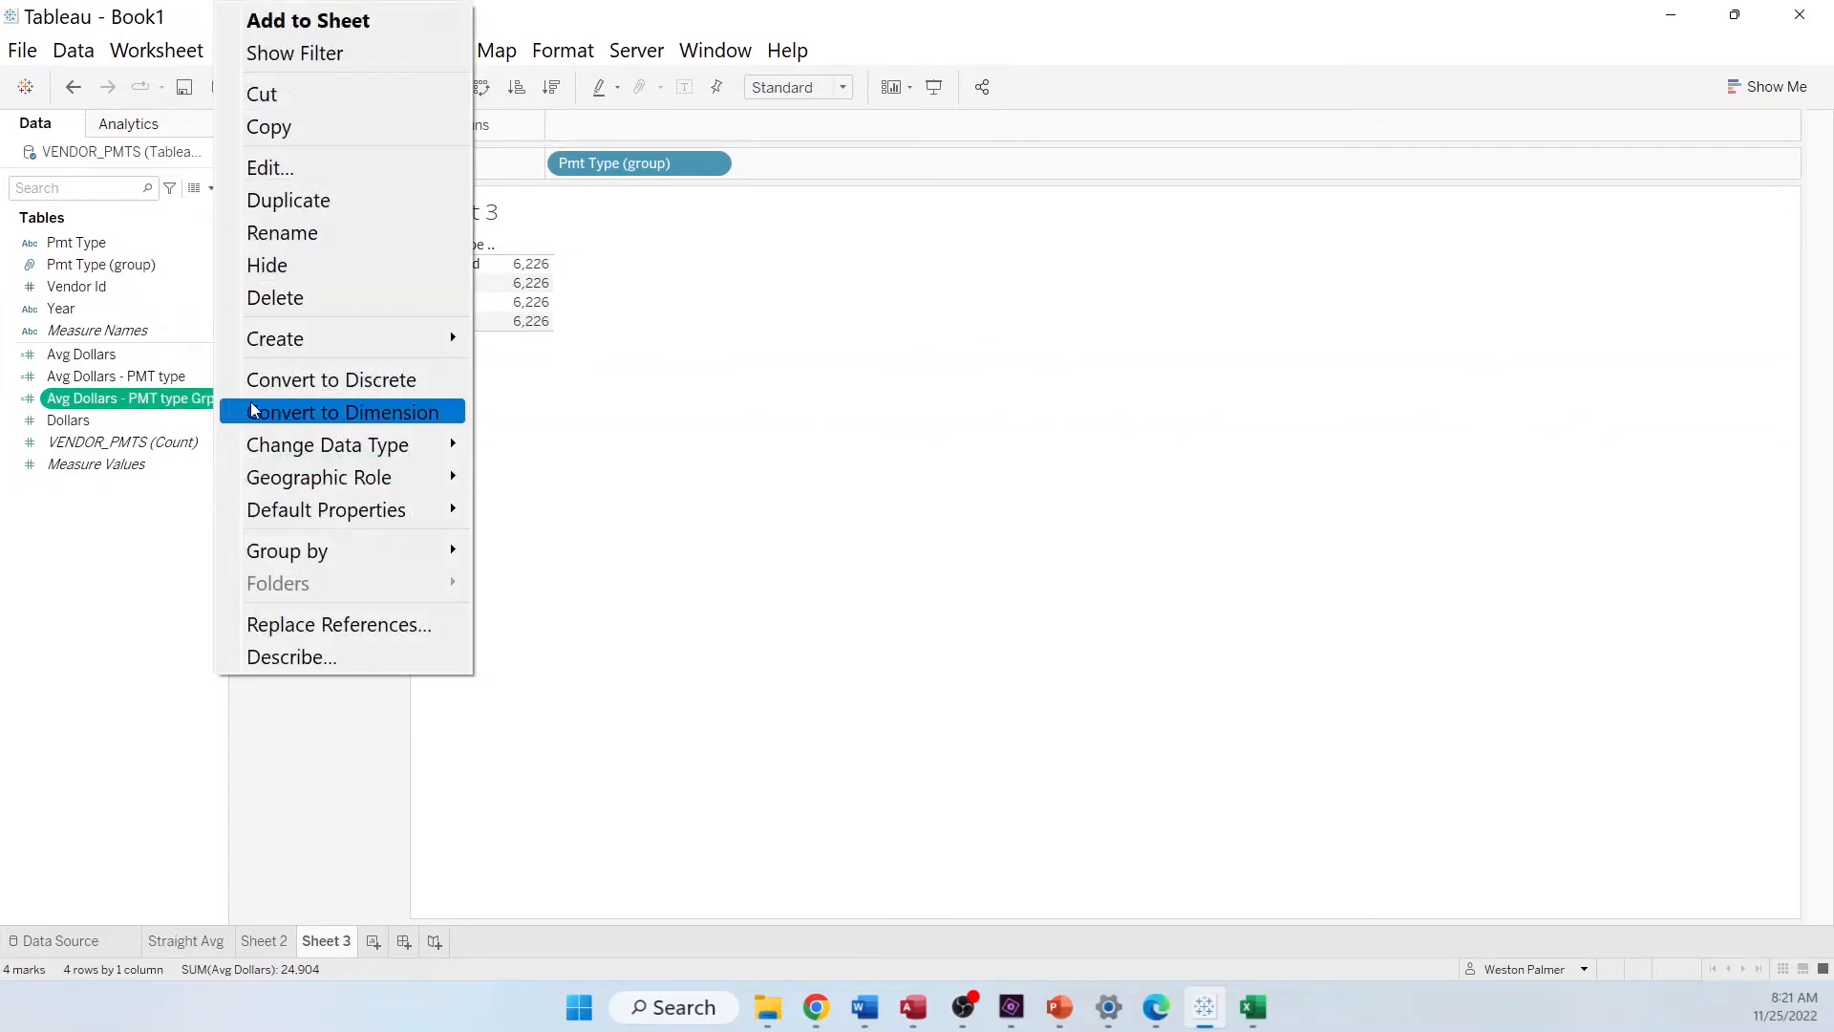
click(269, 168)
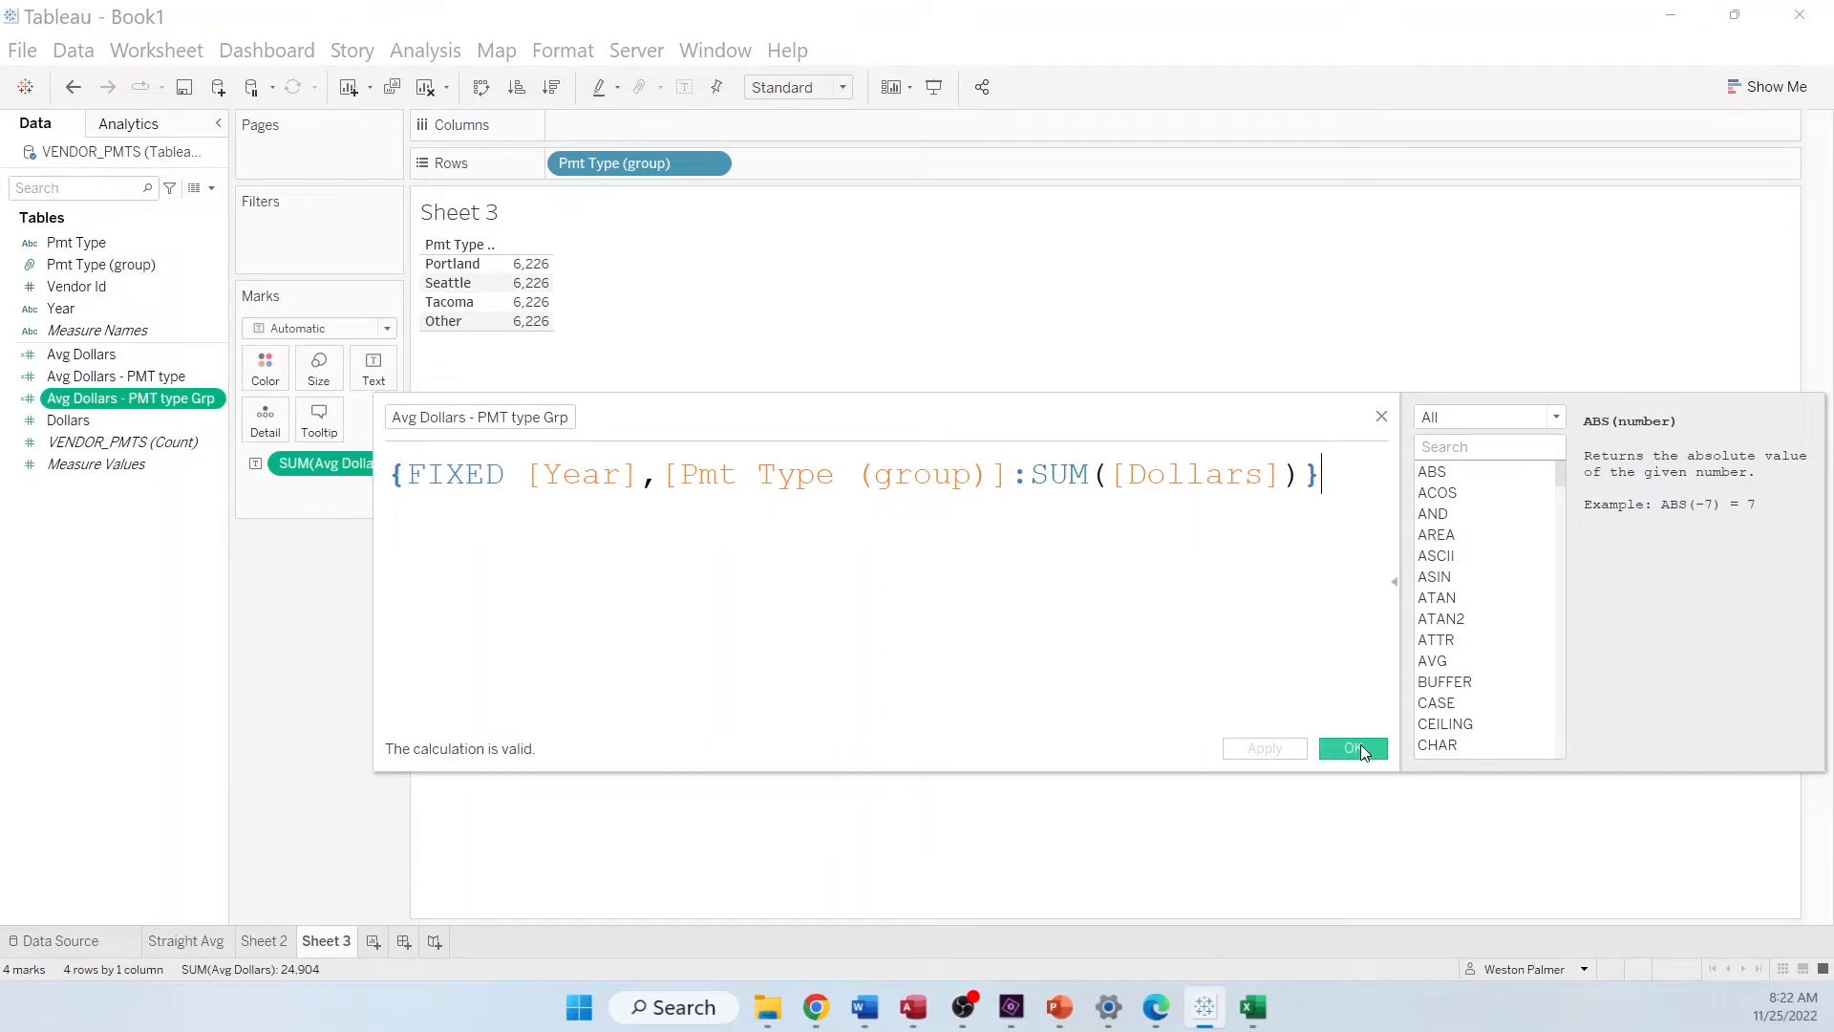
click(1354, 749)
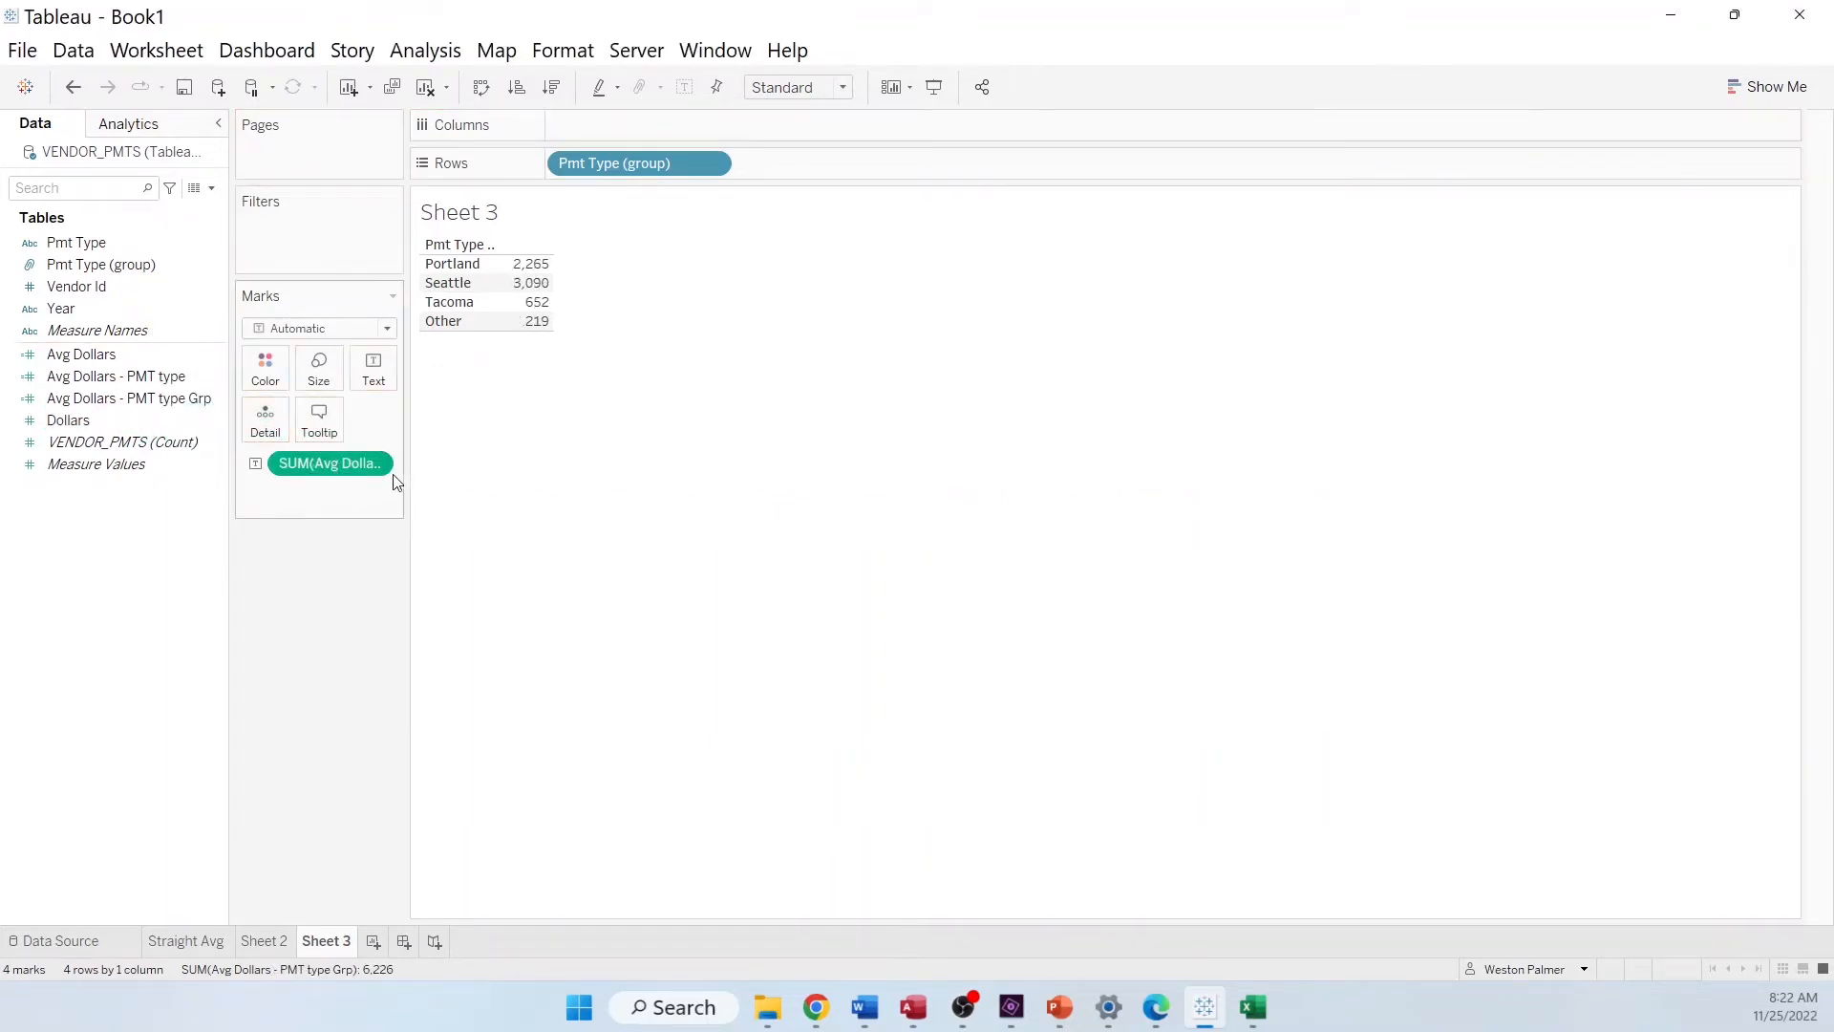
mouse_move(536, 302)
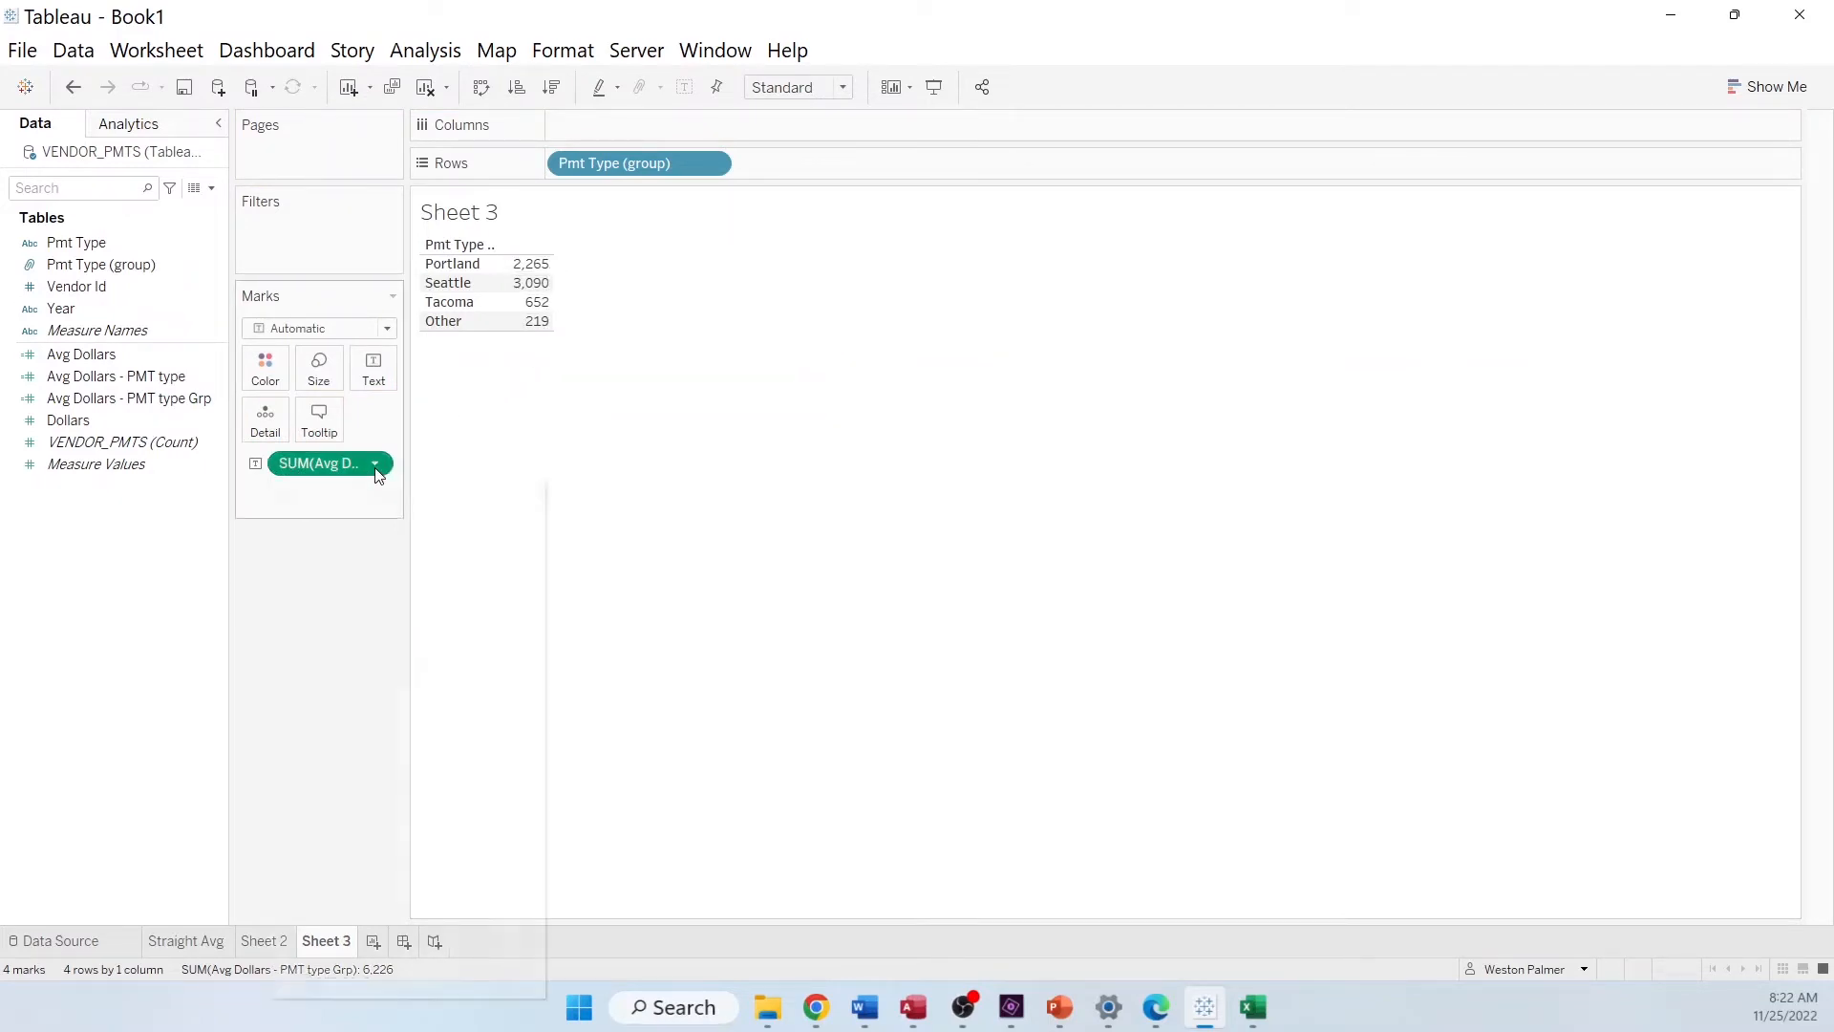
Aggregate Avg Dollars - PMT type Grp as Average: Portland 453.0, Seattle 618.0, Tacoma 130.4, Other 43.8
click(375, 464)
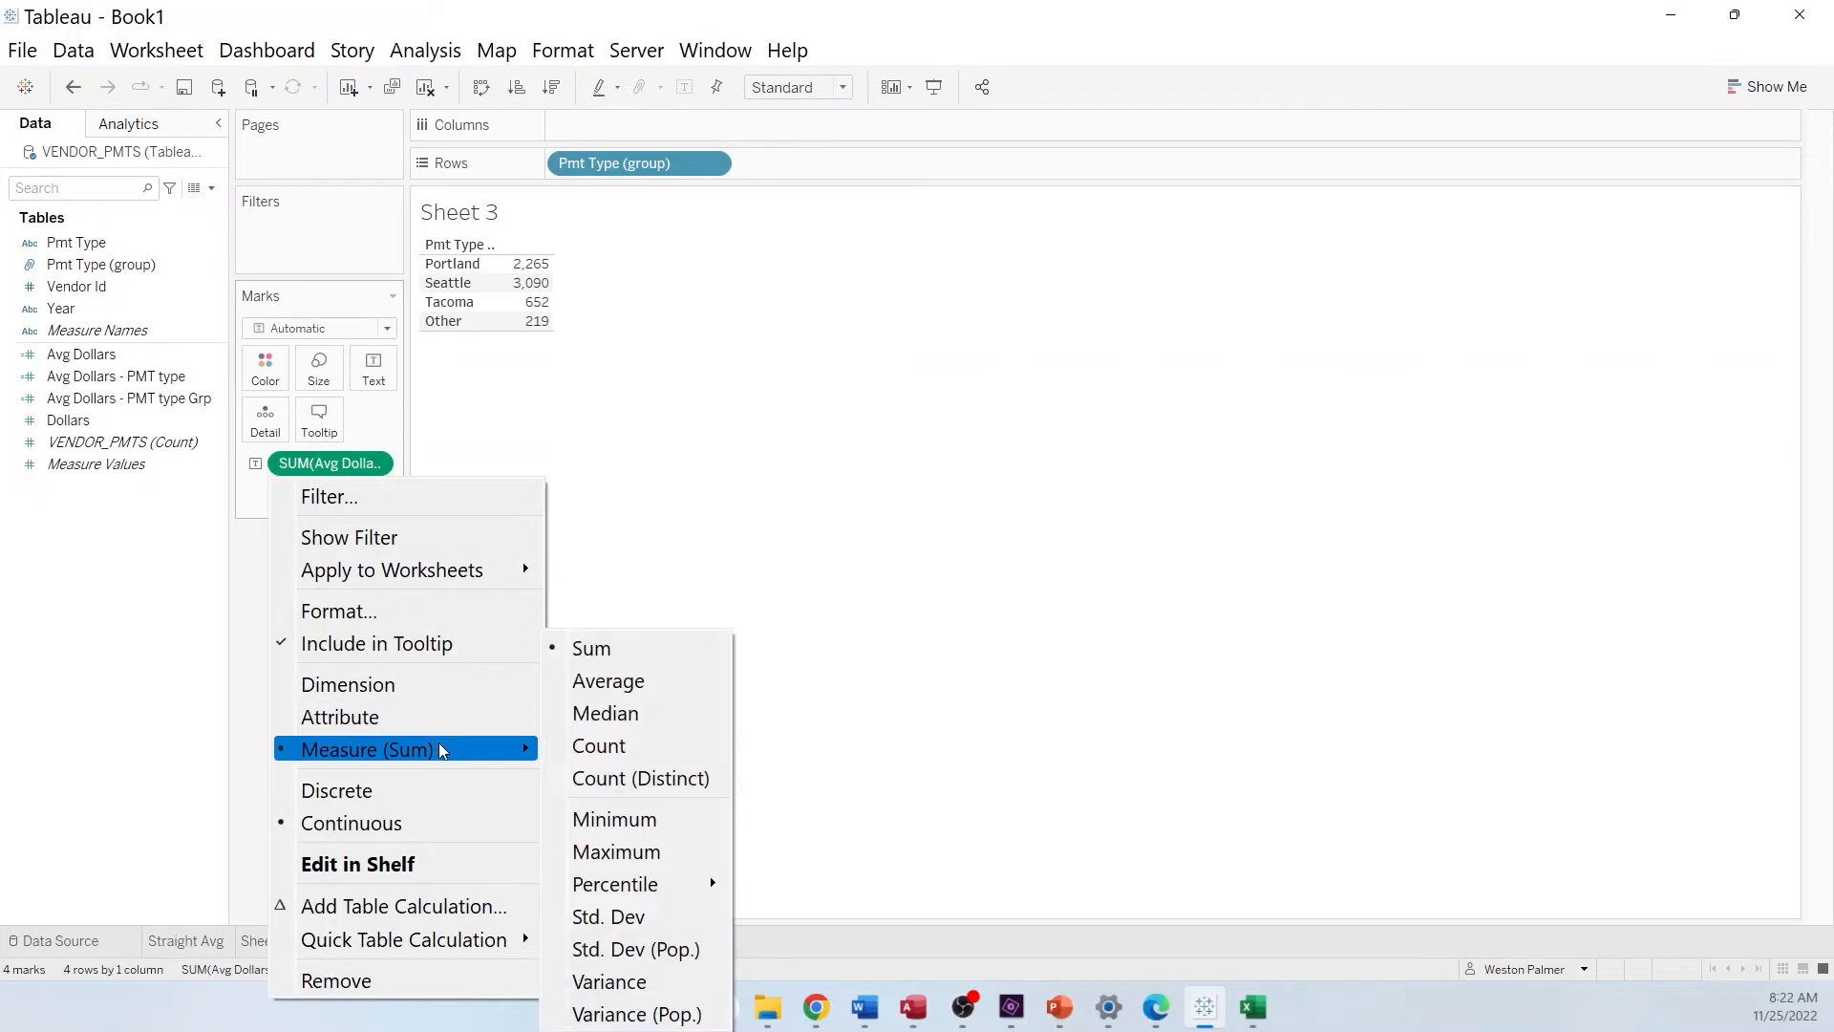
mouse_move(605, 679)
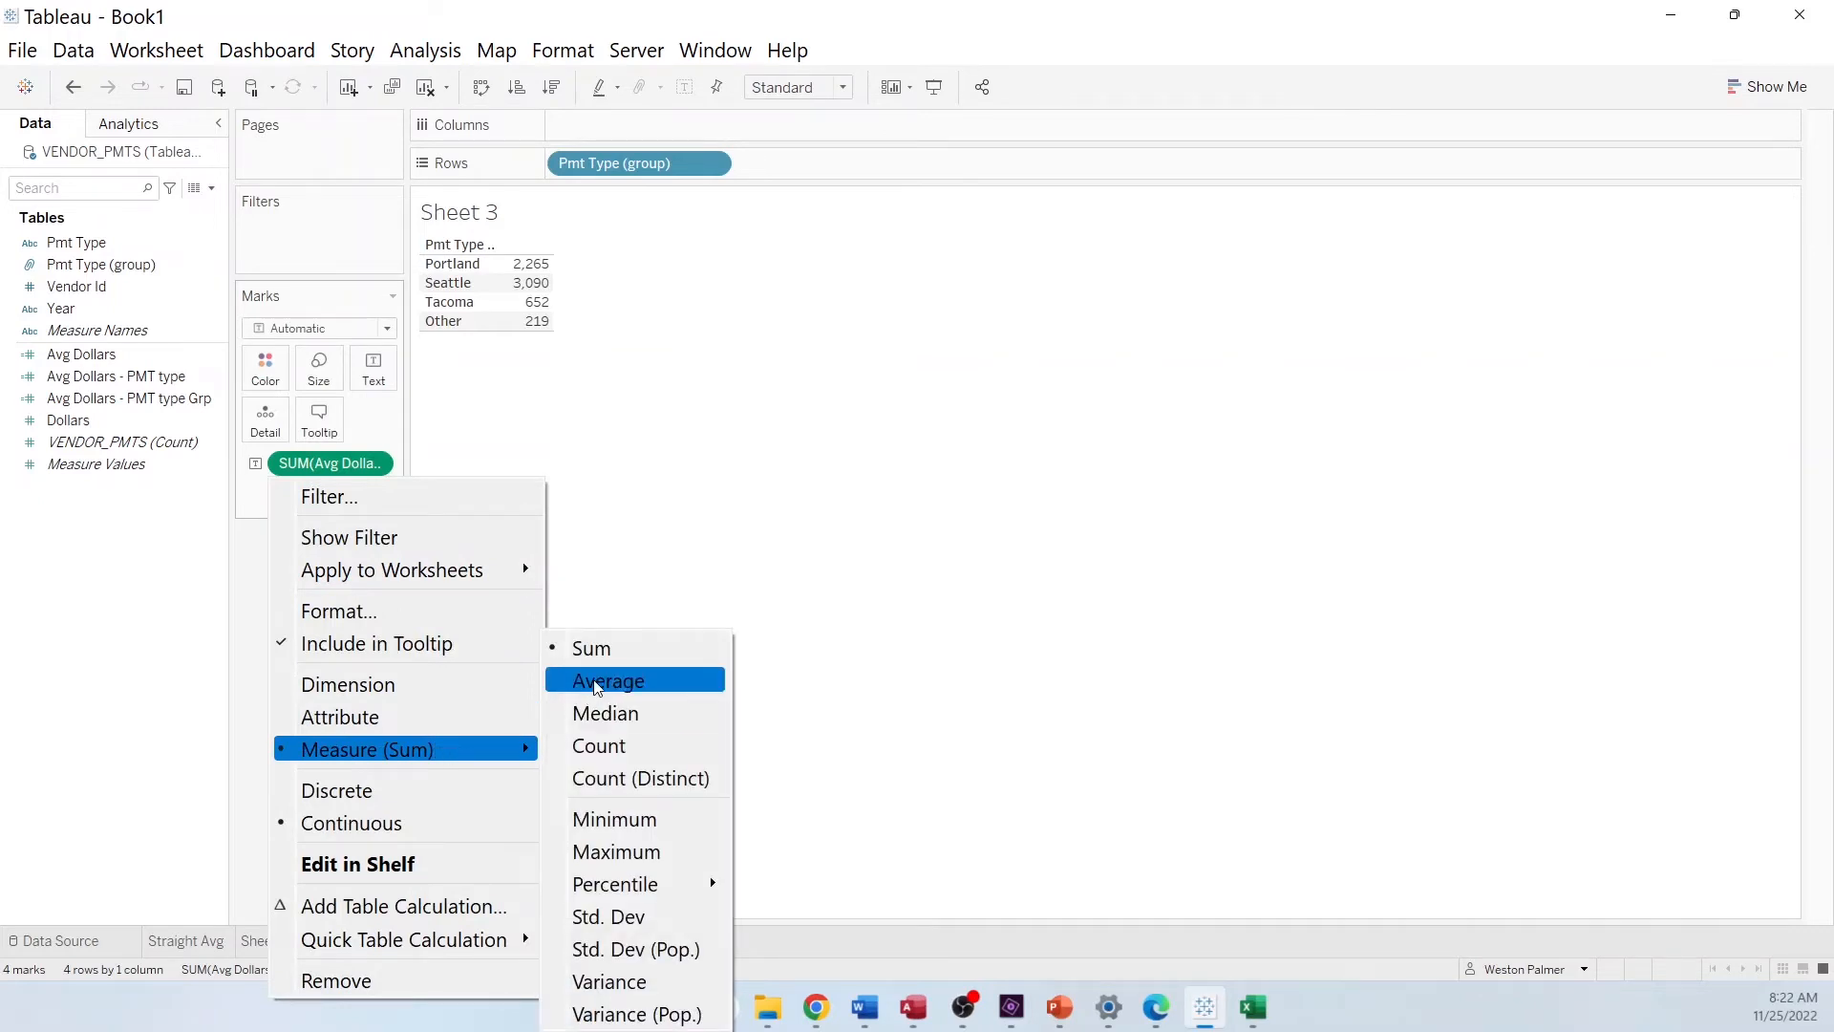
click(606, 679)
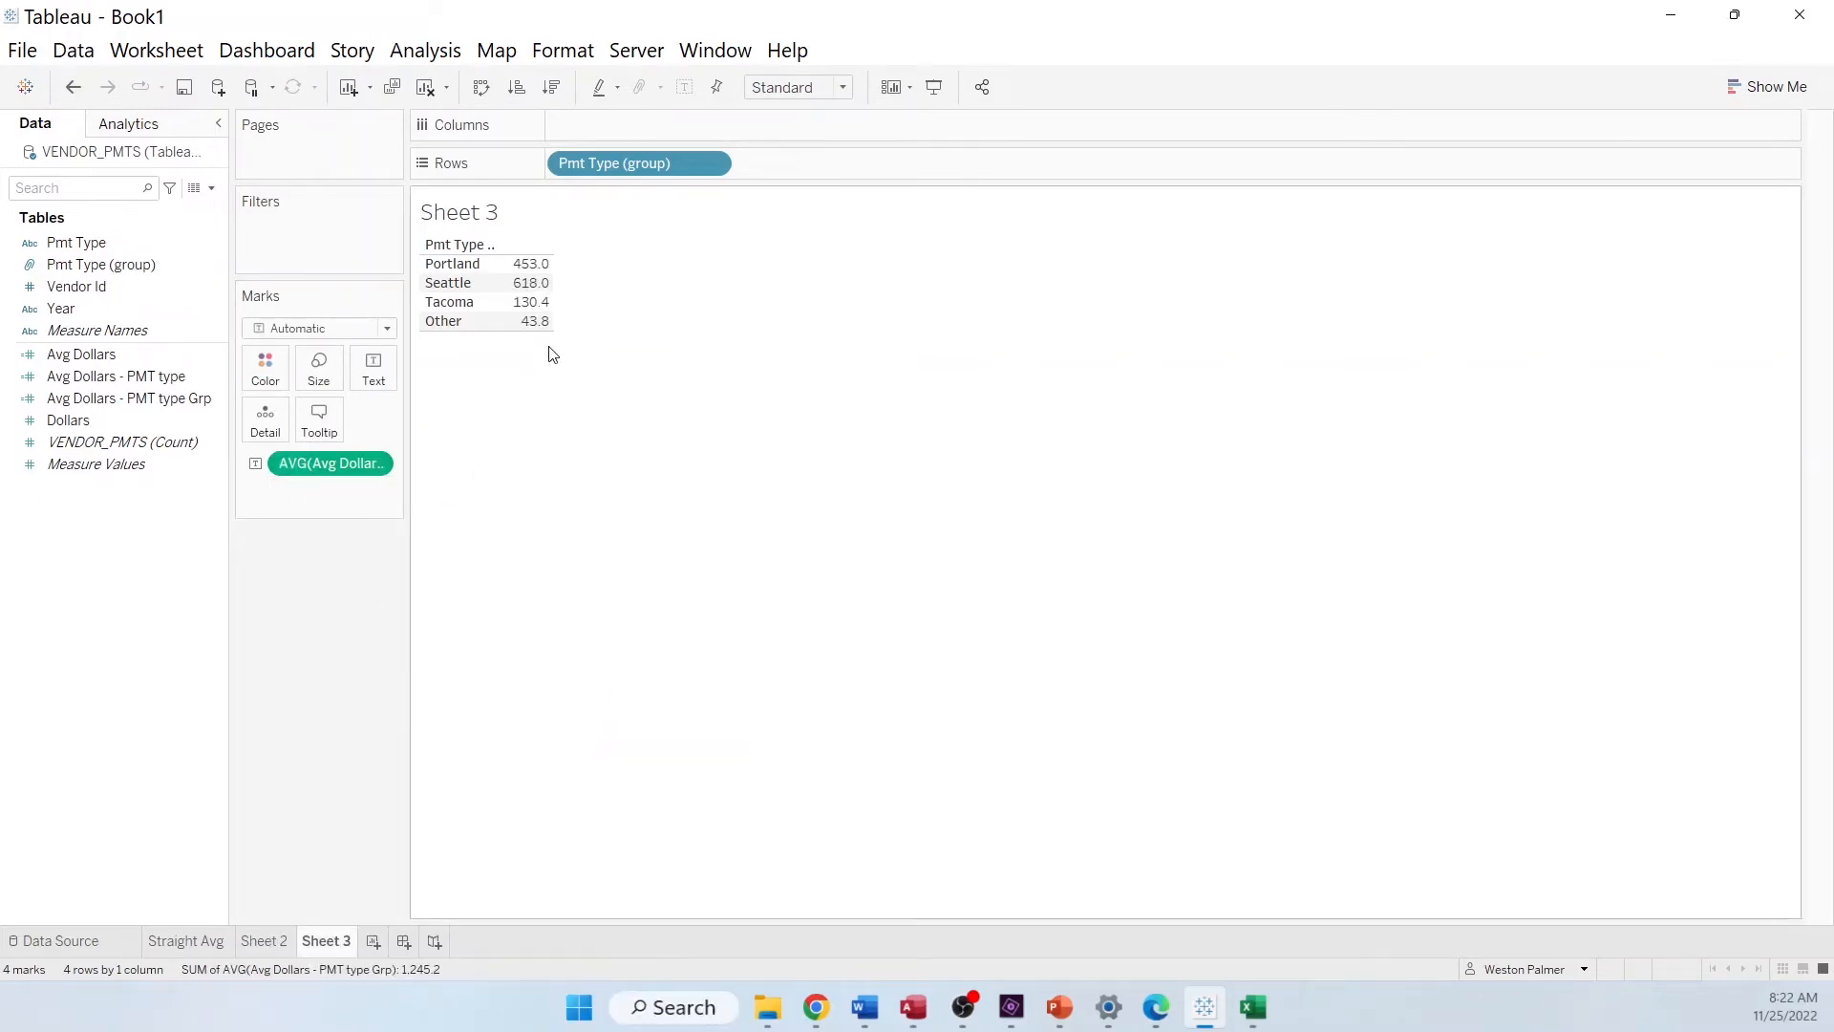
mouse_move(533, 360)
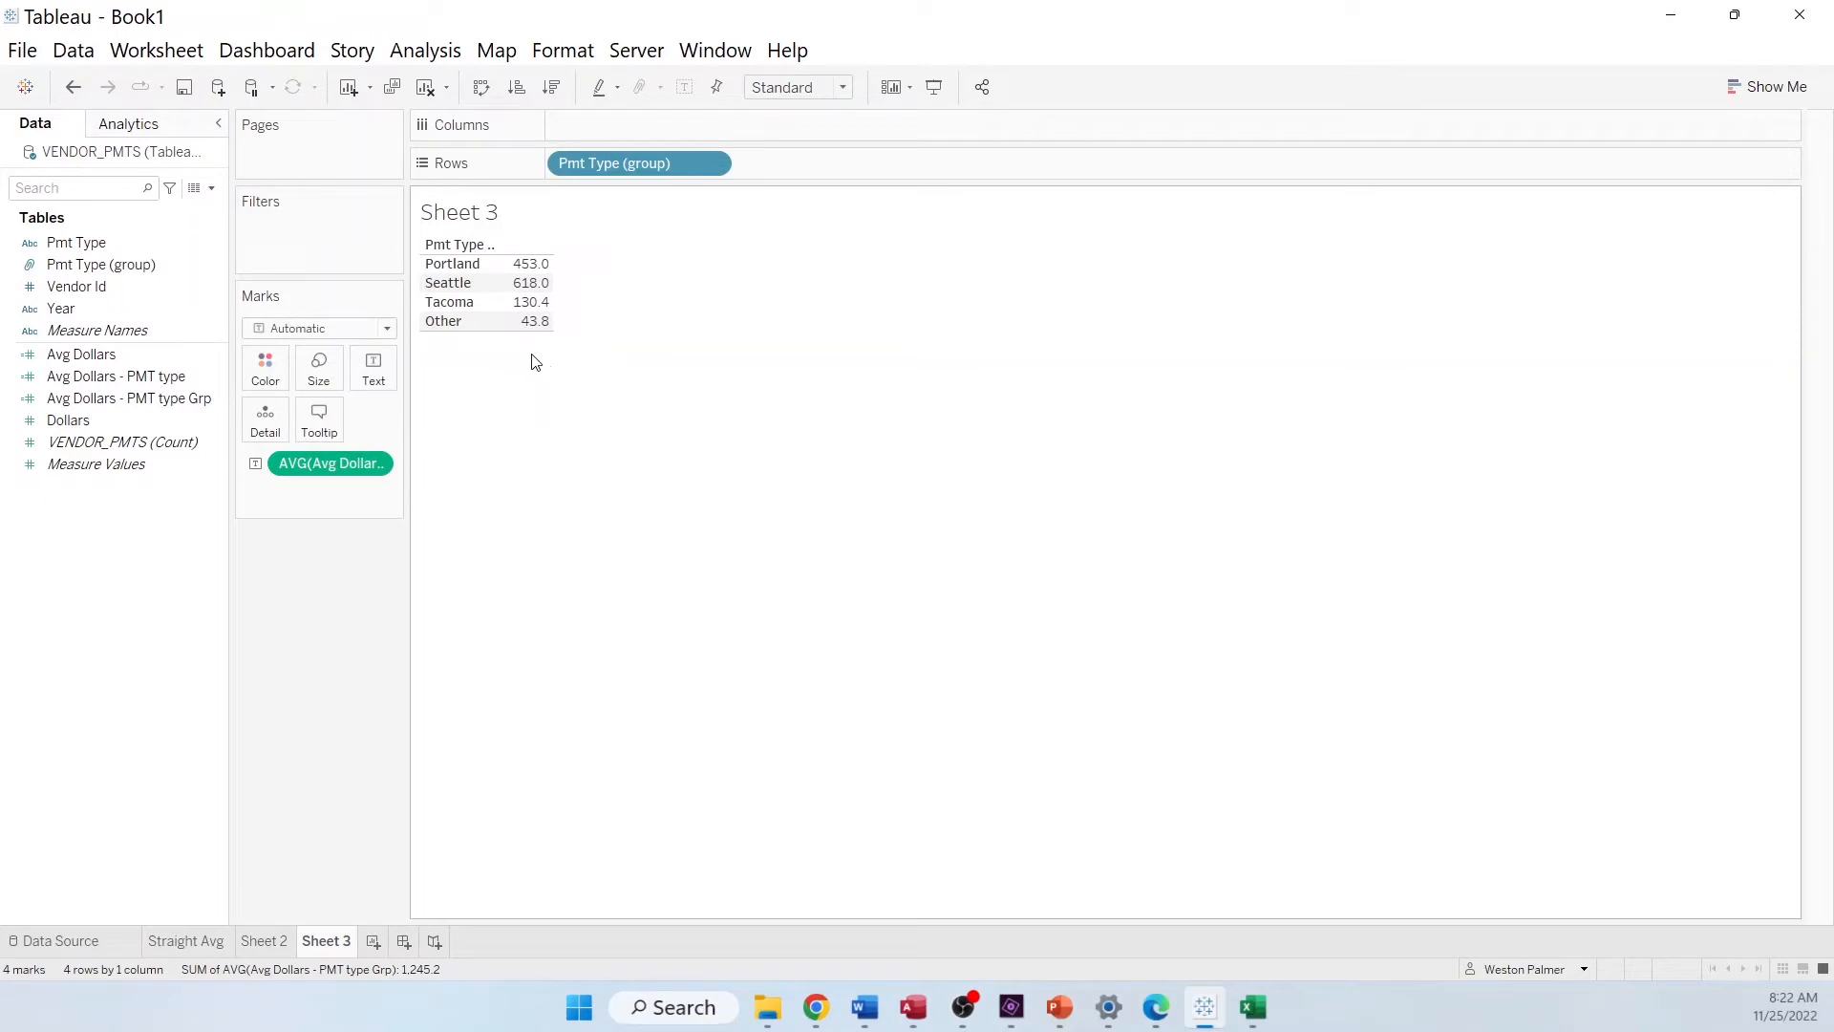
mouse_move(292, 891)
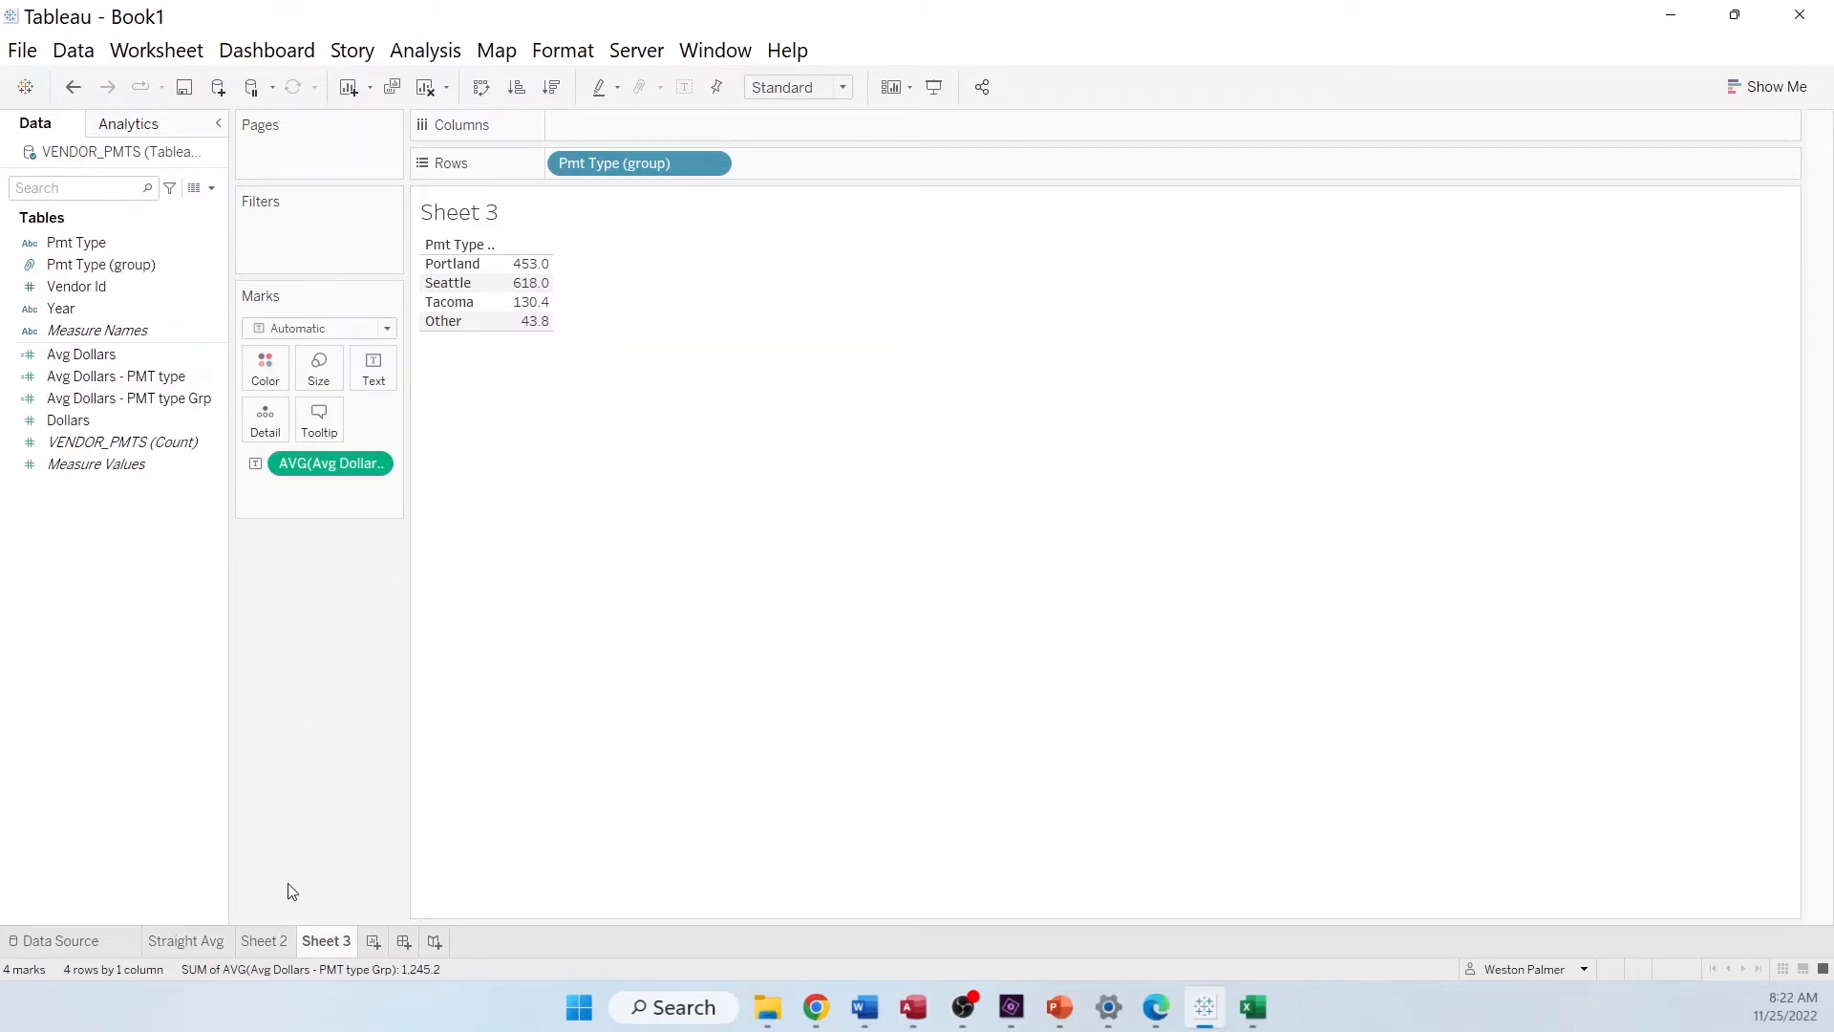
Add a column grand total and total it using Sum so it shows 1,245 instead of 311.3
click(424, 51)
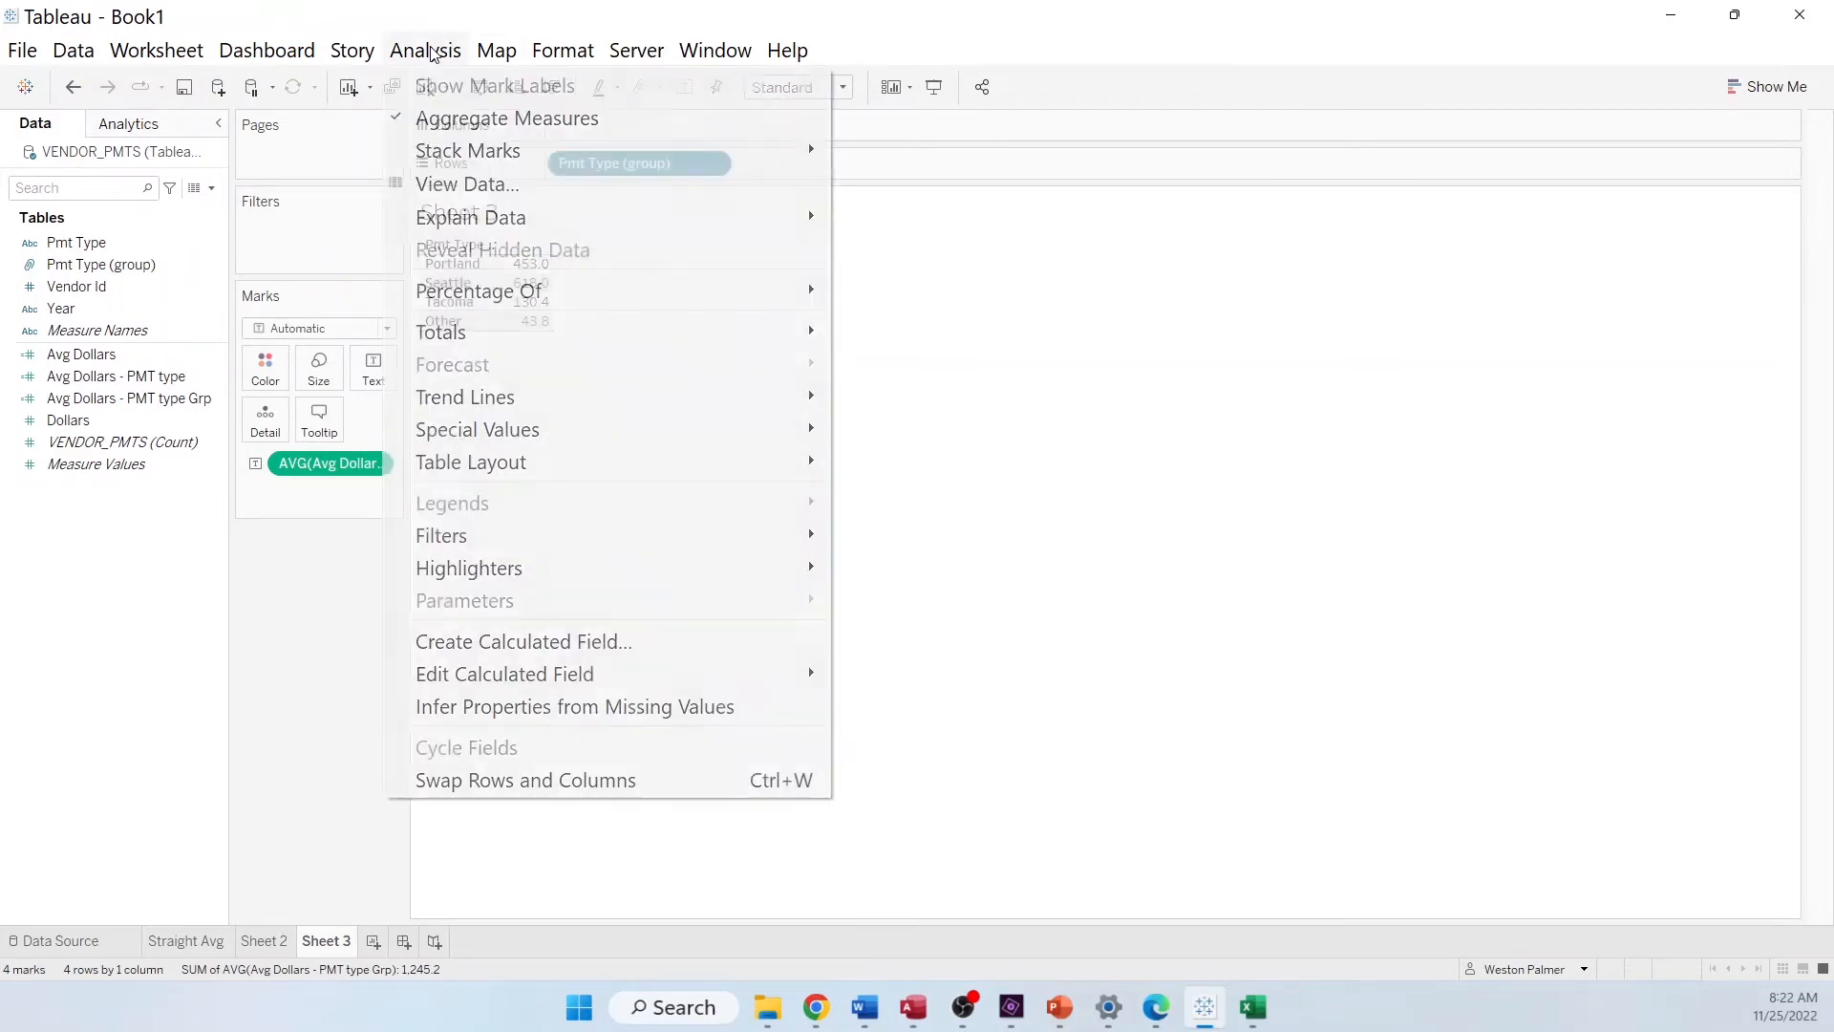
mouse_move(532, 332)
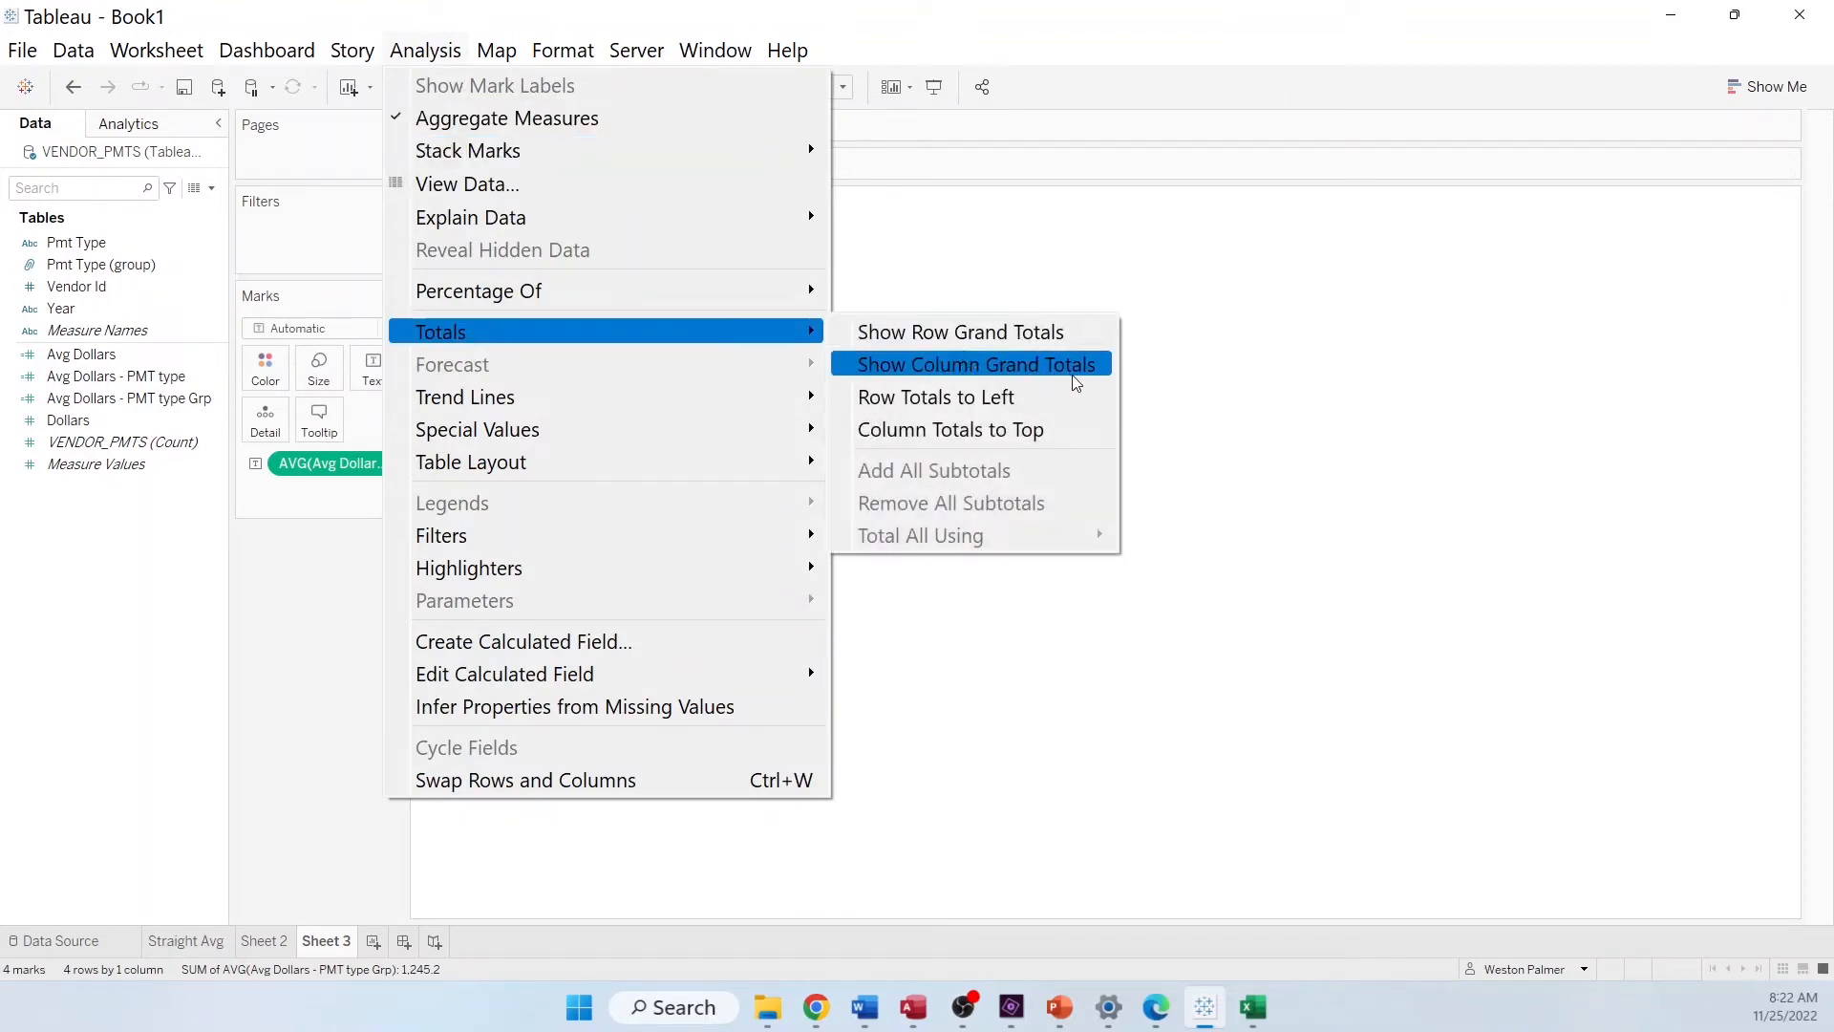
click(975, 364)
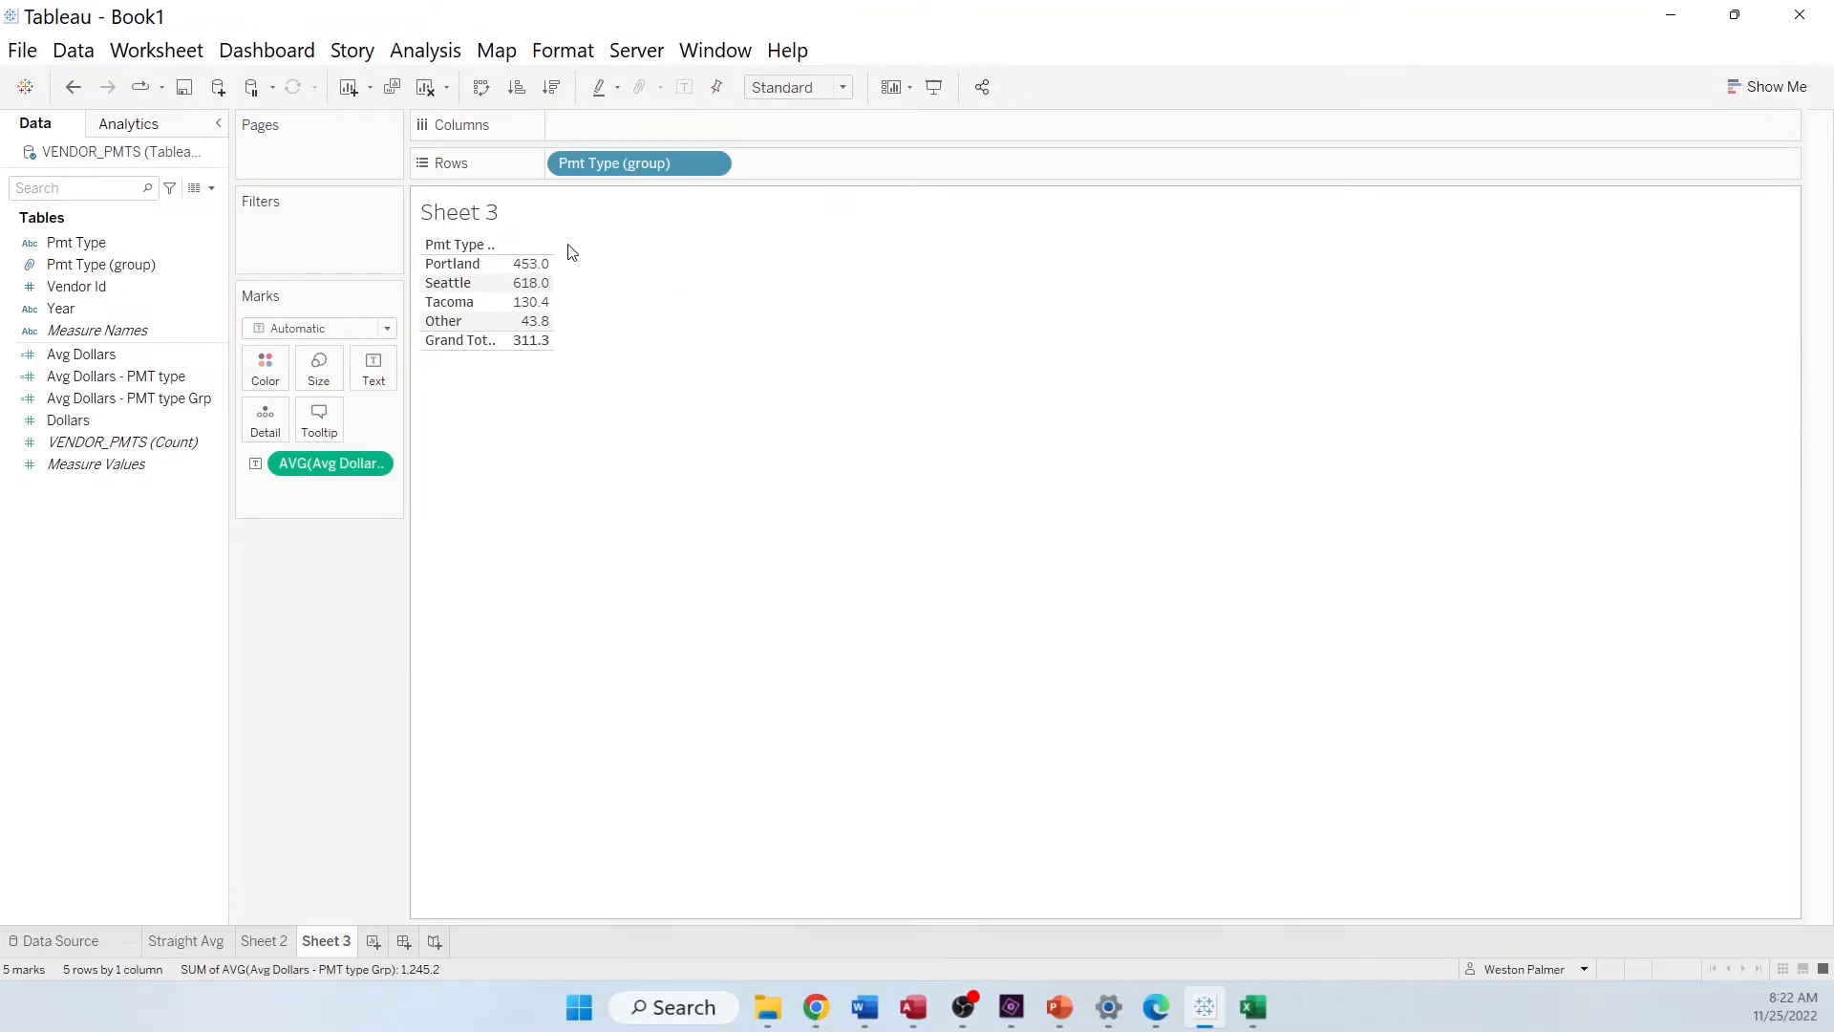
mouse_move(557, 359)
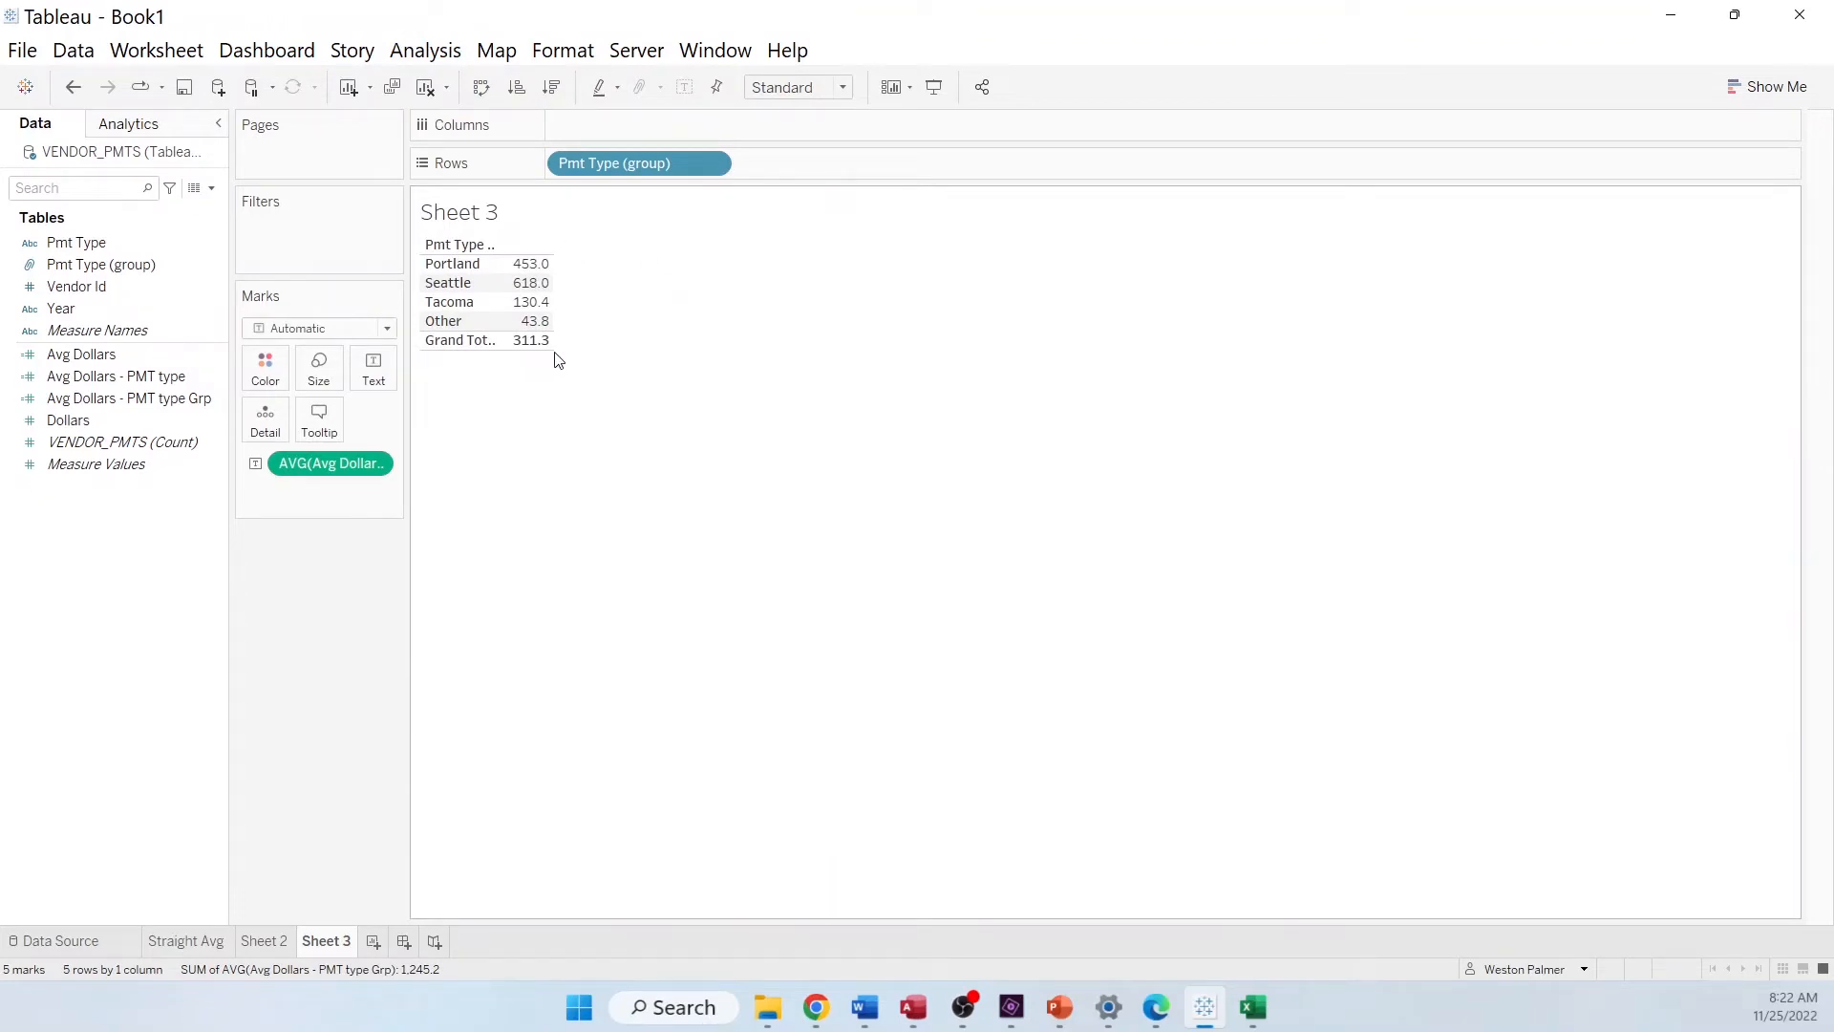
mouse_move(528, 302)
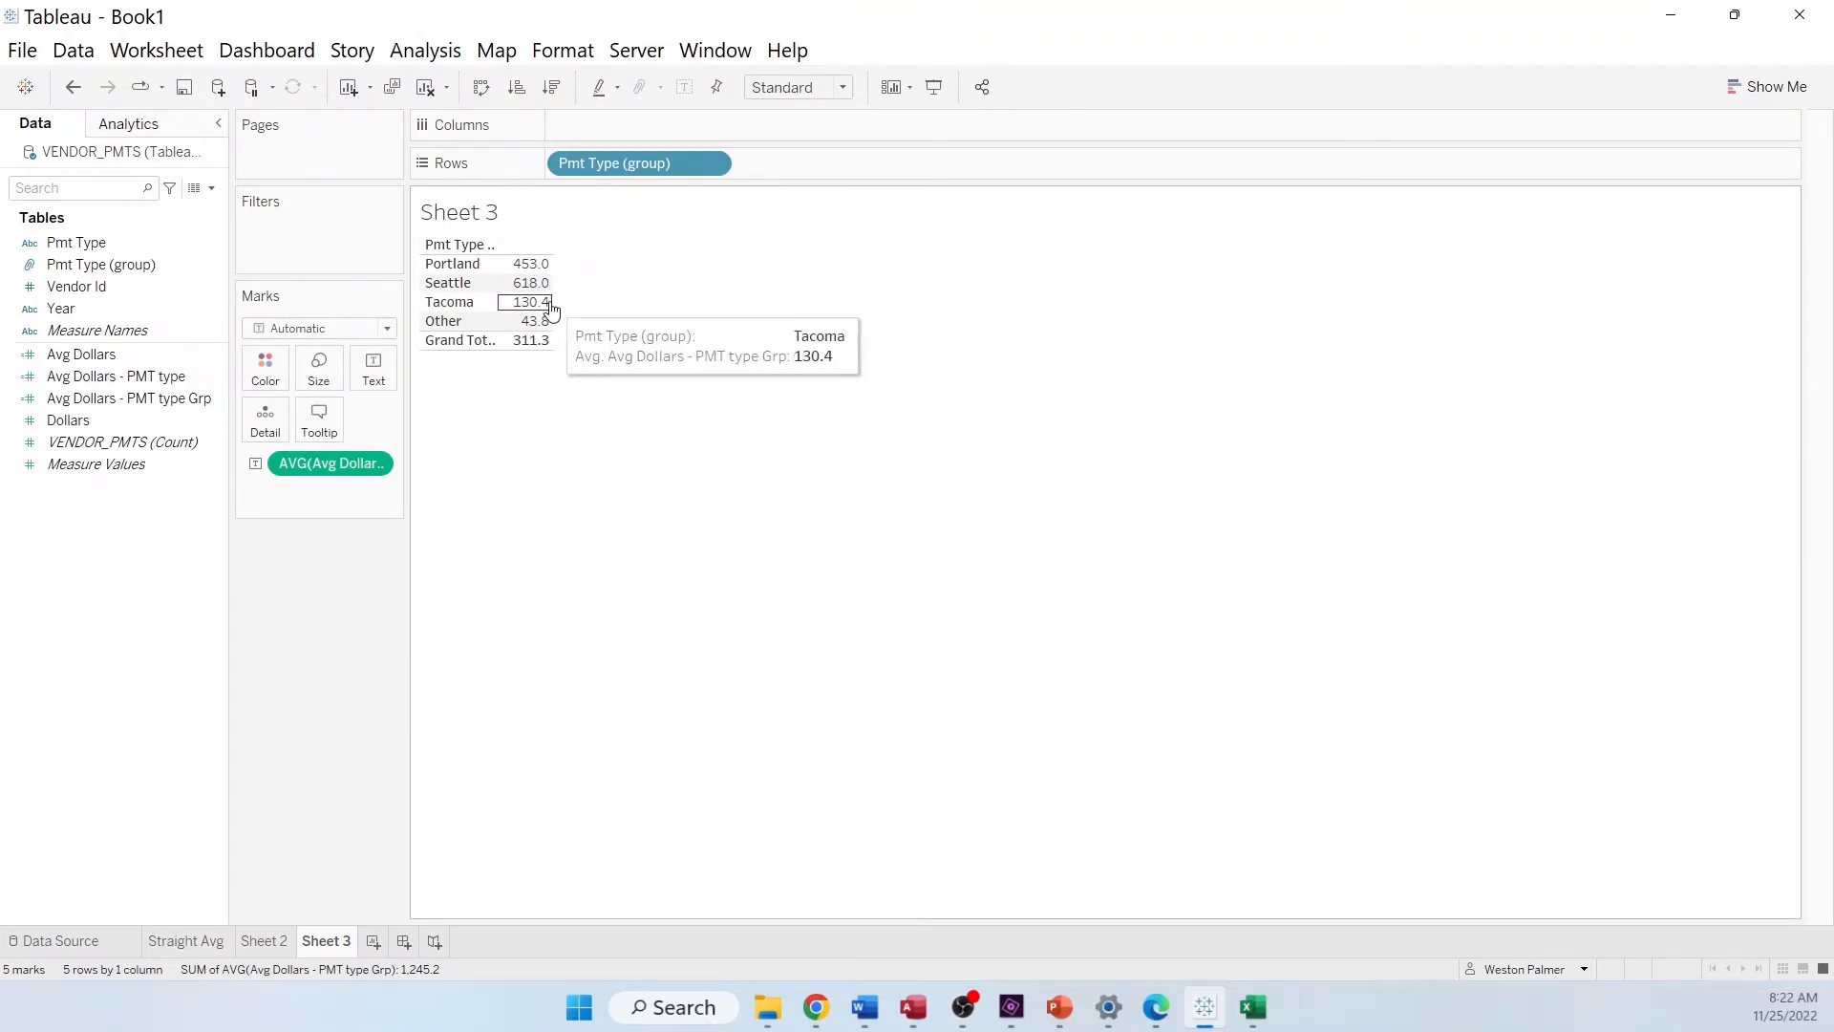
mouse_move(559, 274)
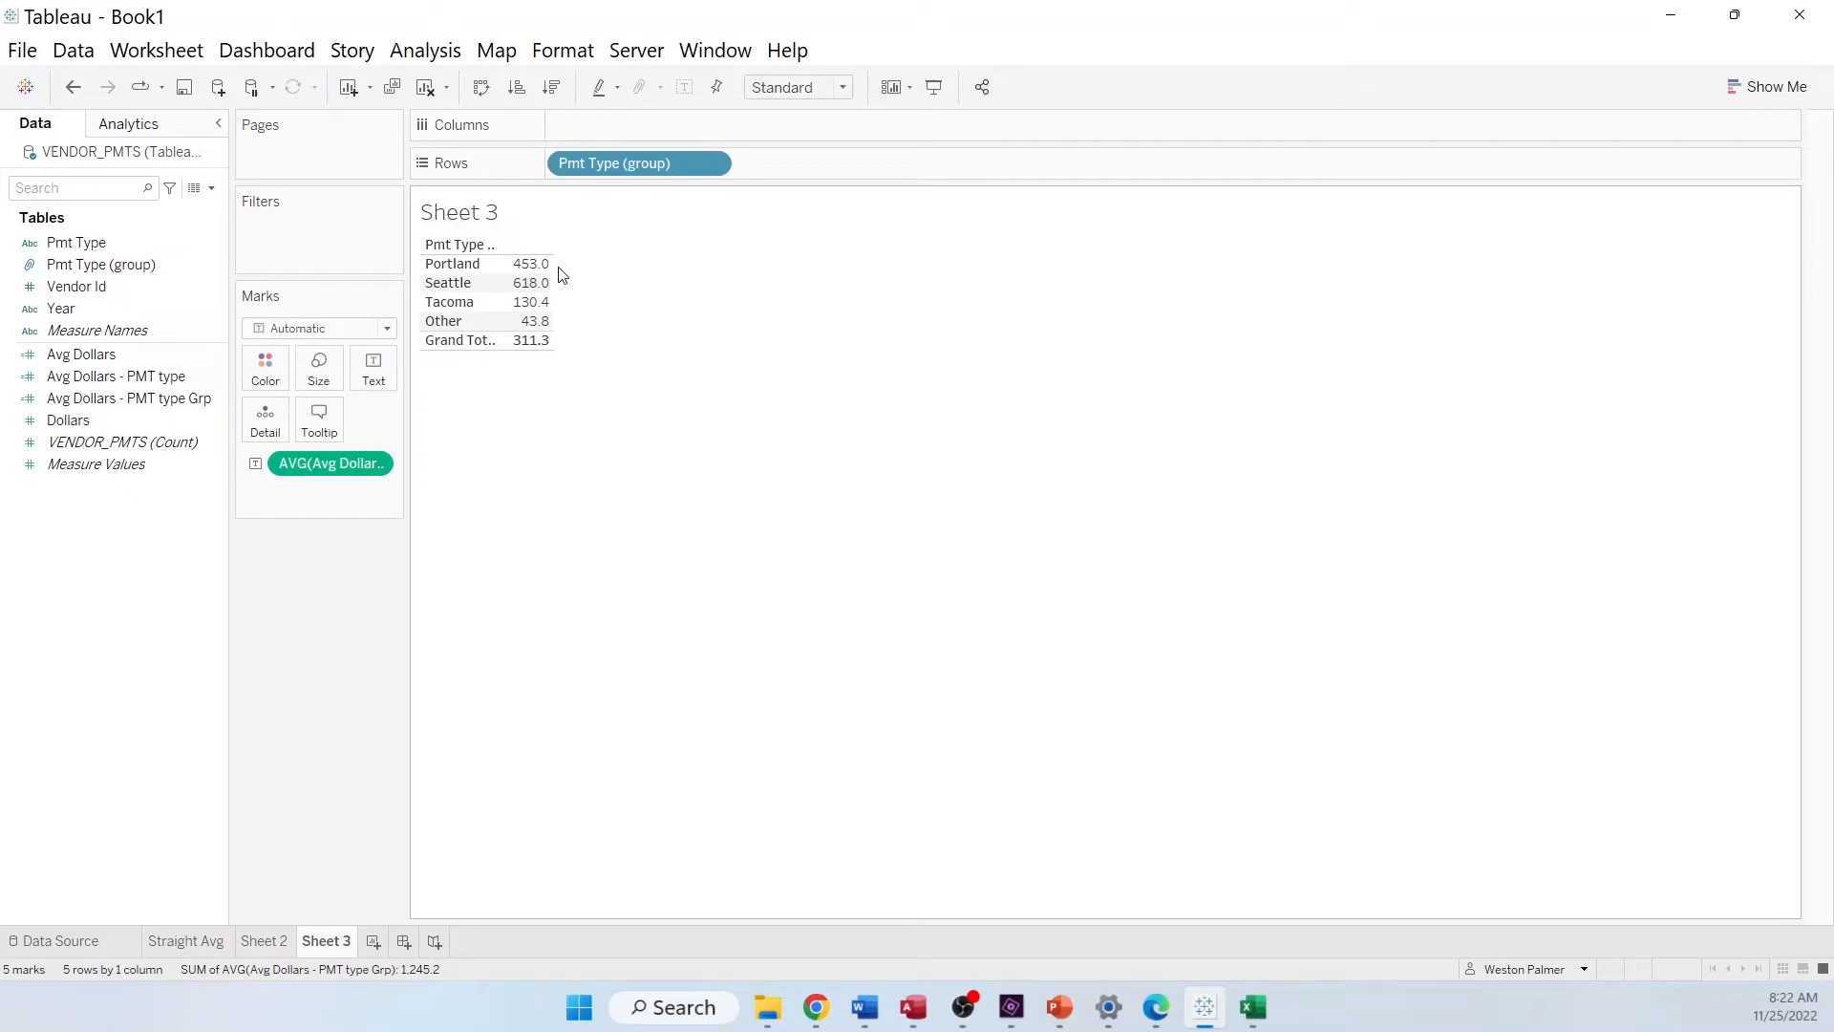
mouse_move(527, 339)
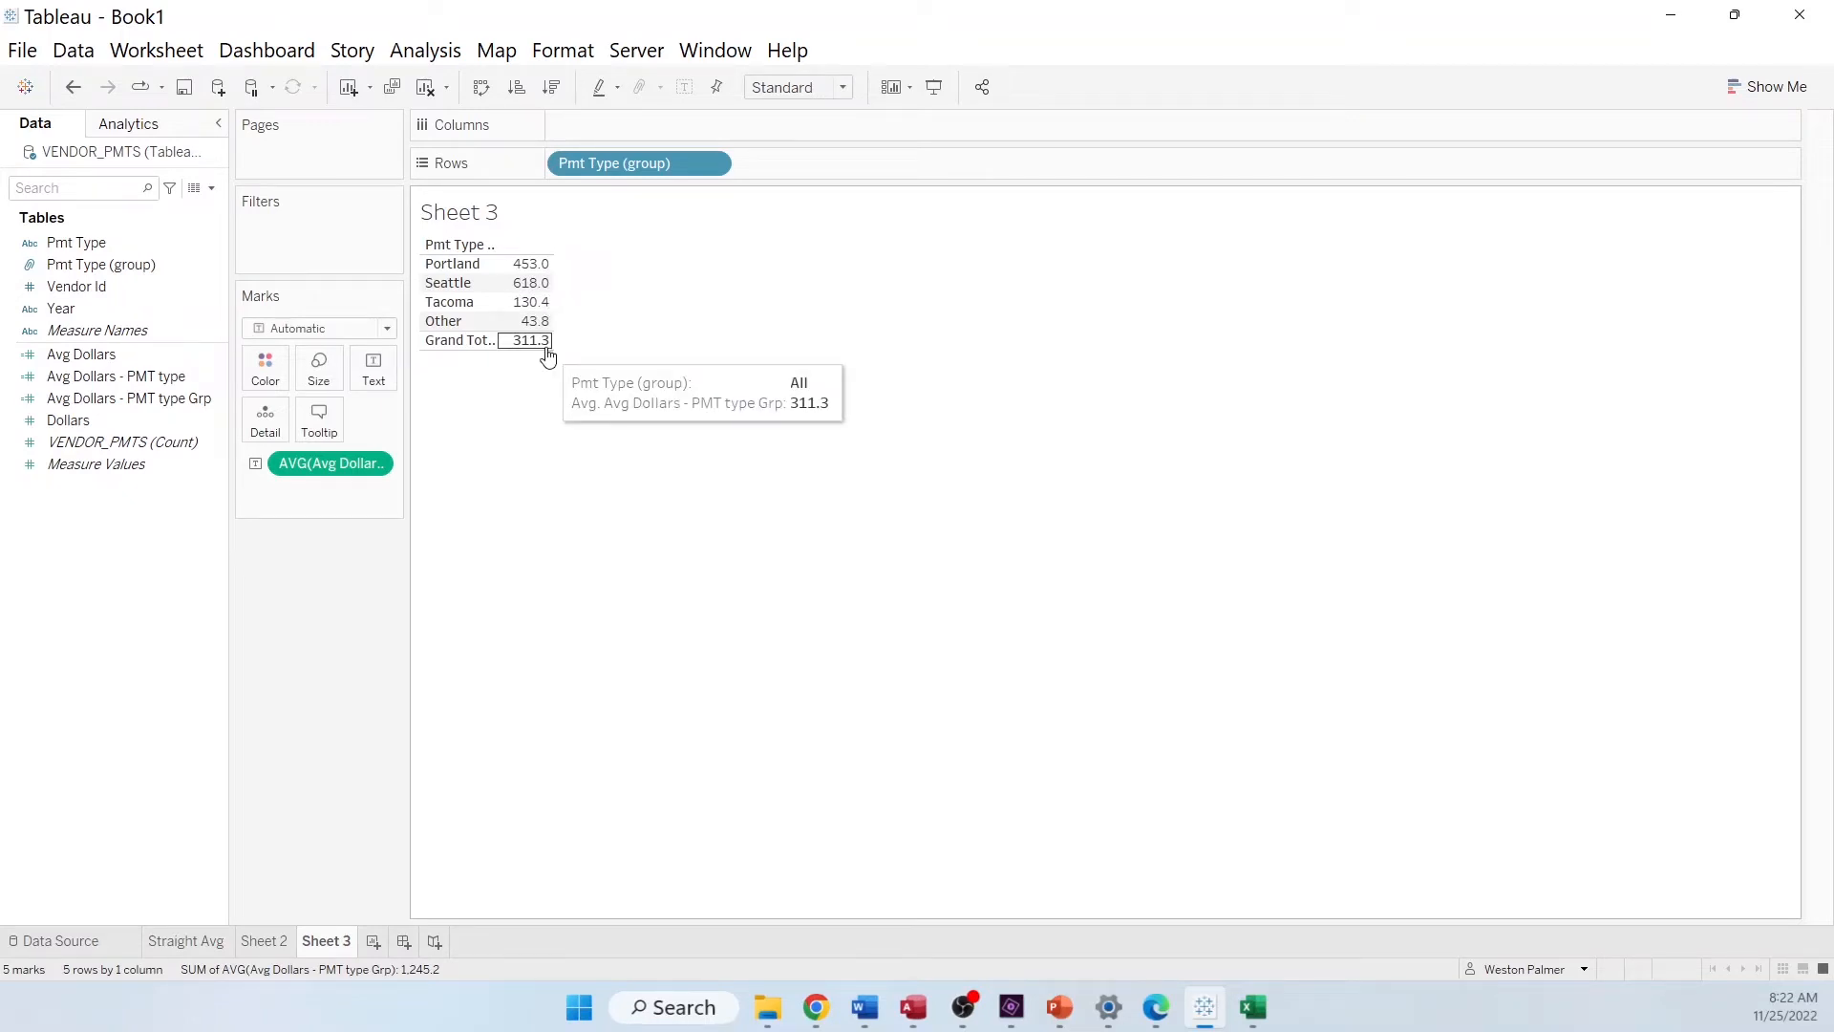
right_click(331, 463)
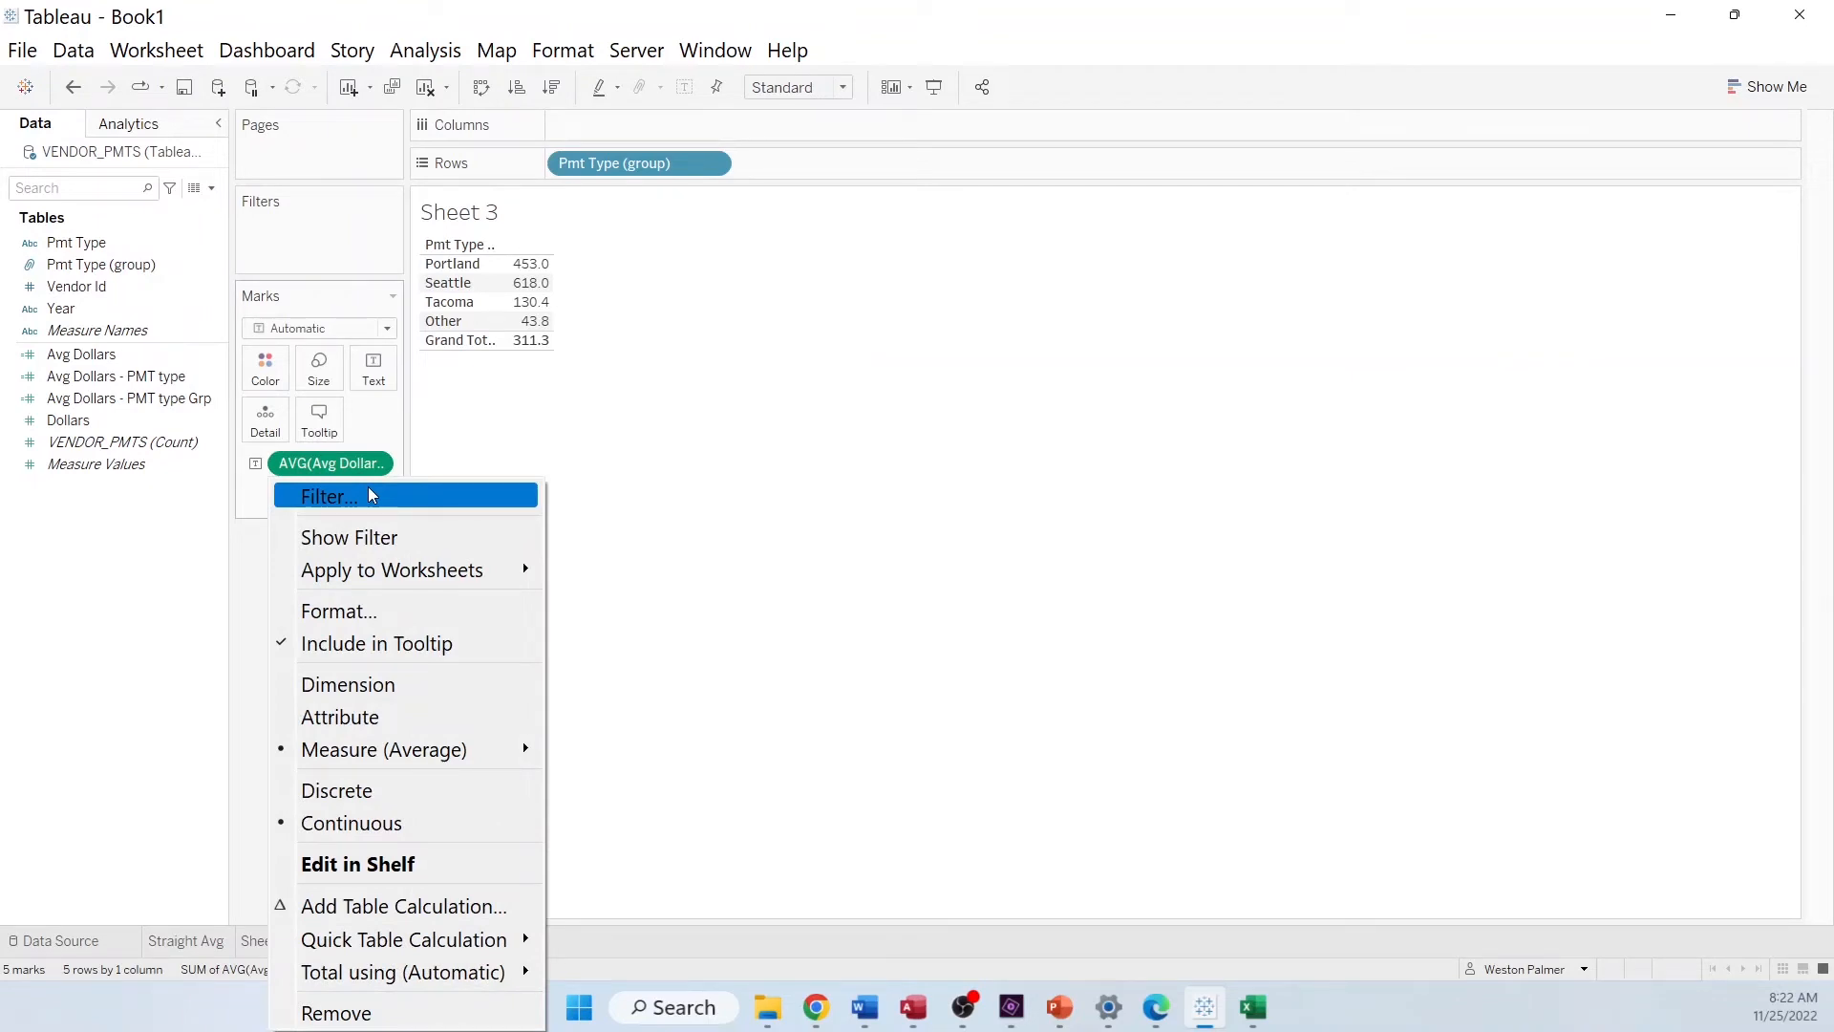
mouse_move(403, 906)
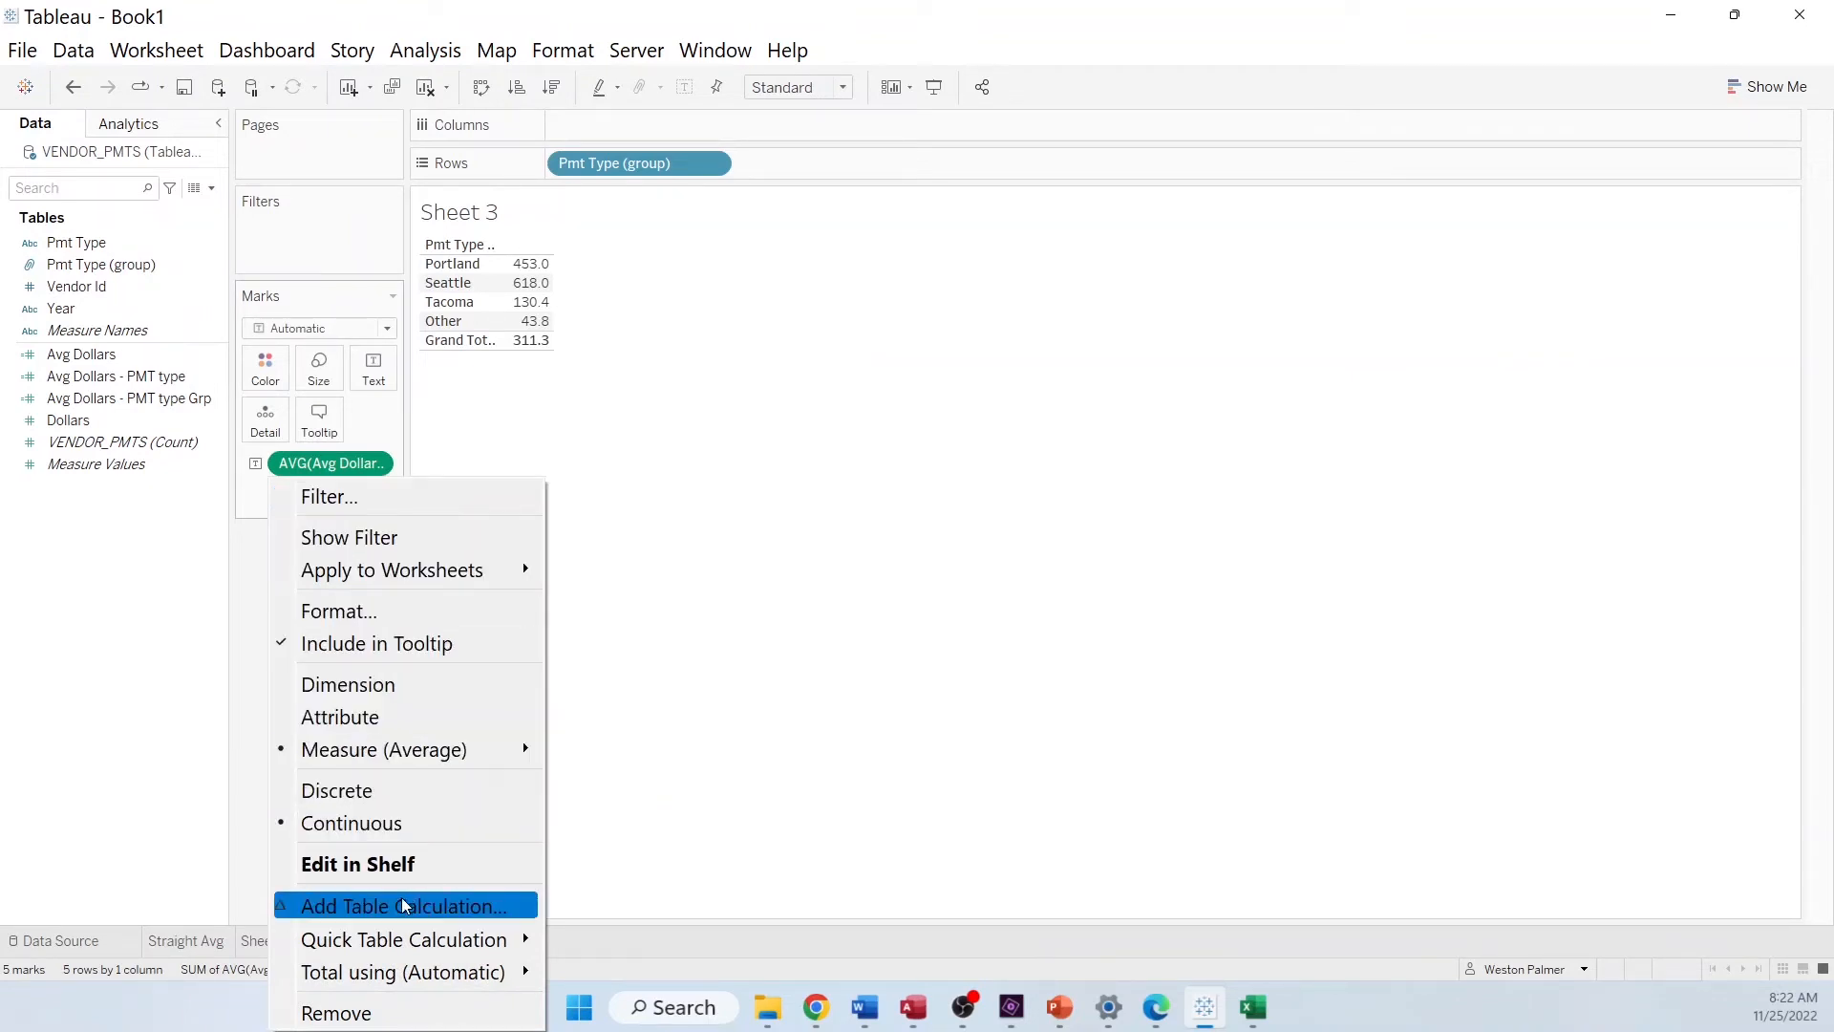
mouse_move(403, 970)
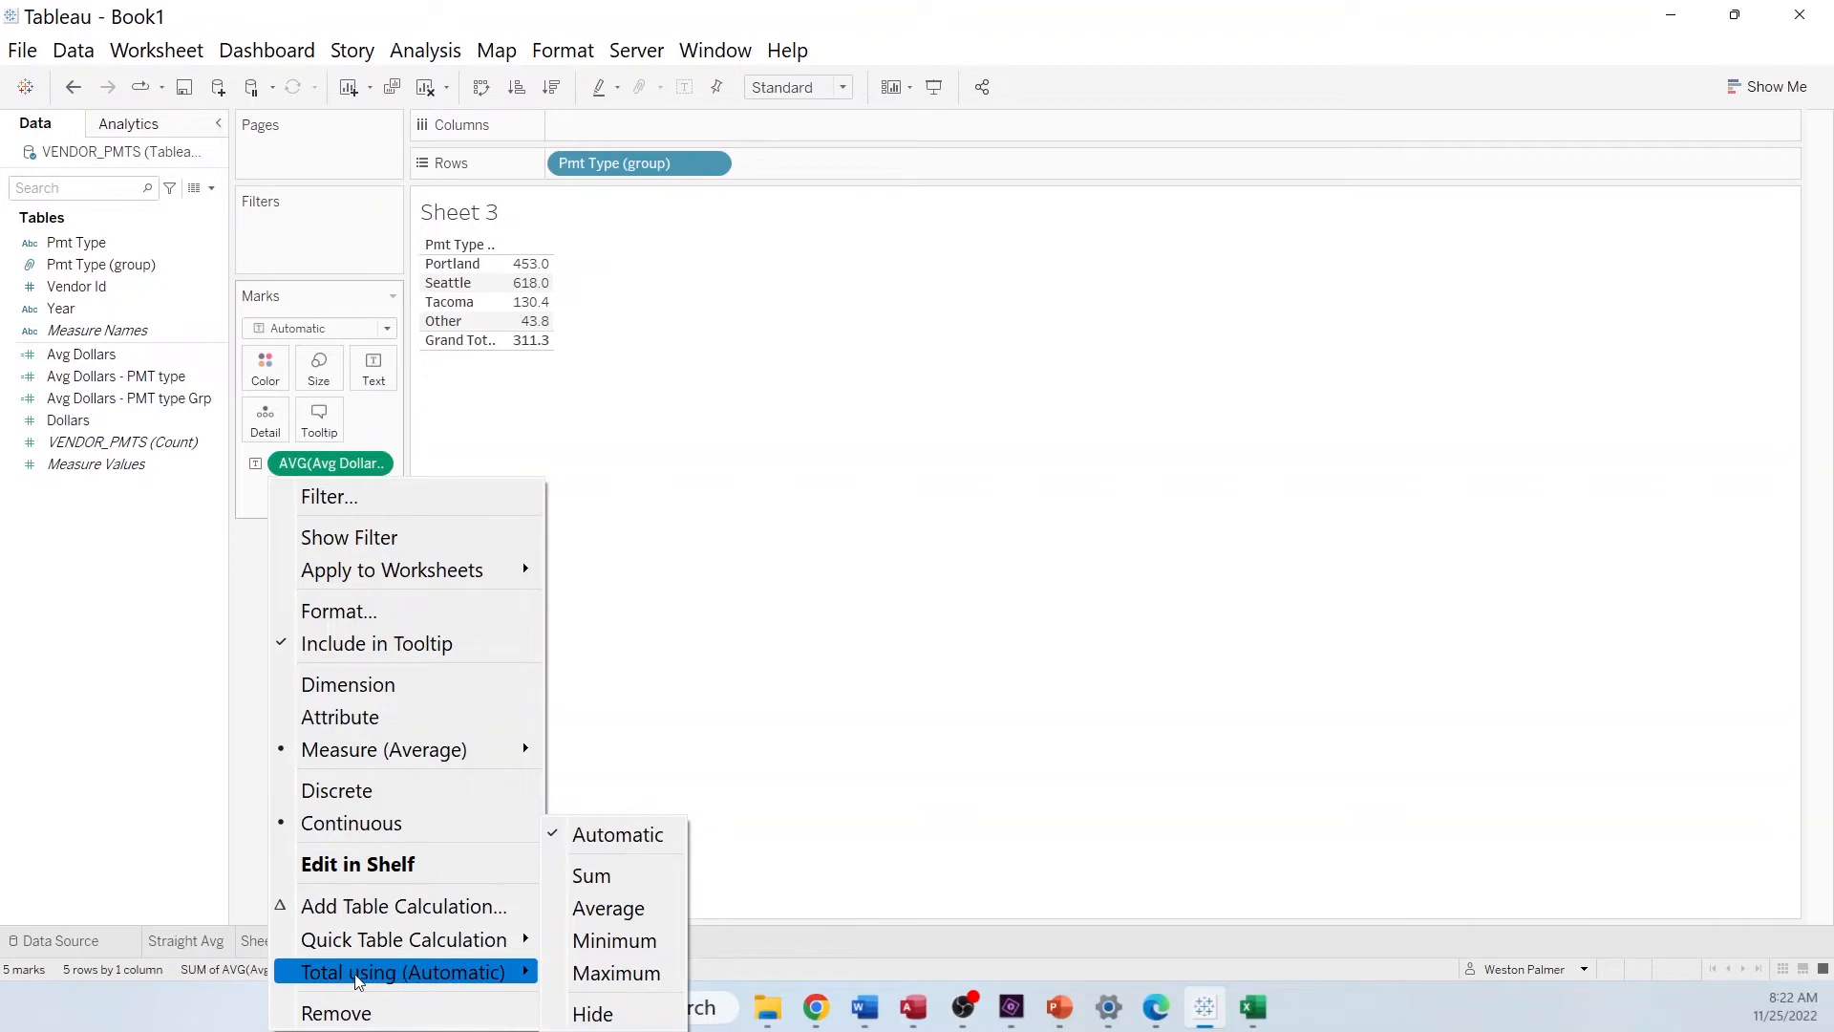
mouse_move(443, 986)
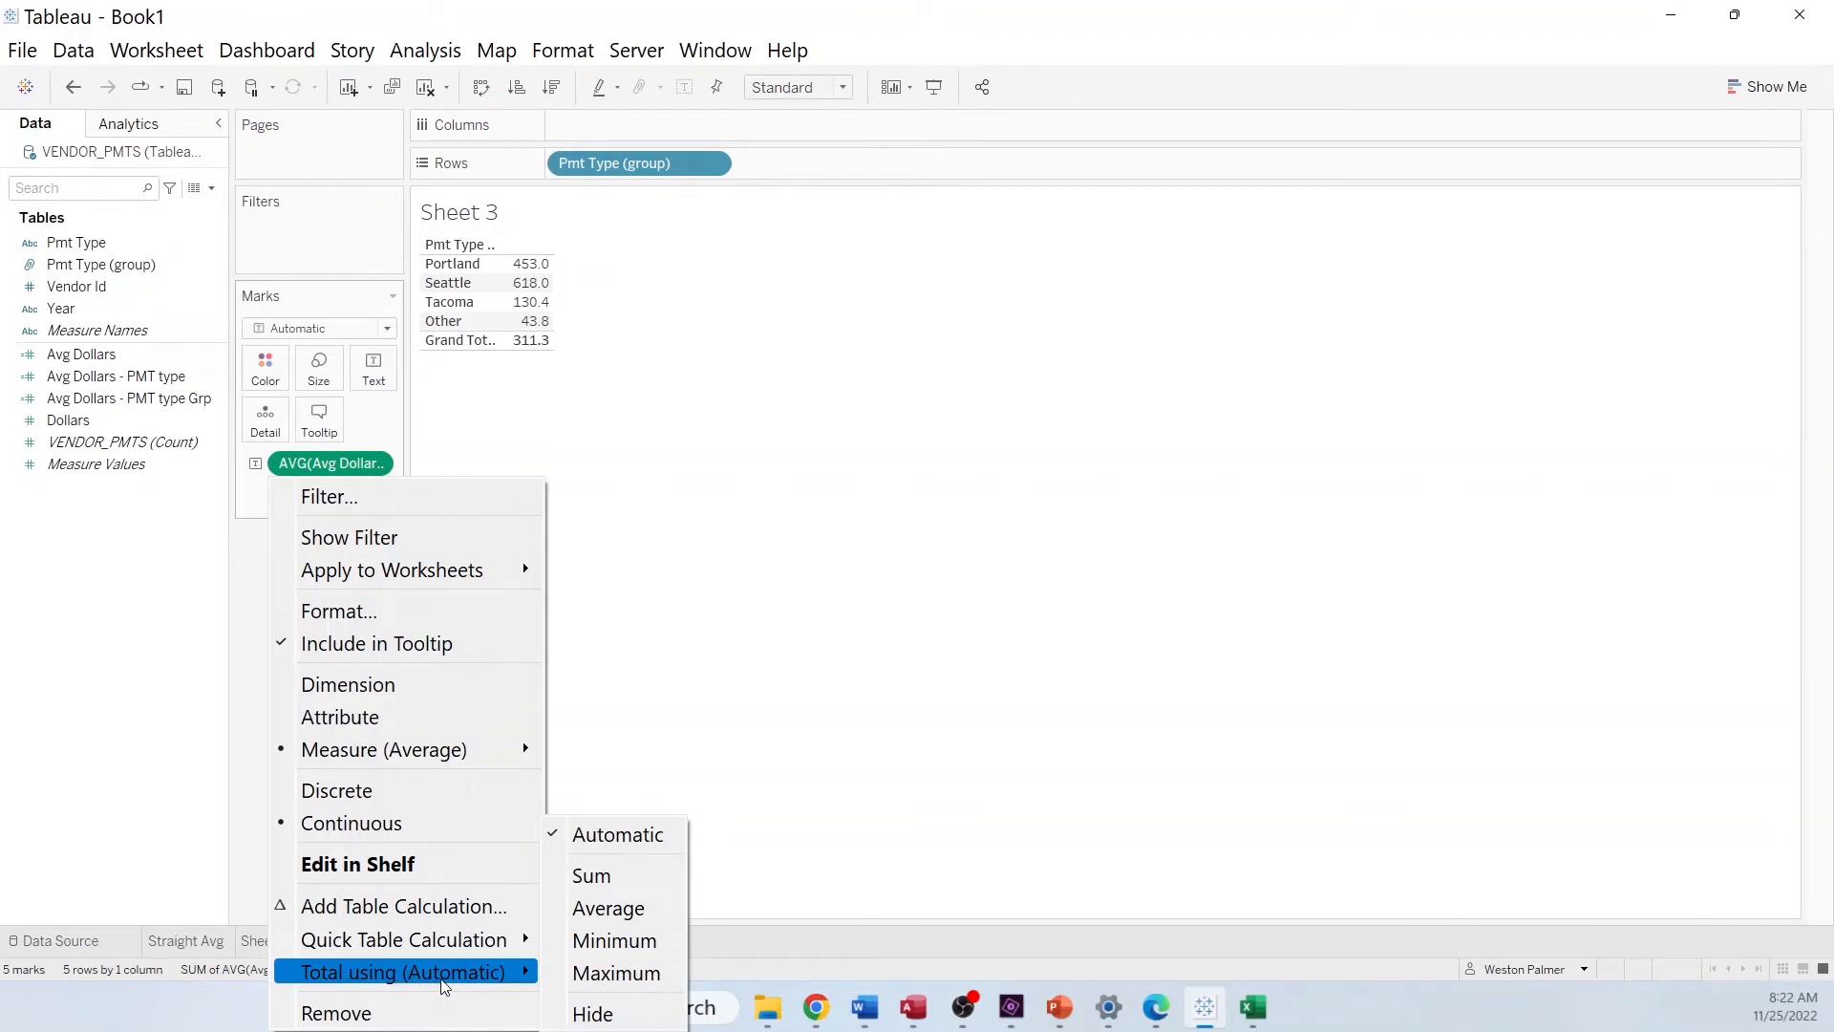
mouse_move(618, 834)
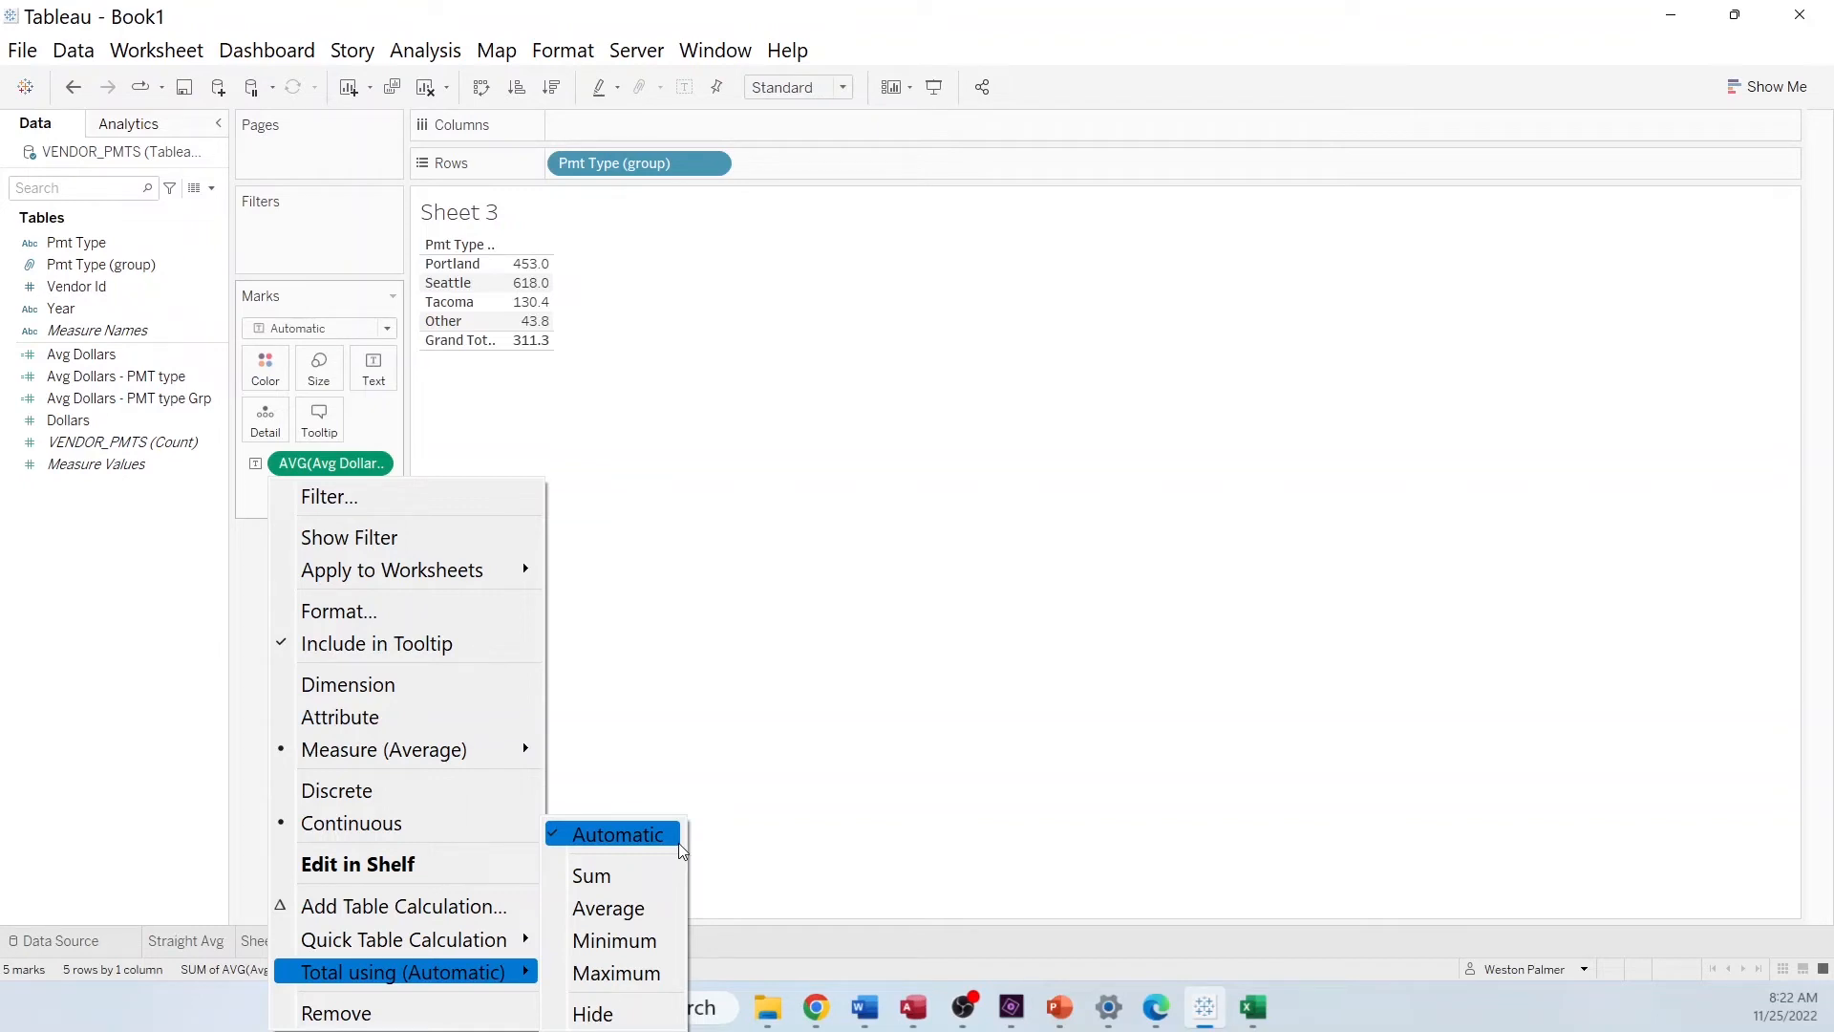
mouse_move(396, 444)
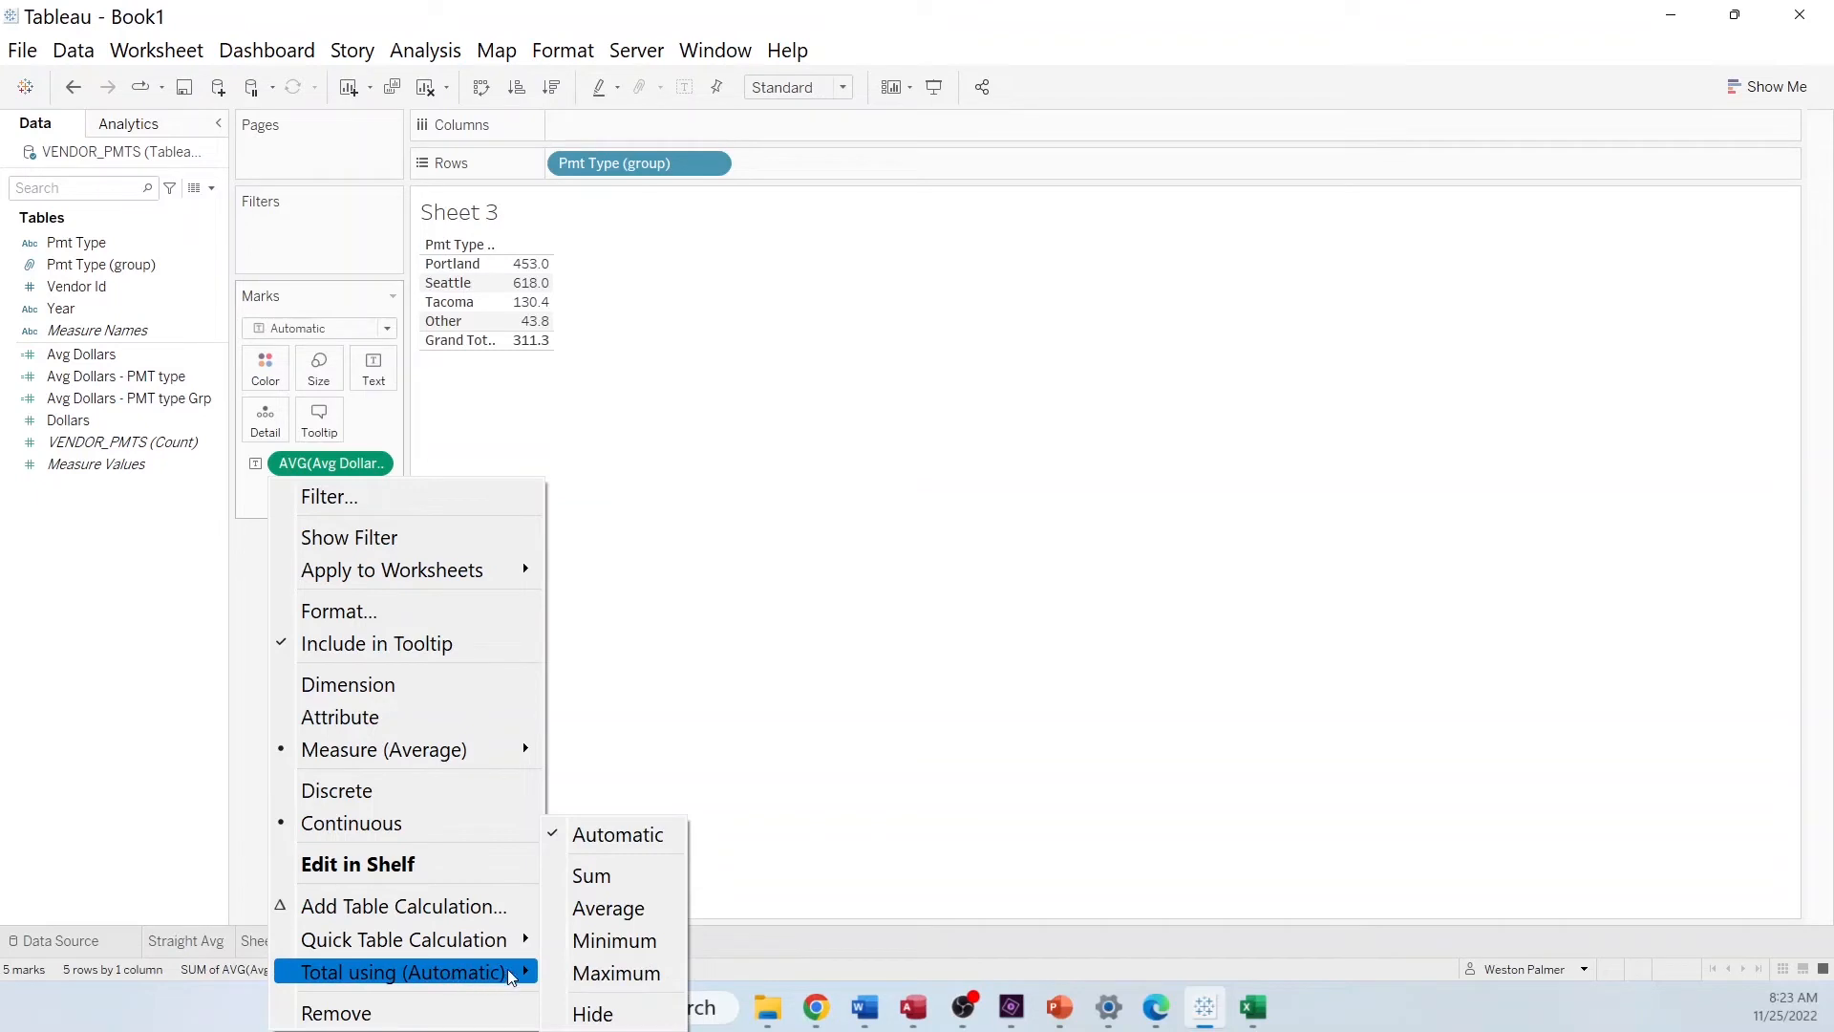
mouse_move(614, 875)
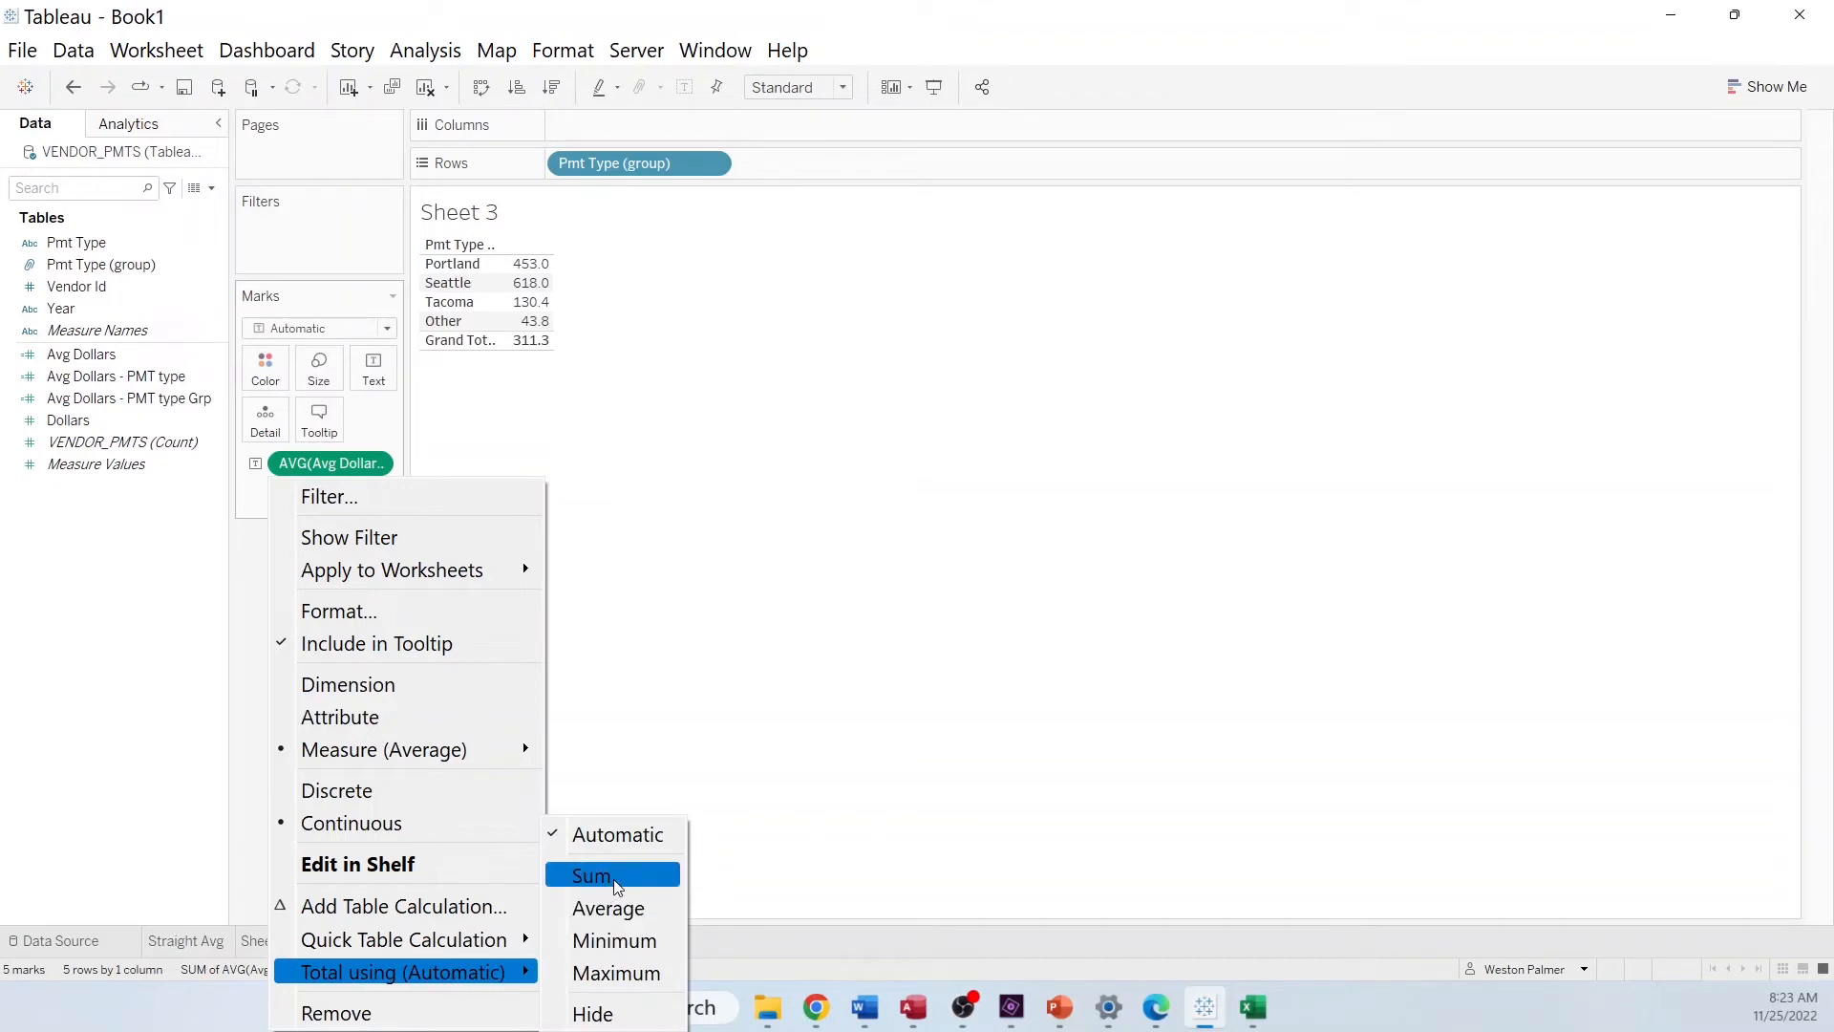
click(590, 875)
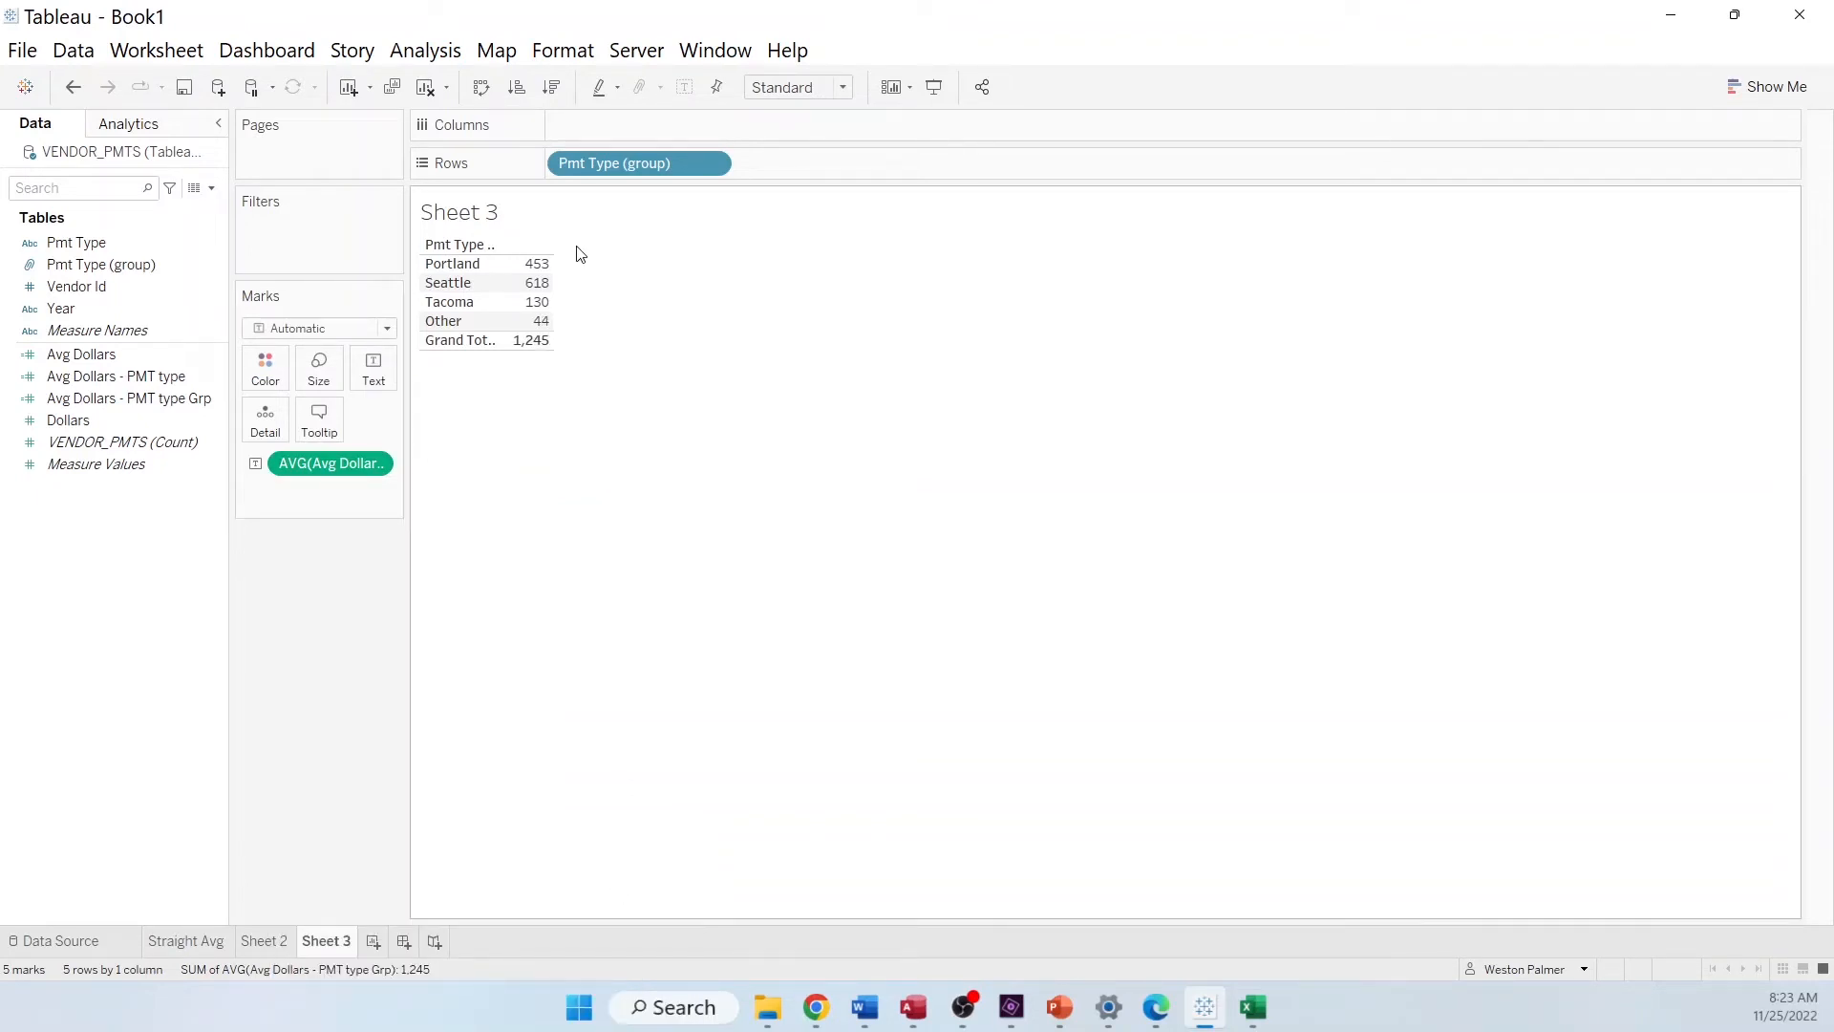
mouse_move(544, 468)
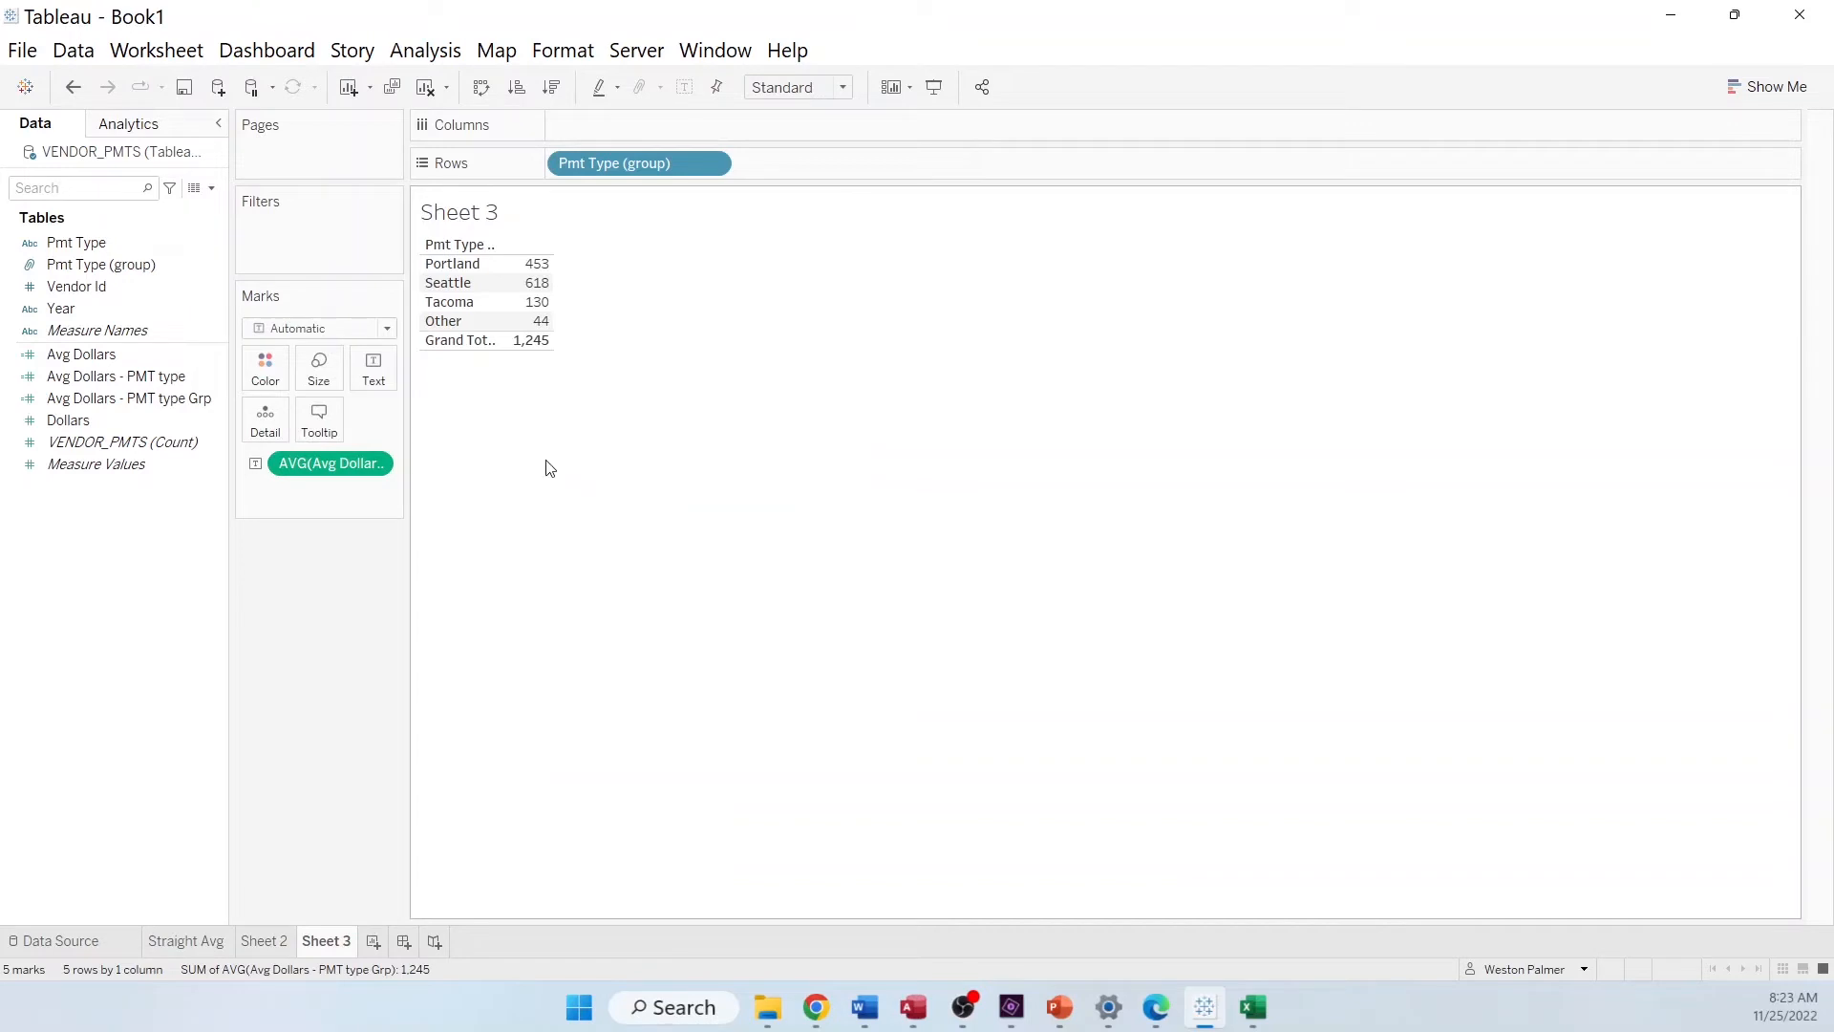
mouse_move(495, 621)
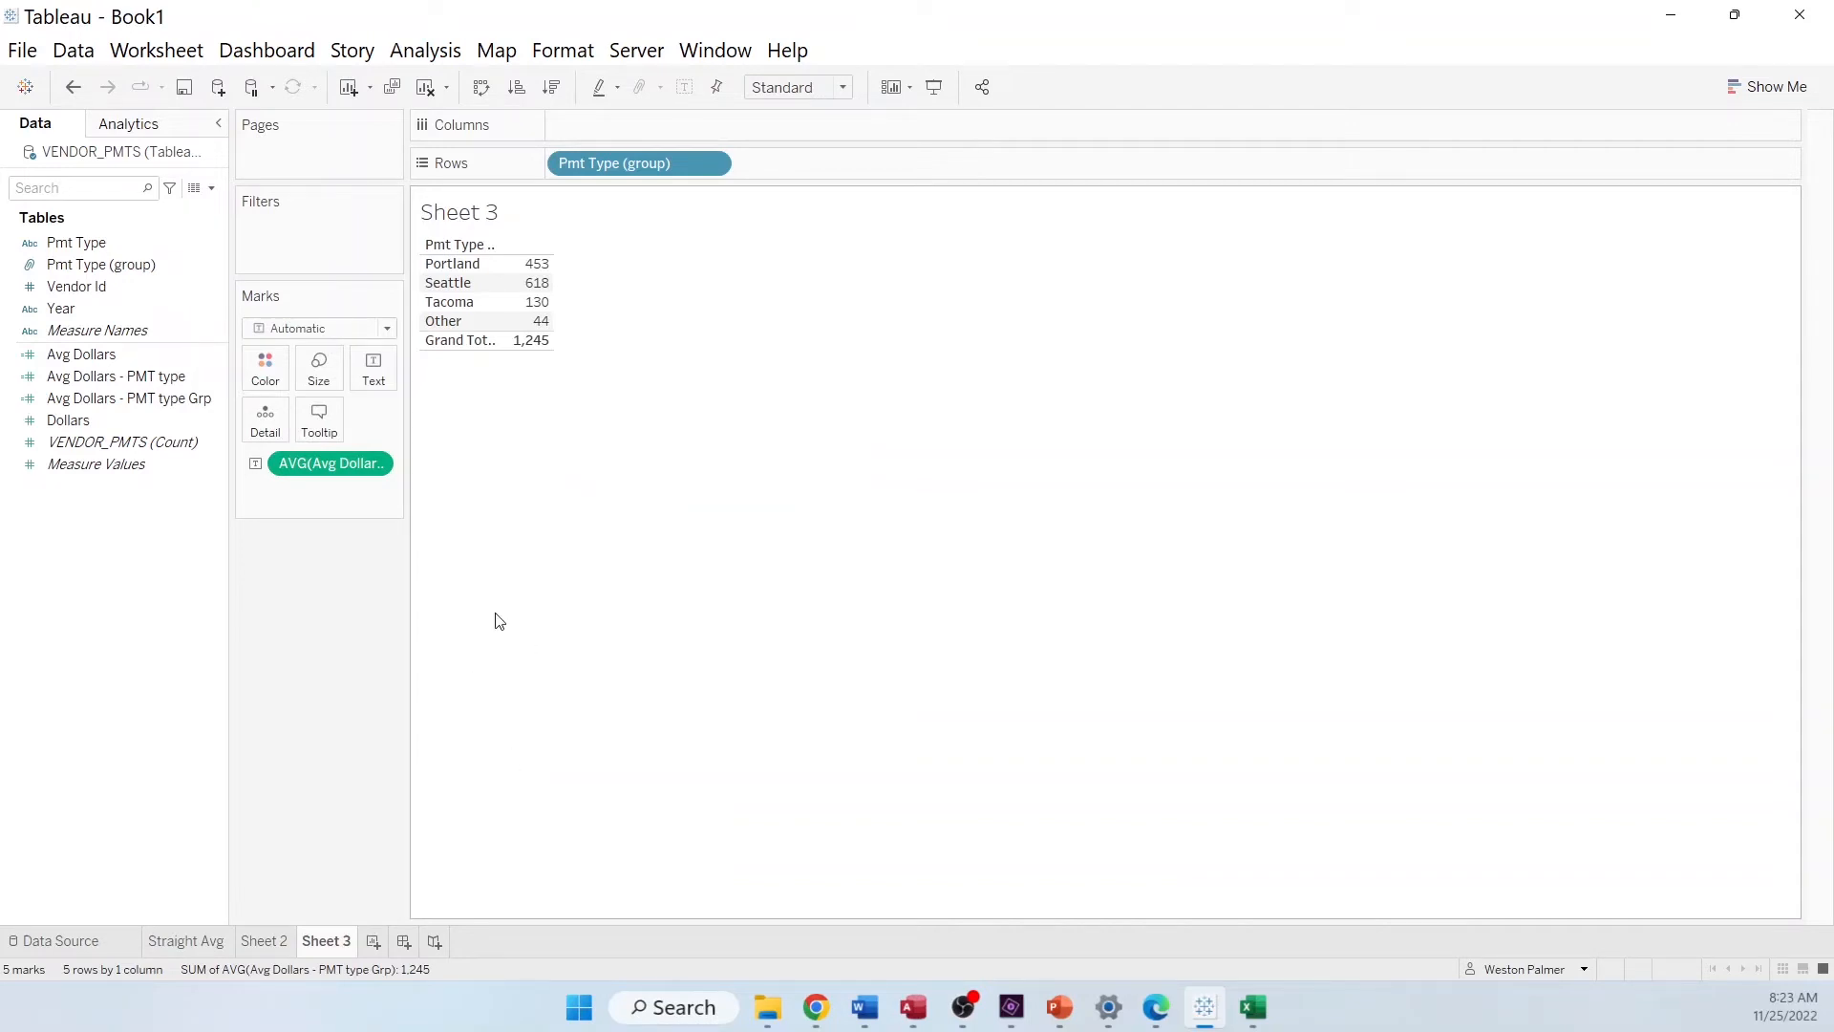
mouse_move(573, 332)
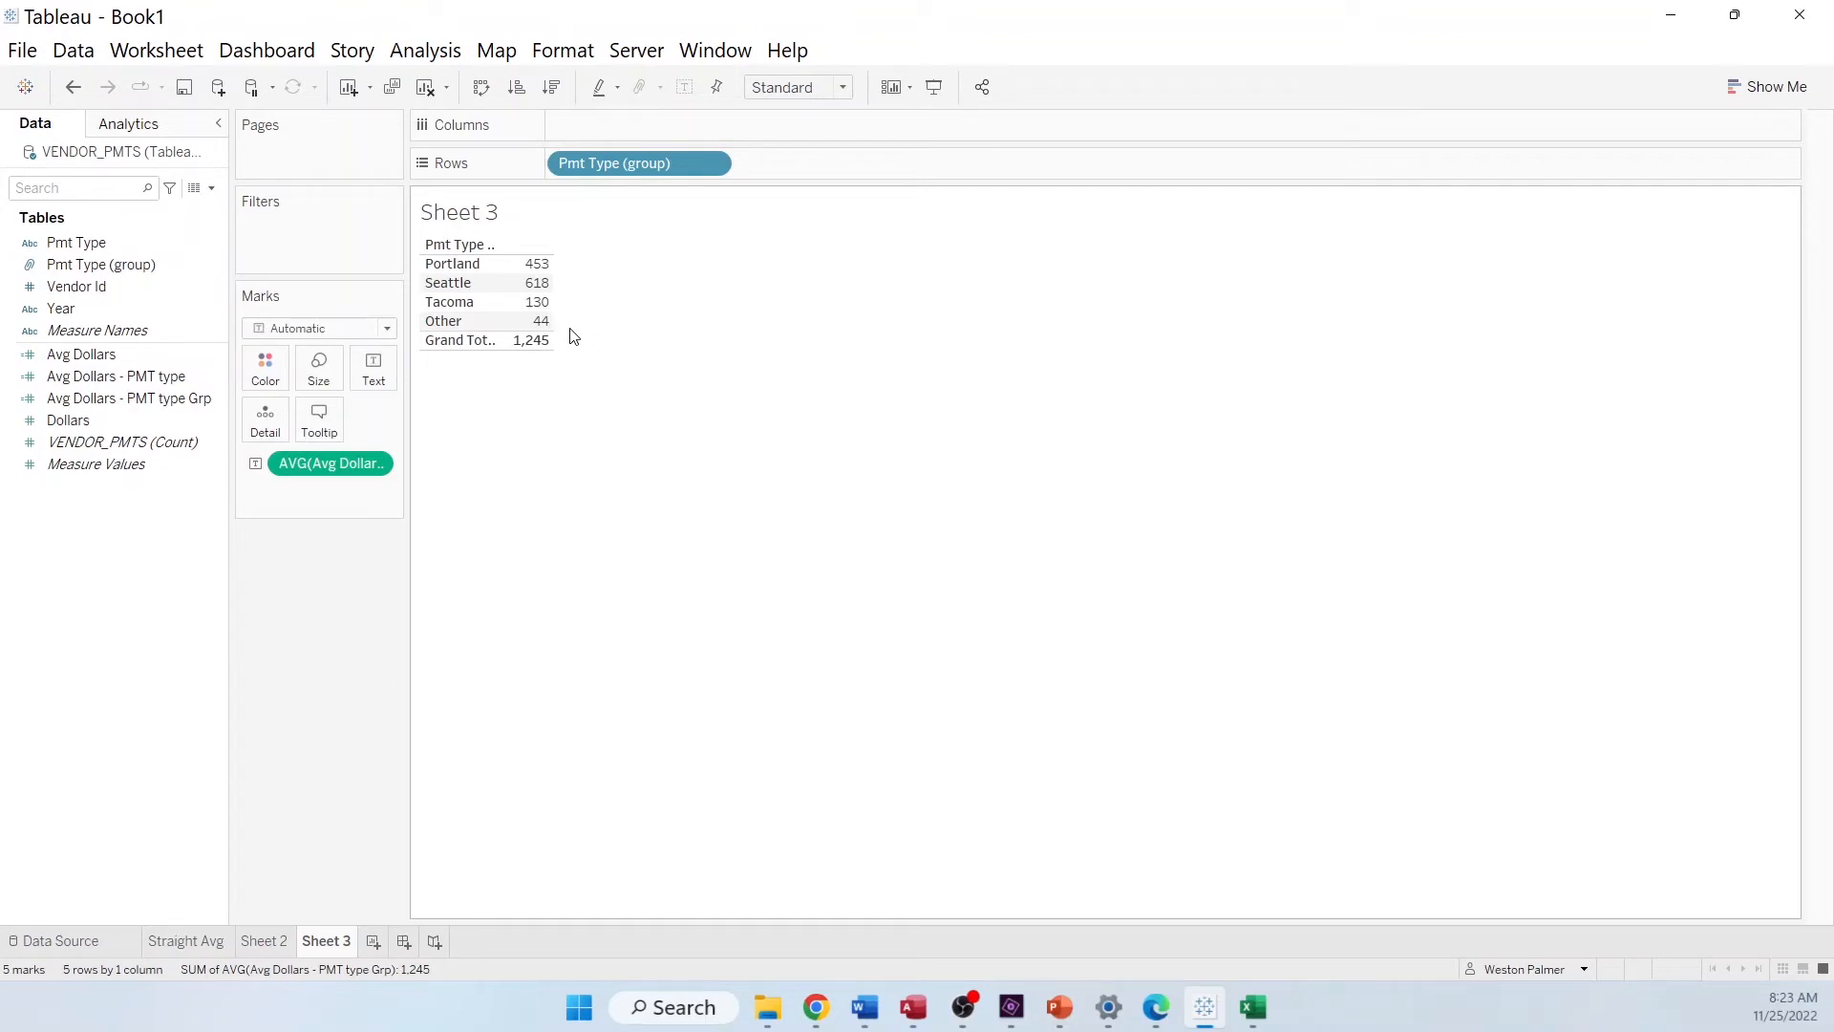
mouse_move(373, 948)
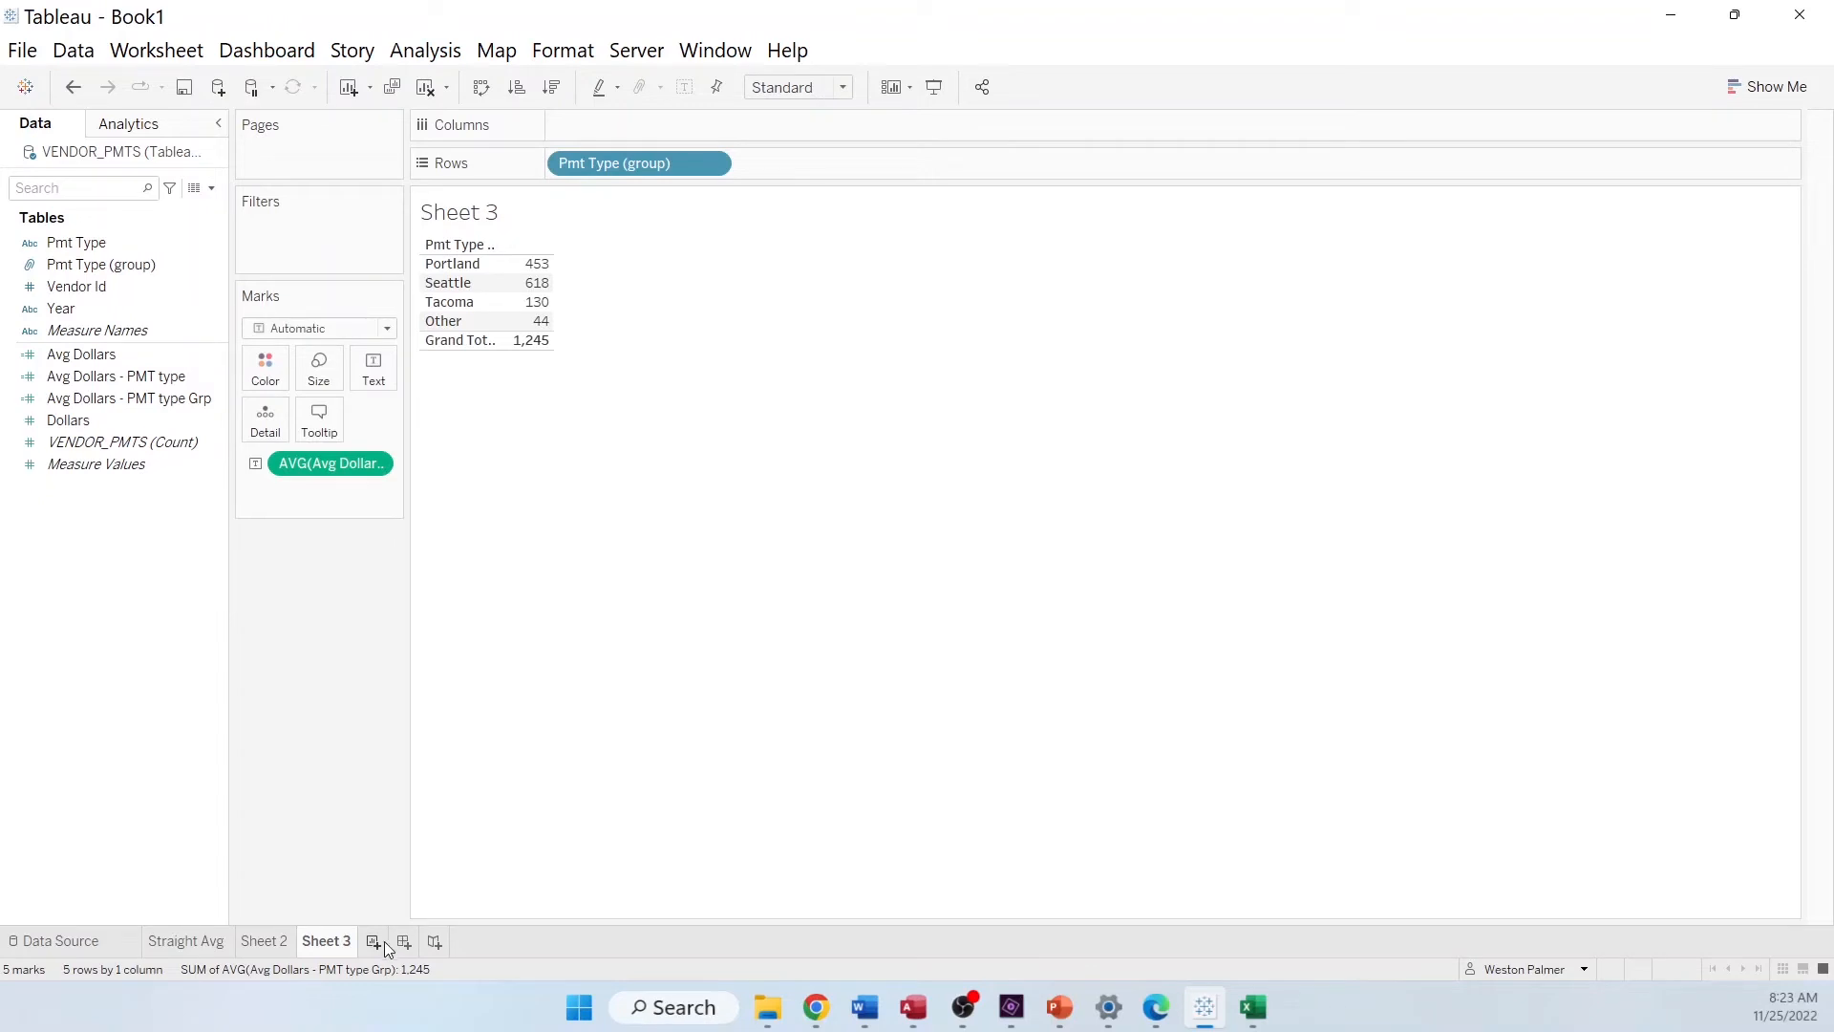
Create a new worksheet and list each Pmt Type as a row
click(371, 942)
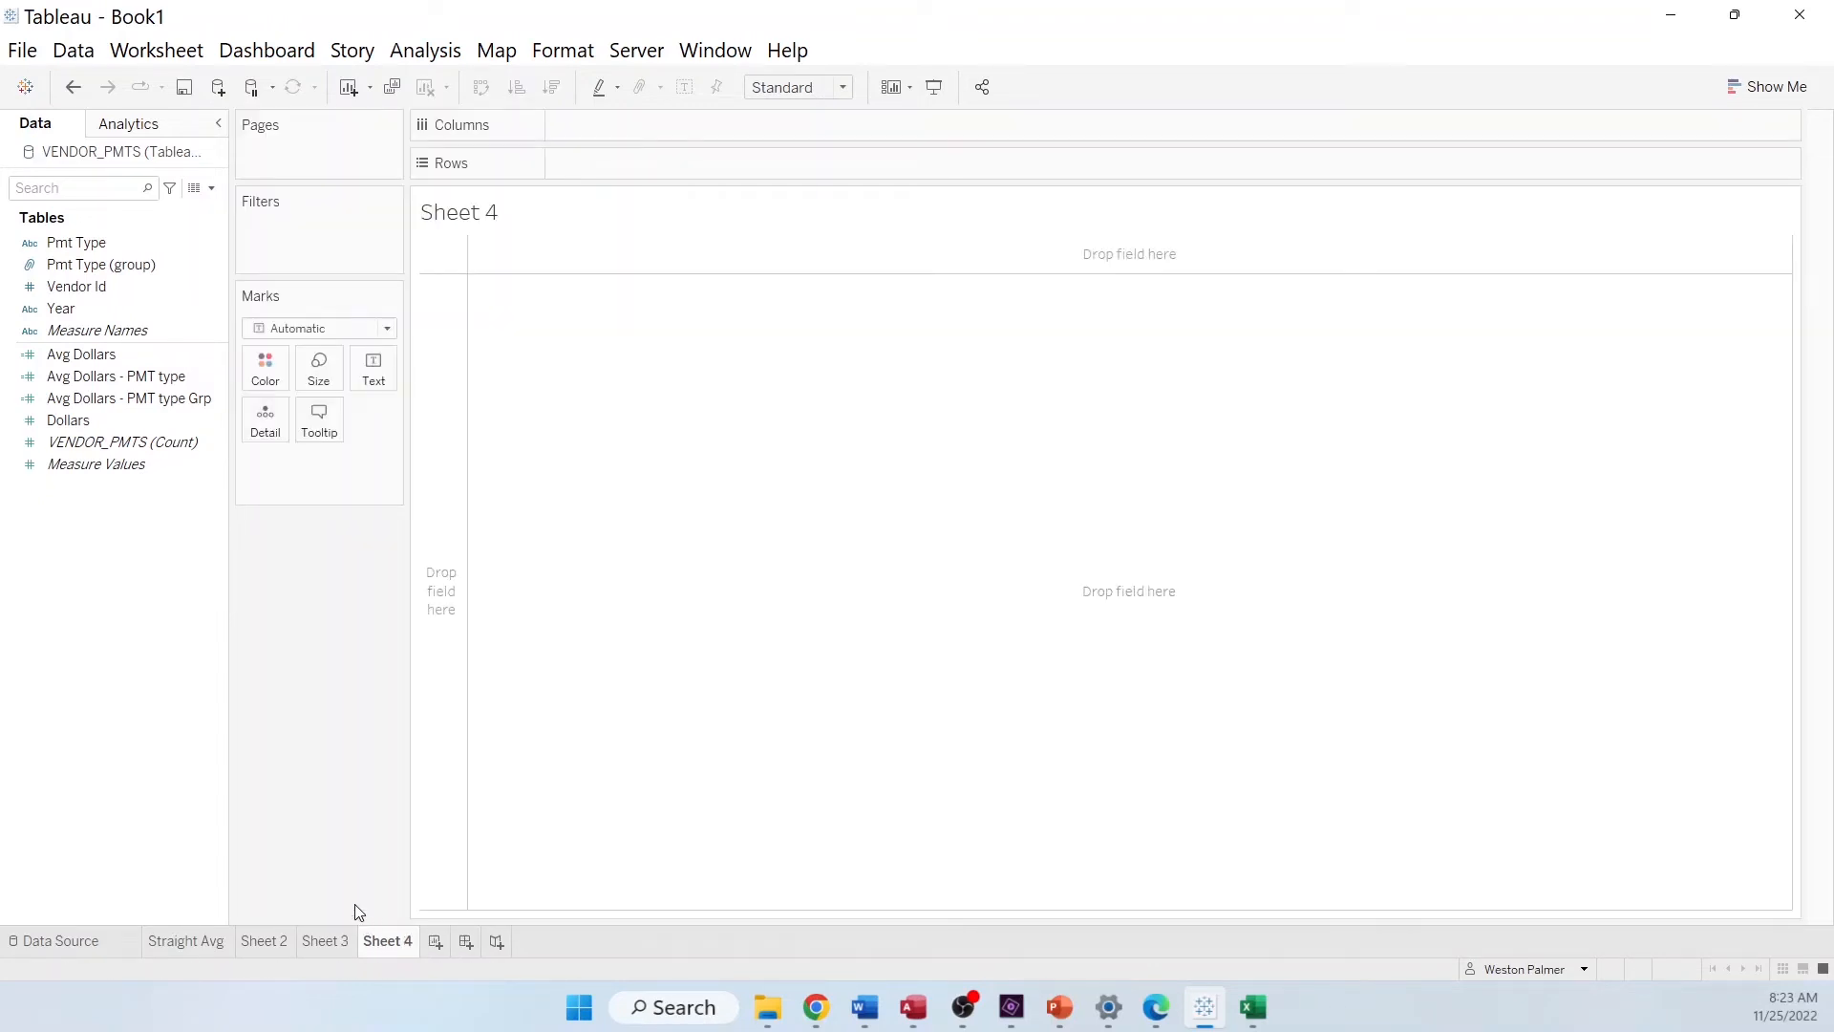
click(77, 241)
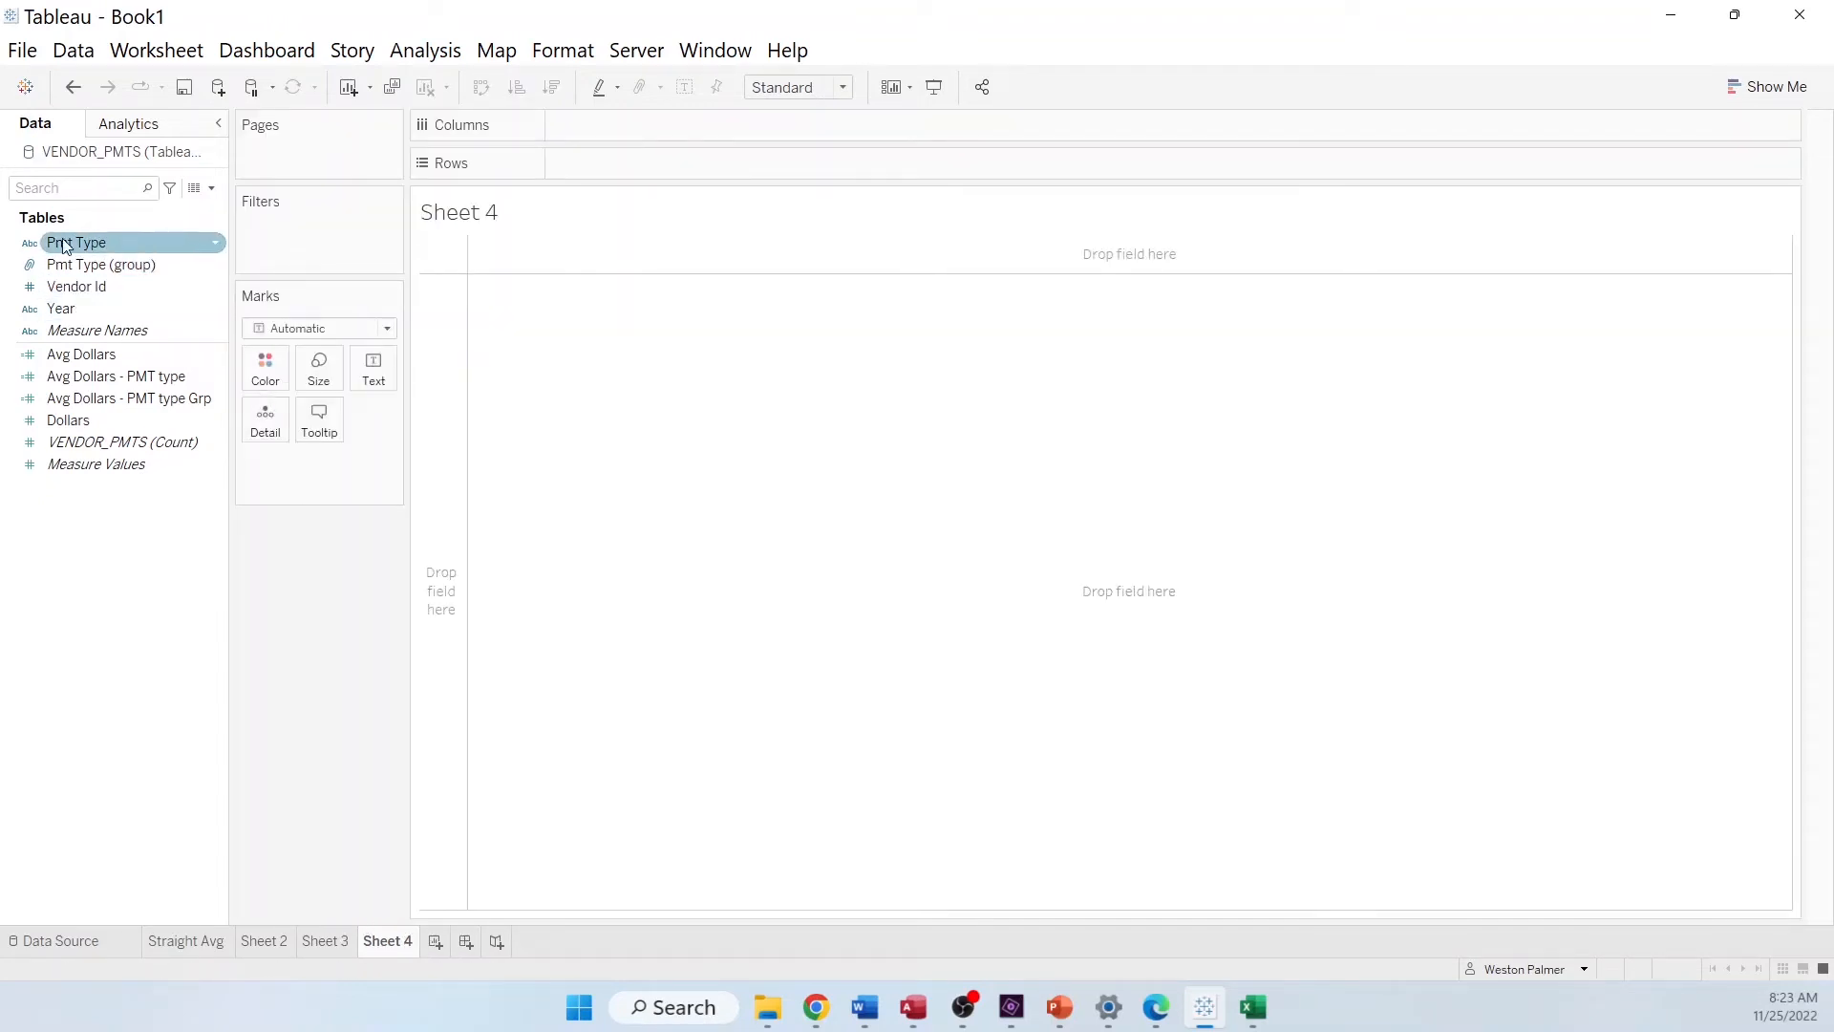
drag(76, 242, 639, 162)
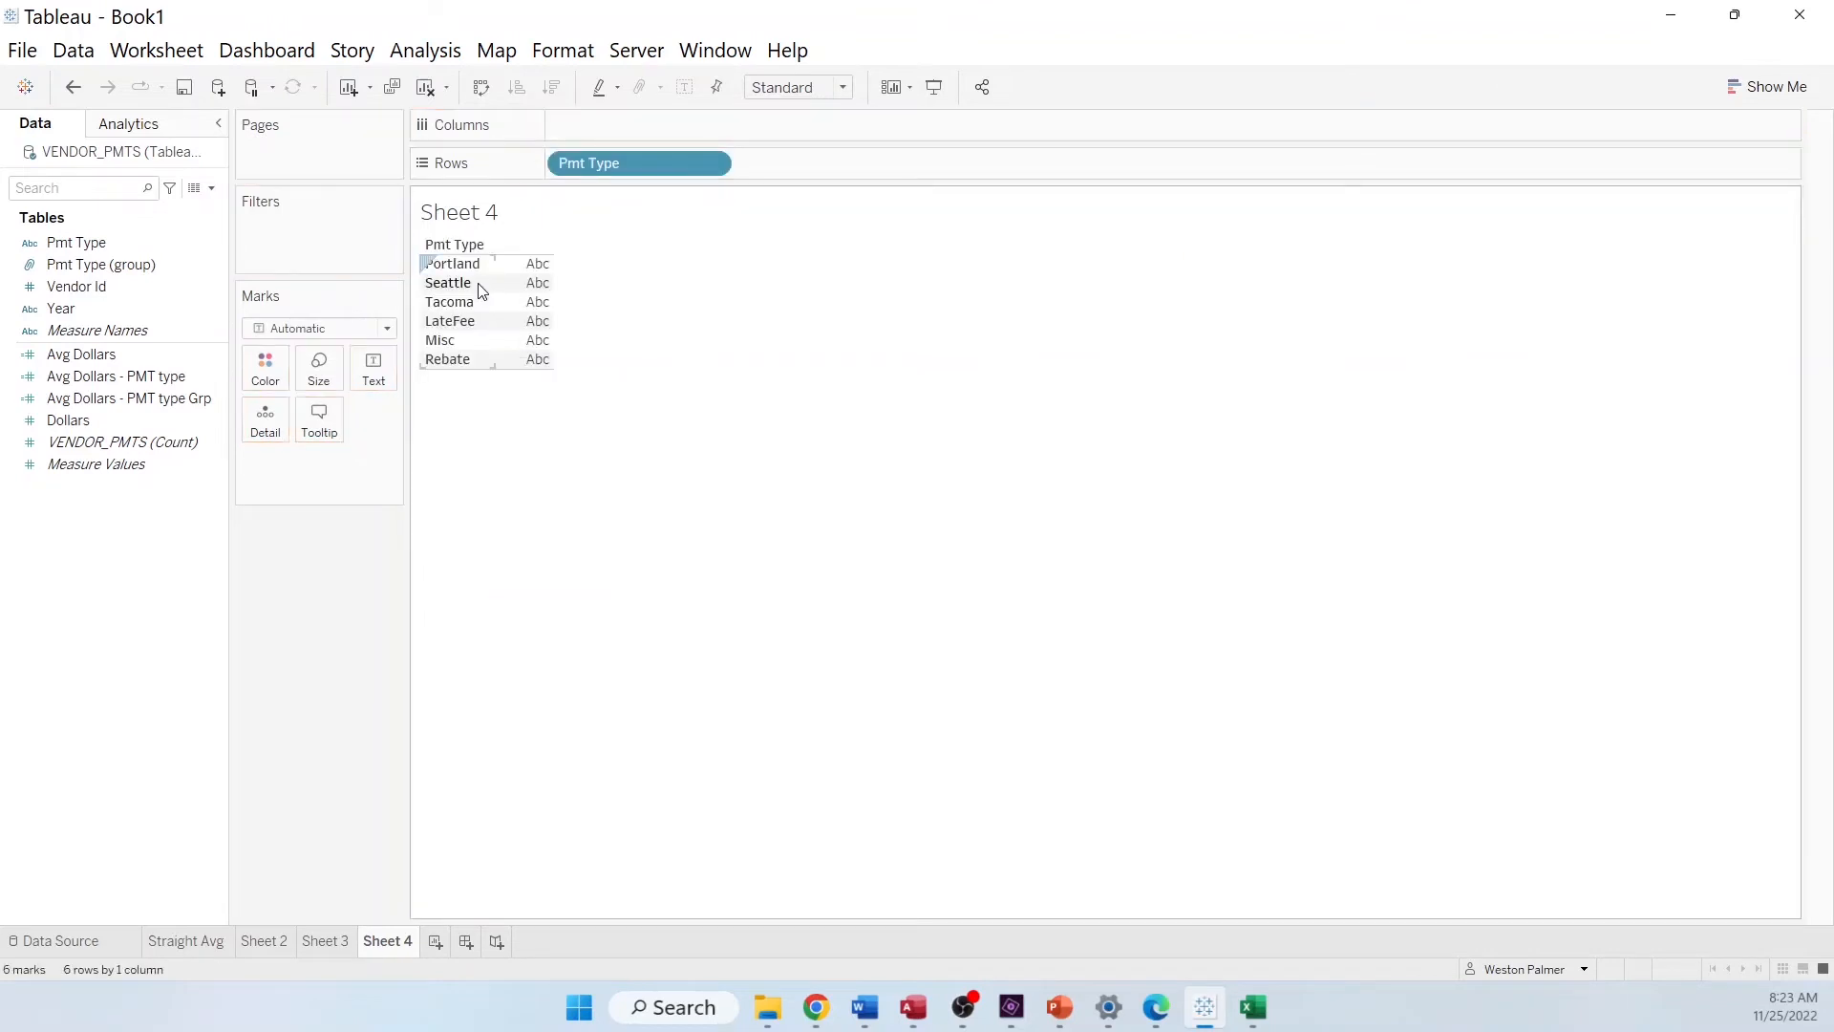
Show Avg Dollars - PMT type Grp aggregated as an average for each payment type
click(115, 375)
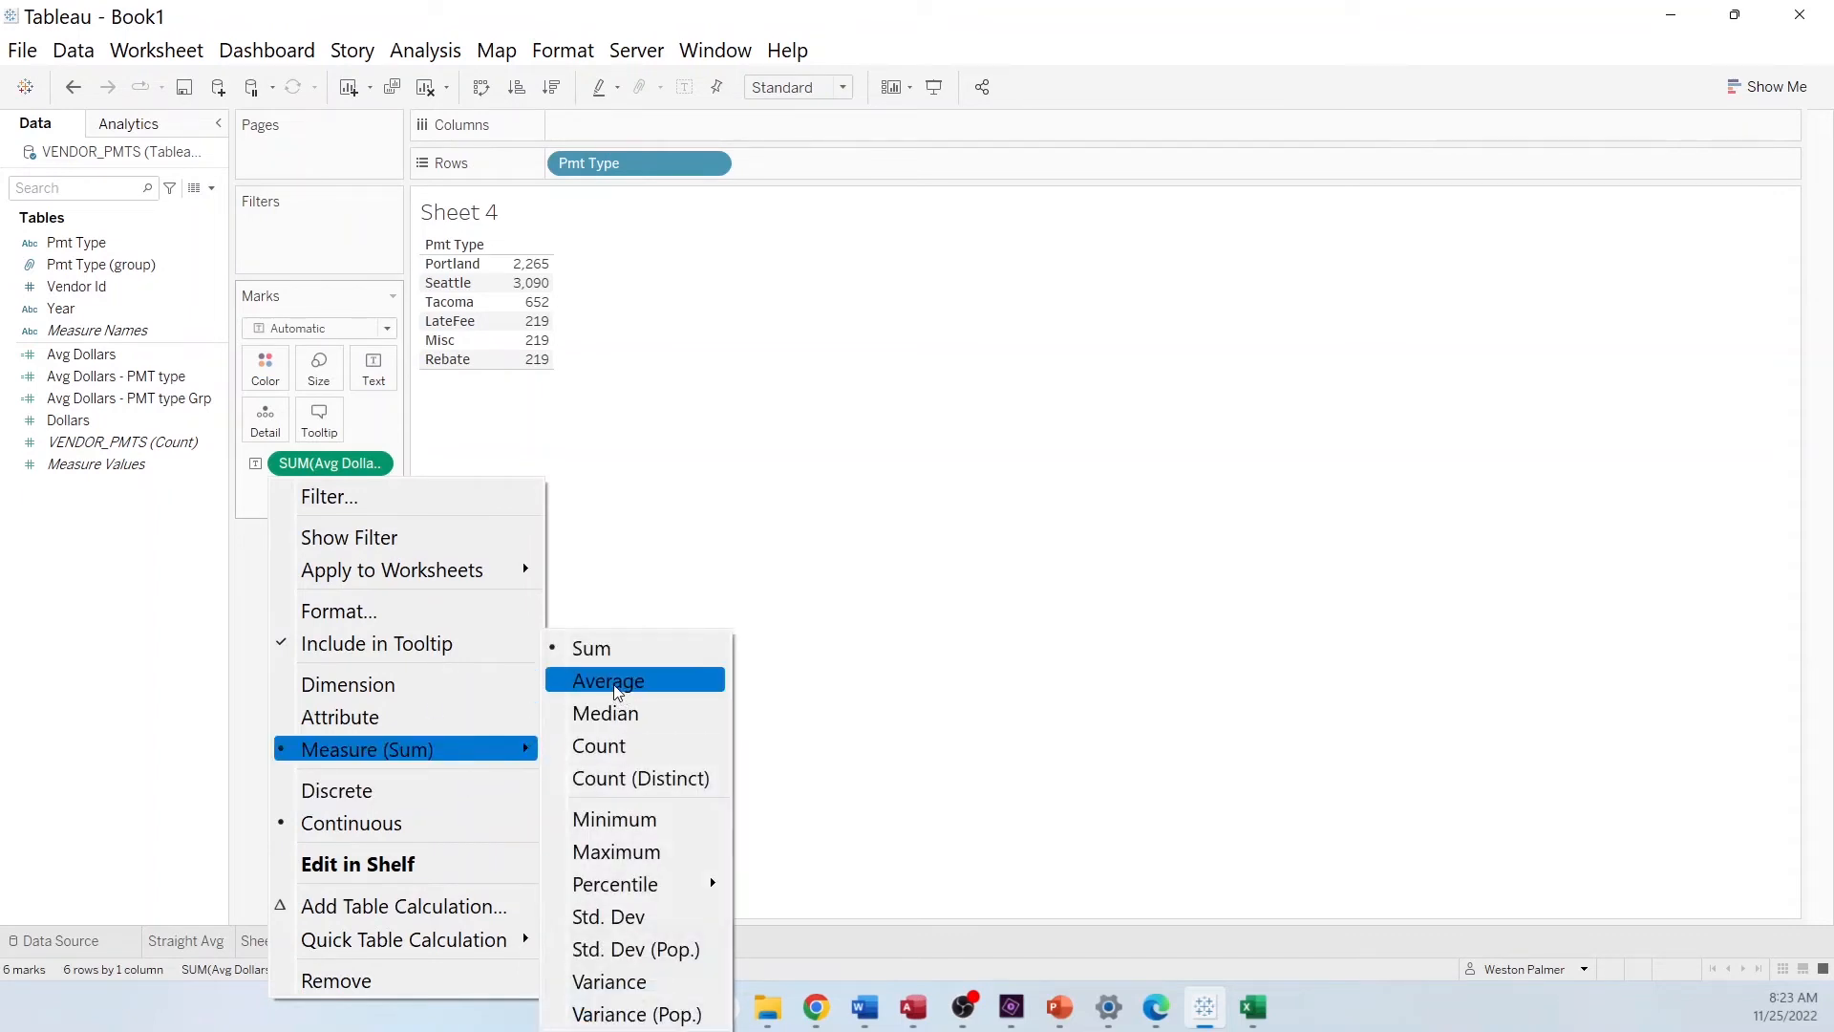
click(607, 679)
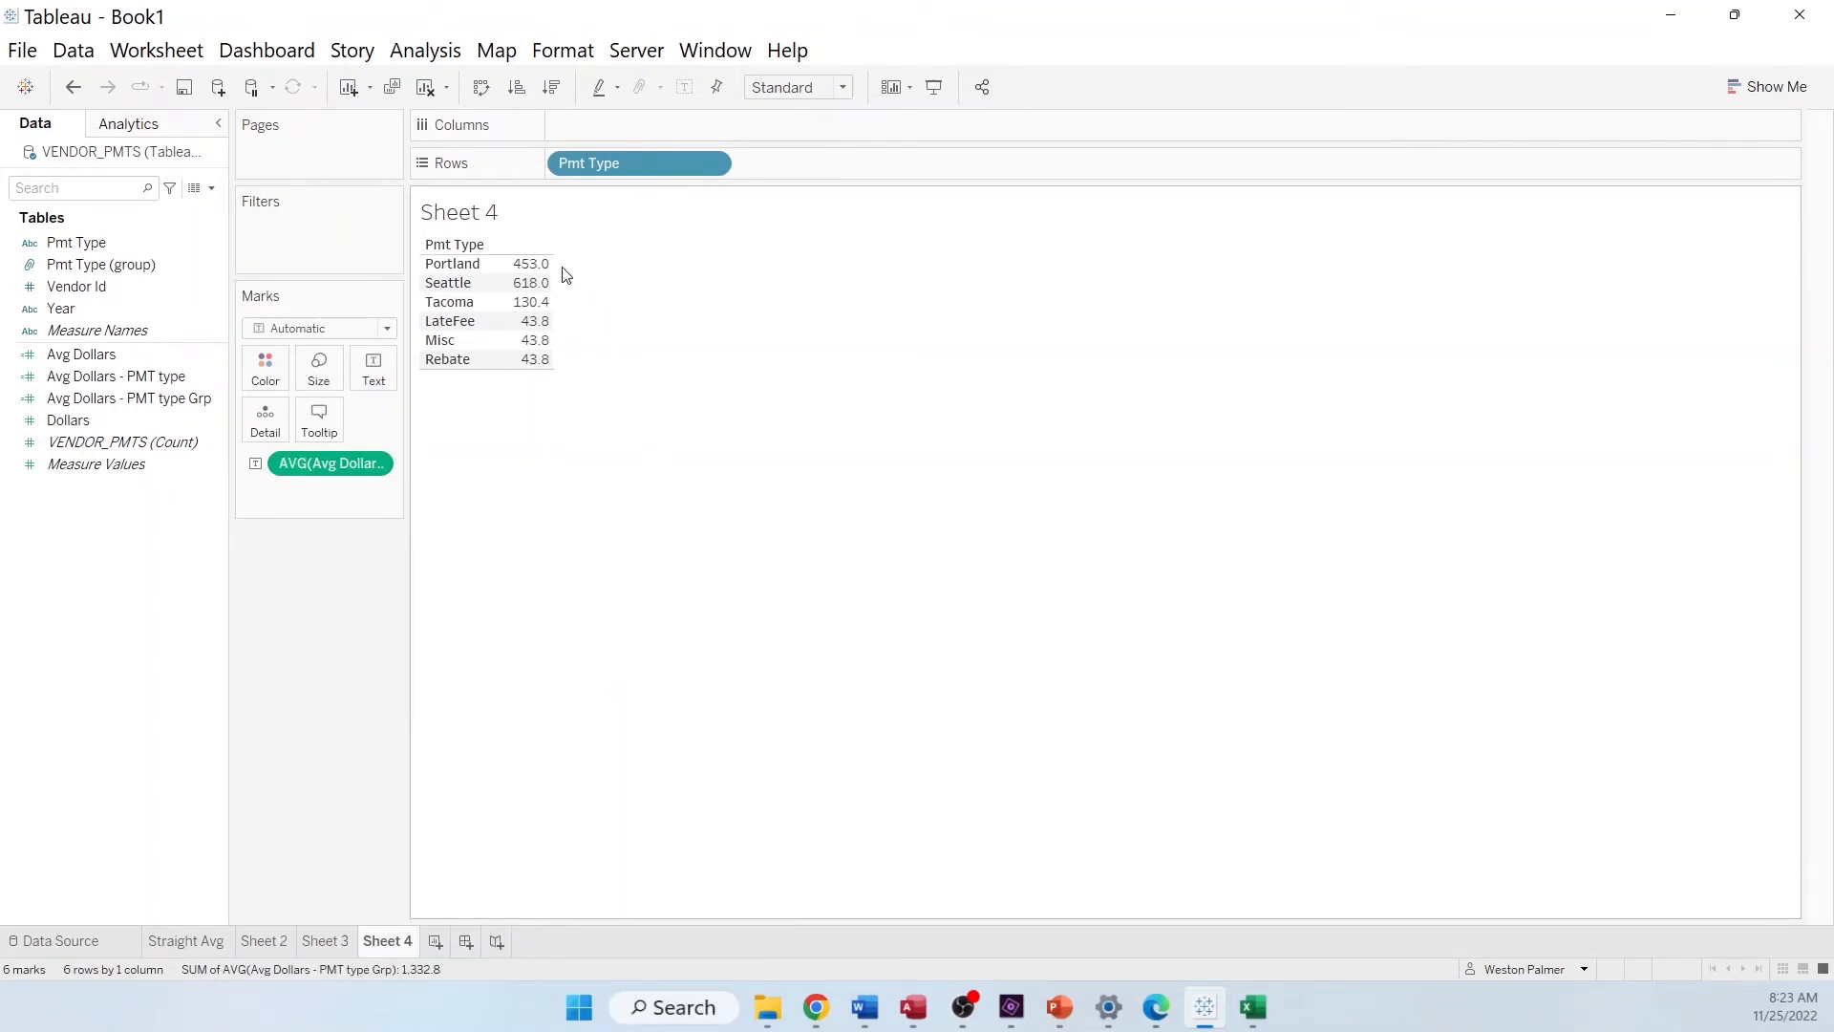
mouse_move(528, 264)
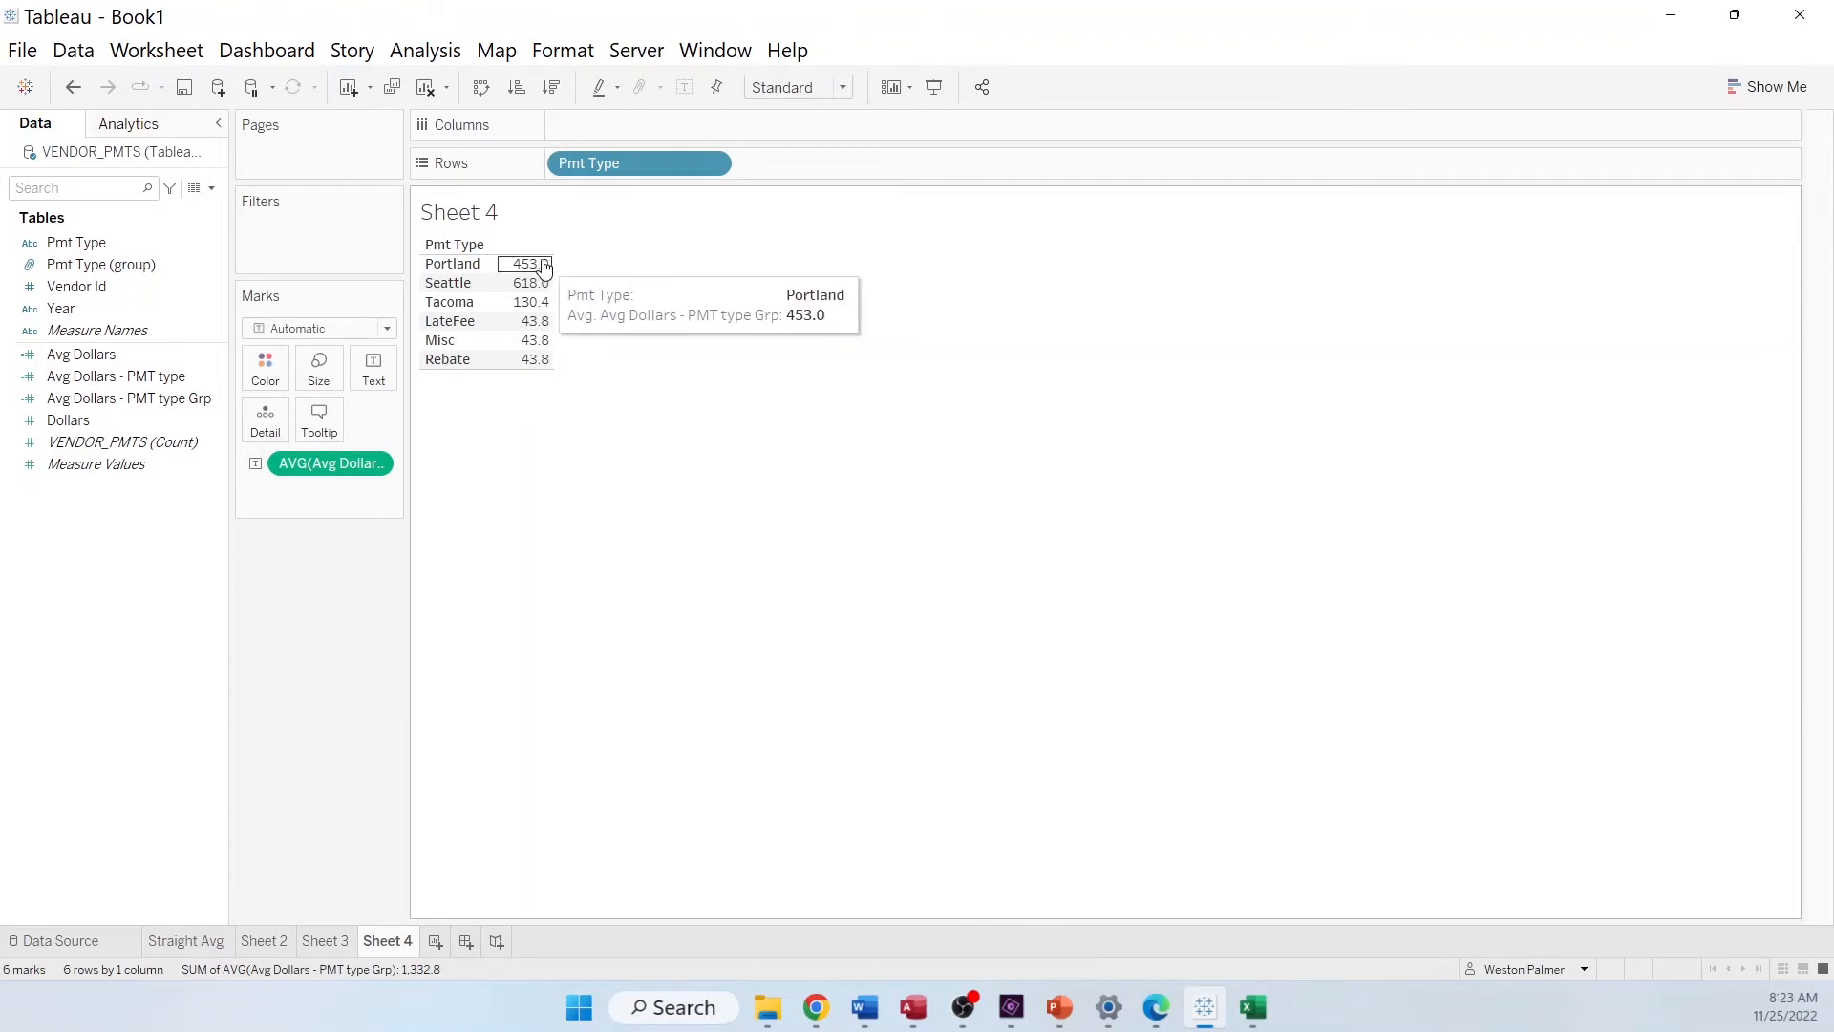
mouse_move(565, 313)
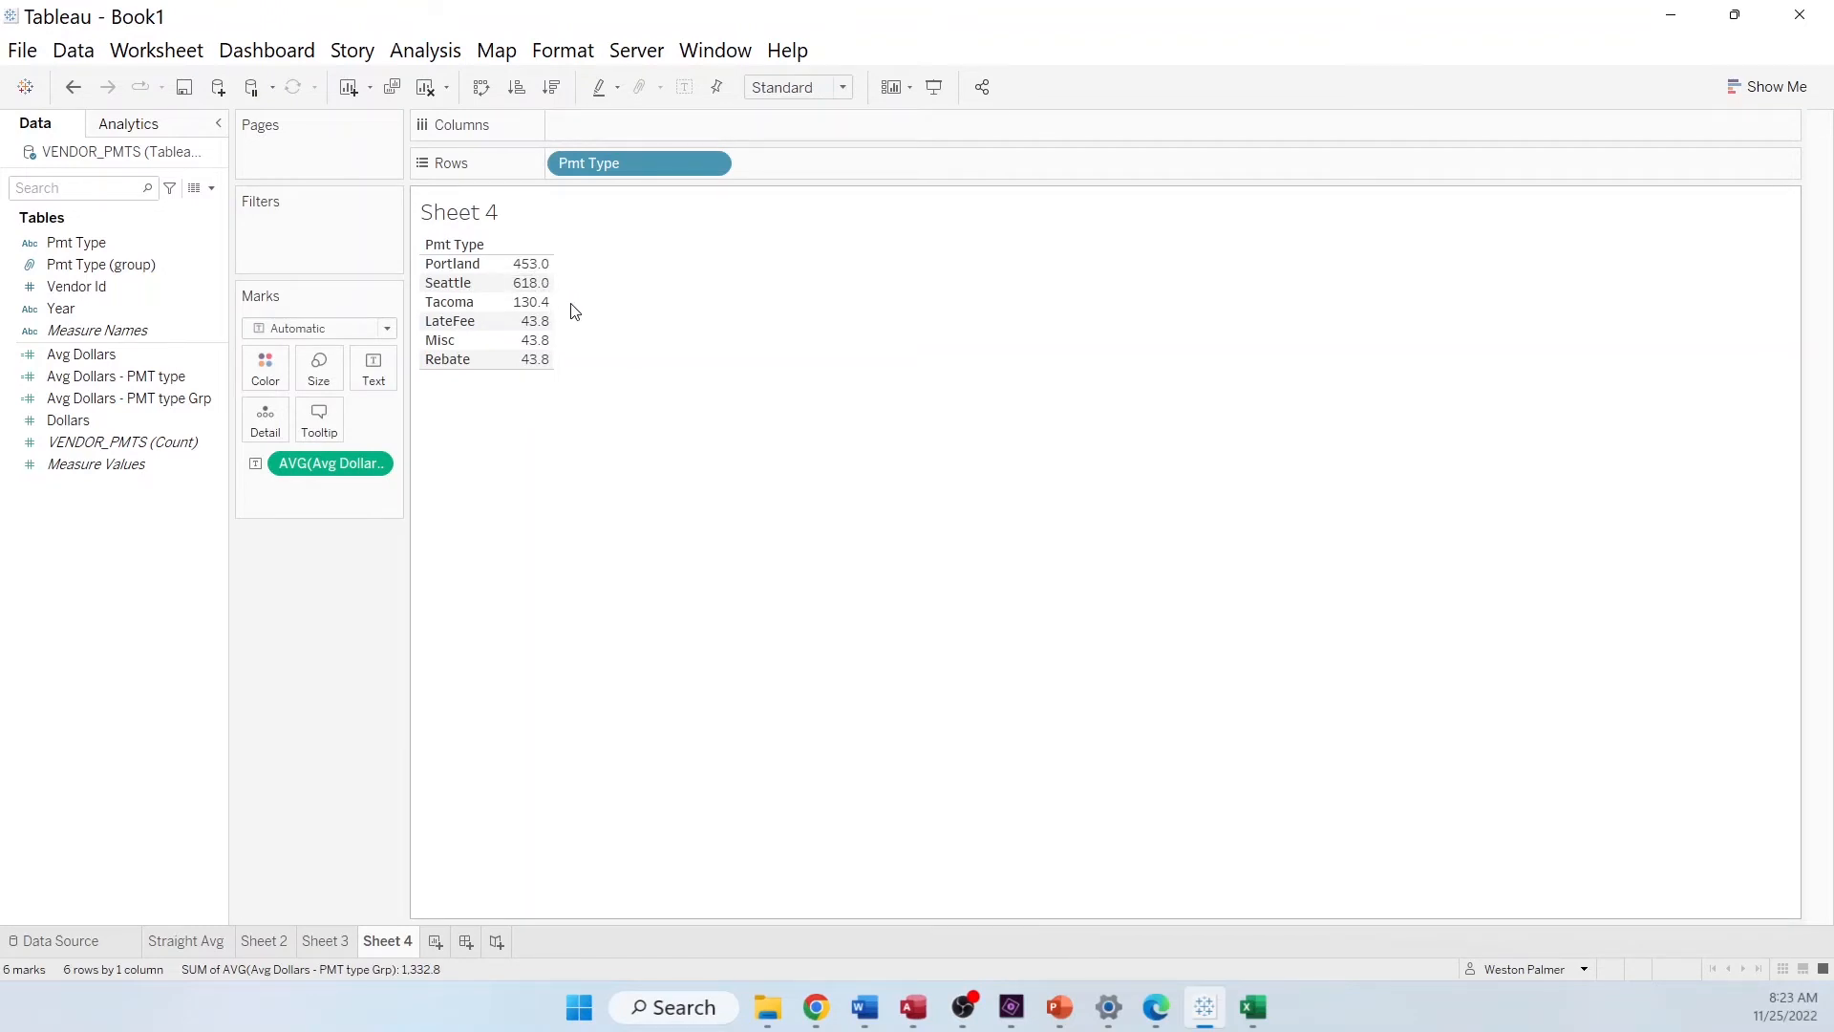
mouse_move(562, 366)
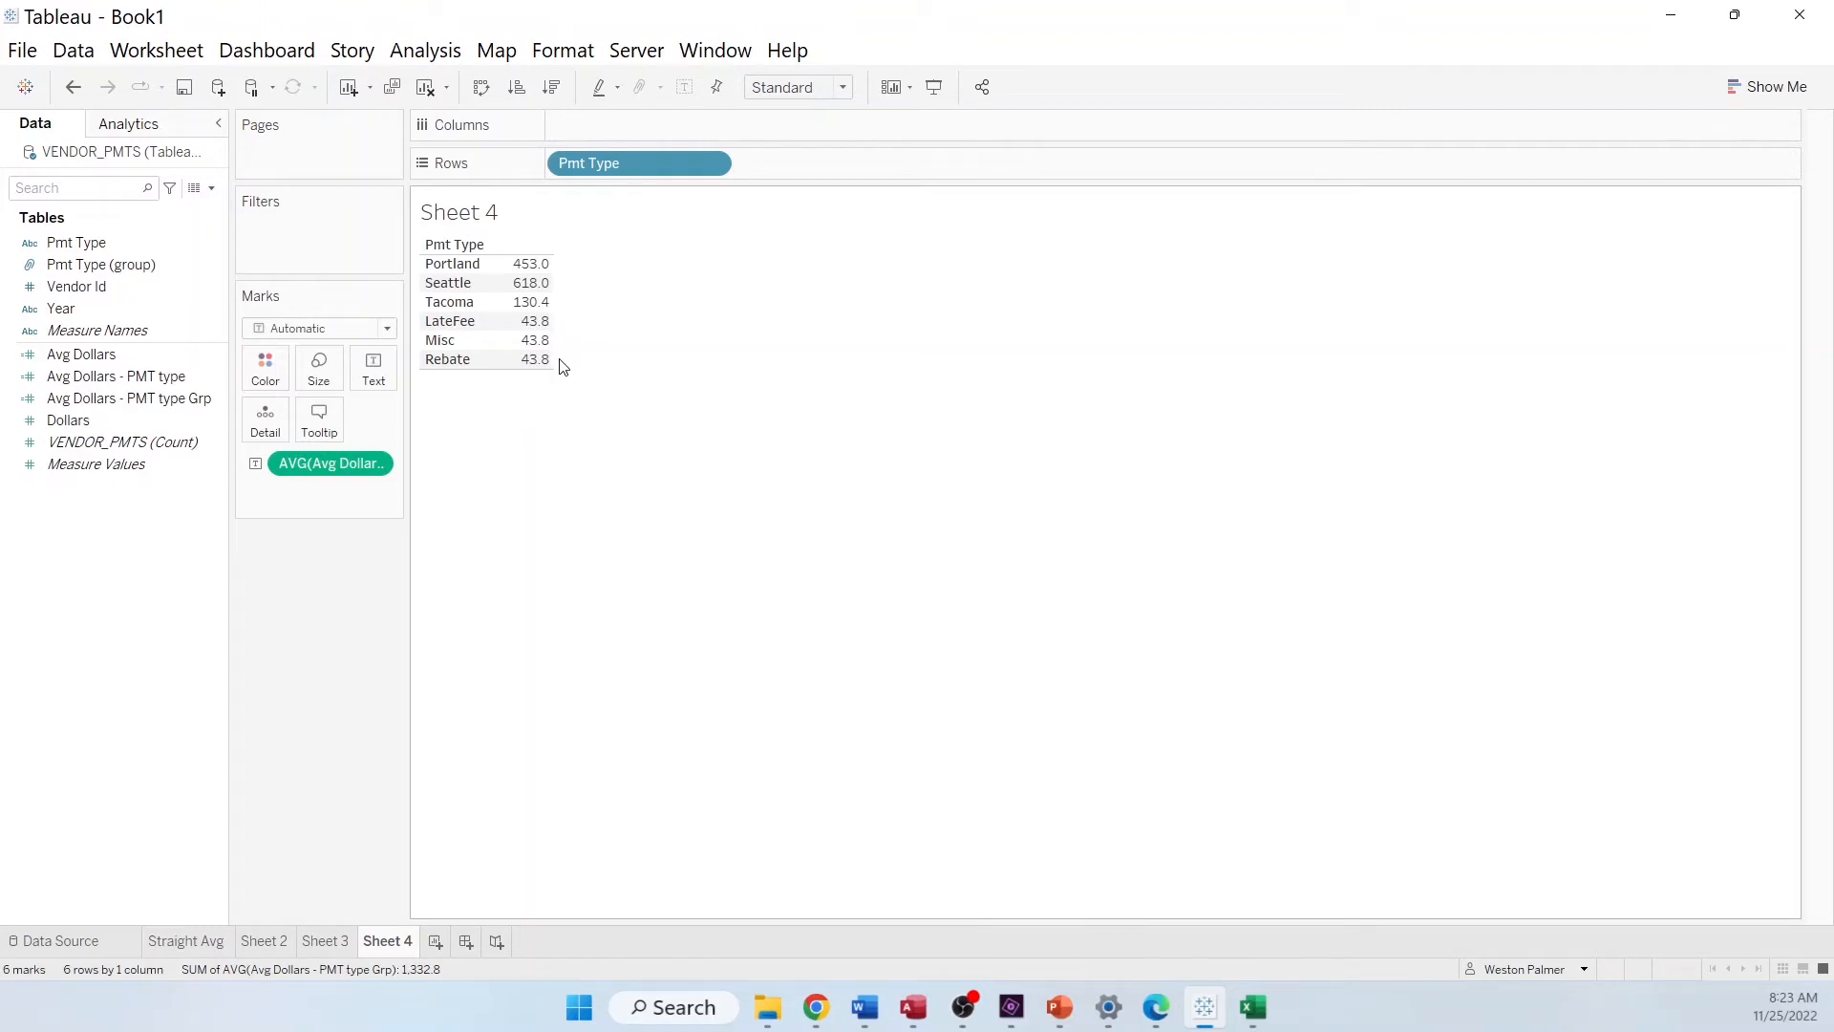
mouse_move(558, 370)
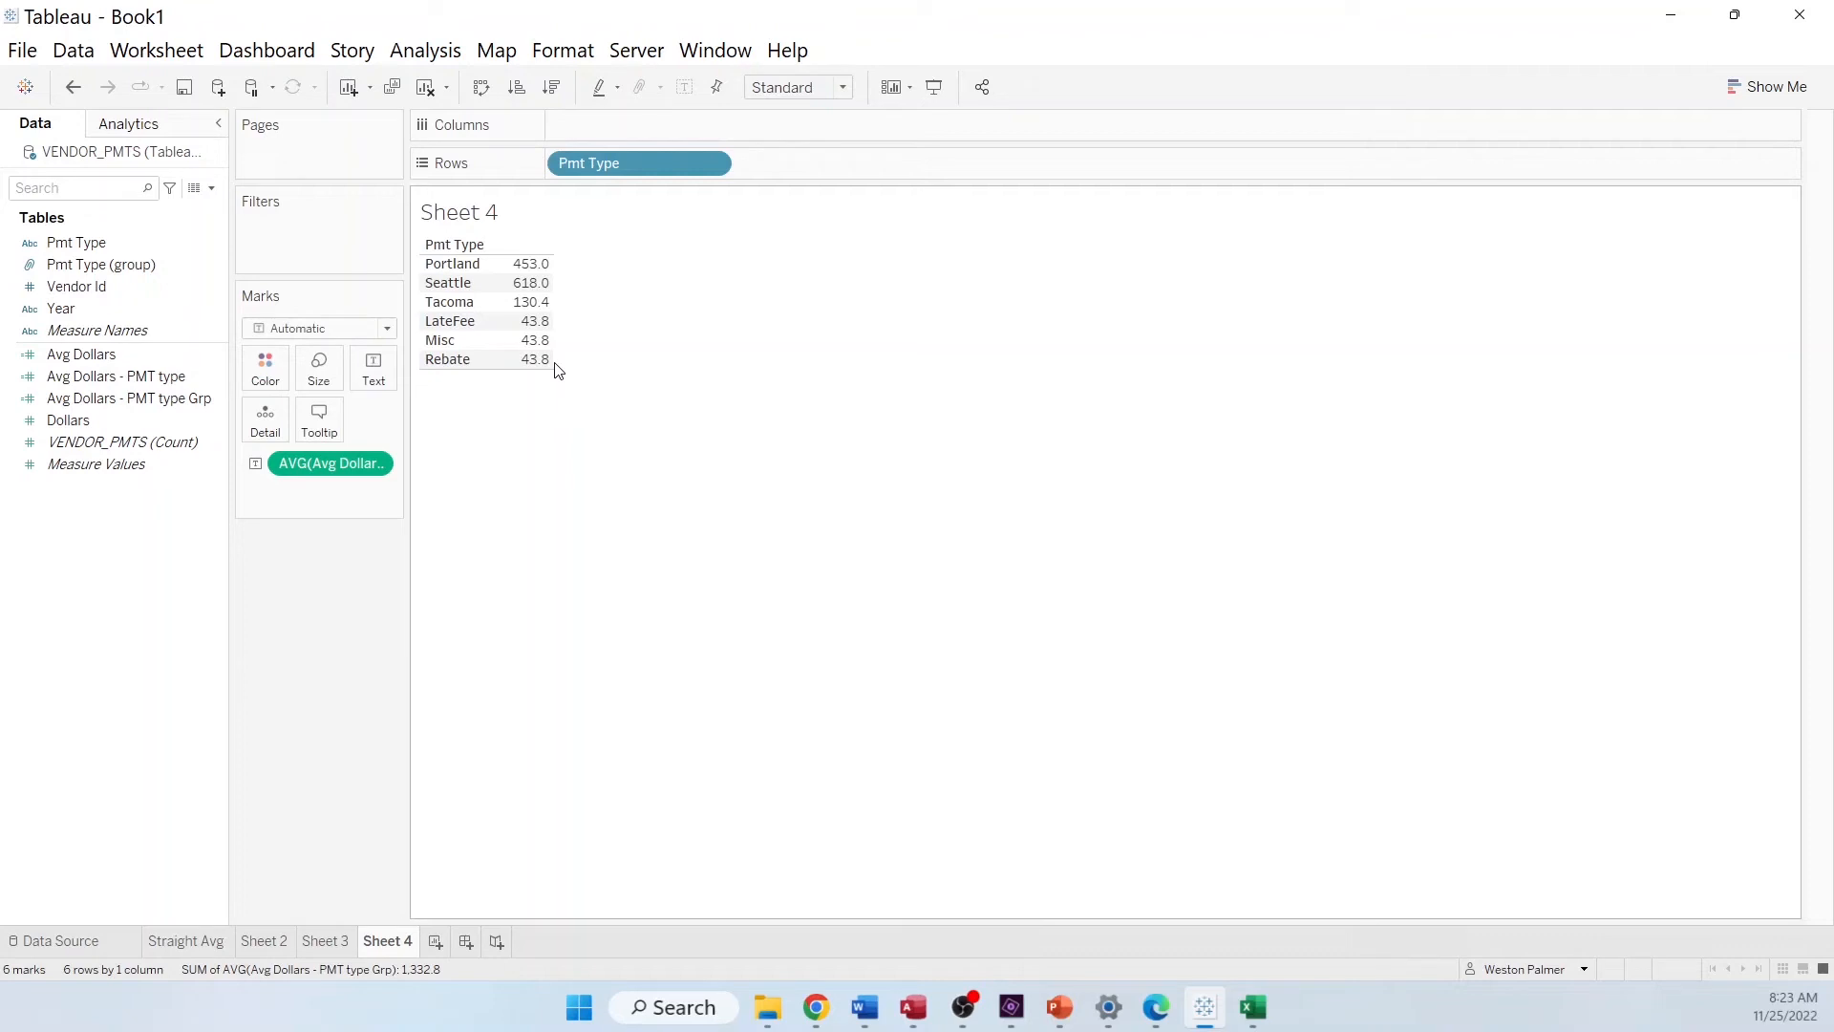
click(129, 398)
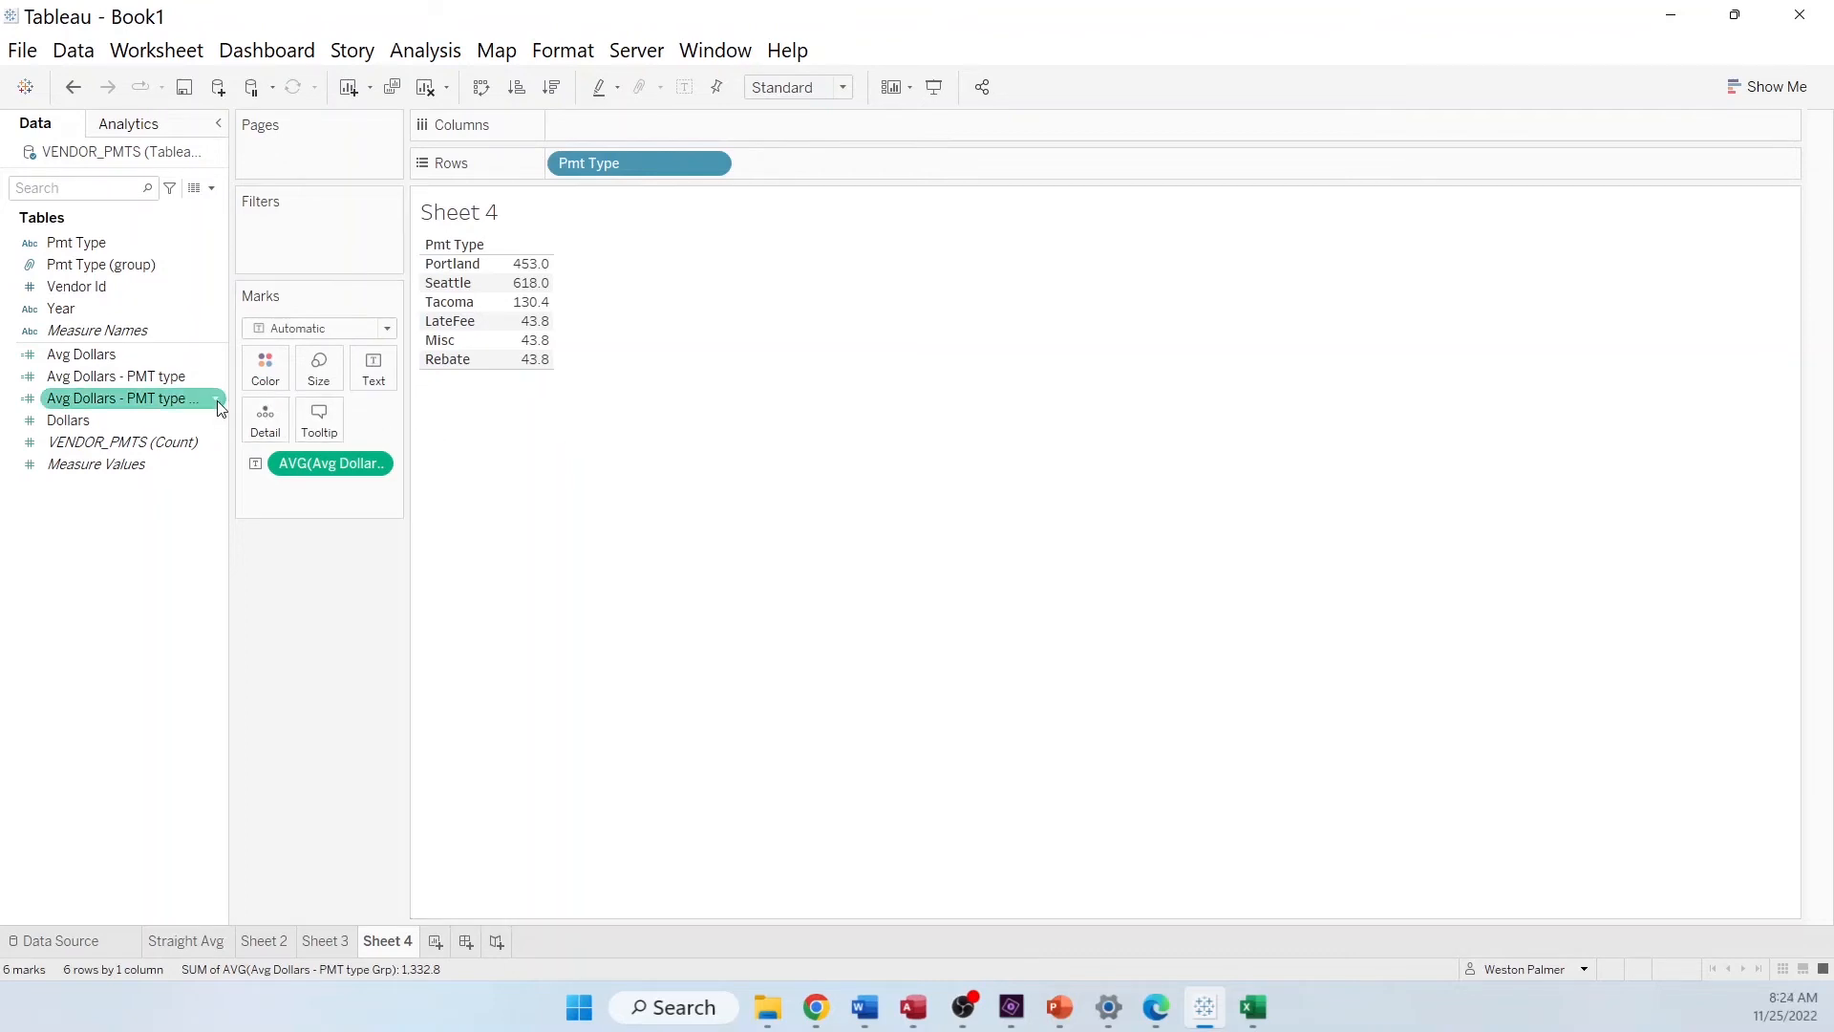
Review the Avg Dollars - PMT type FIXED Year-and-Pmt Type formula and confirm it unchanged
right_click(120, 397)
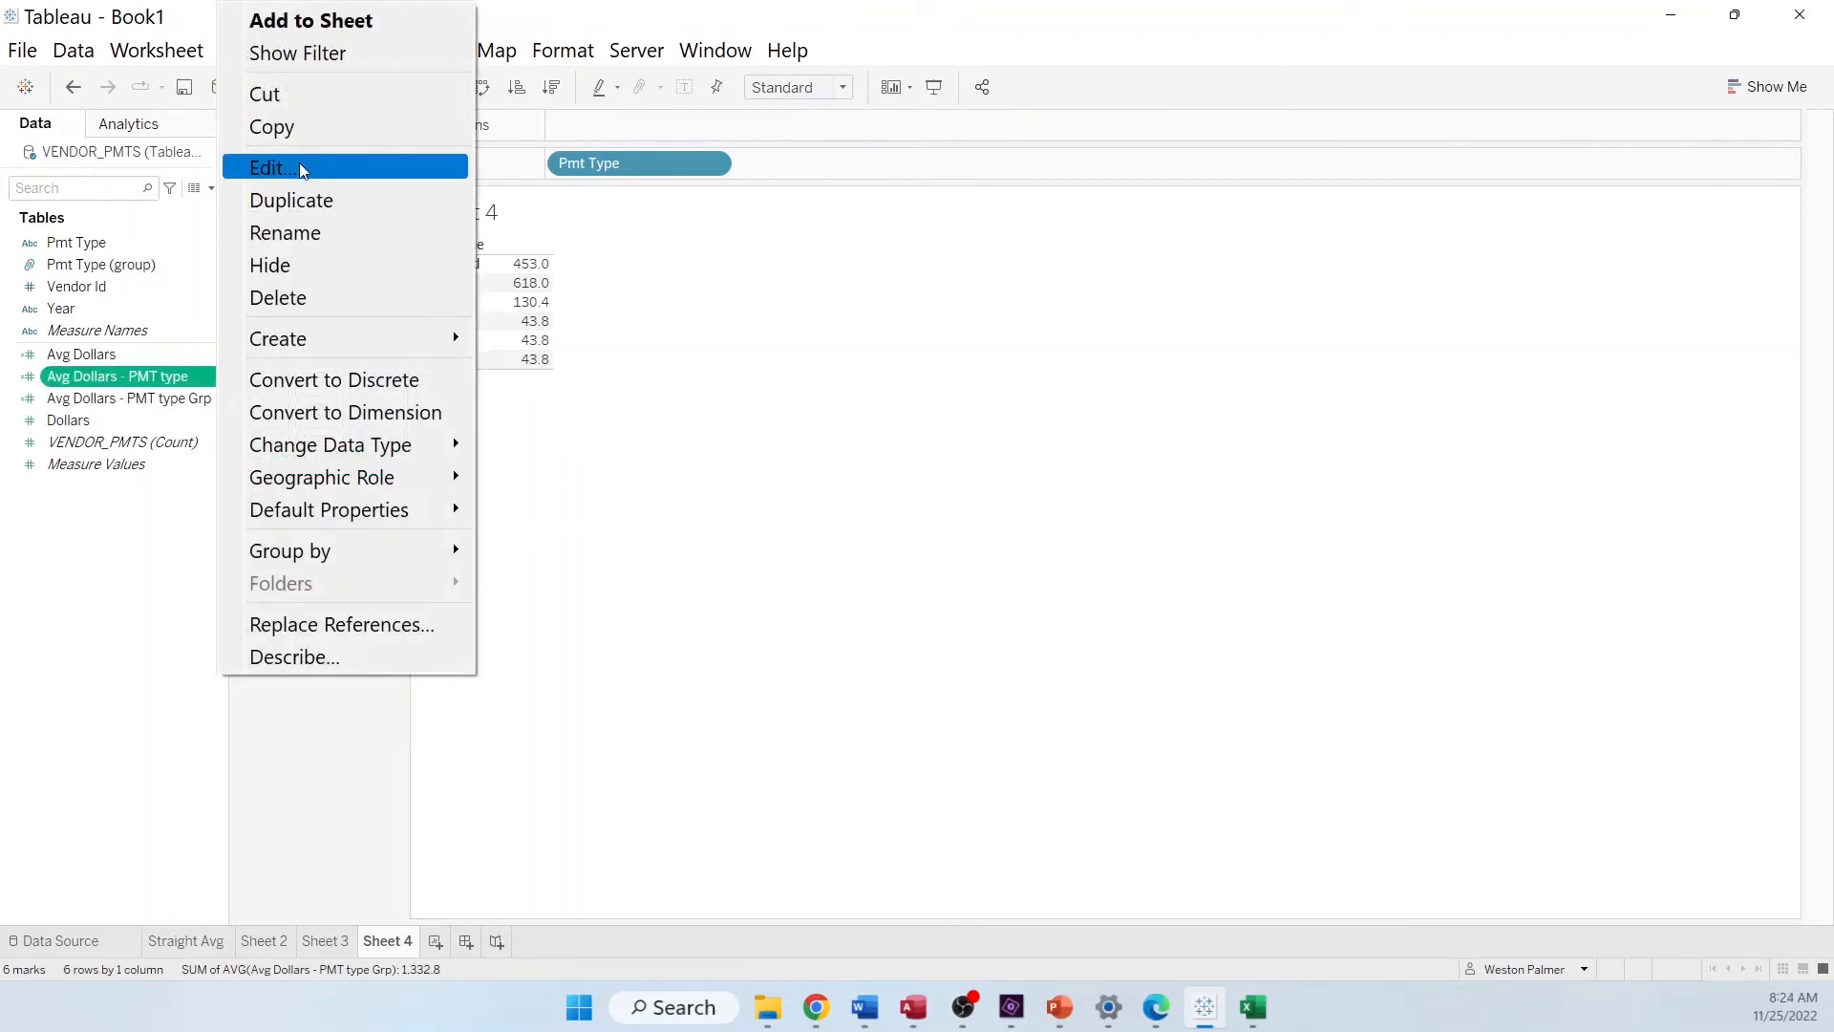
click(271, 168)
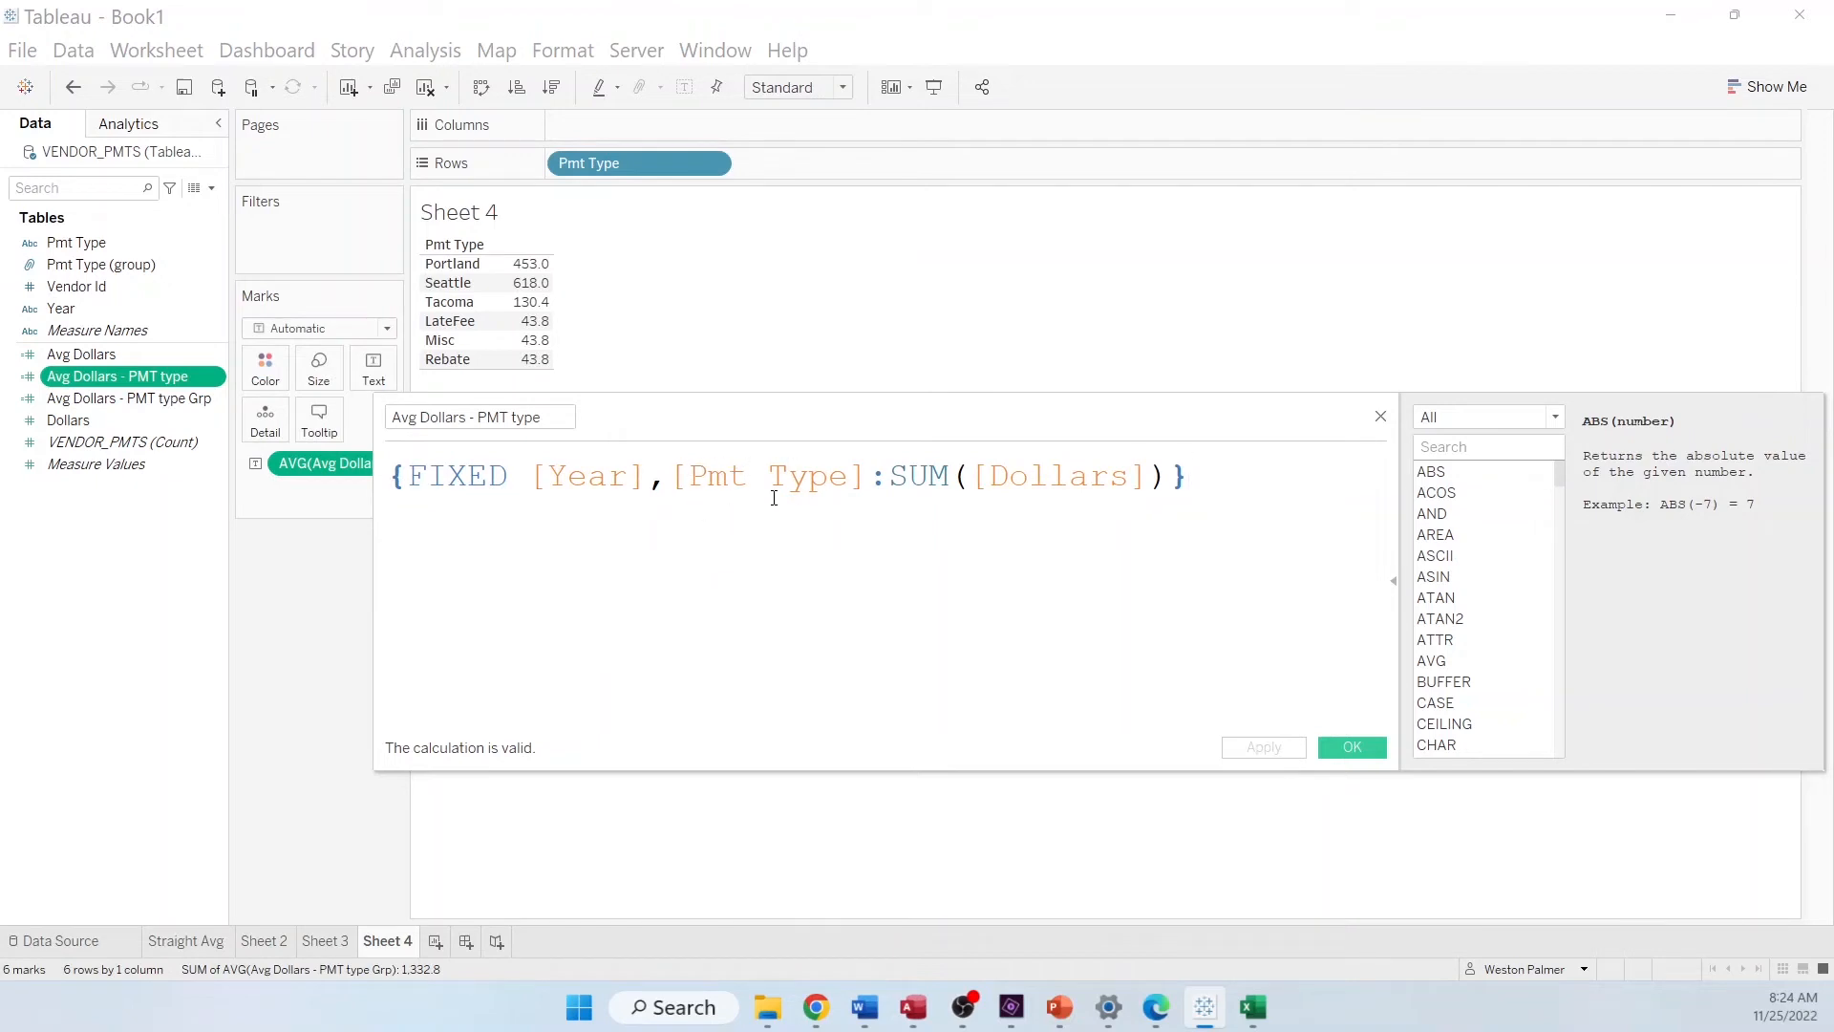
click(1188, 476)
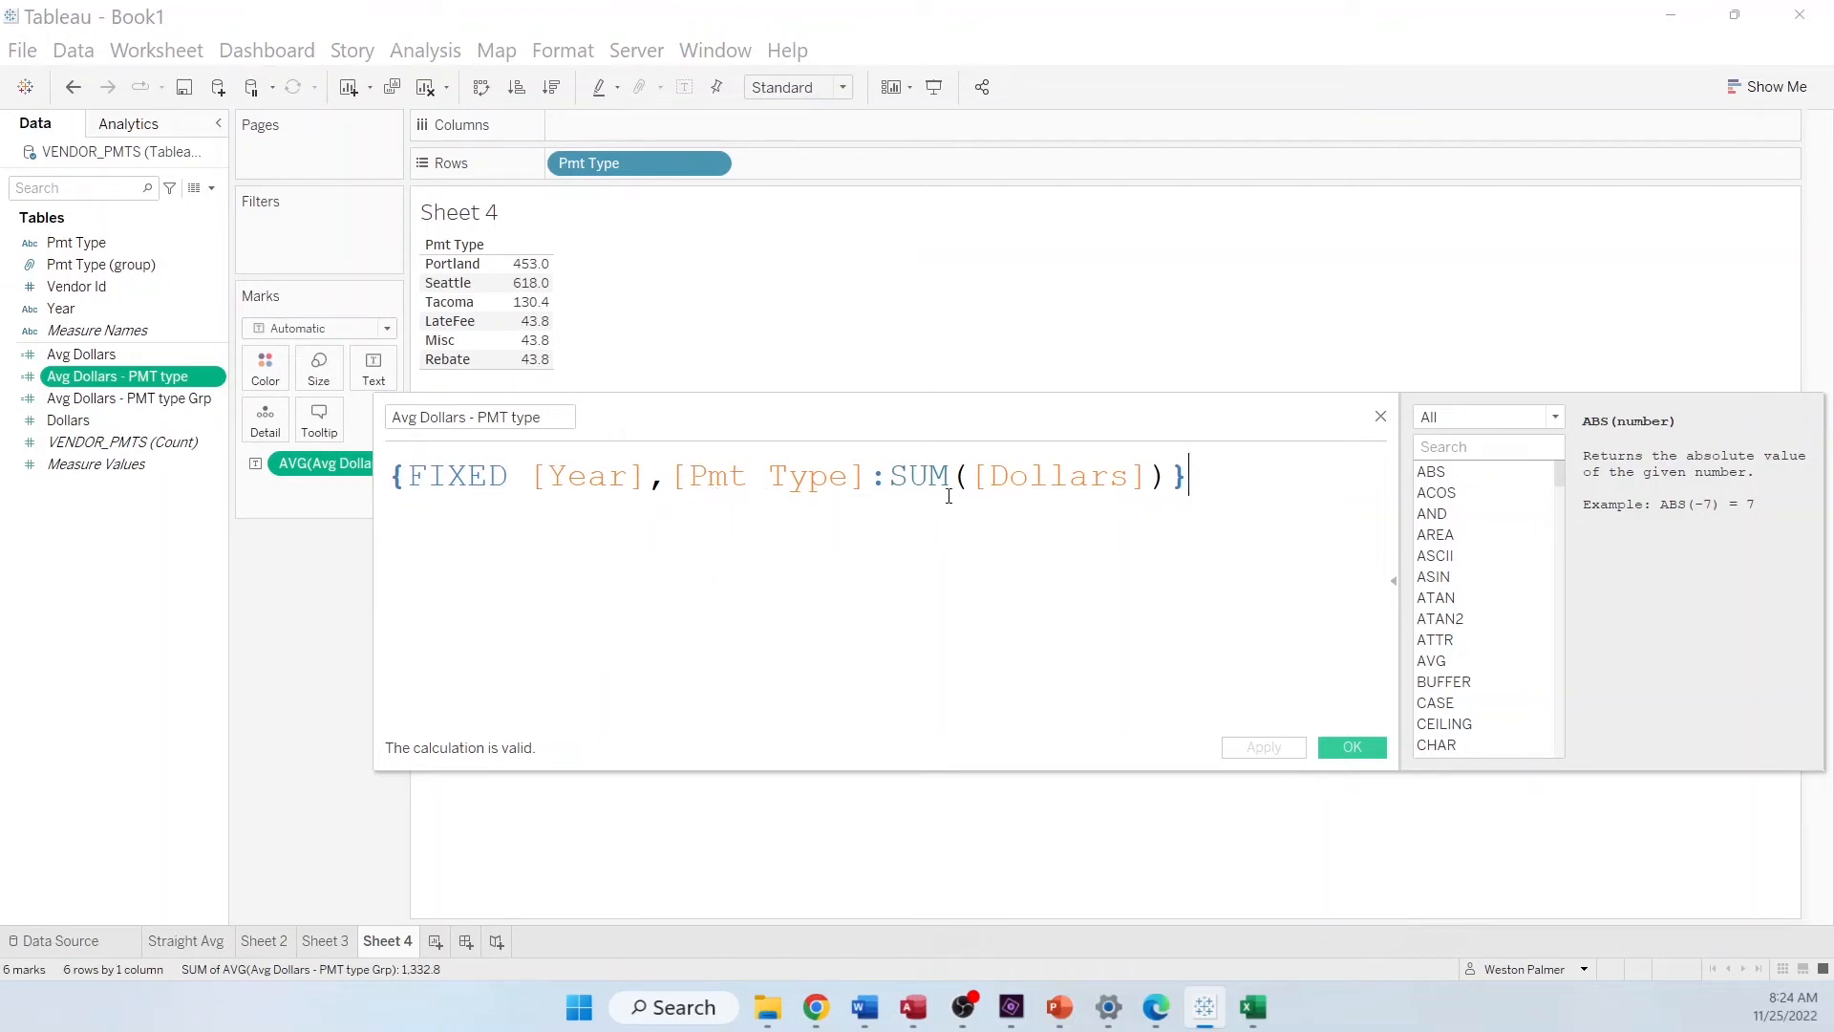
click(1351, 746)
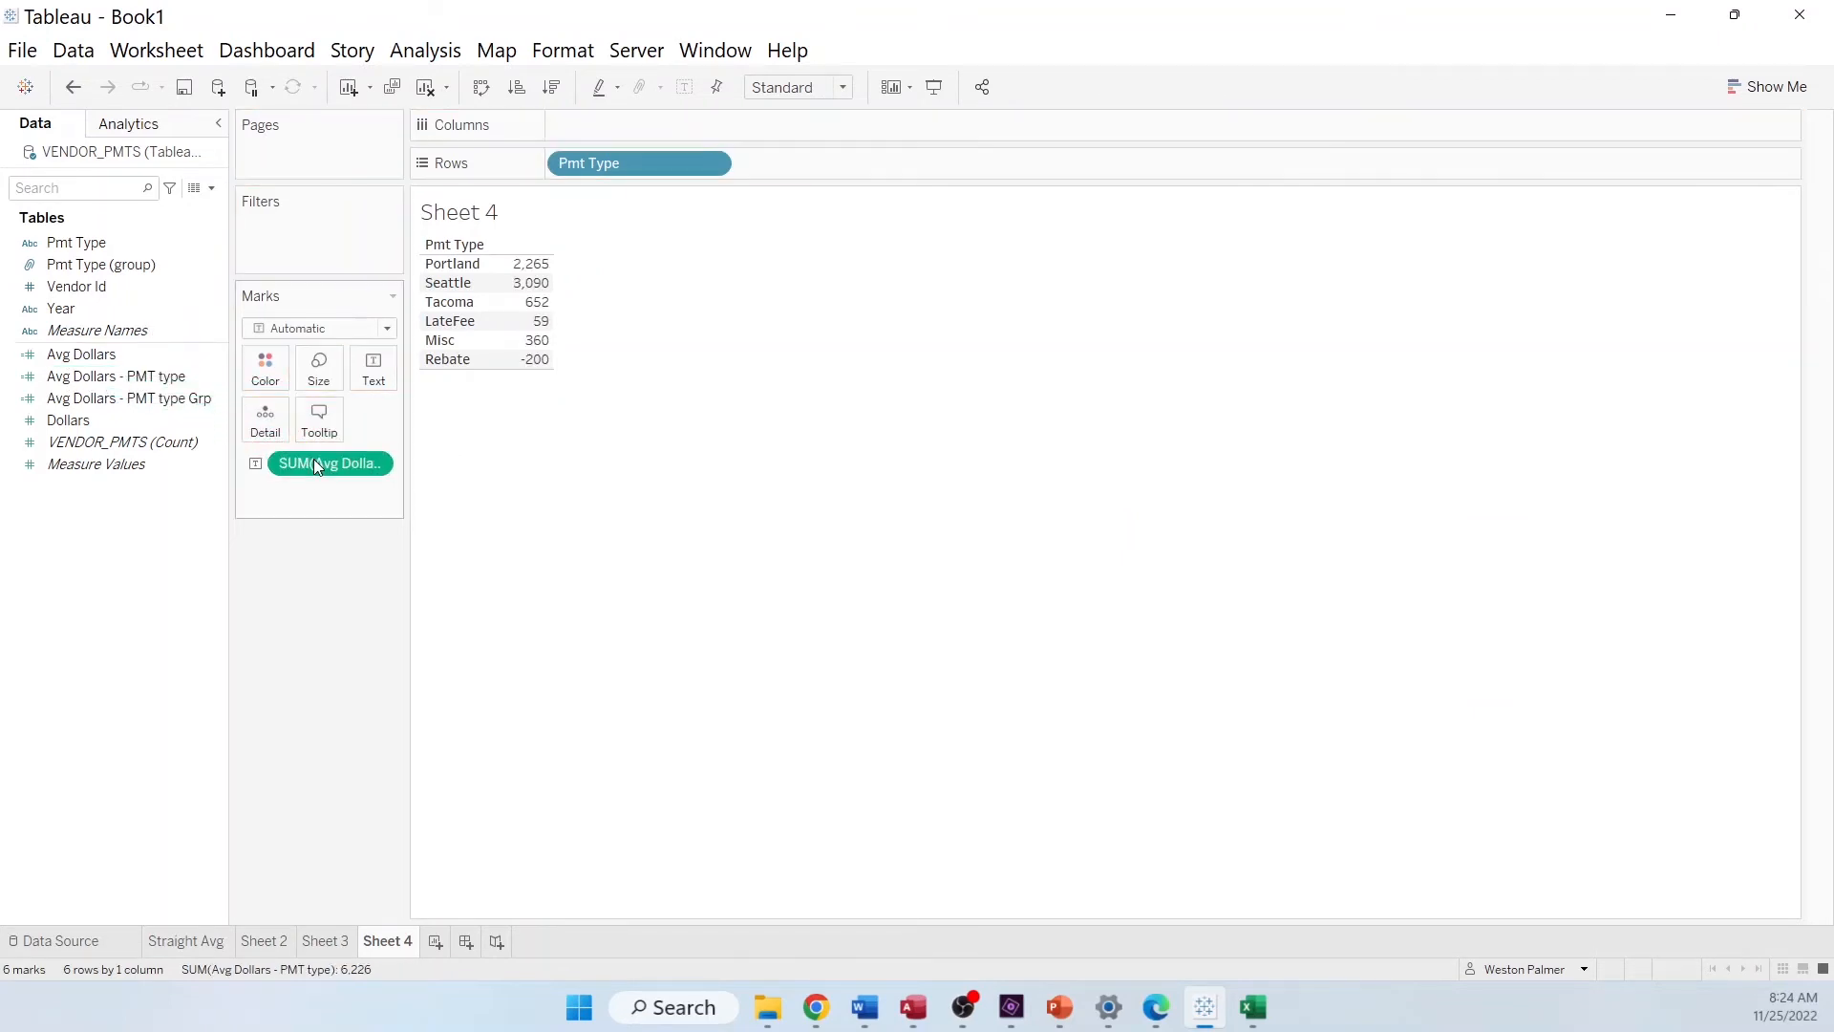
Average the Avg Dollars - PMT type field on Sheet 4, giving Rebate -40.0 and LateFee 11.8
right_click(330, 464)
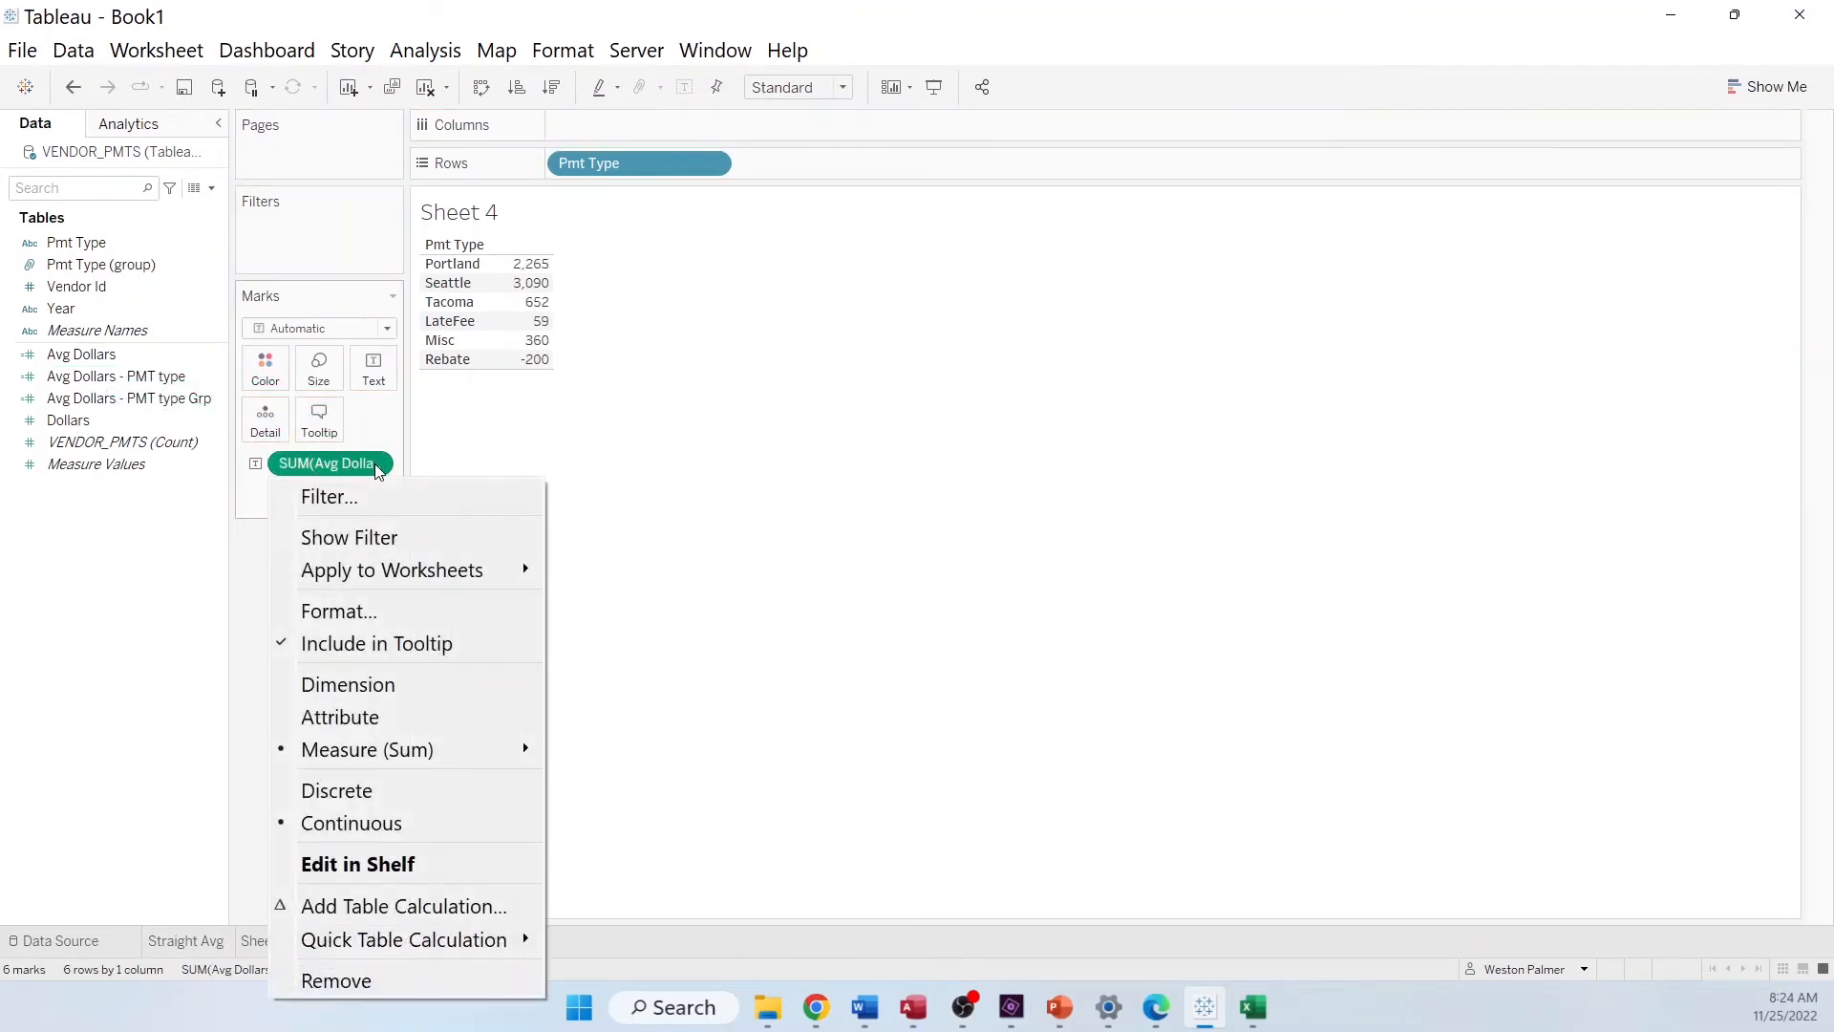
mouse_move(504, 772)
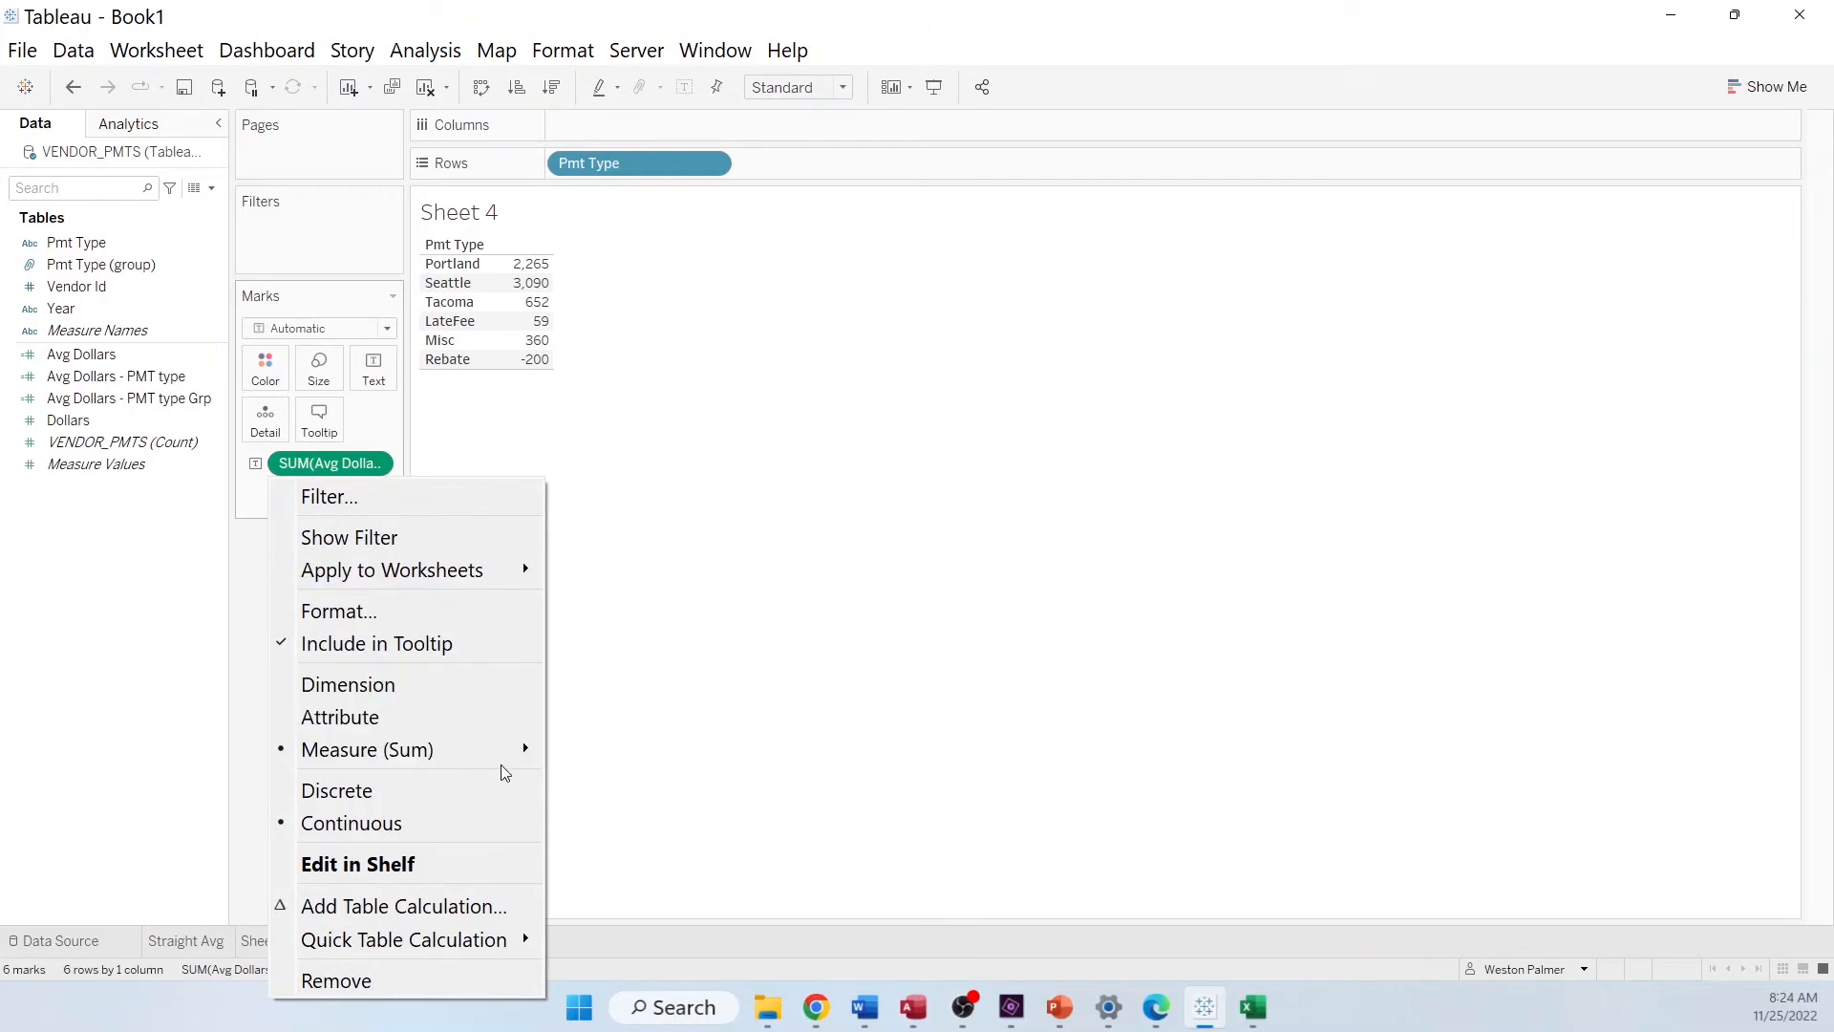
click(366, 749)
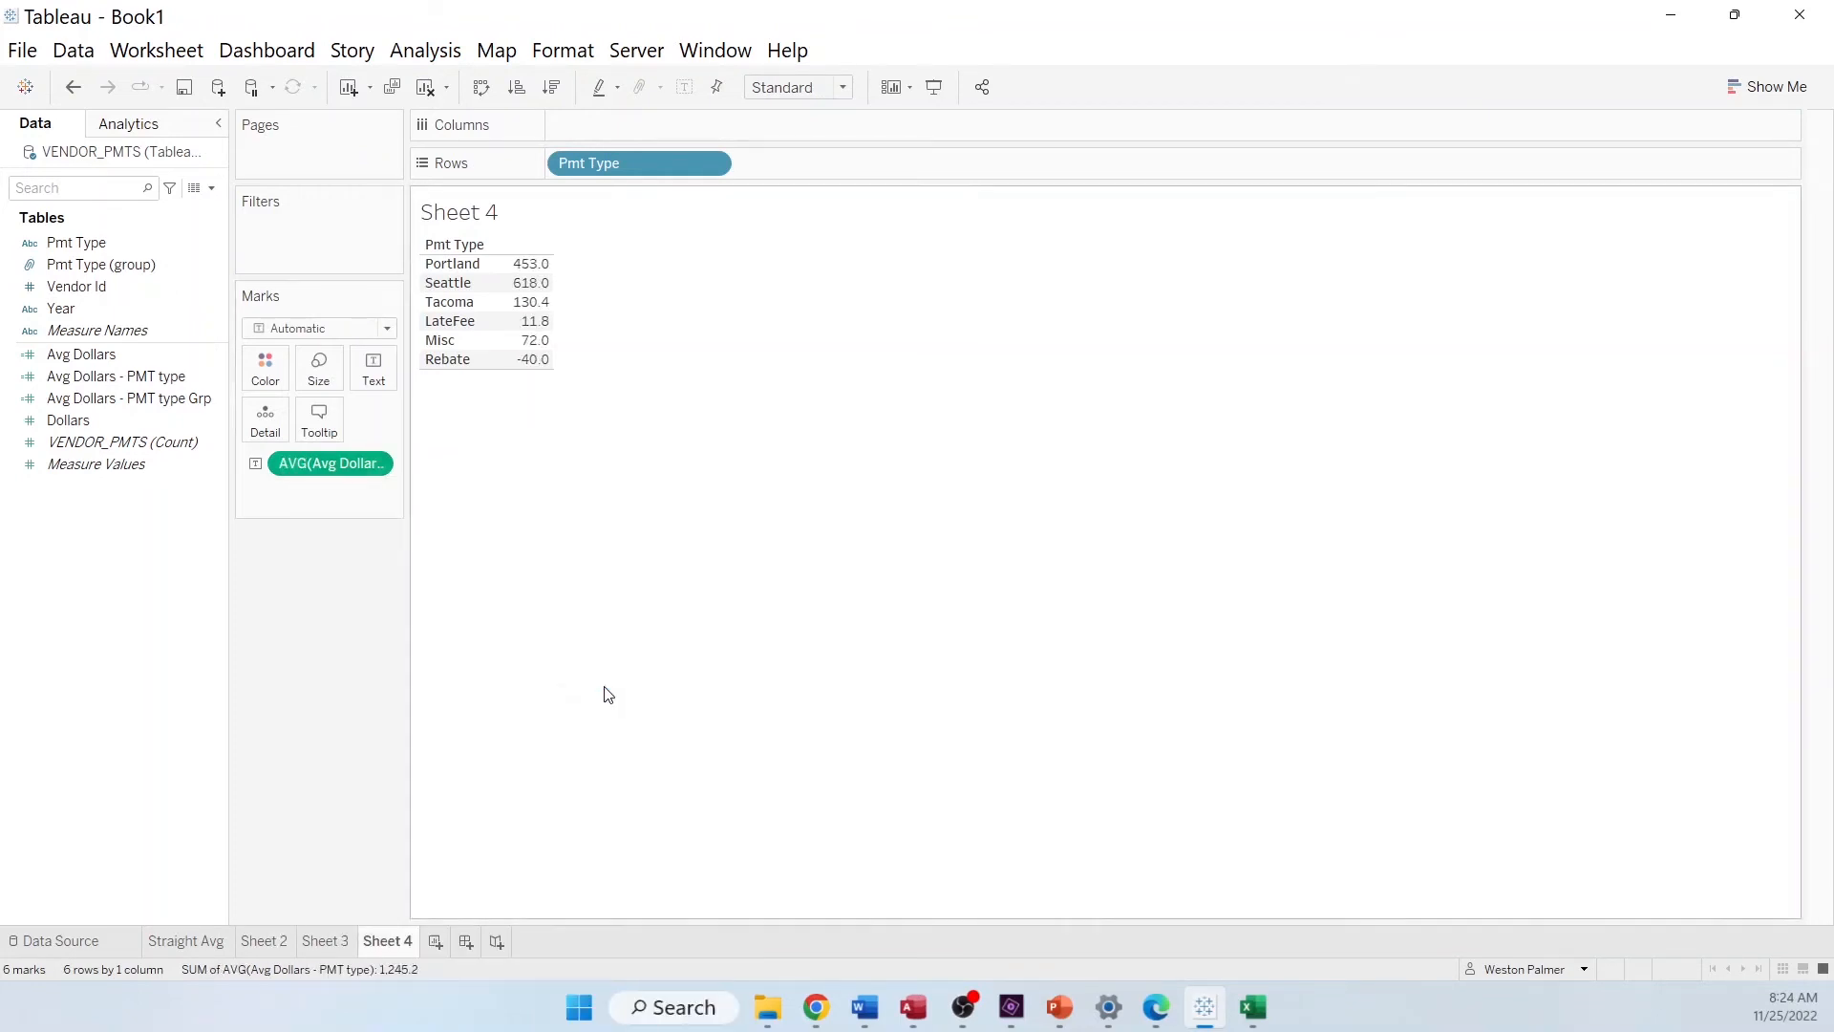
click(459, 212)
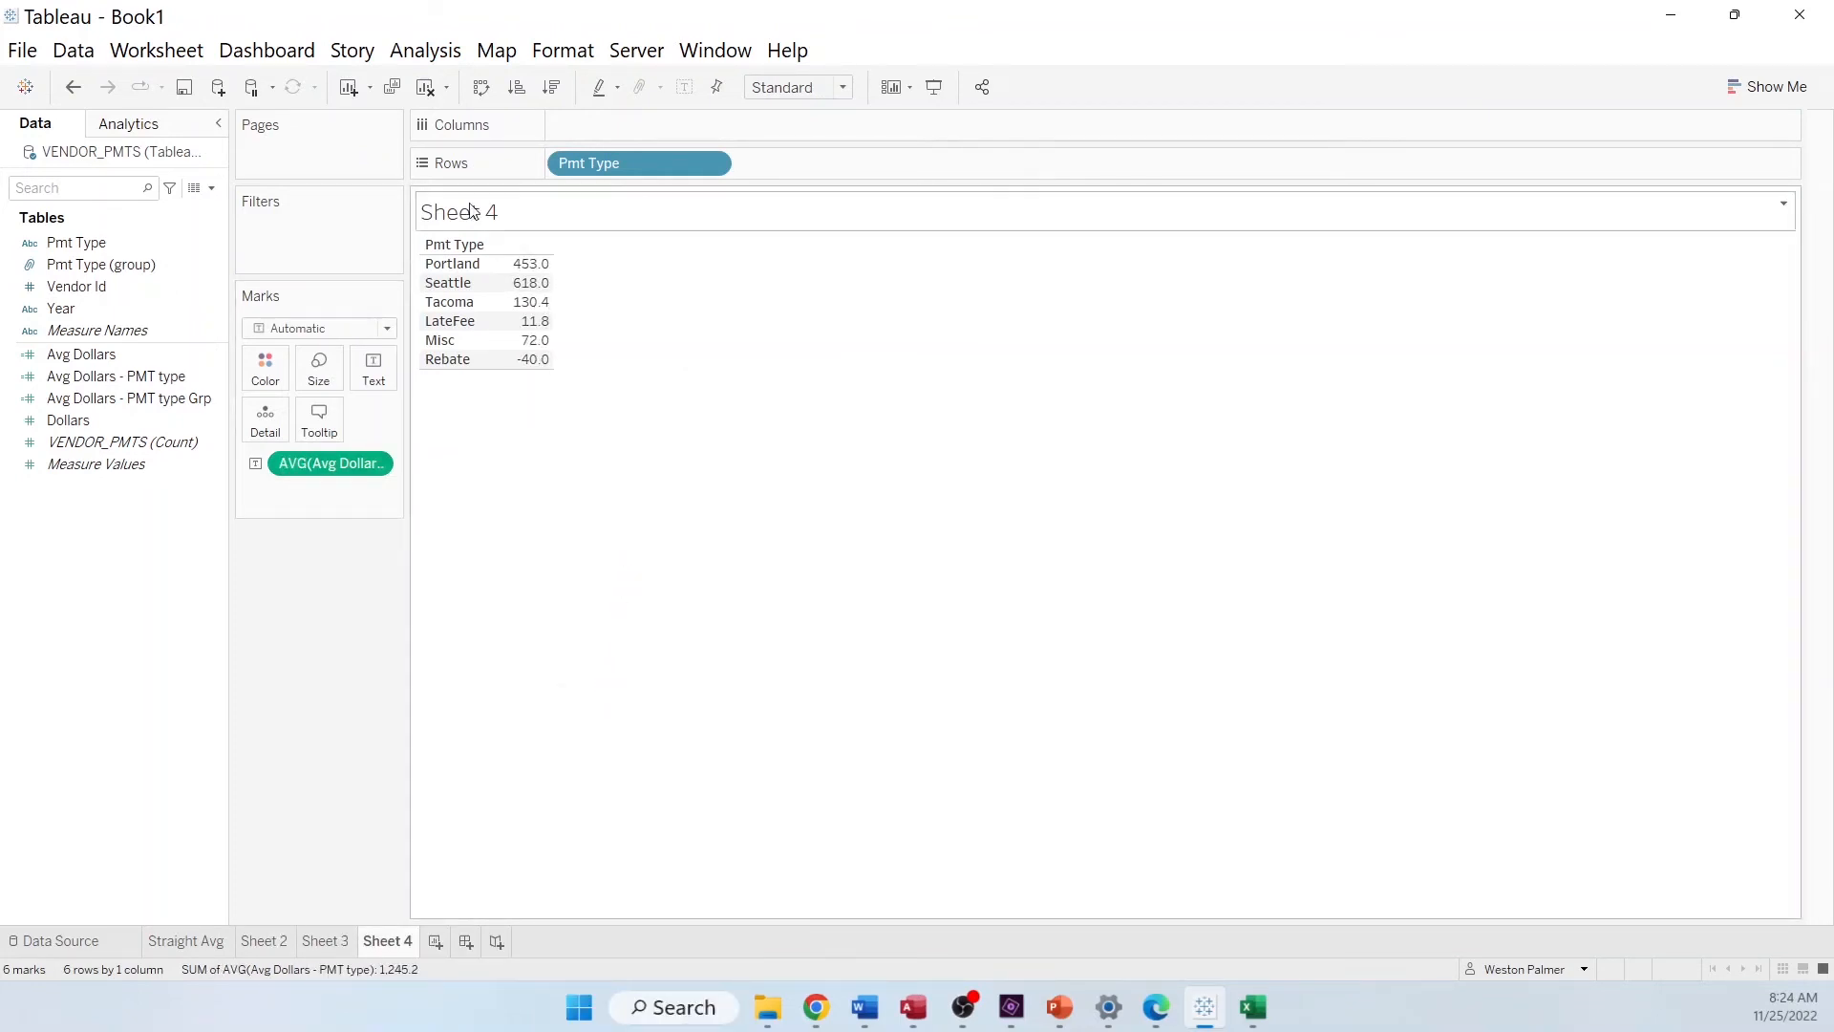
Show column grand totals on Sheet 4 and adjust how the averaged measure totals
click(425, 51)
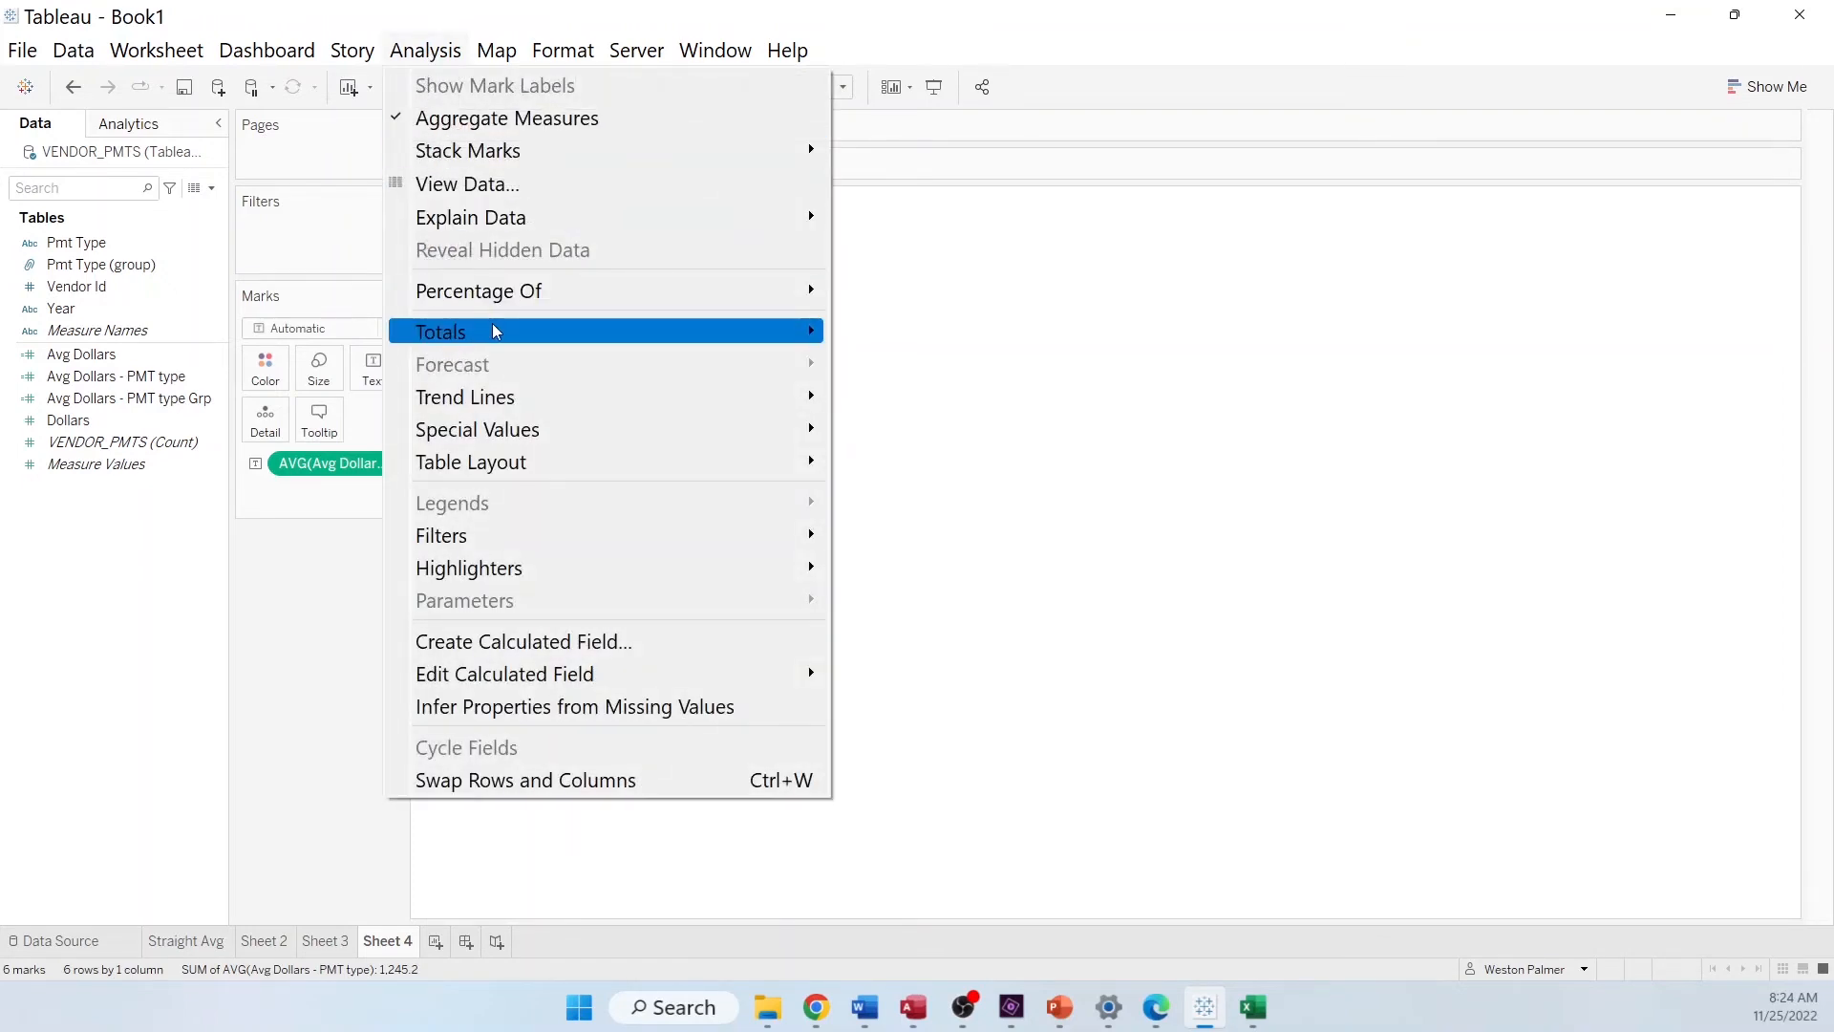
click(440, 332)
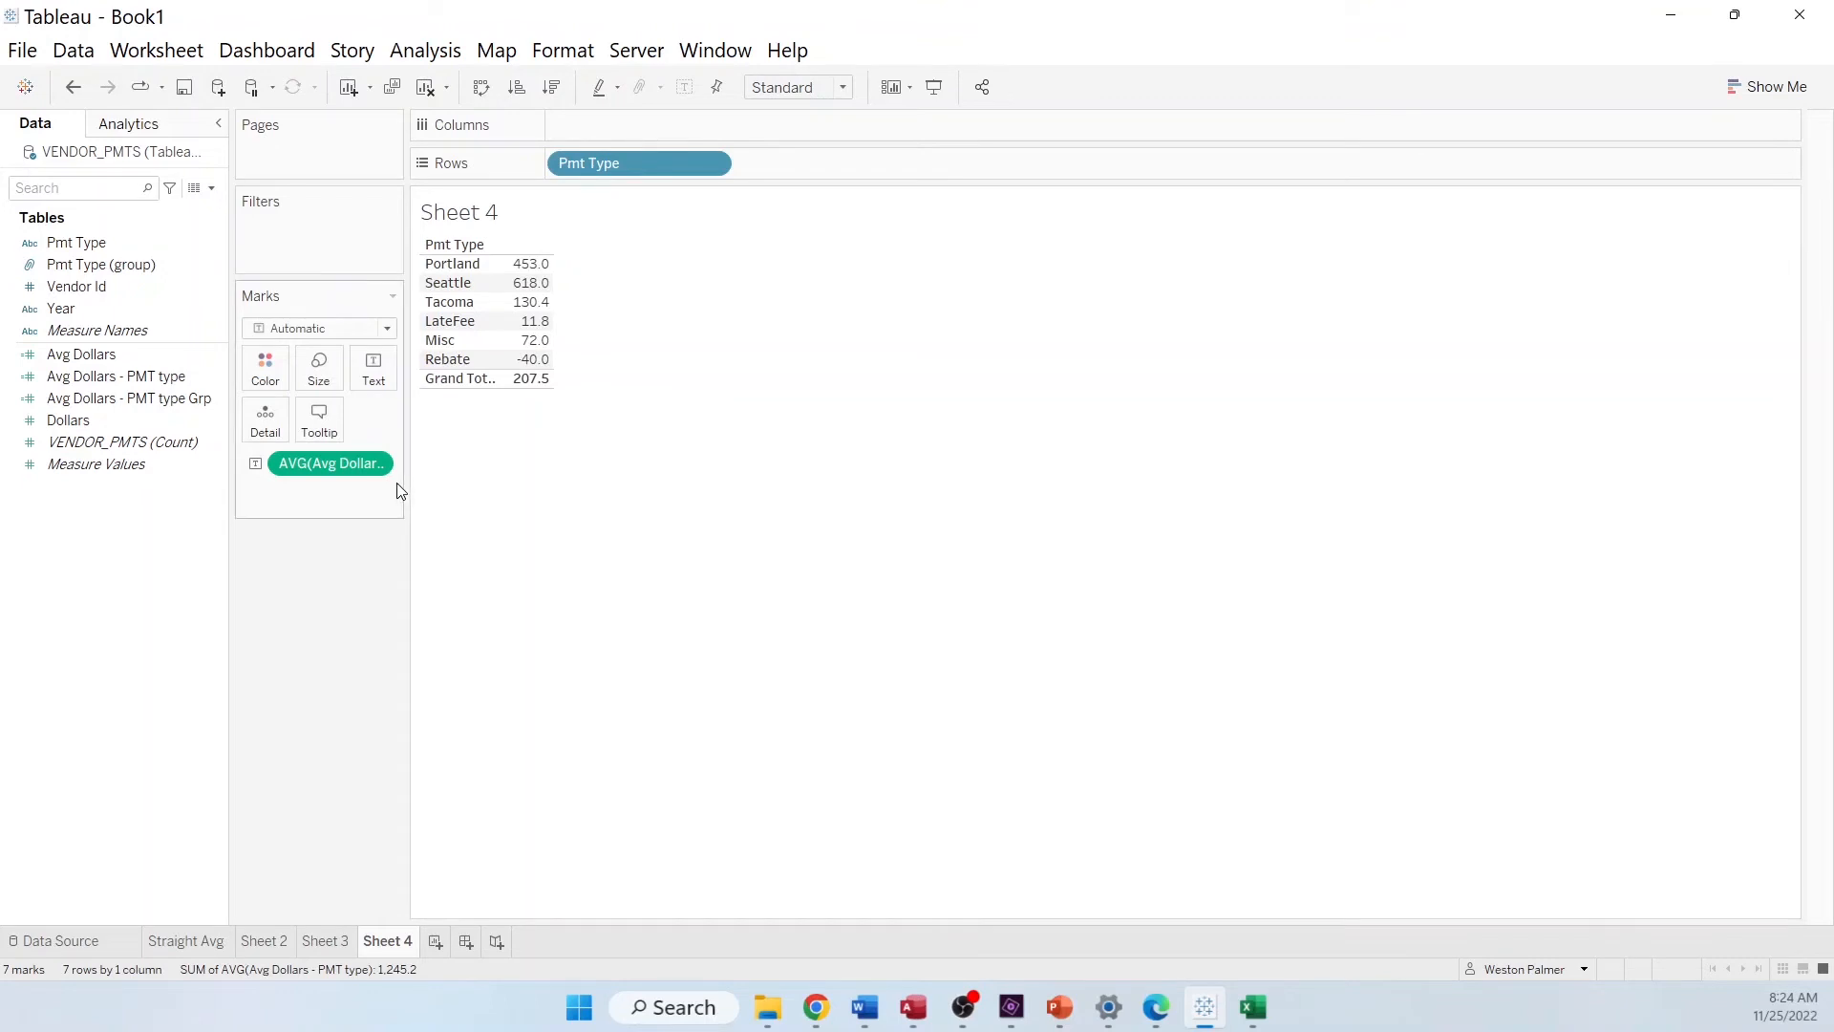
right_click(329, 463)
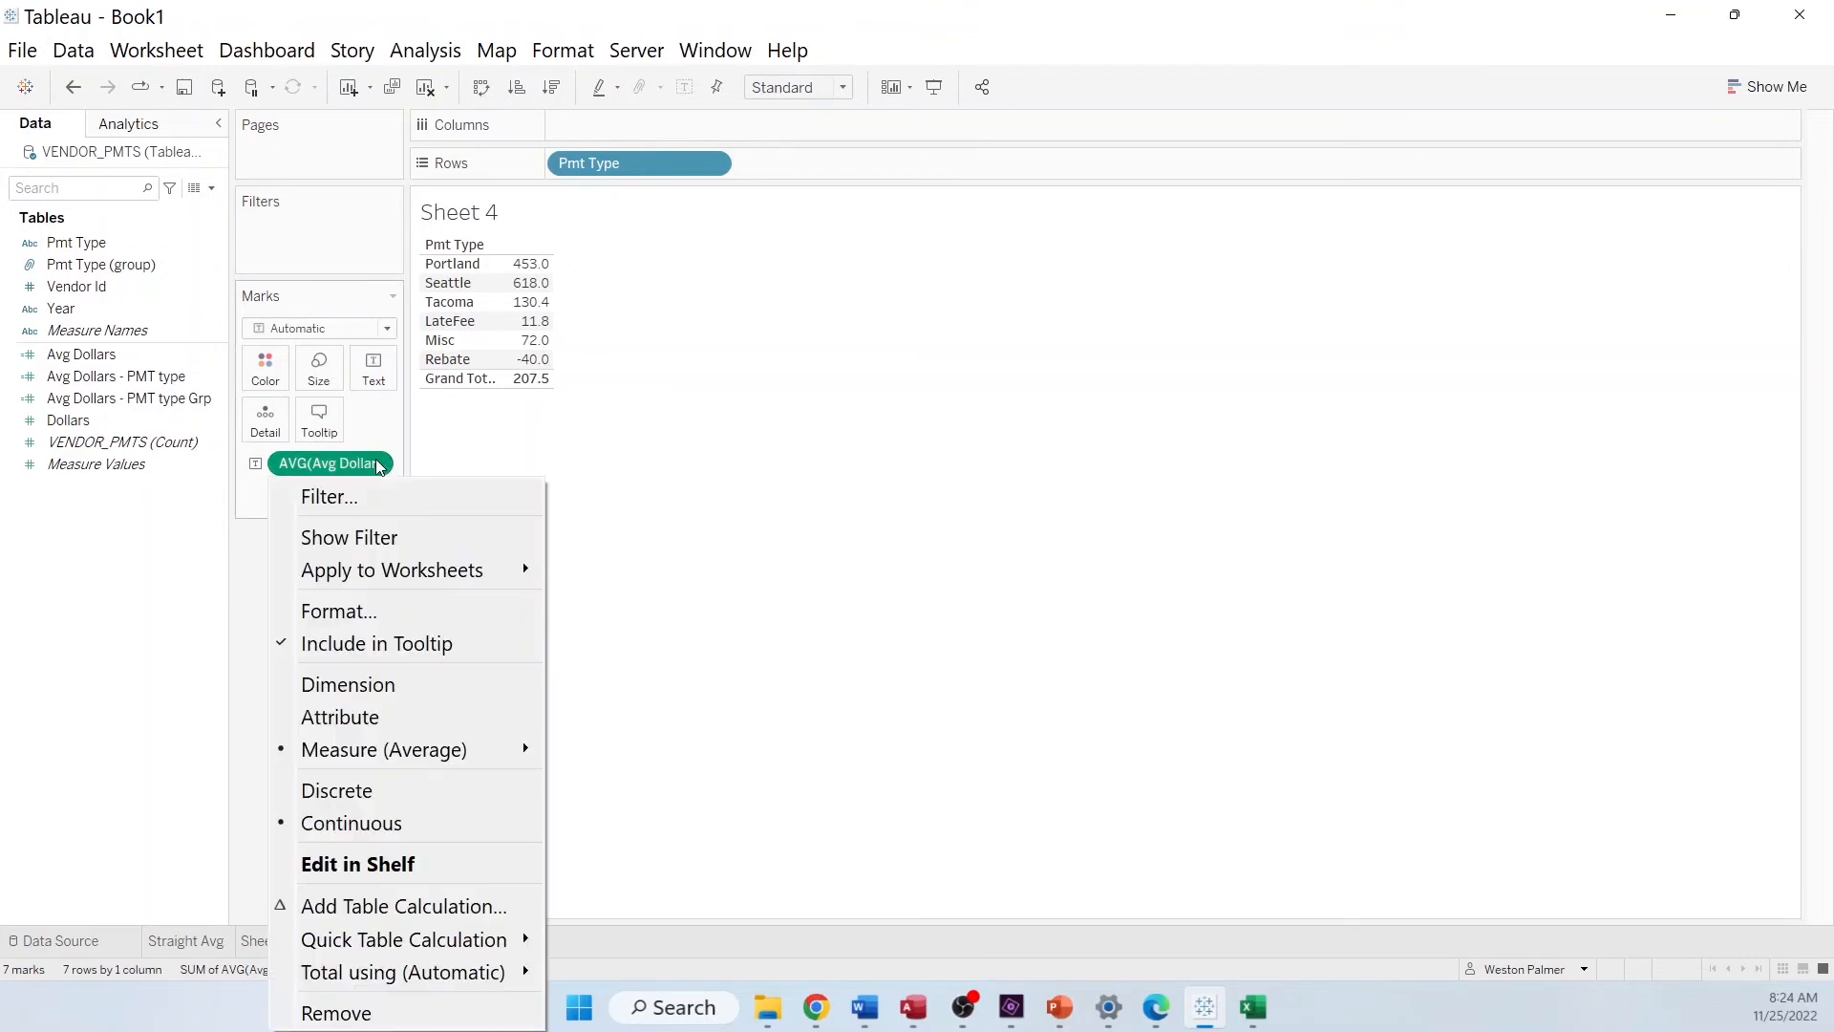
mouse_move(351, 971)
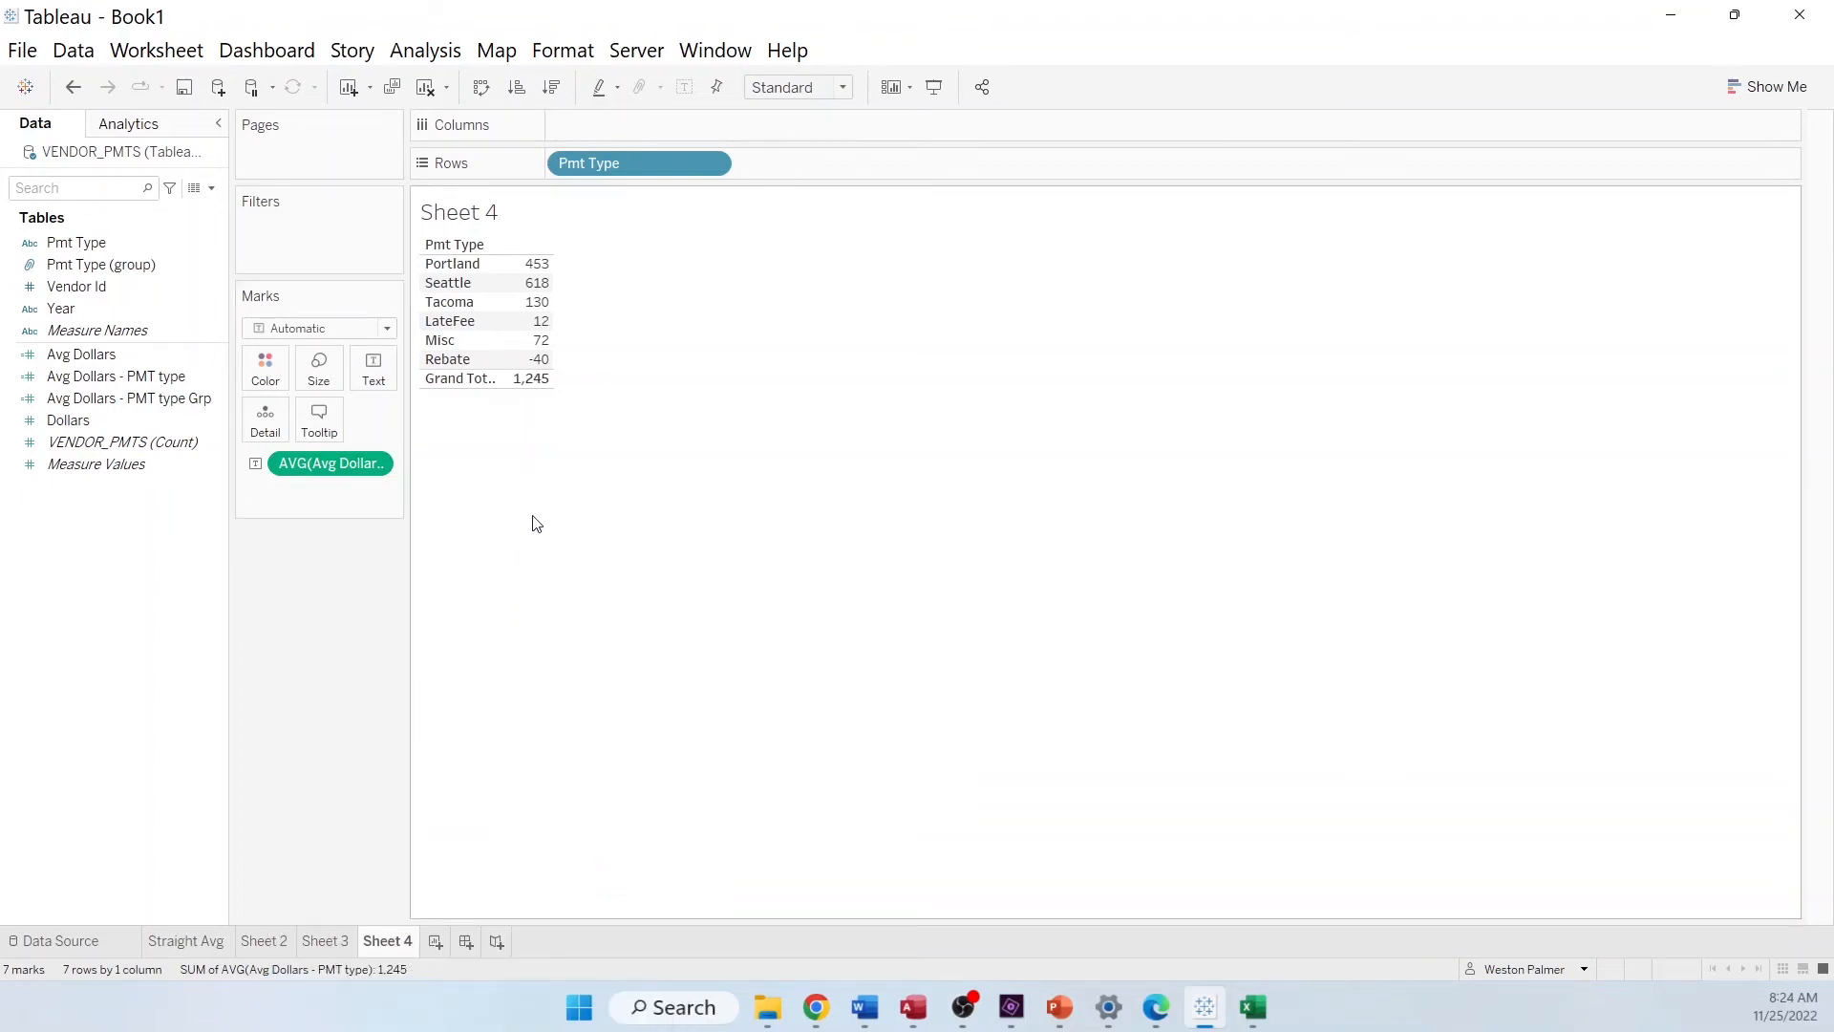
mouse_move(468, 924)
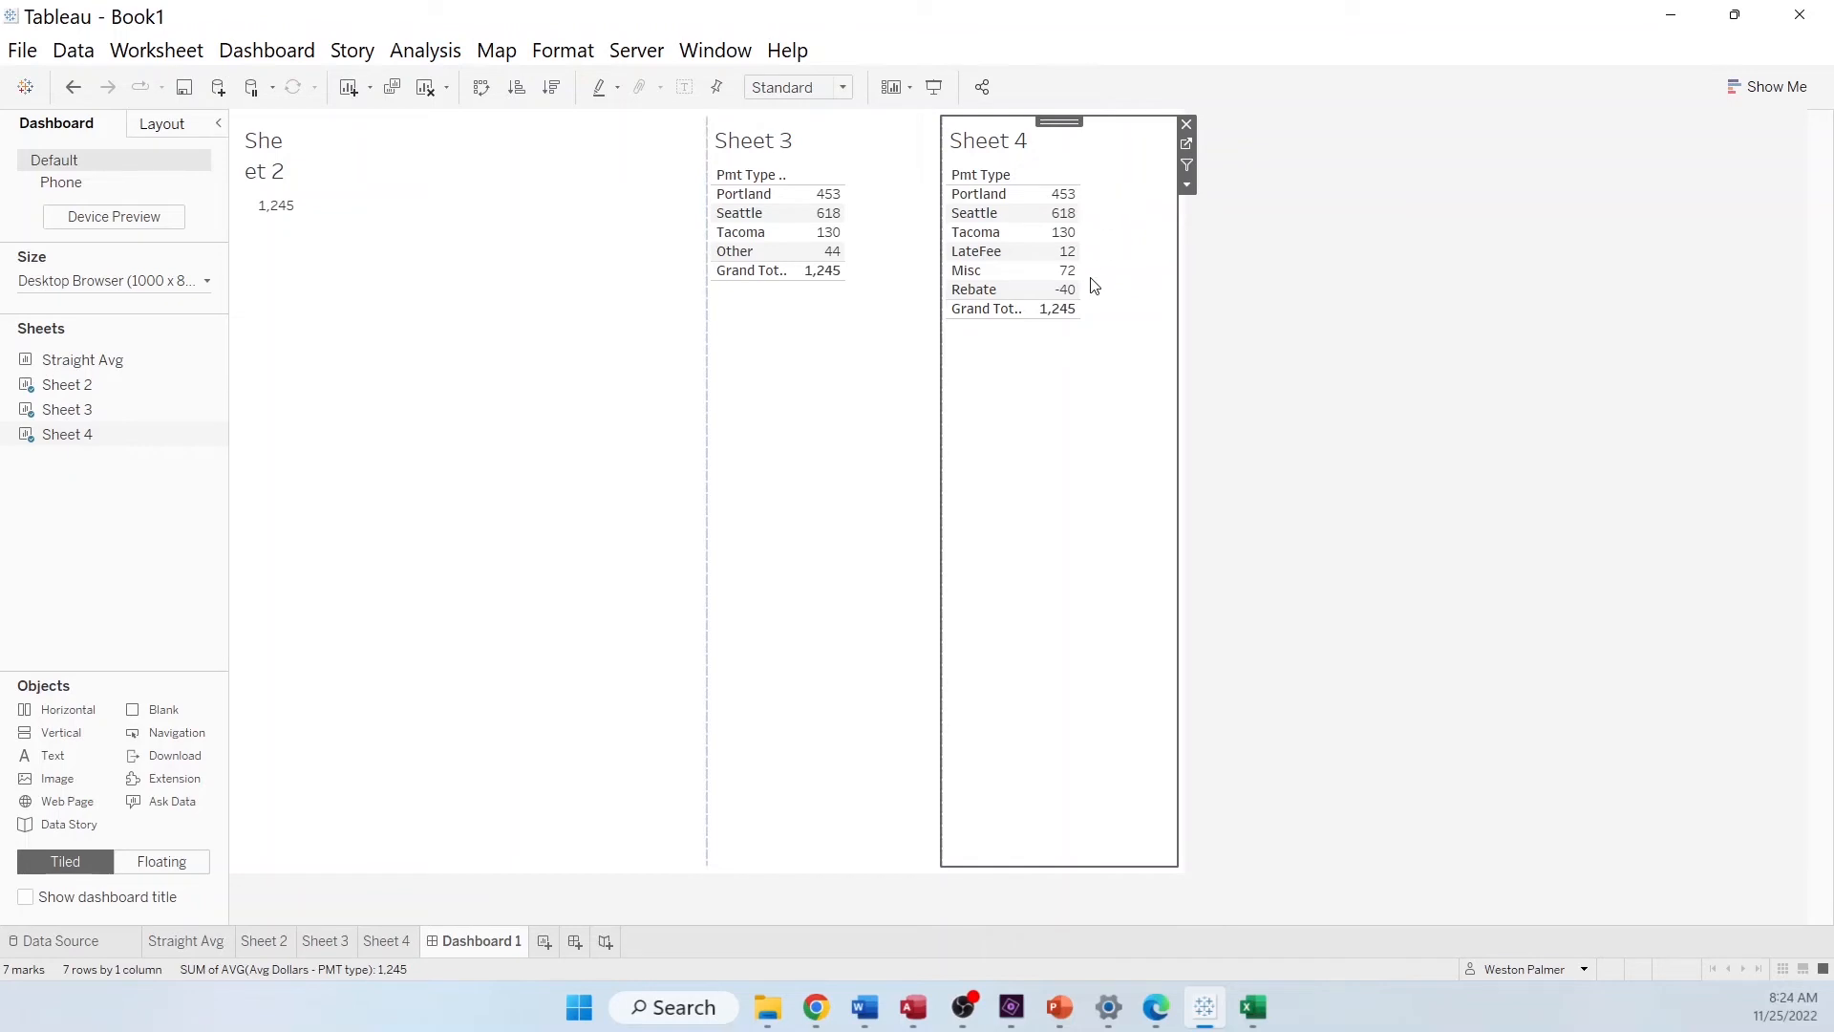
mouse_move(913, 328)
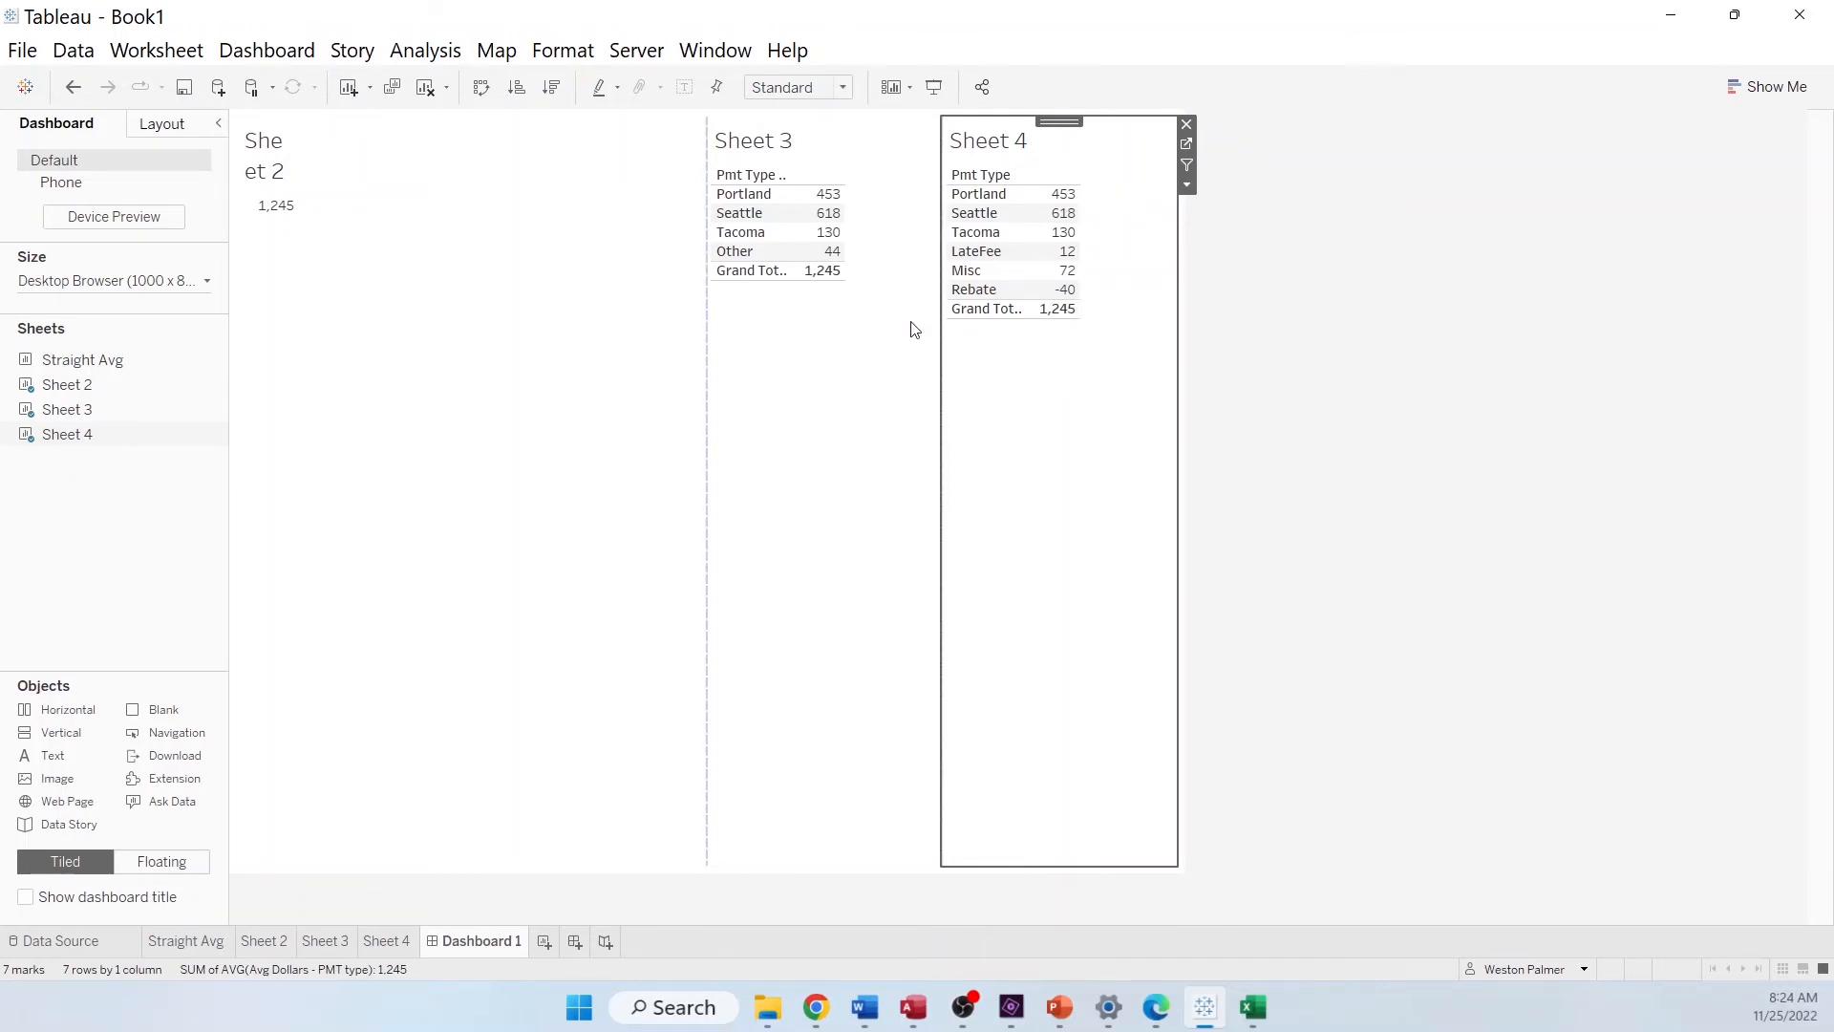
Insert Sheet 4 into Sheet 3's tooltip so each group shows its per-type breakdown
click(325, 940)
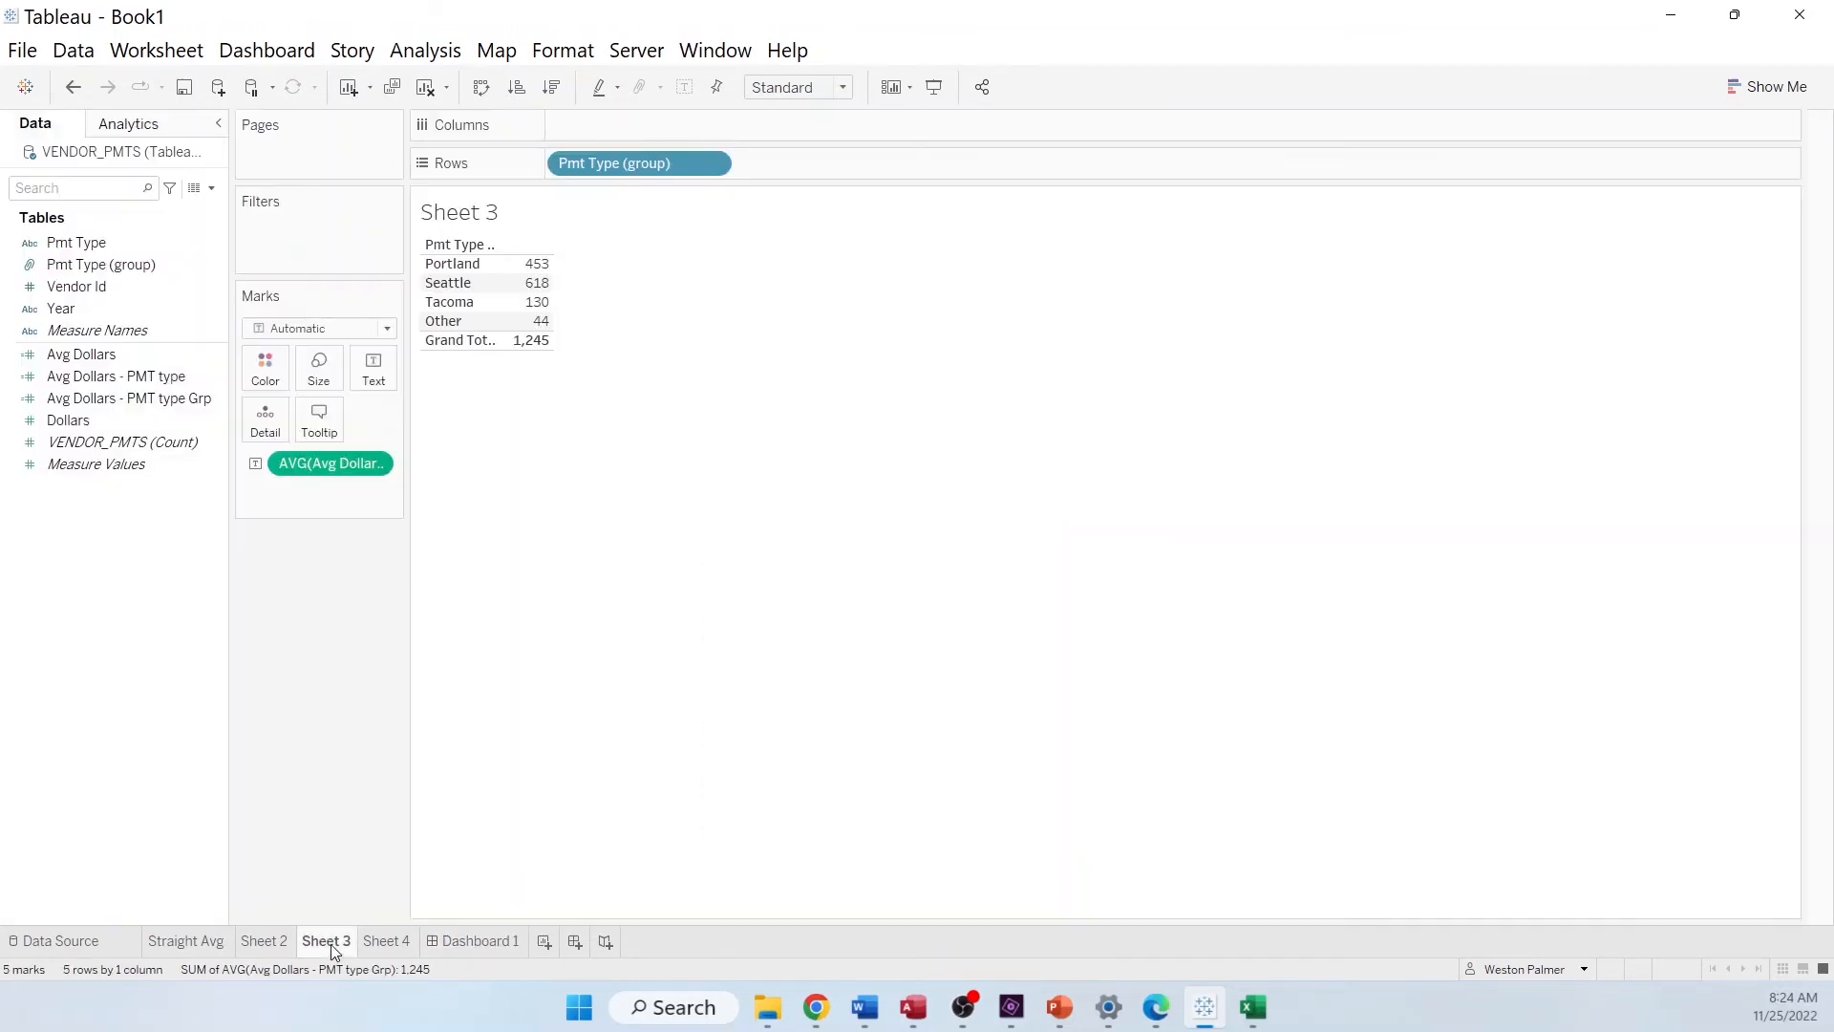
click(318, 418)
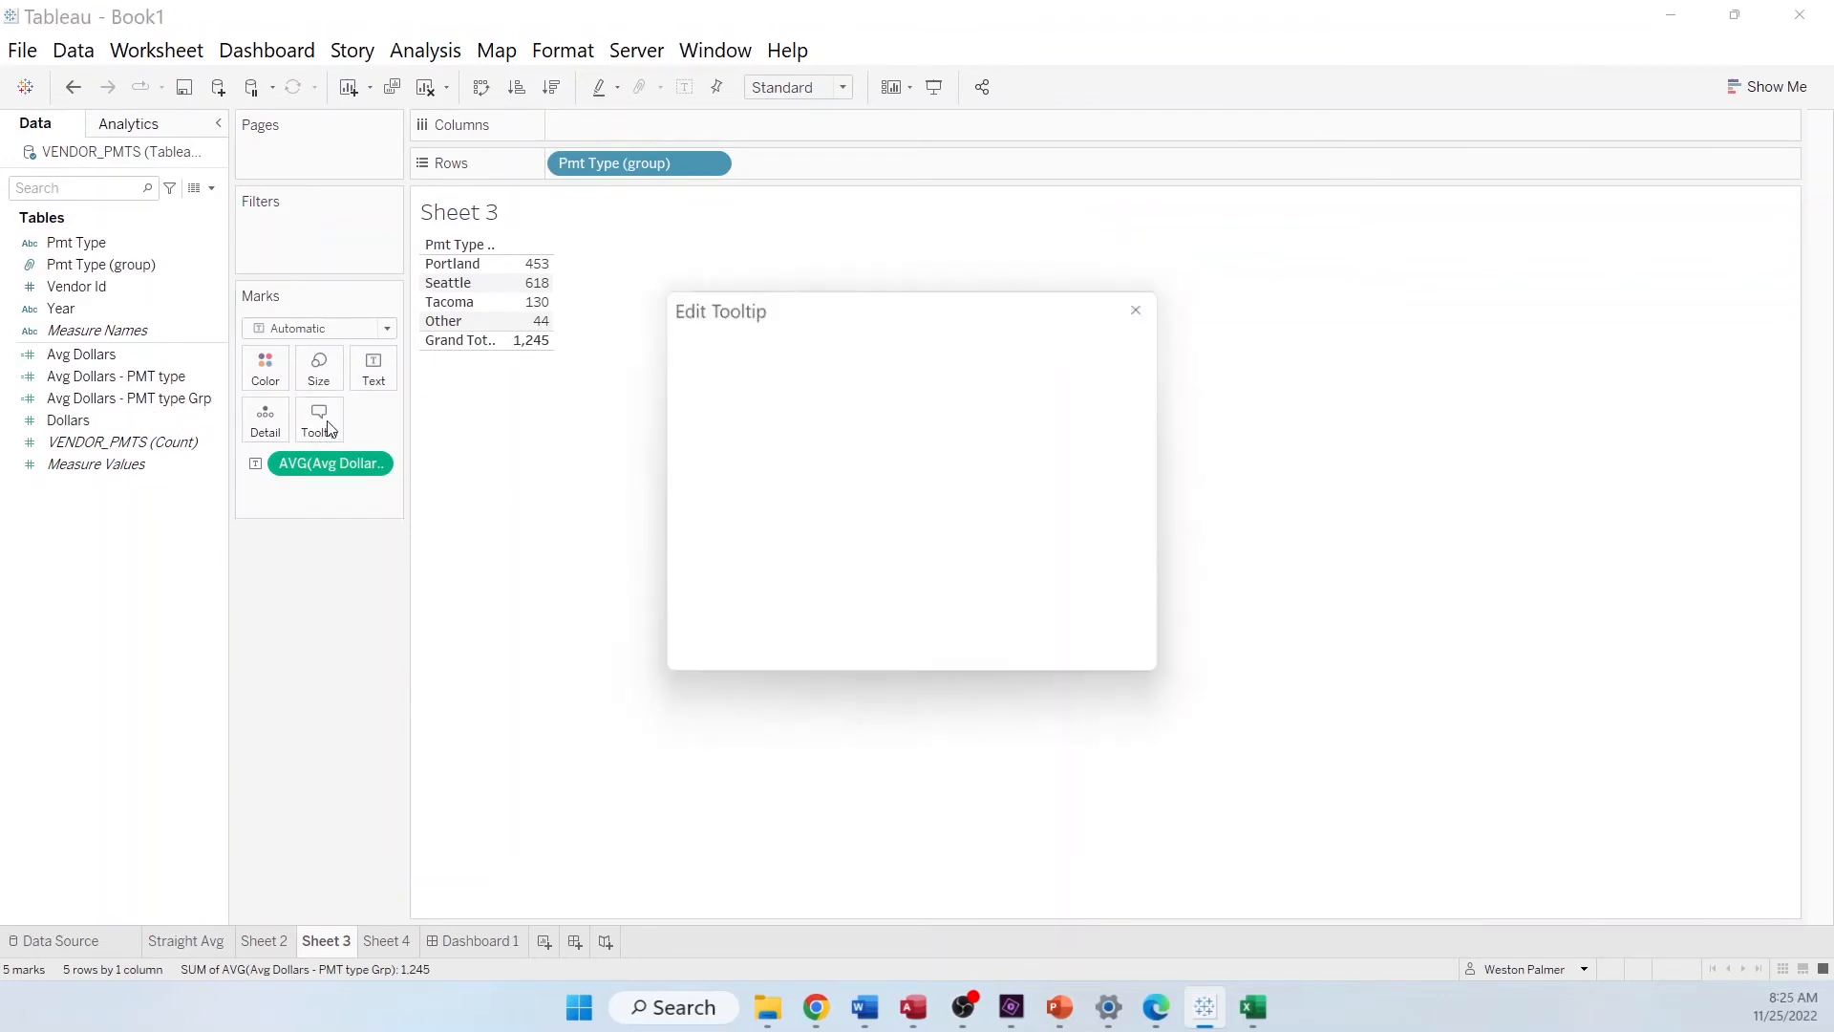
click(1110, 340)
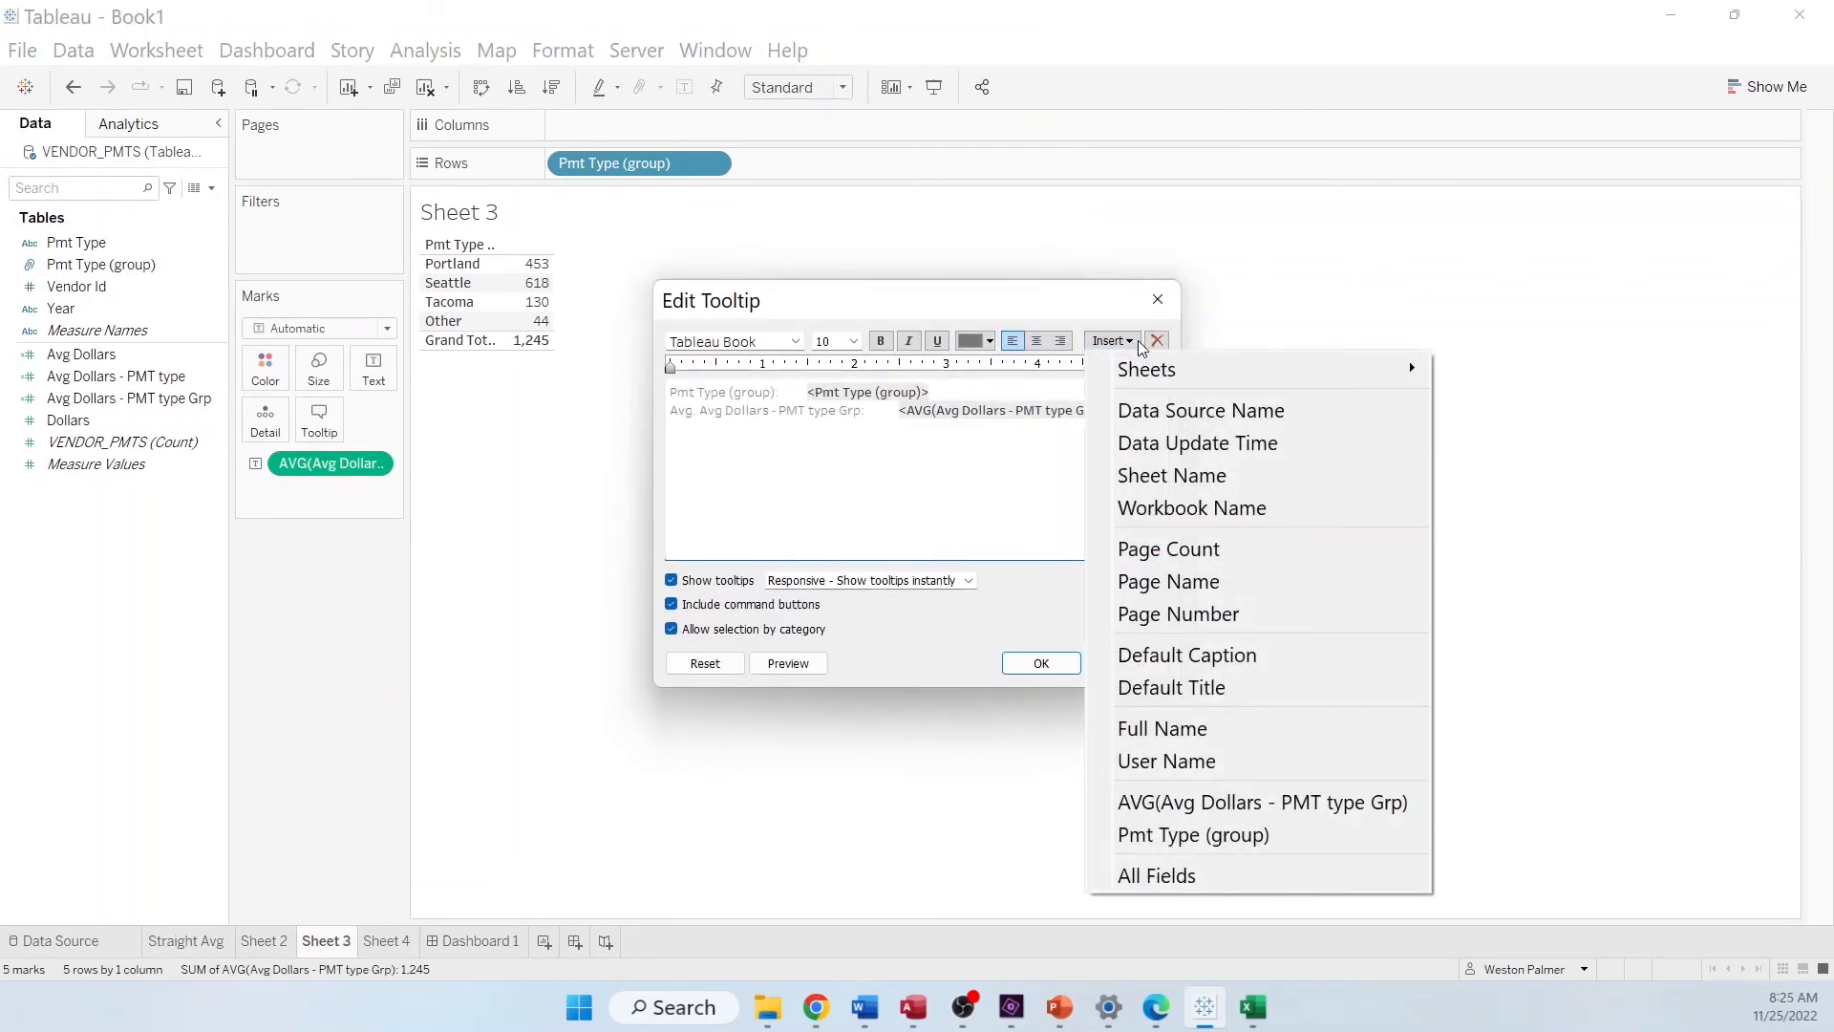
mouse_move(1147, 369)
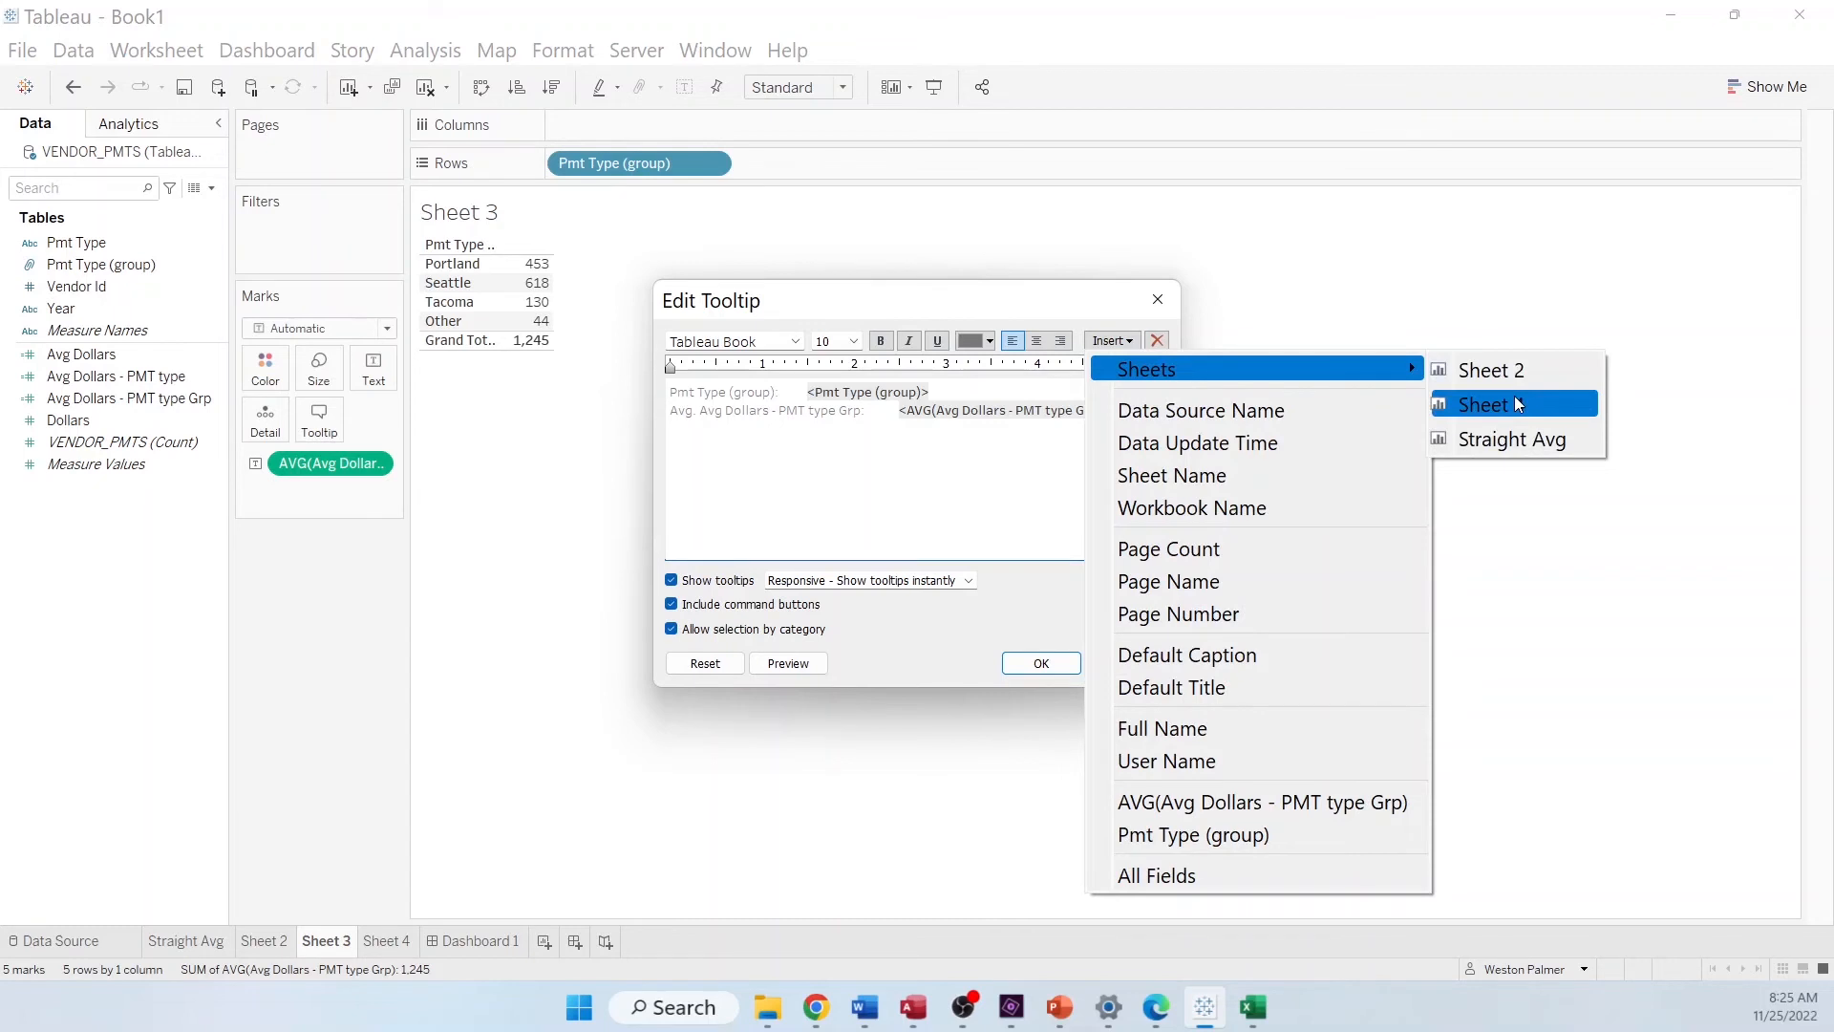
click(1510, 404)
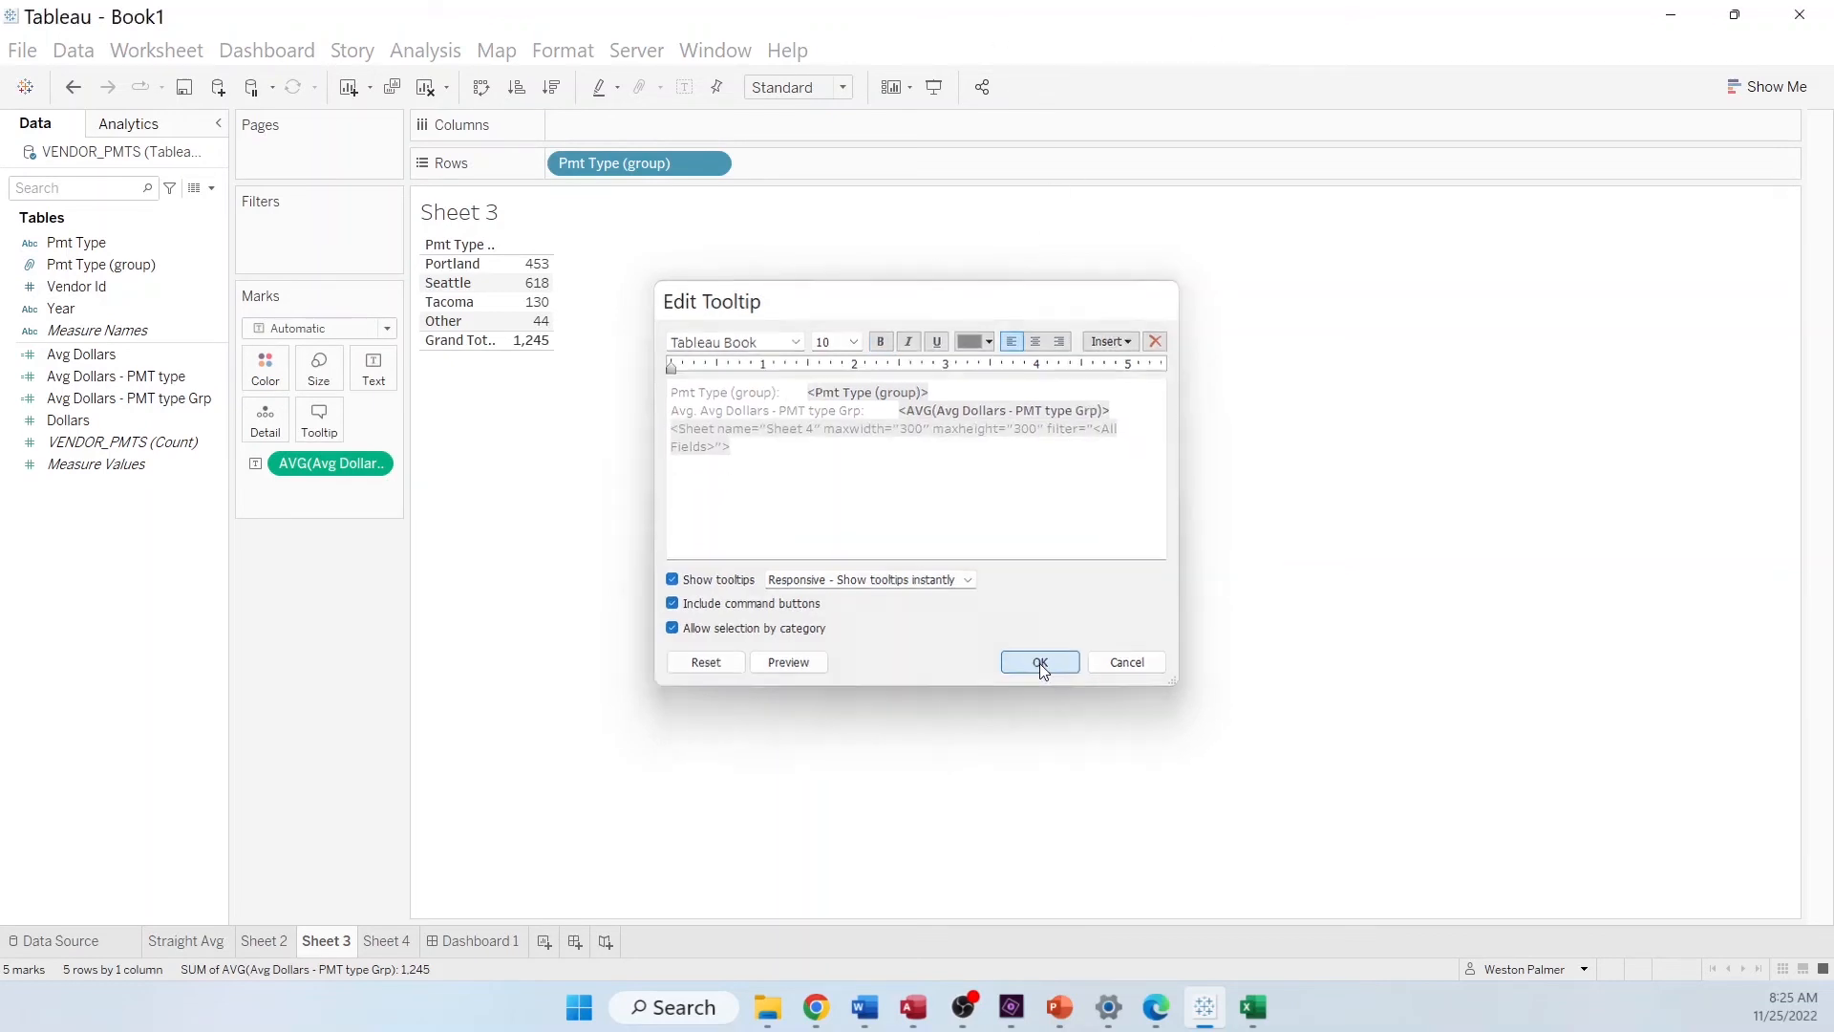
click(1039, 662)
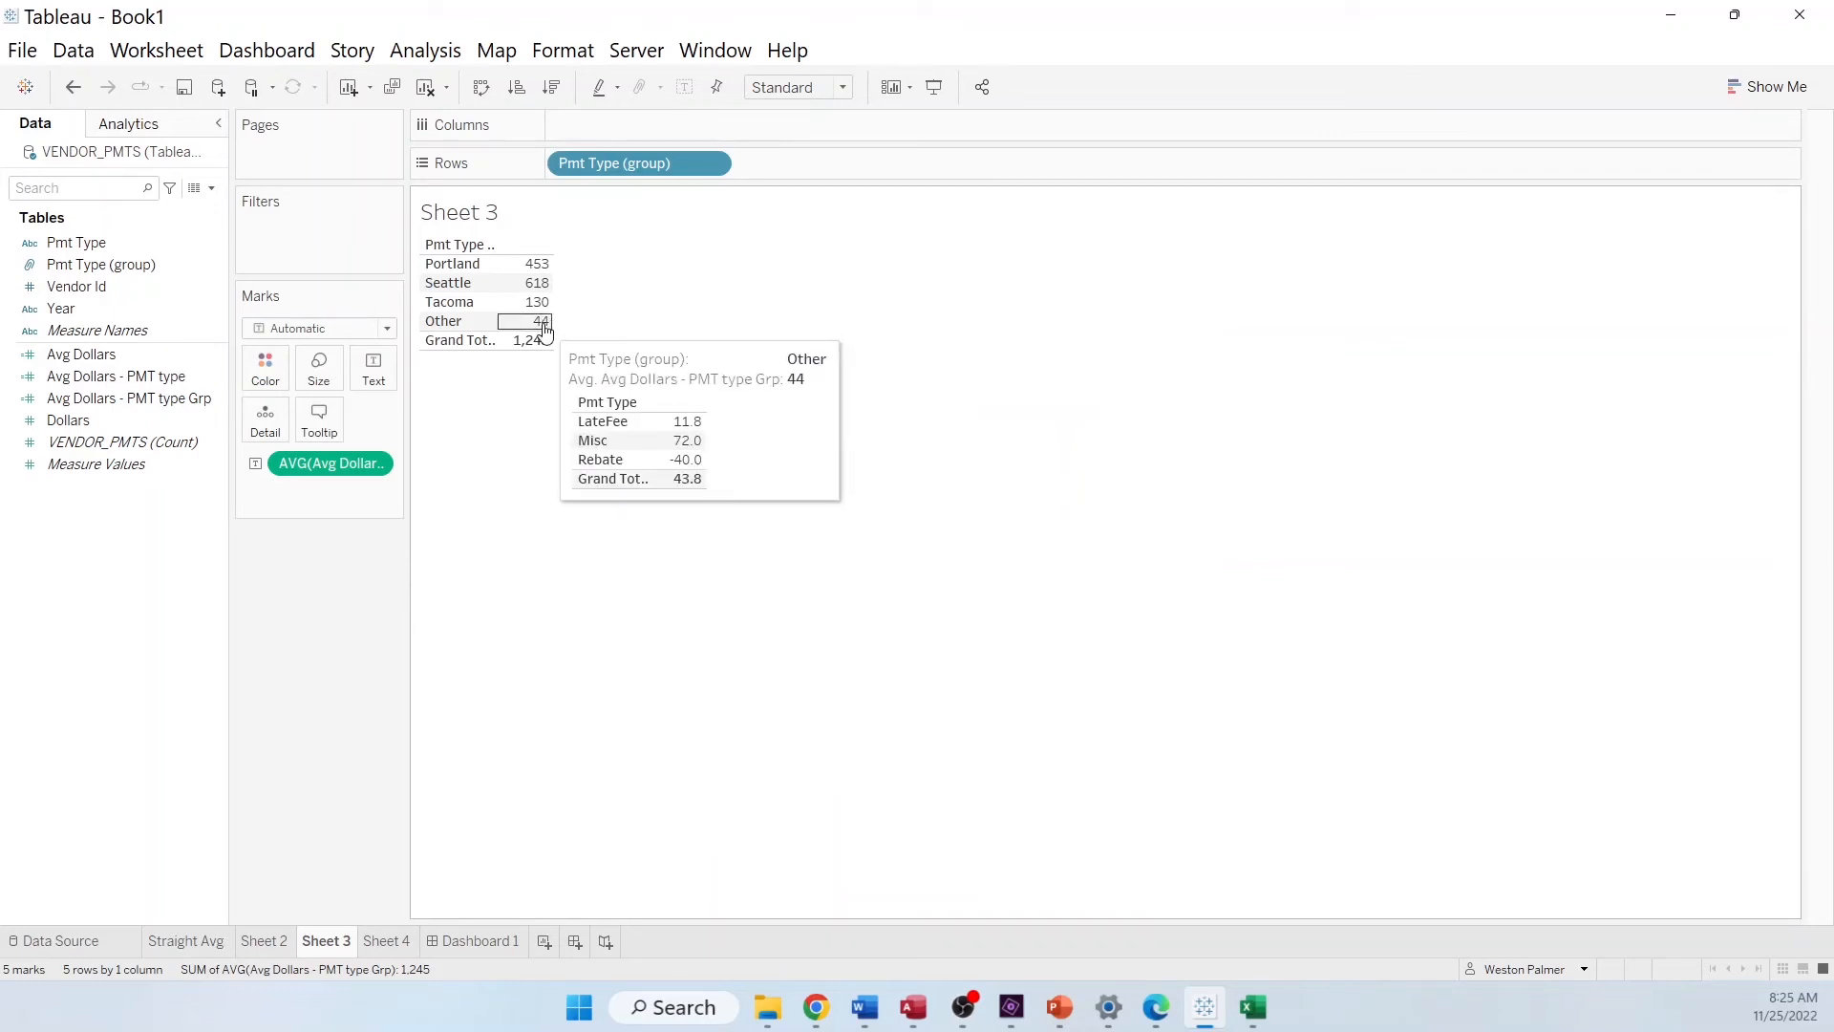
mouse_move(533, 291)
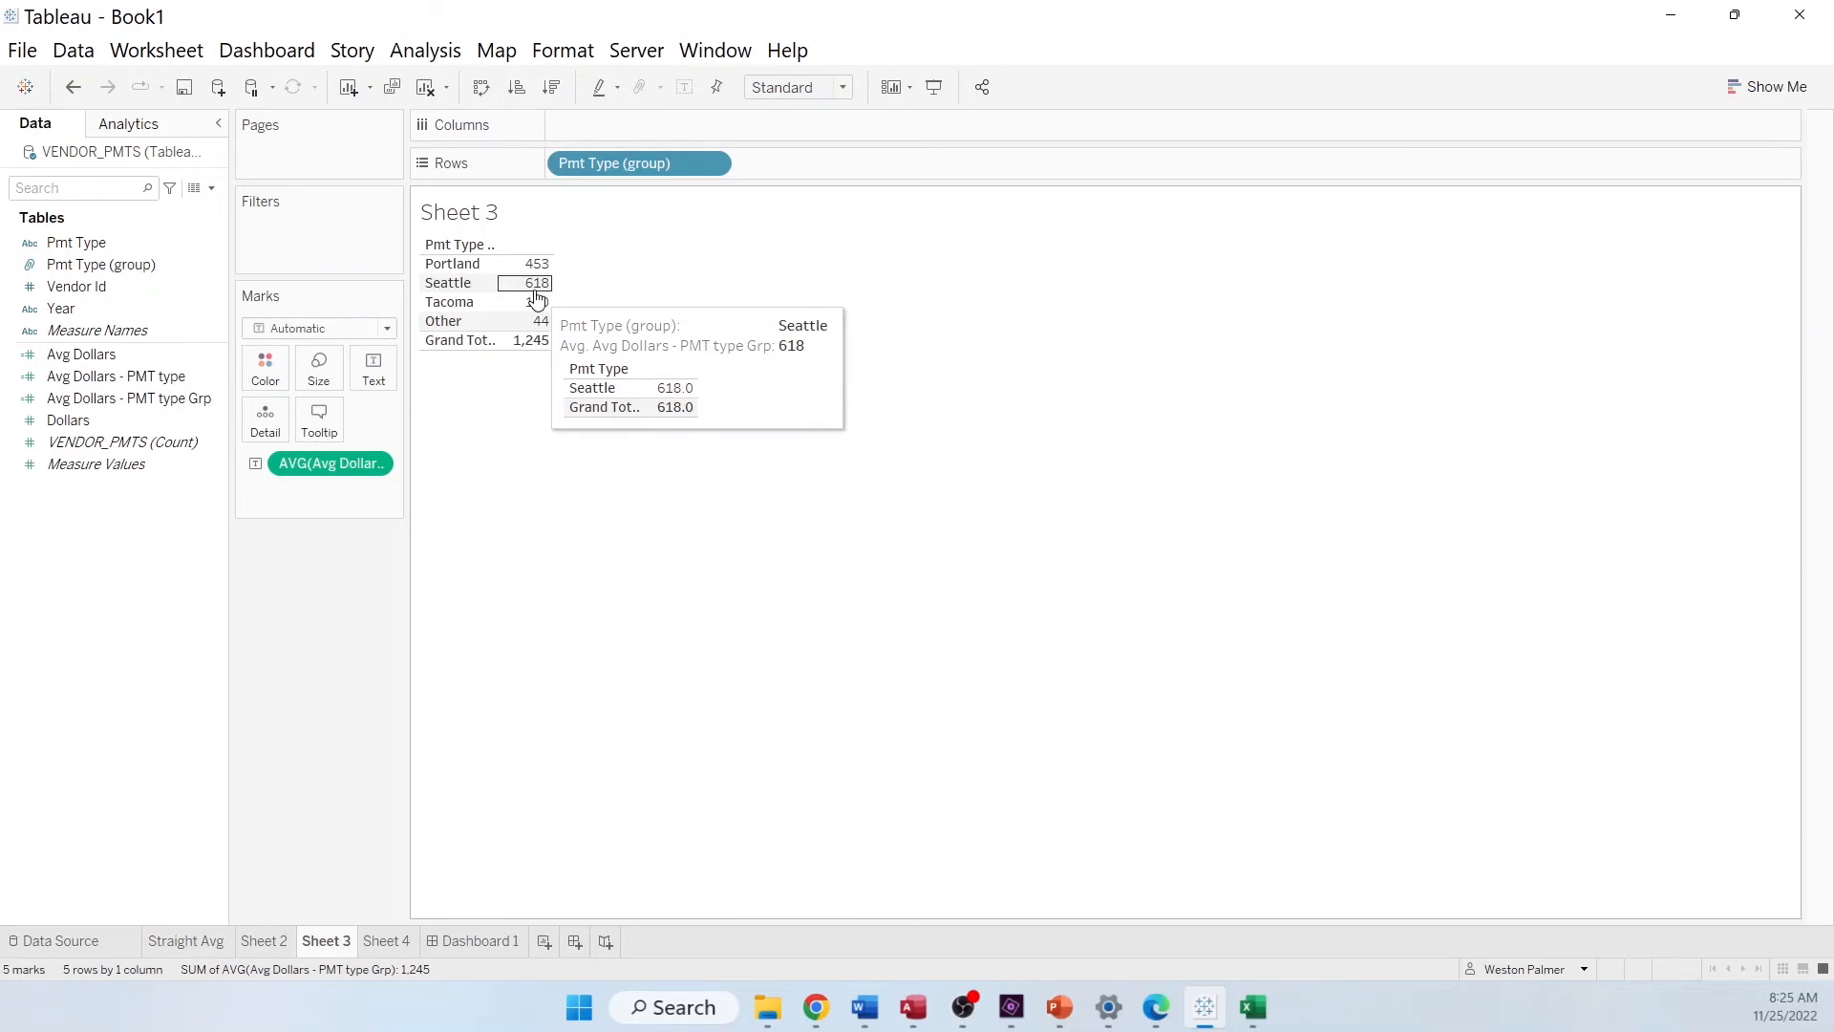
mouse_move(535, 302)
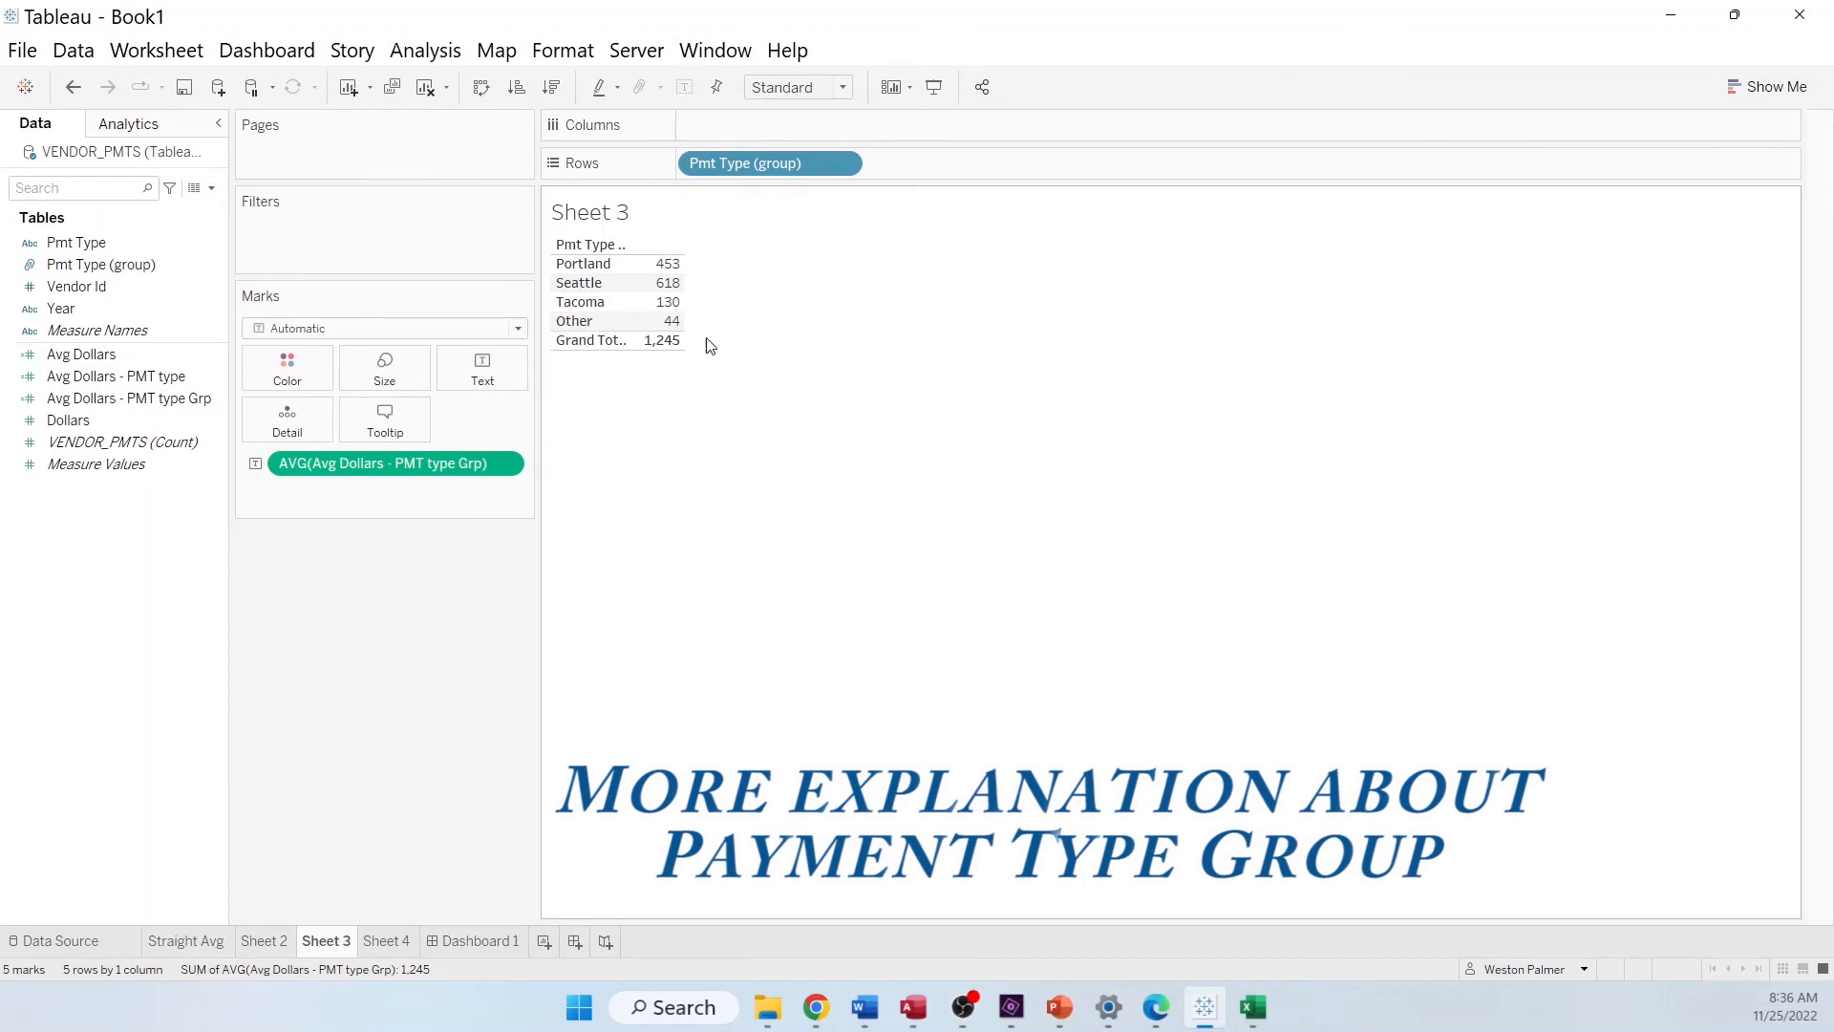
Average Avg Dollars - PMT type on Sheet 3 and total it using Sum, reaching 1,216
click(116, 376)
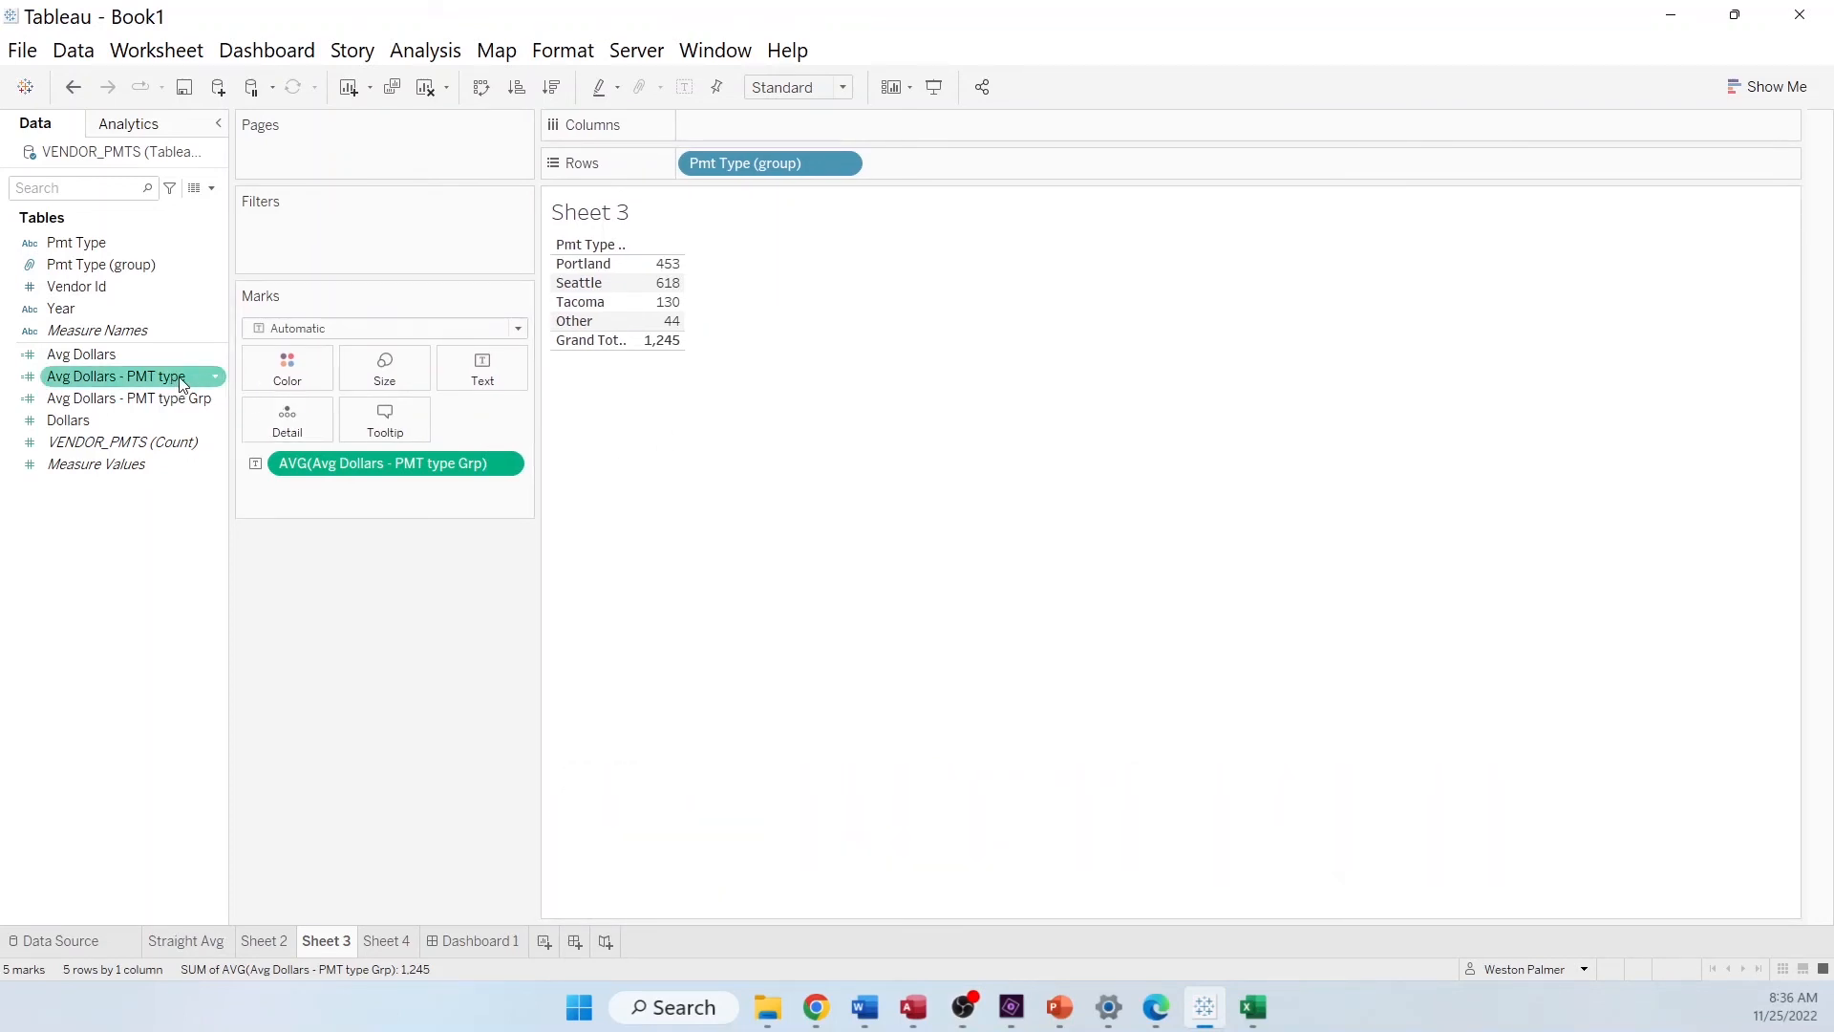
mouse_move(152, 384)
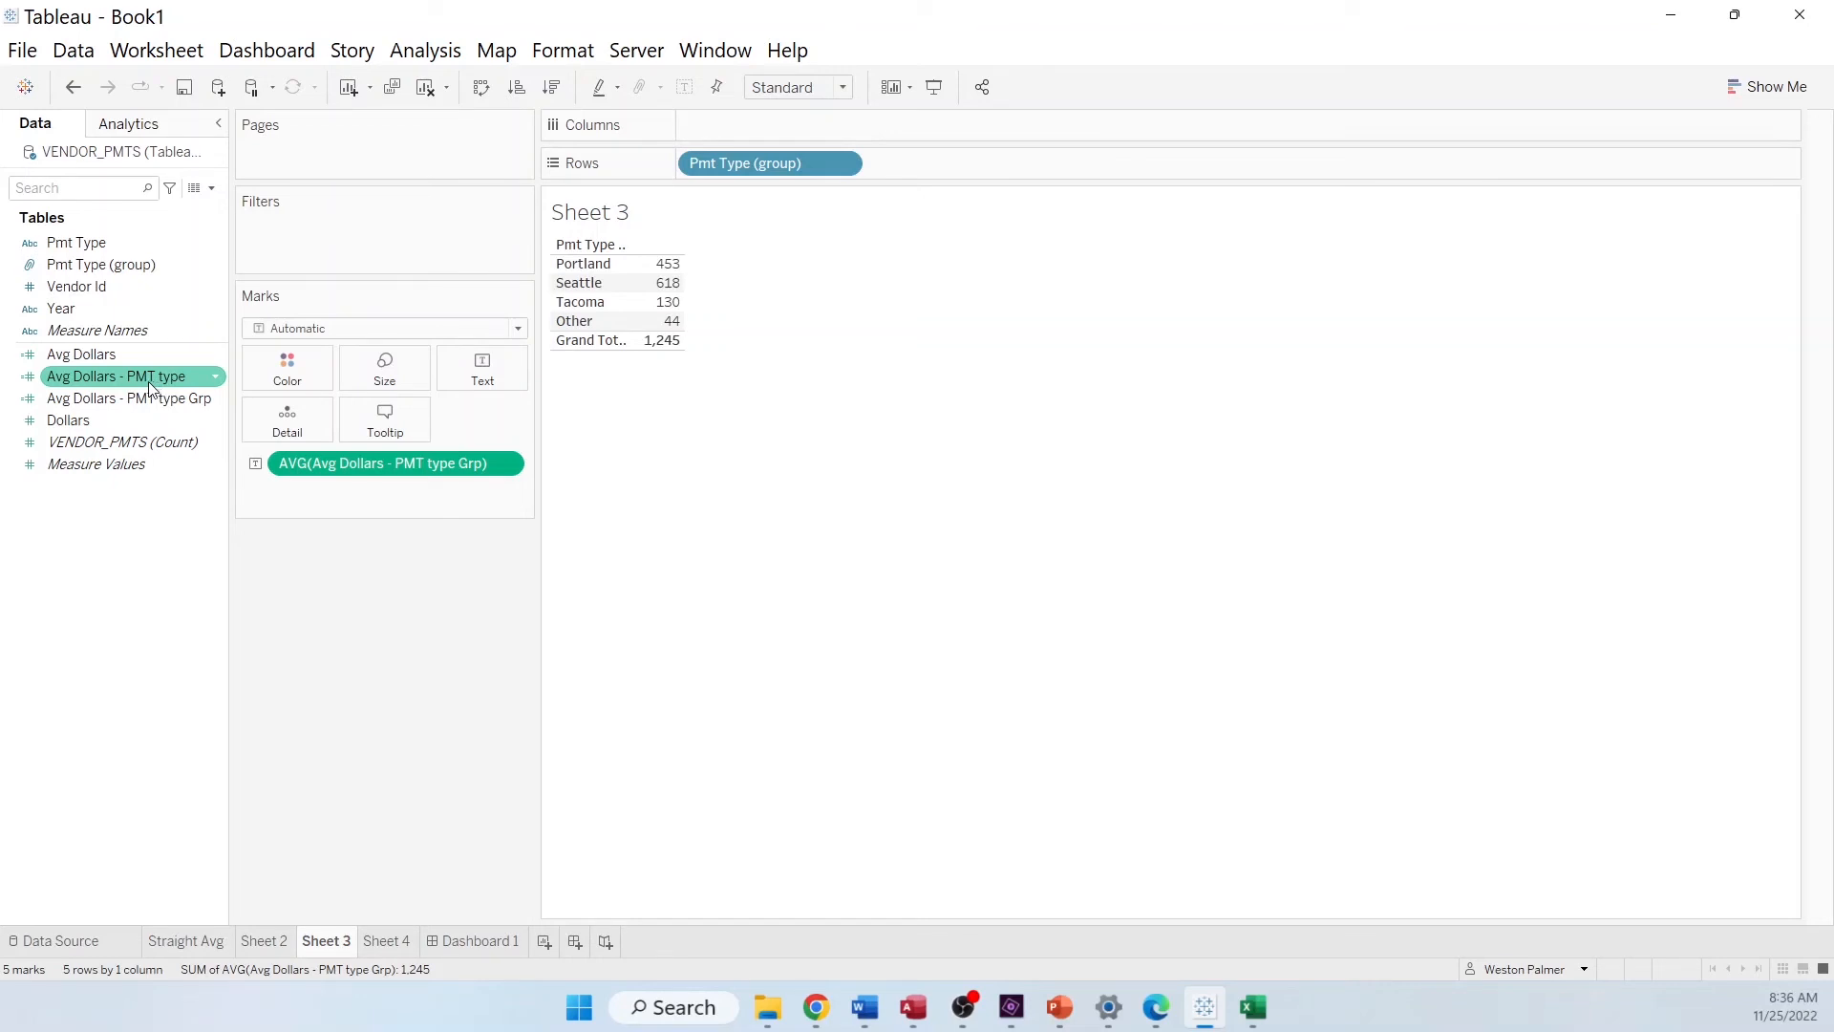
mouse_move(129, 384)
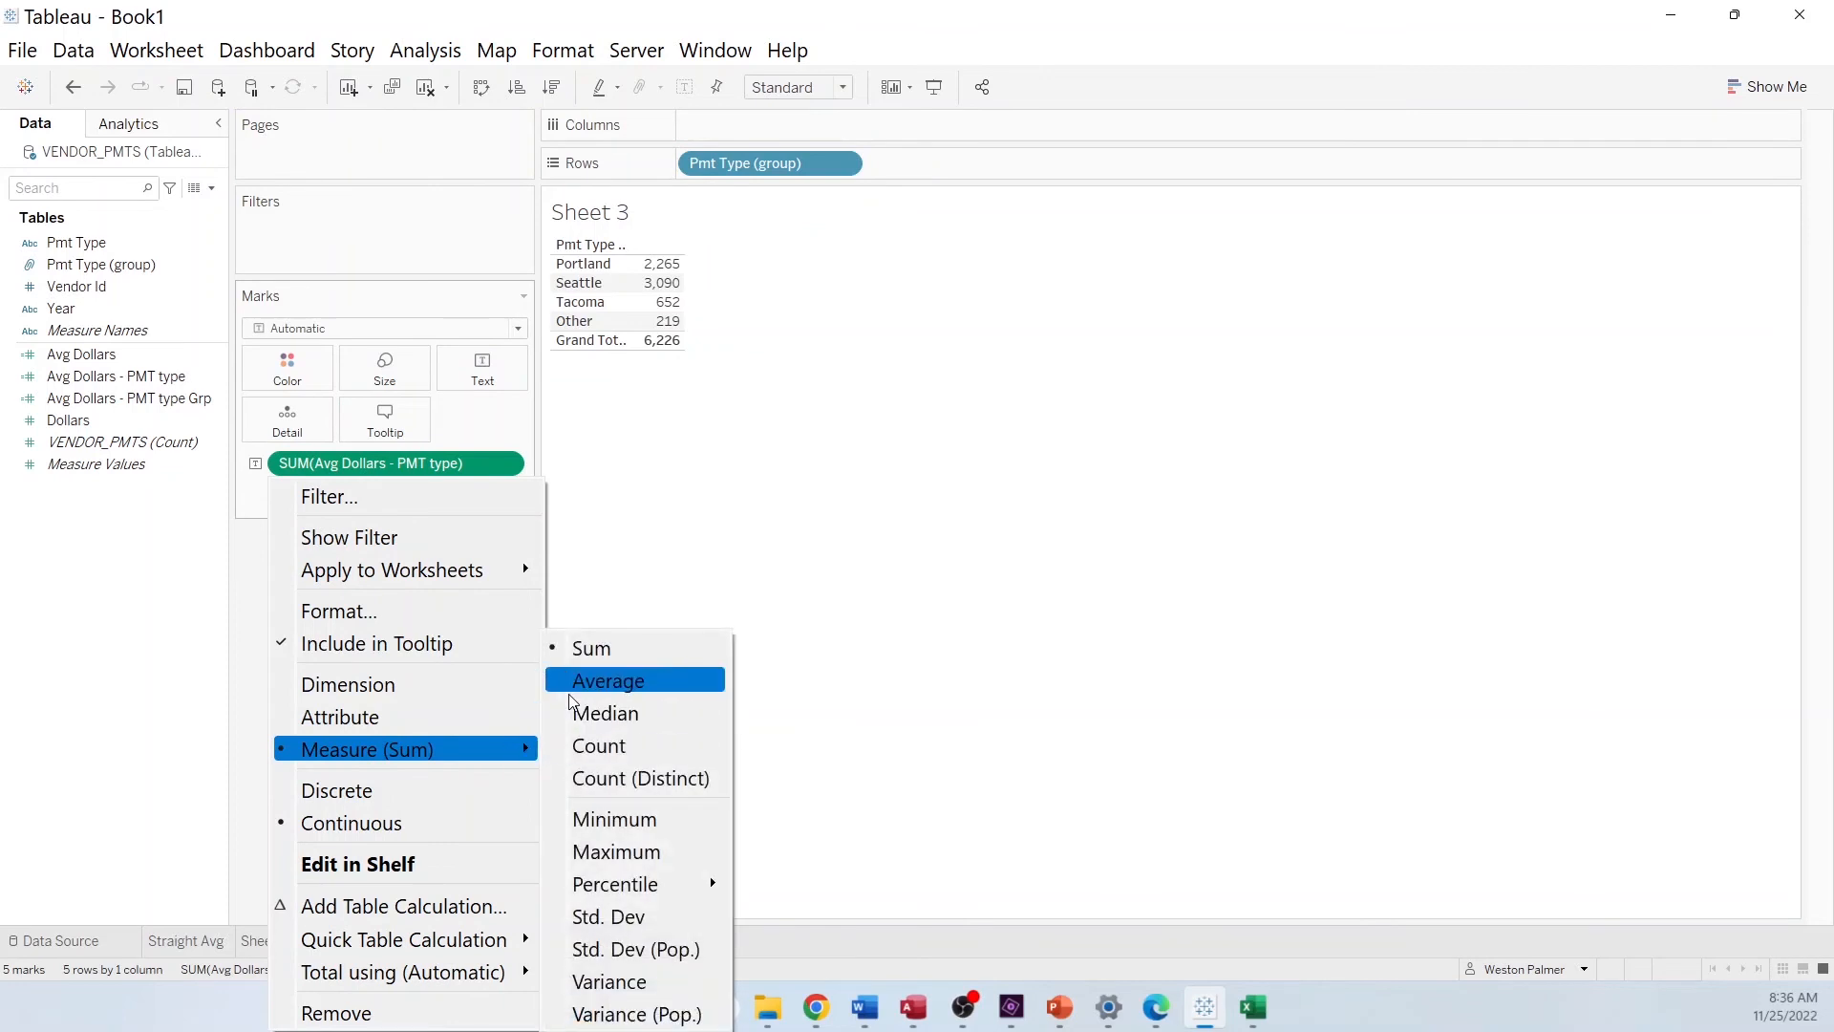
click(608, 679)
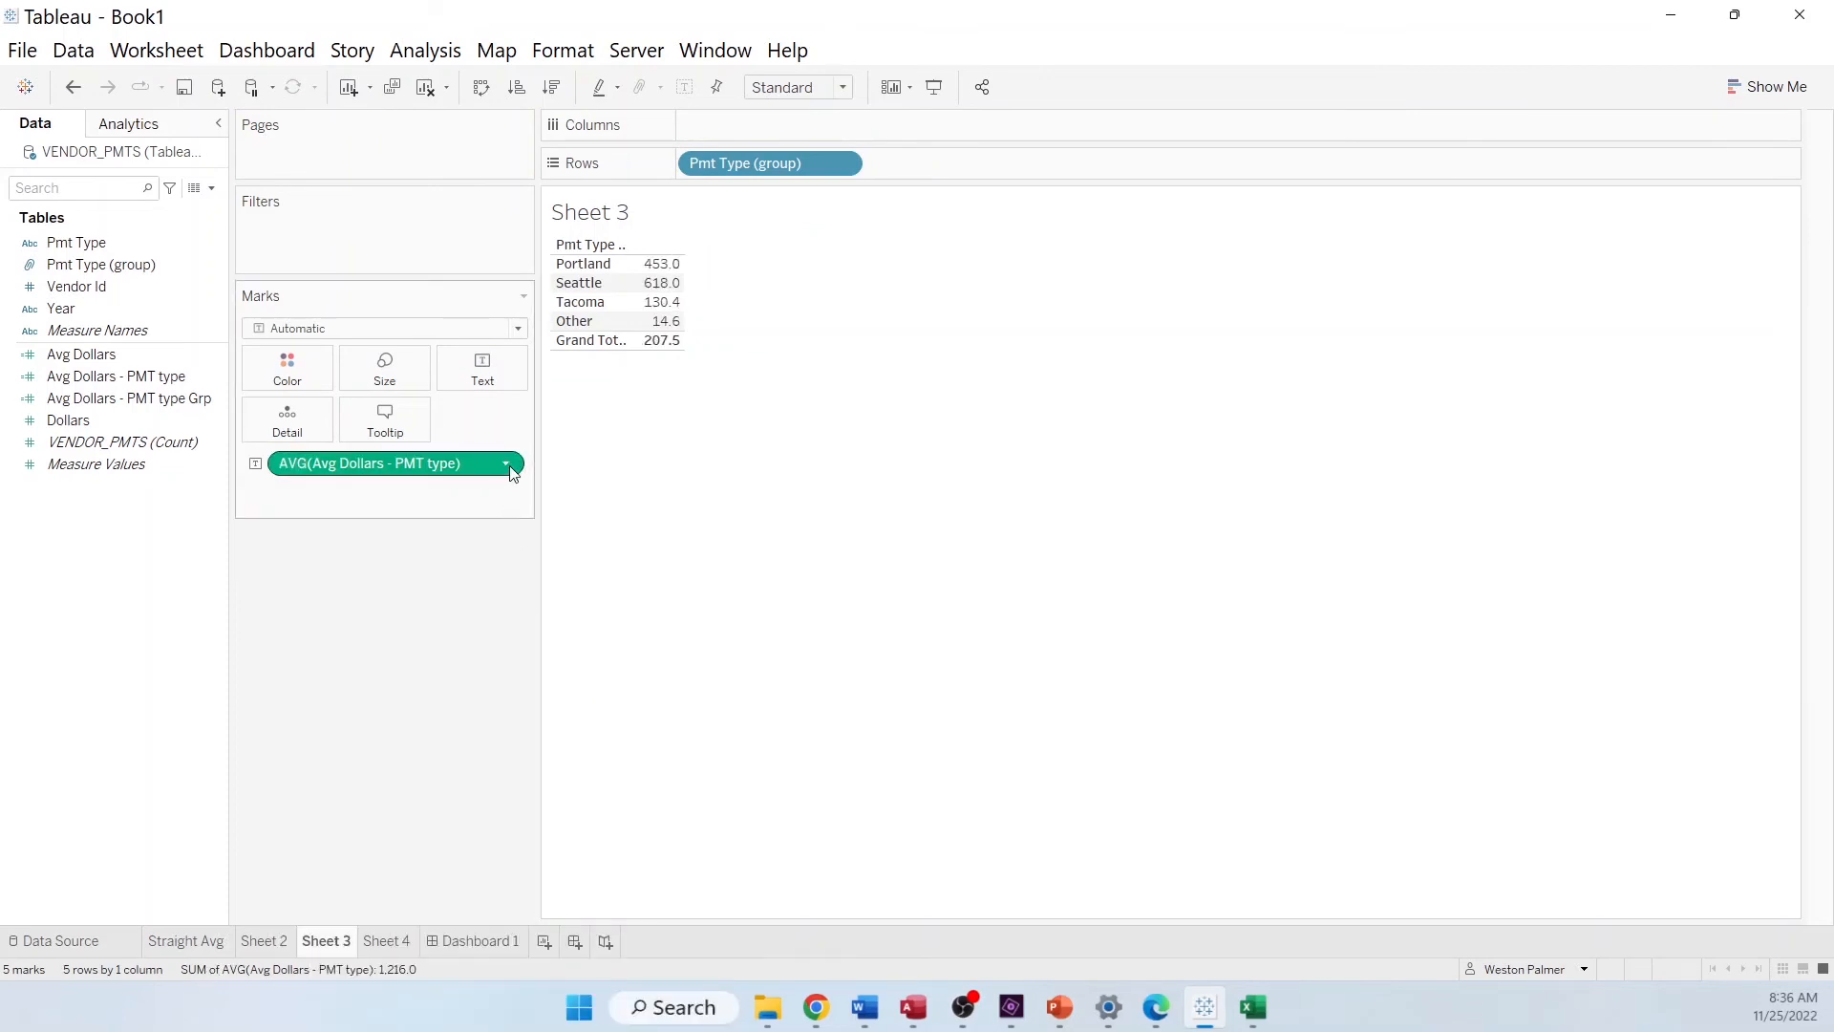
click(507, 469)
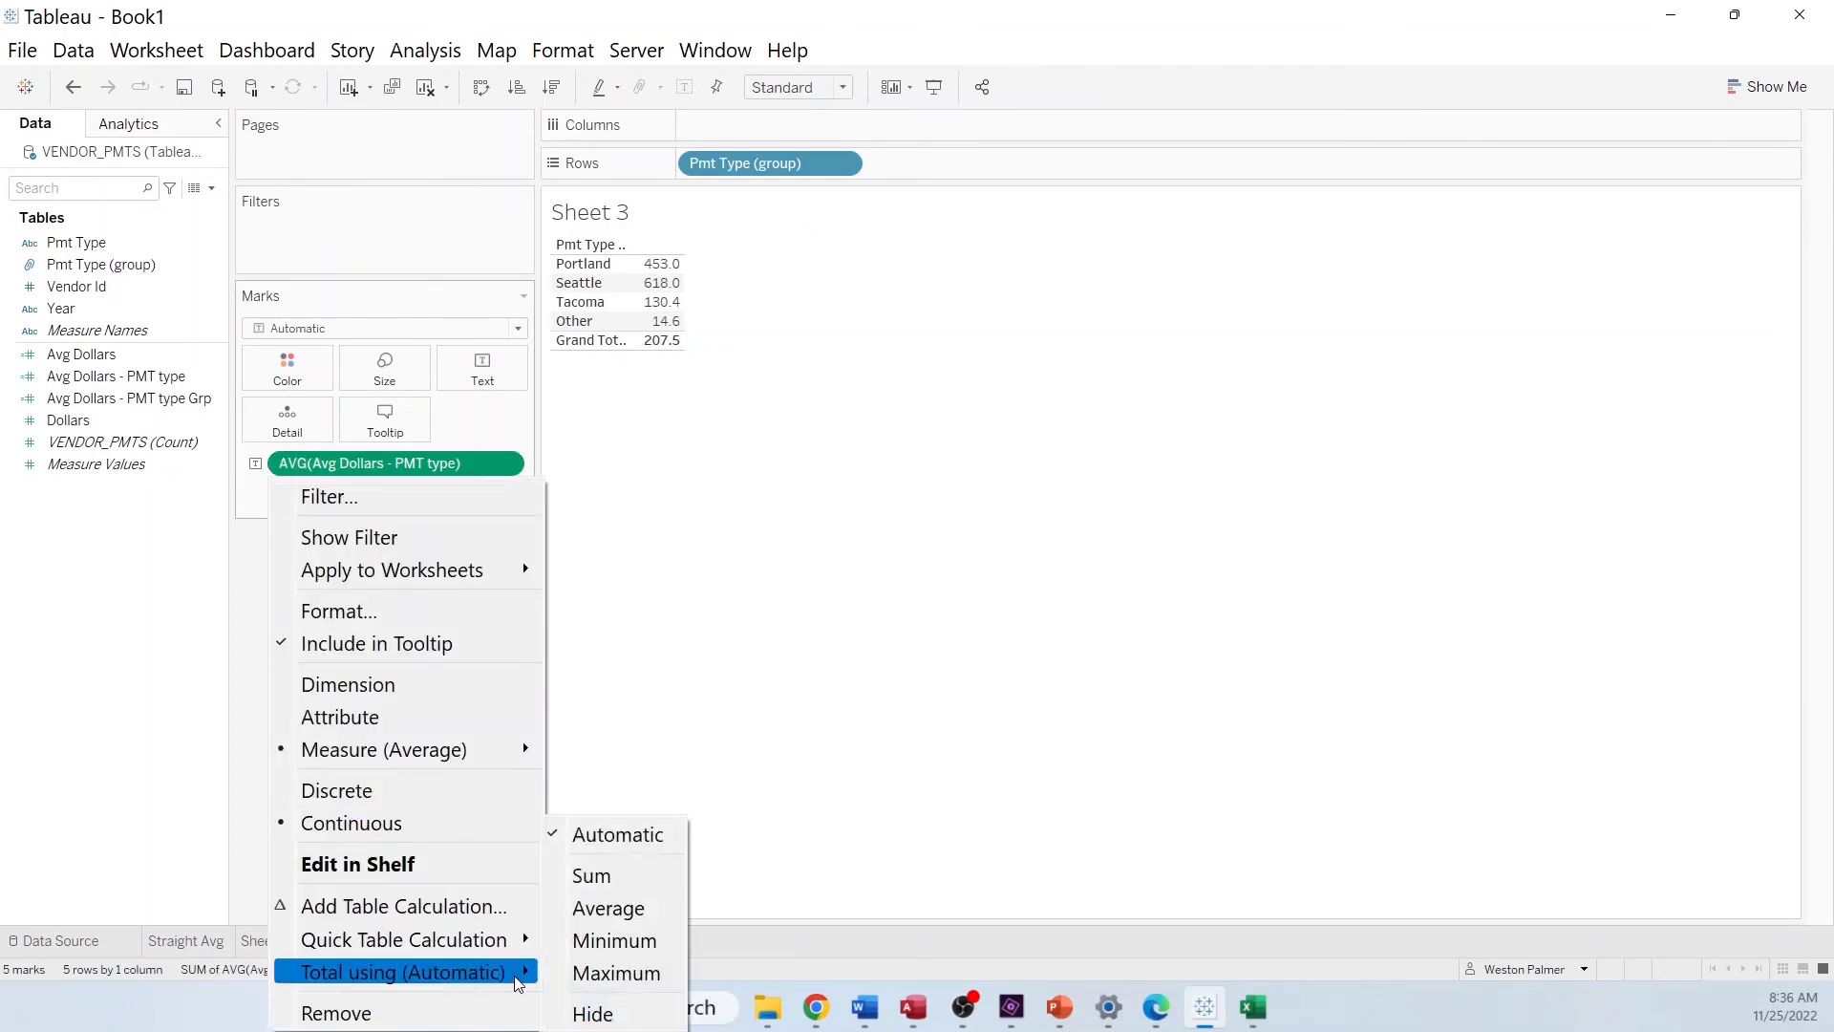
click(590, 875)
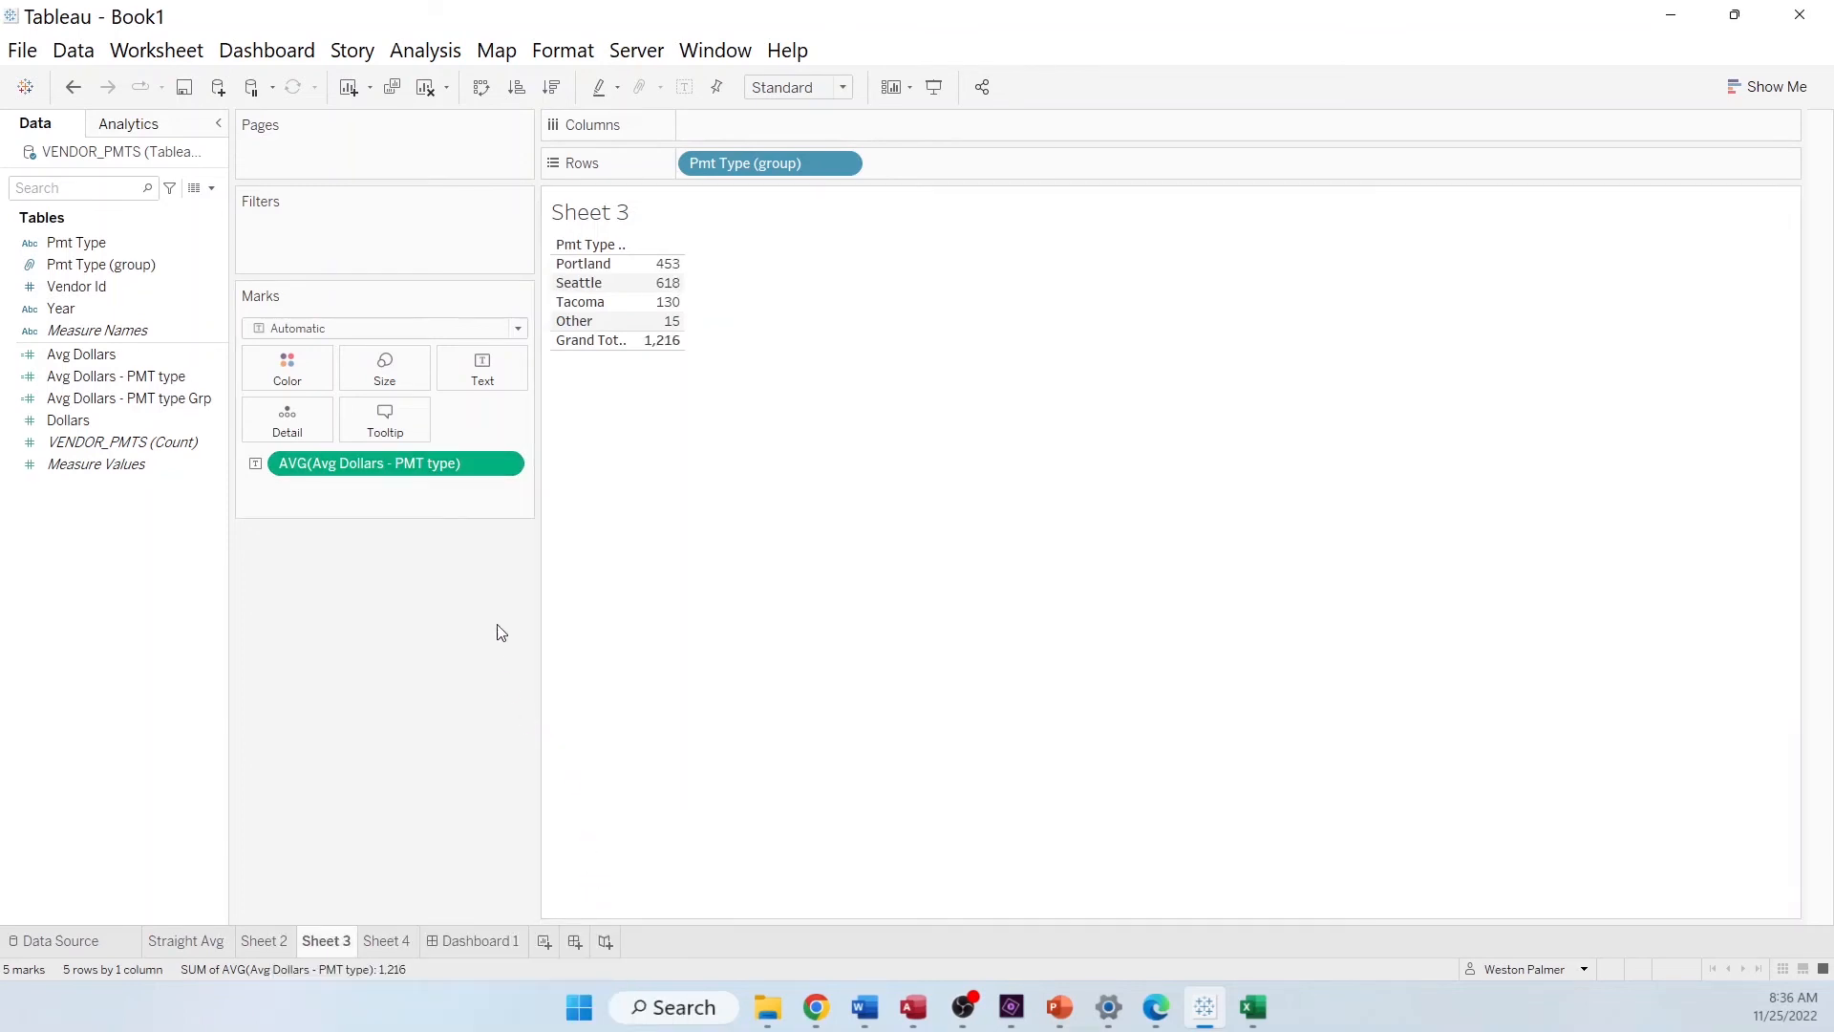
mouse_move(689, 329)
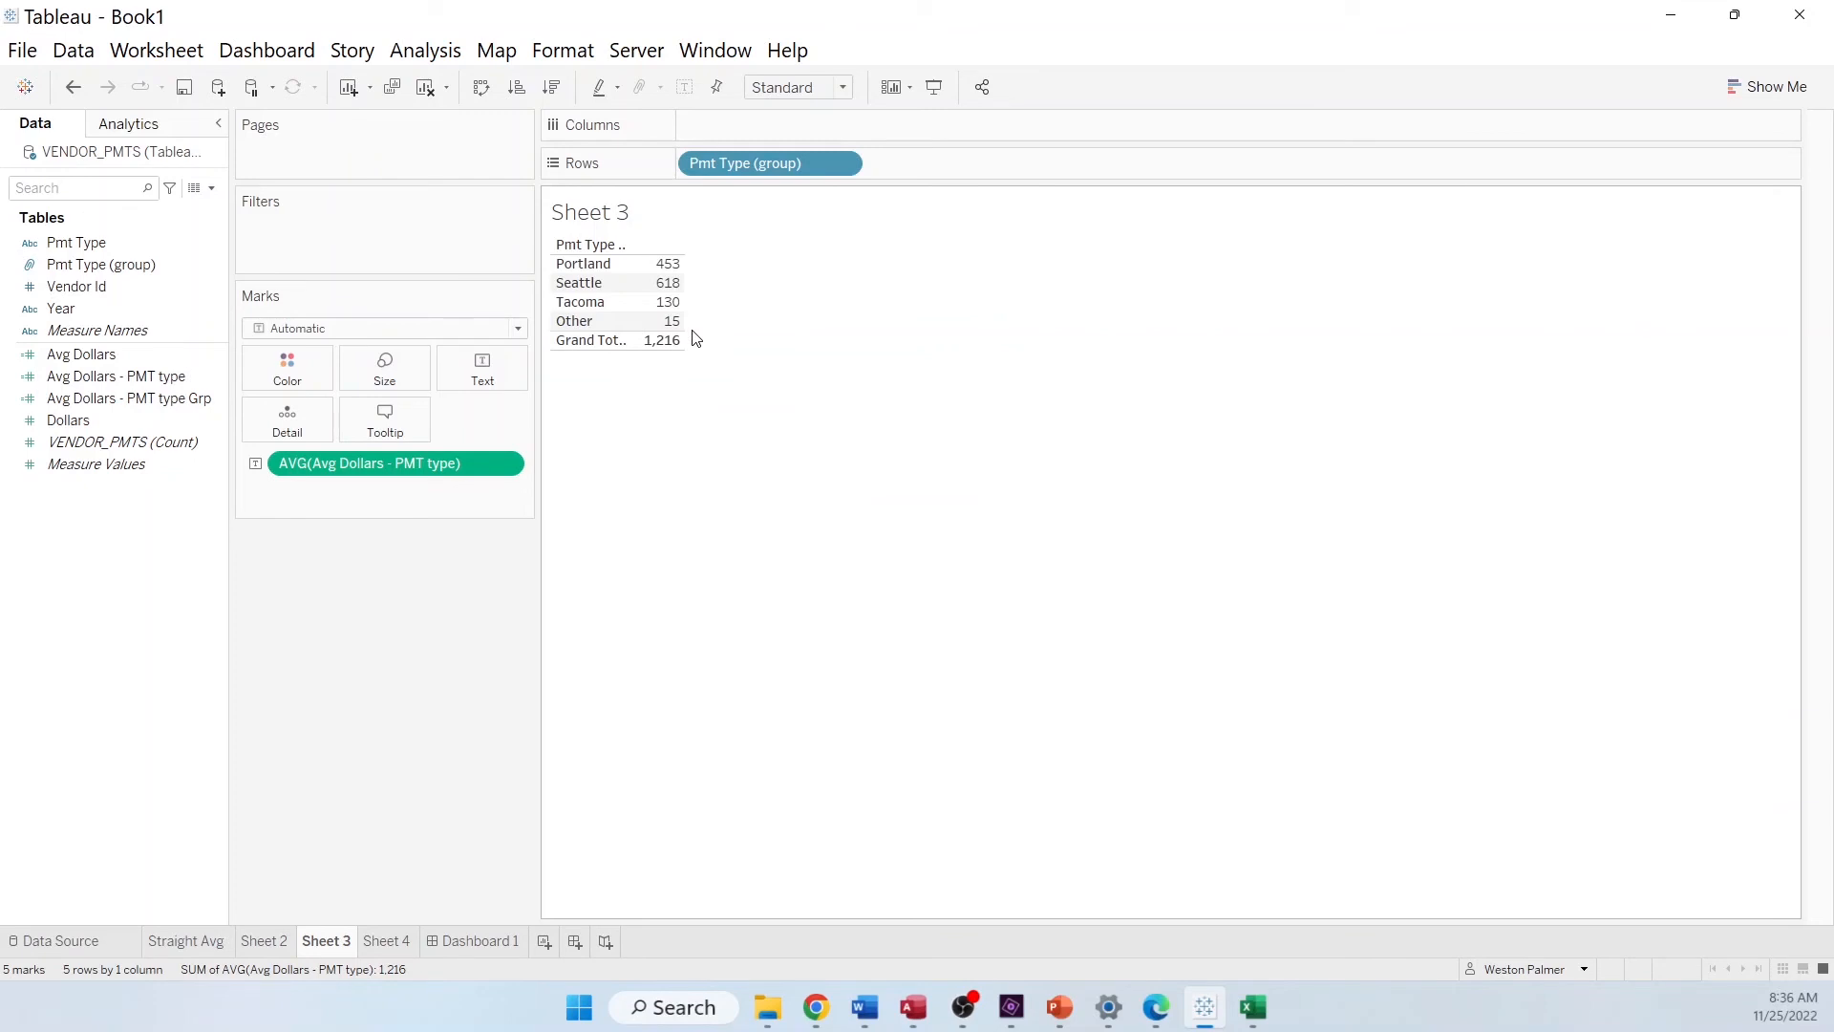
mouse_move(660, 339)
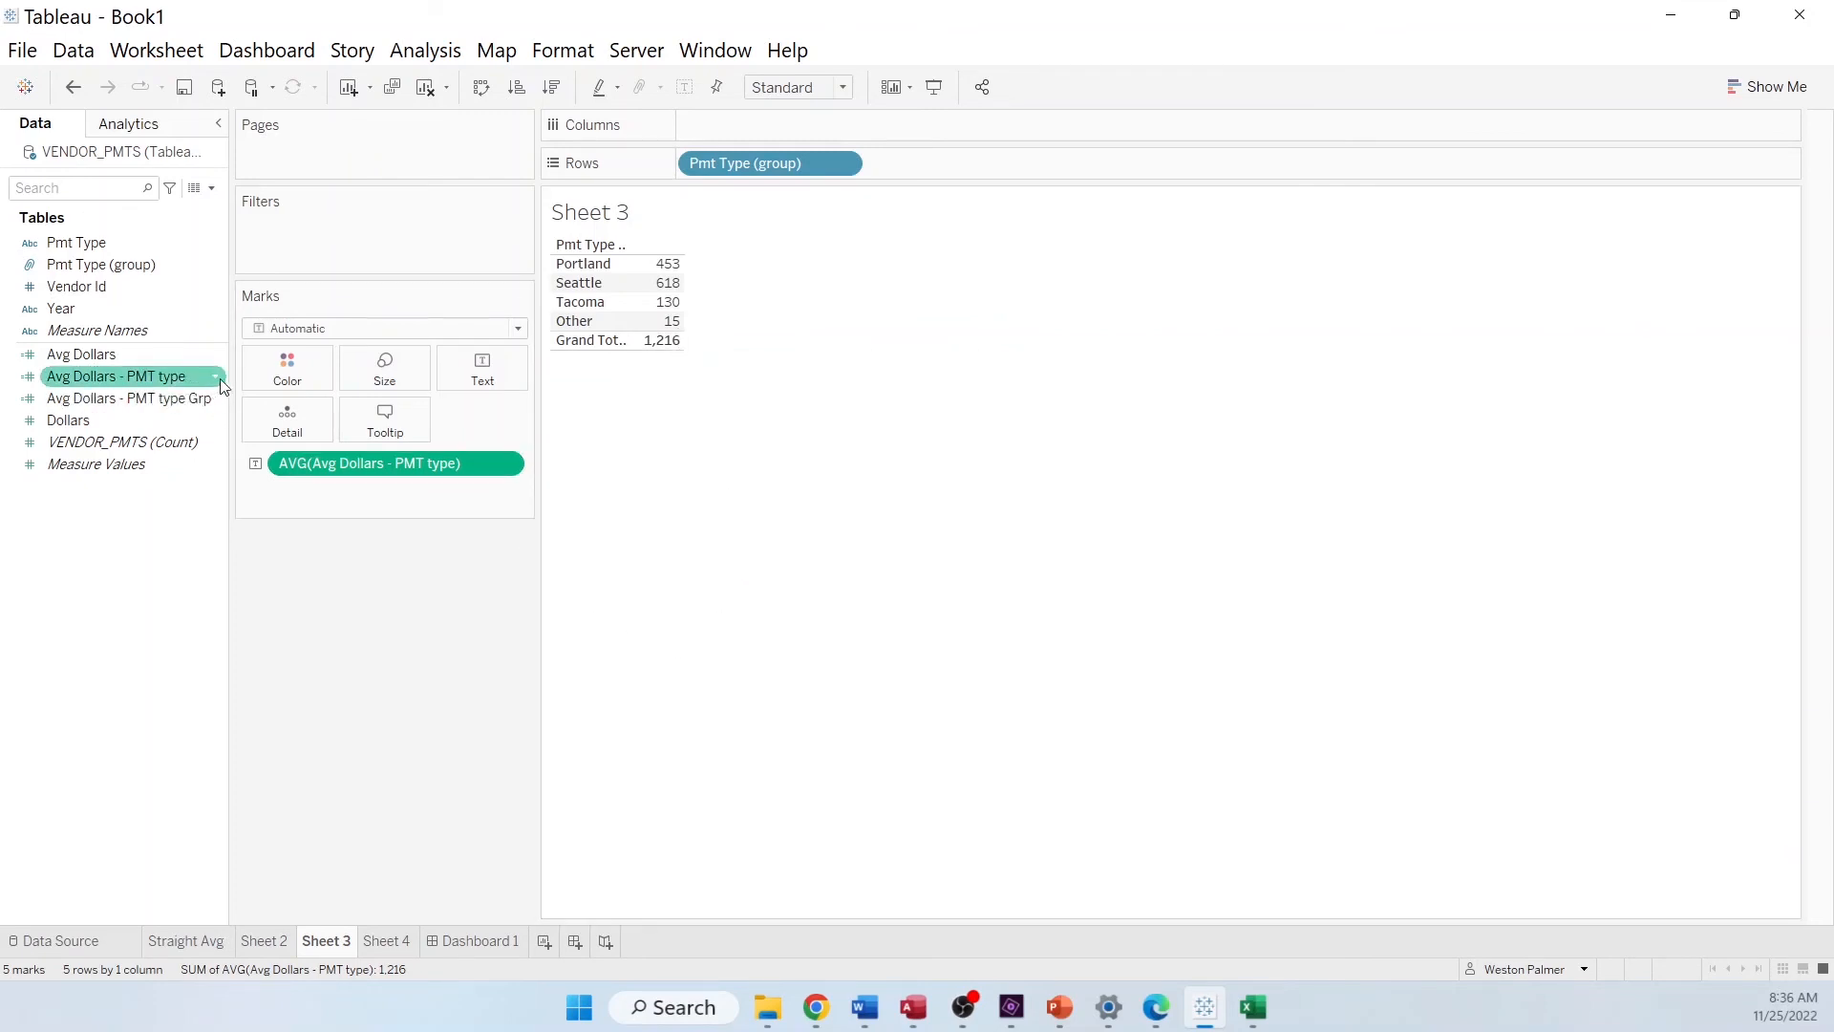
Open the Avg Dollars - PMT type calculation, then switch over to the Excel spreadsheet
right_click(116, 376)
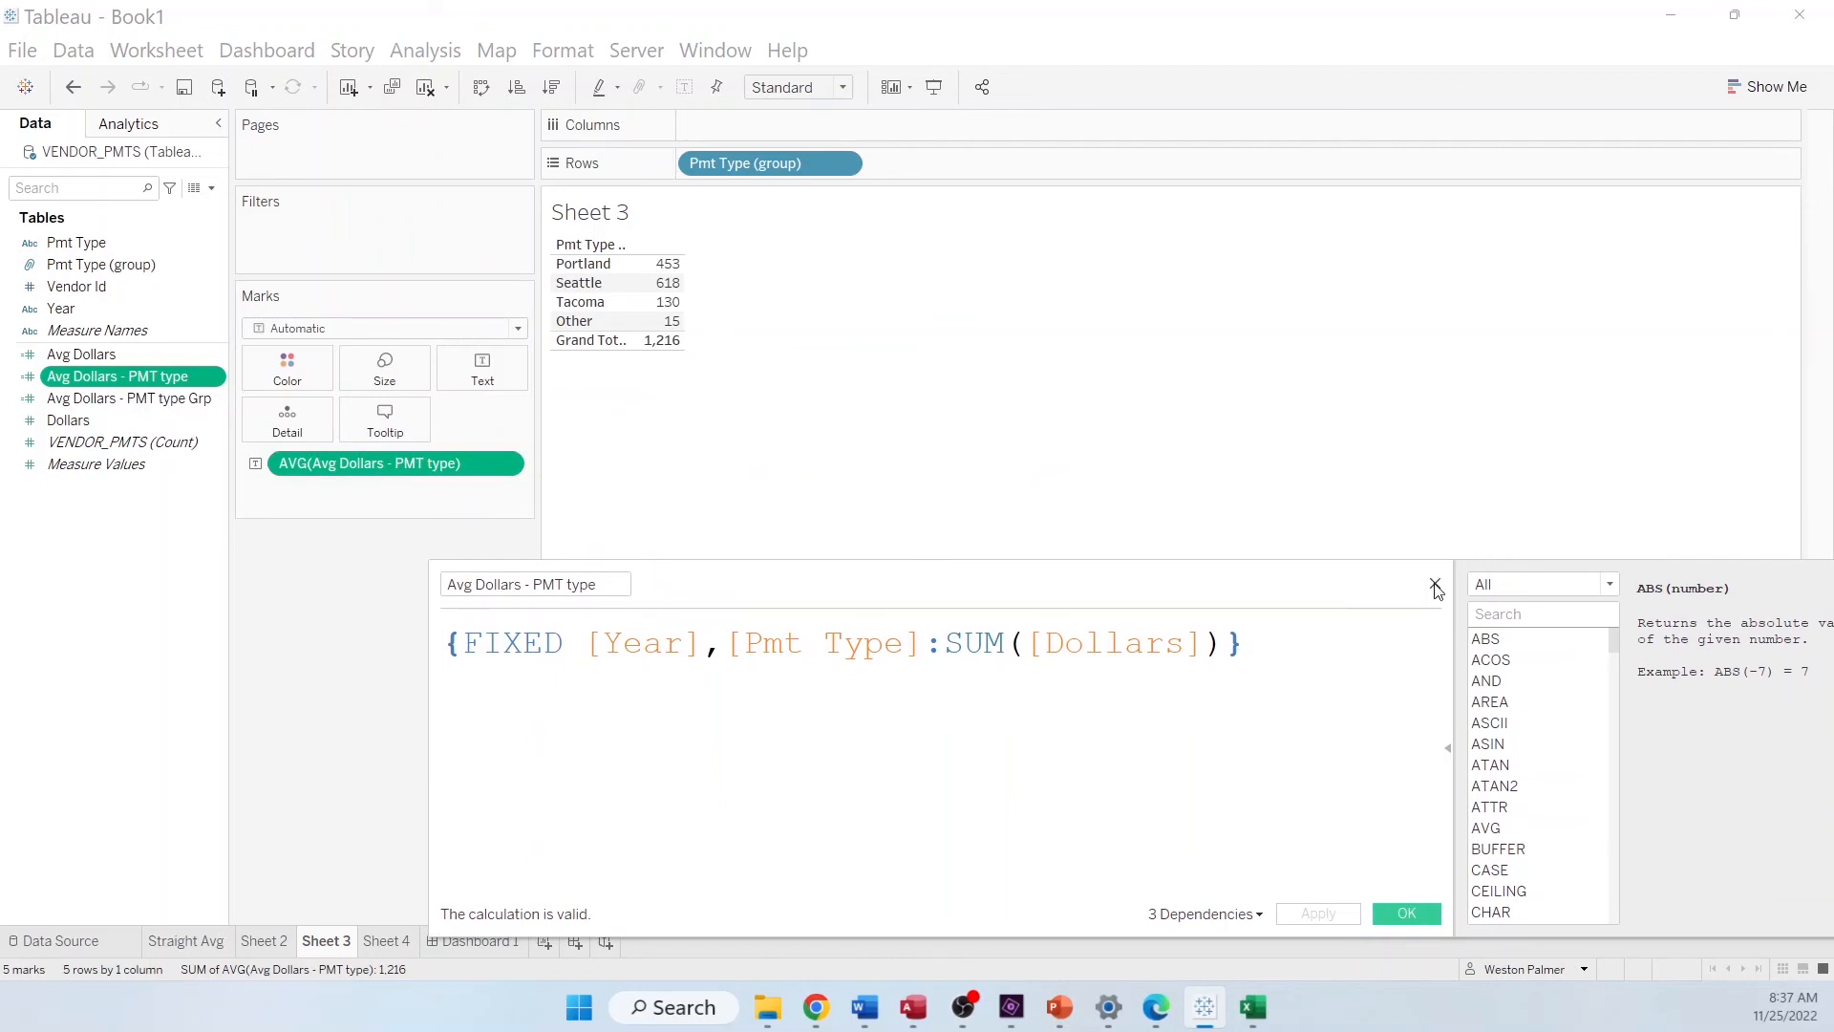
click(1251, 1006)
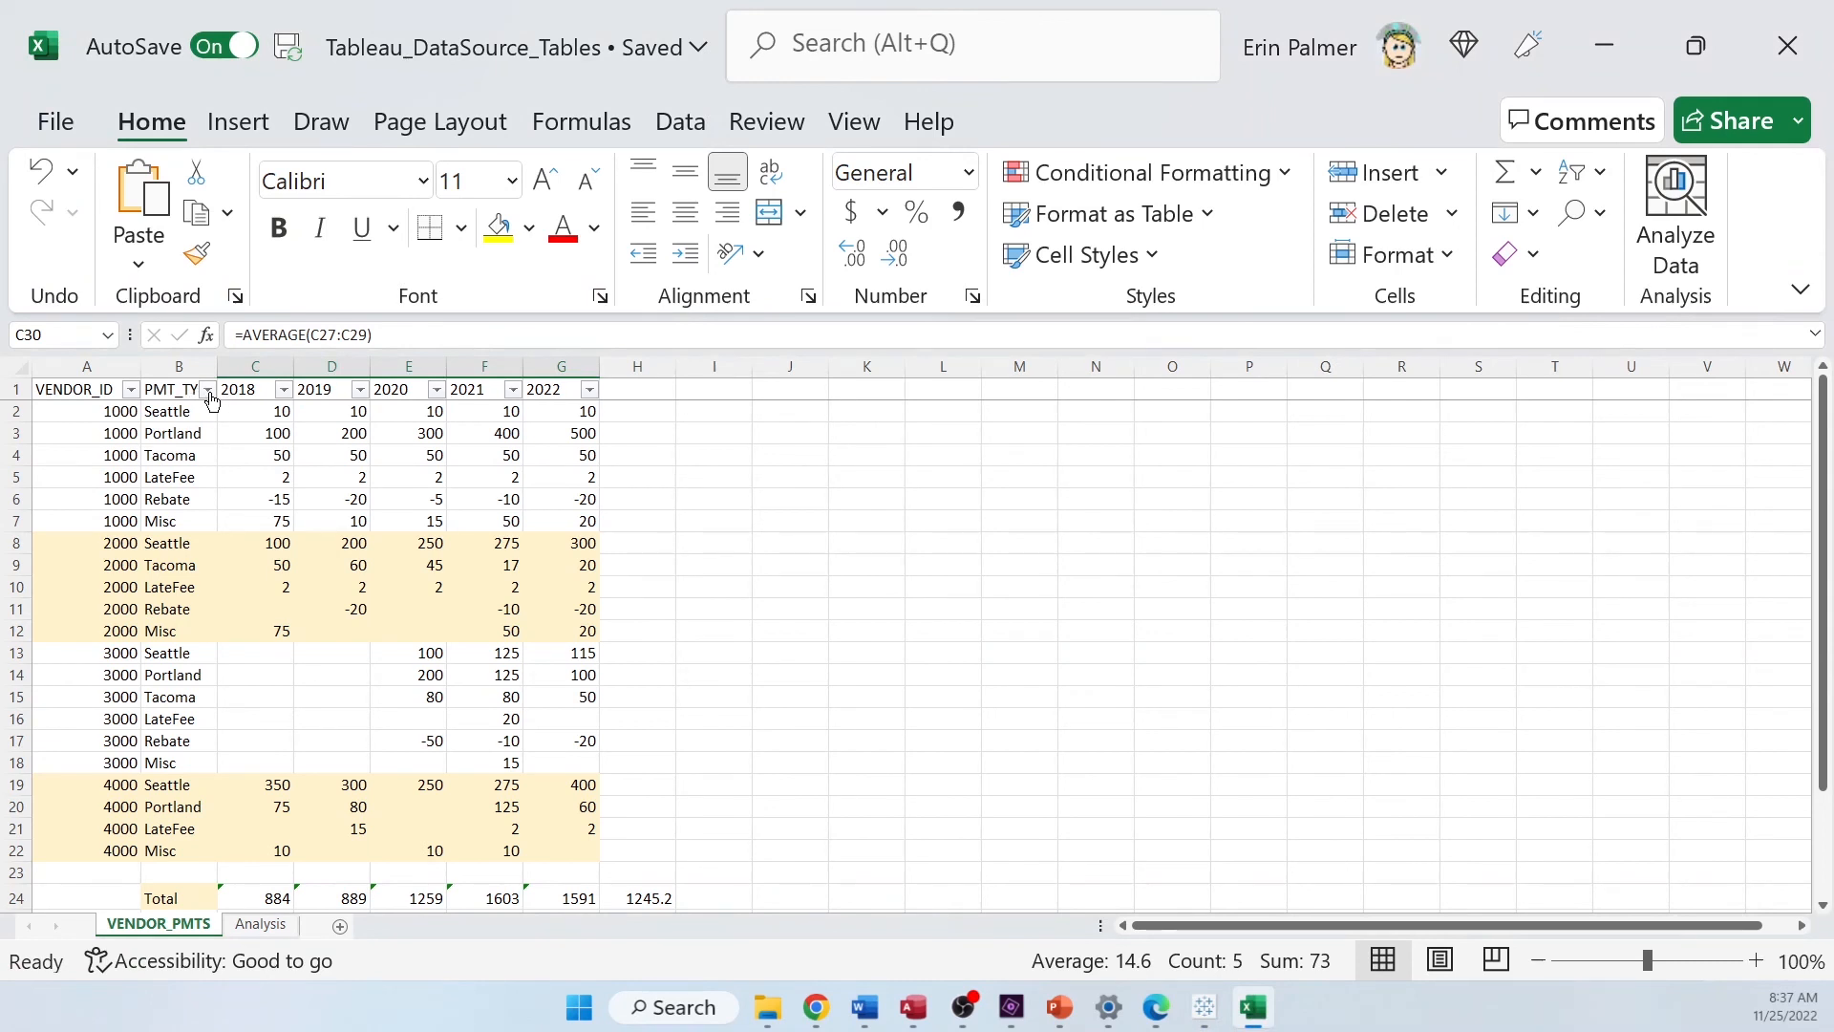
Filter the payment table to LateFee, Rebate and Misc rows only
click(208, 389)
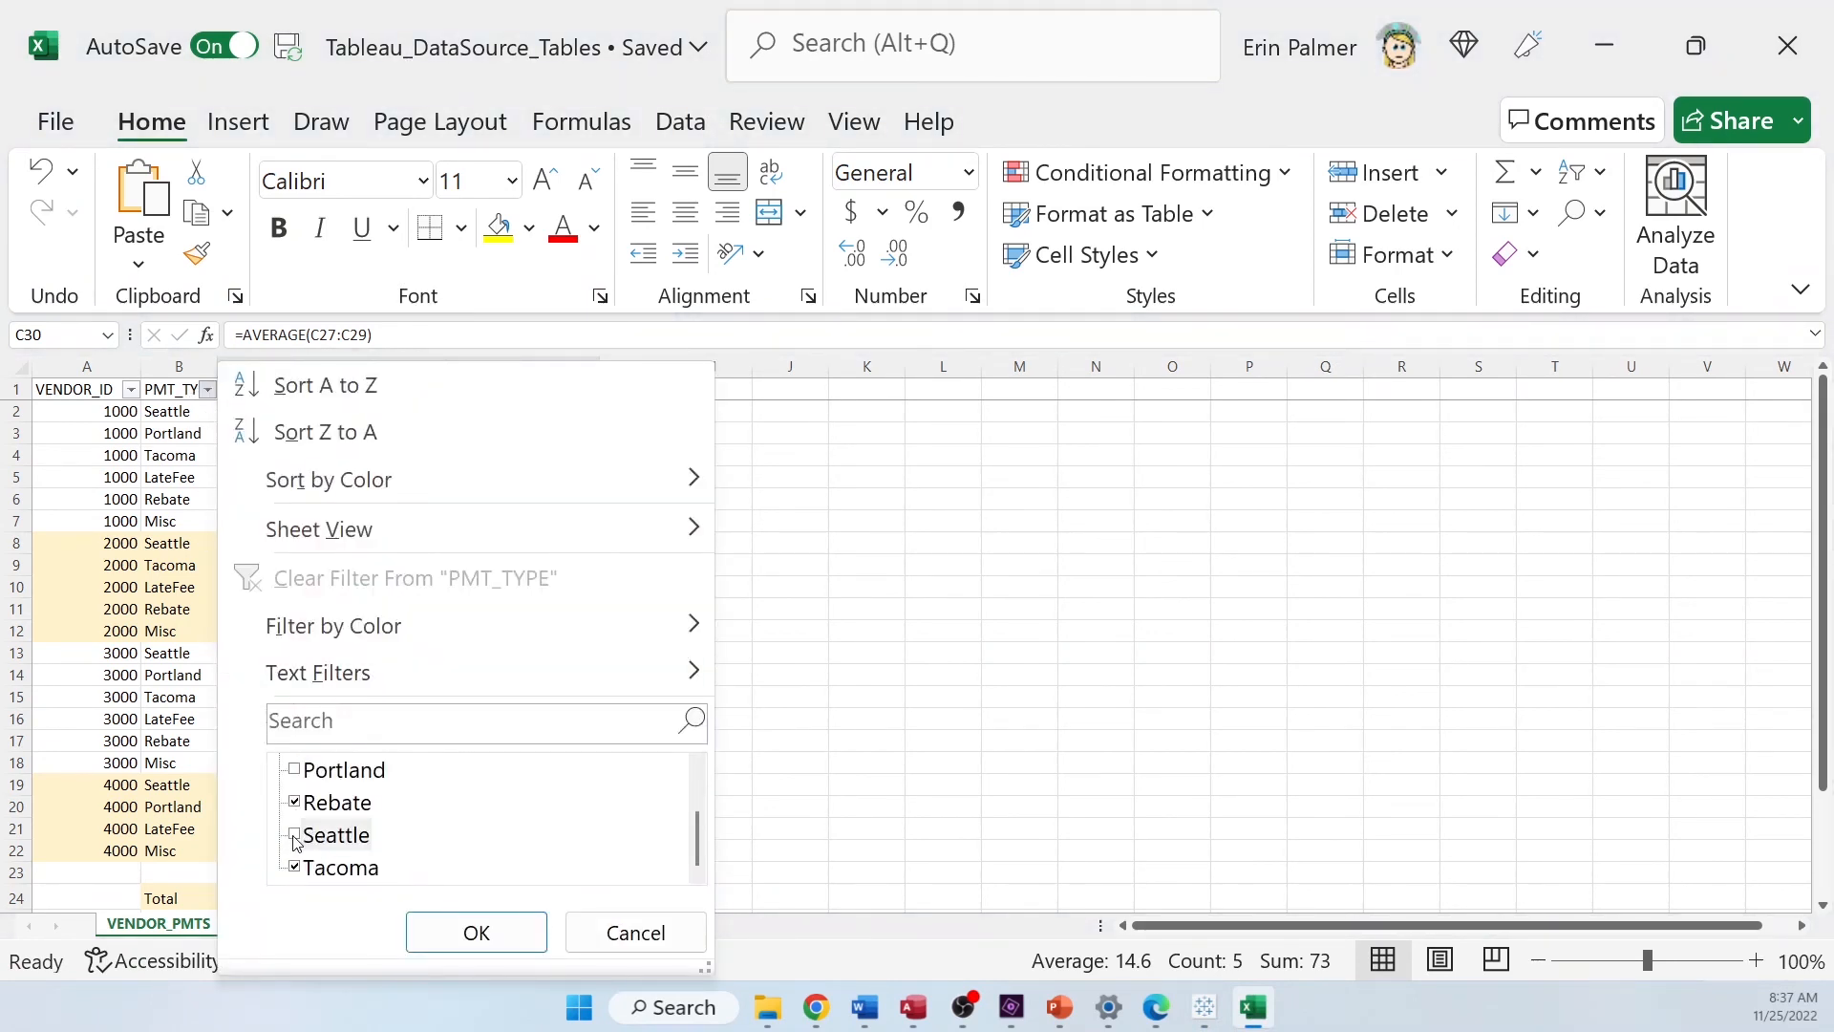
click(474, 932)
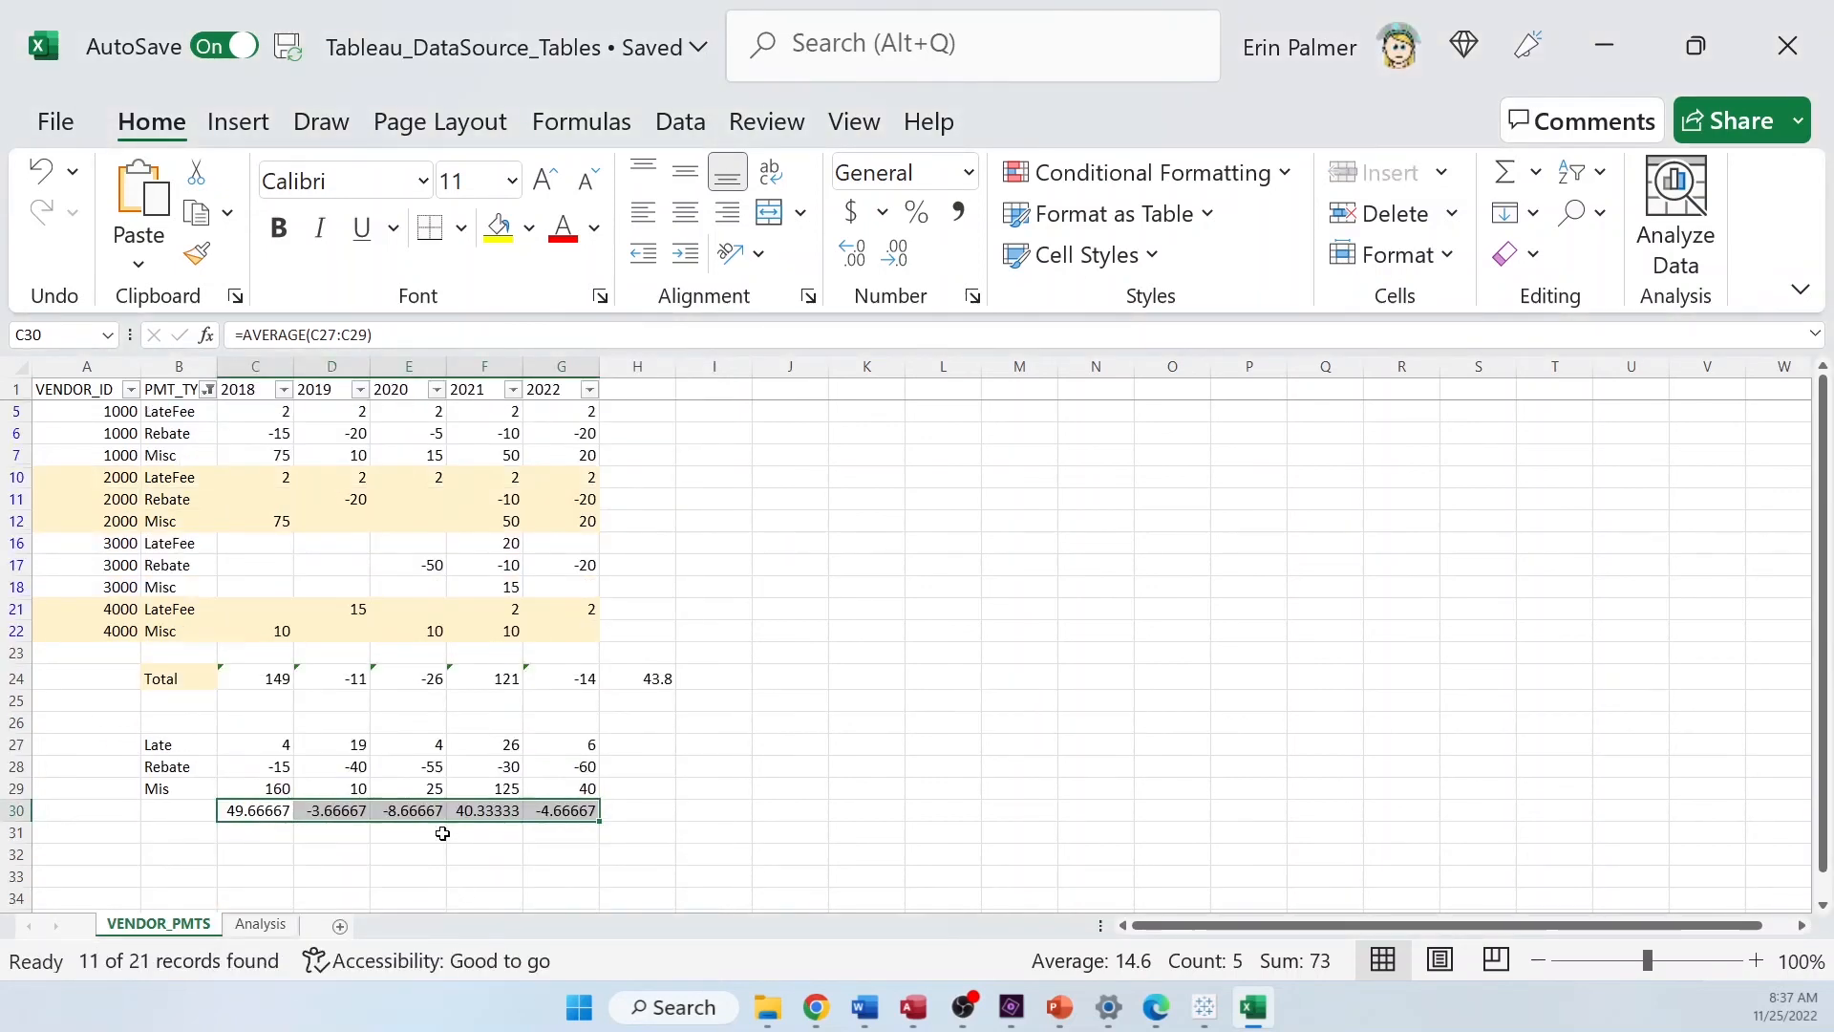
mouse_move(236, 762)
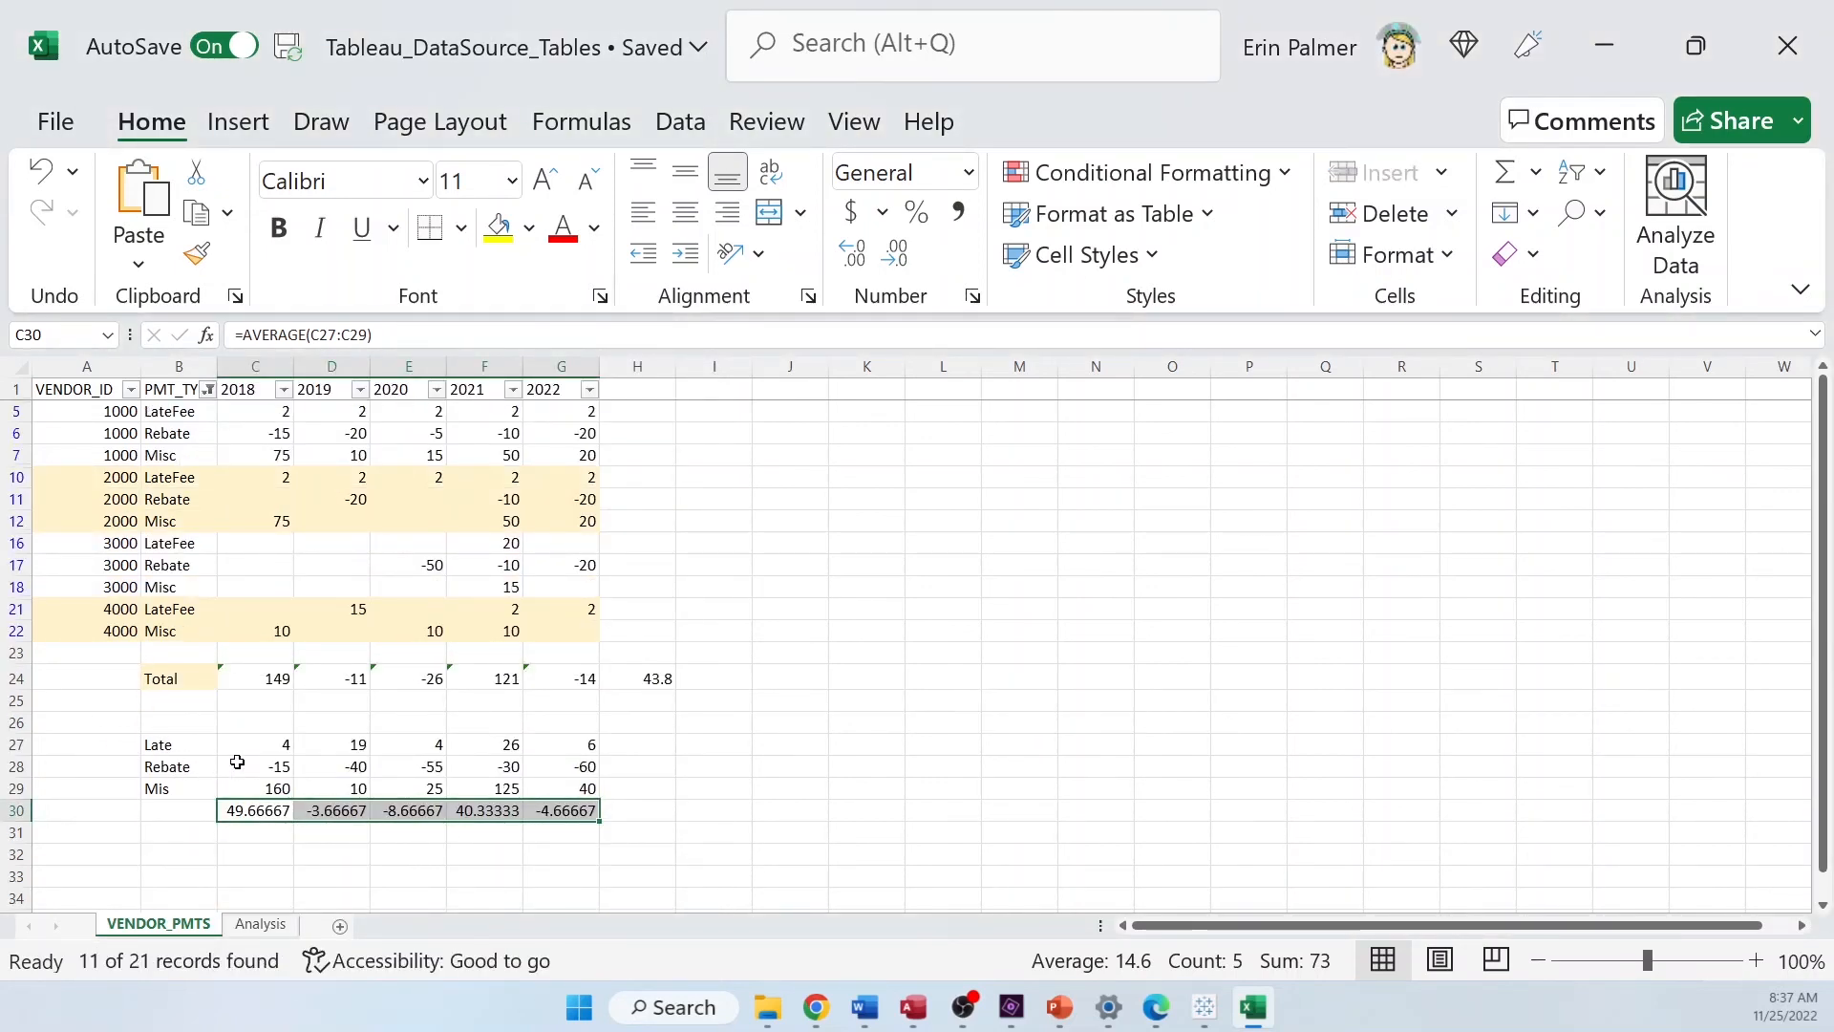
Inspect the 2018 total and AVERAGE formulas in rows 27–30, then return to Tableau
click(254, 744)
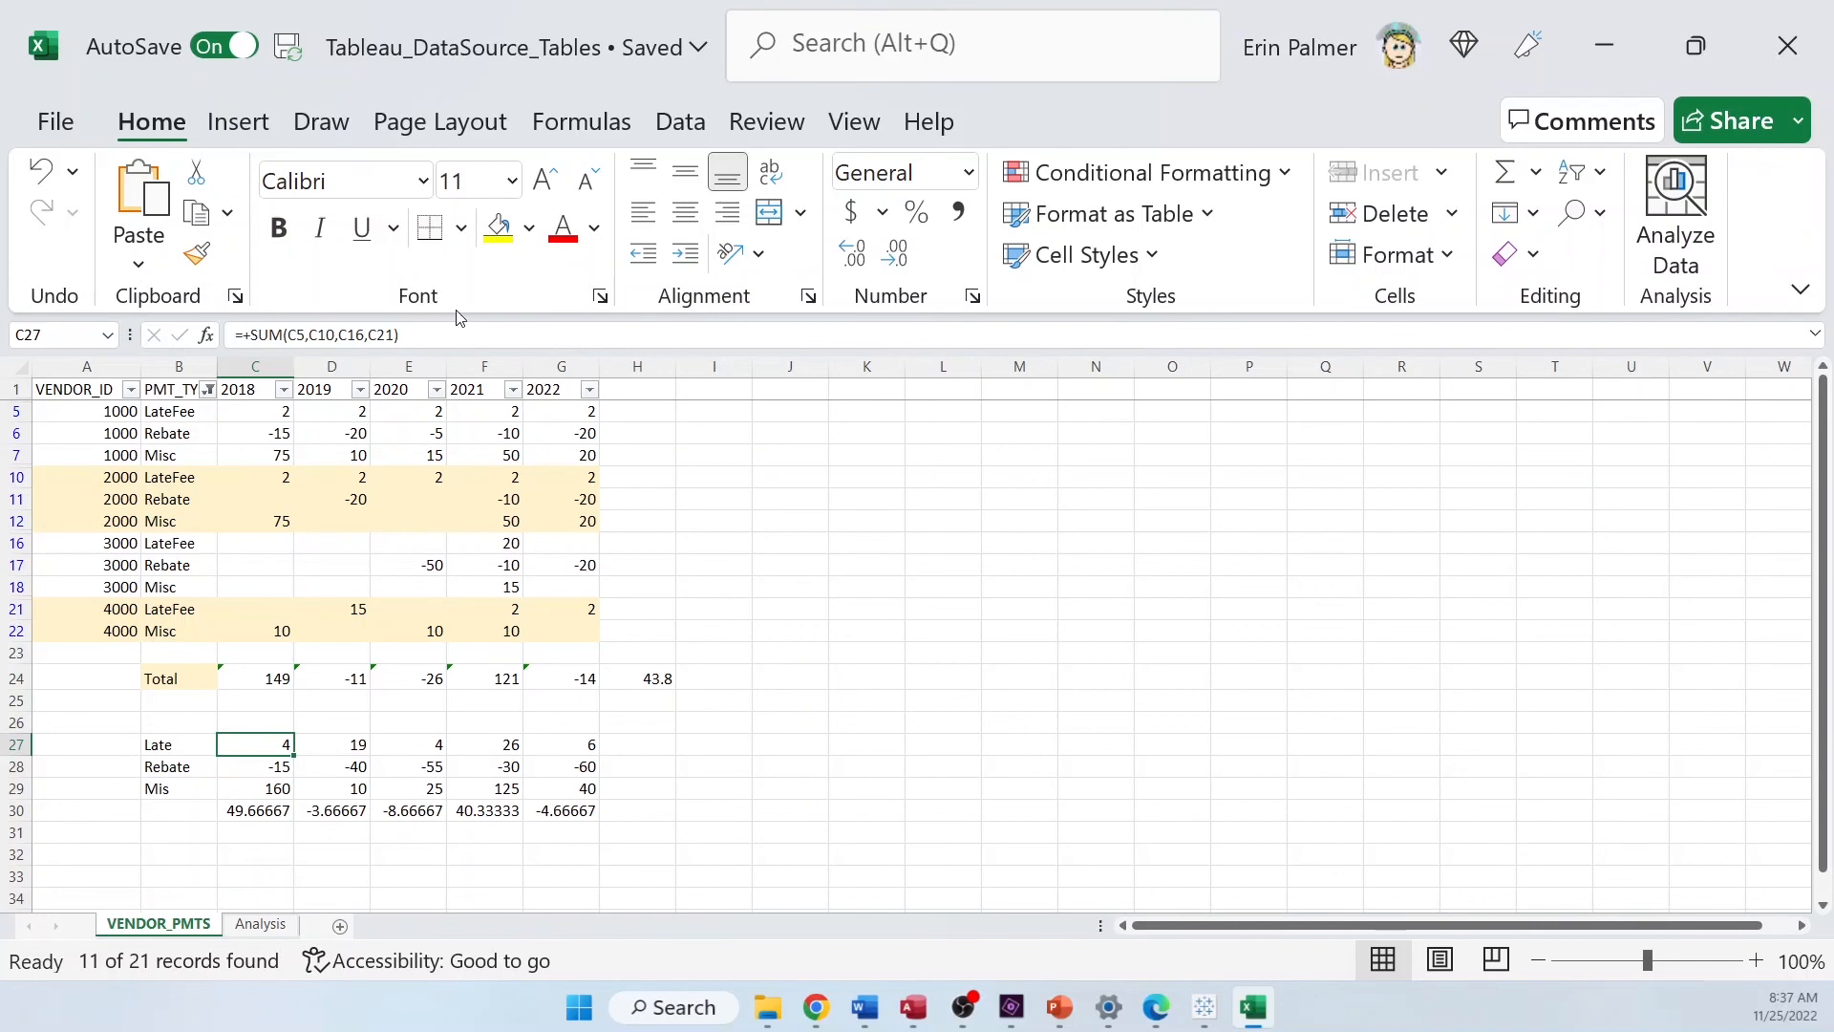
double_click(254, 745)
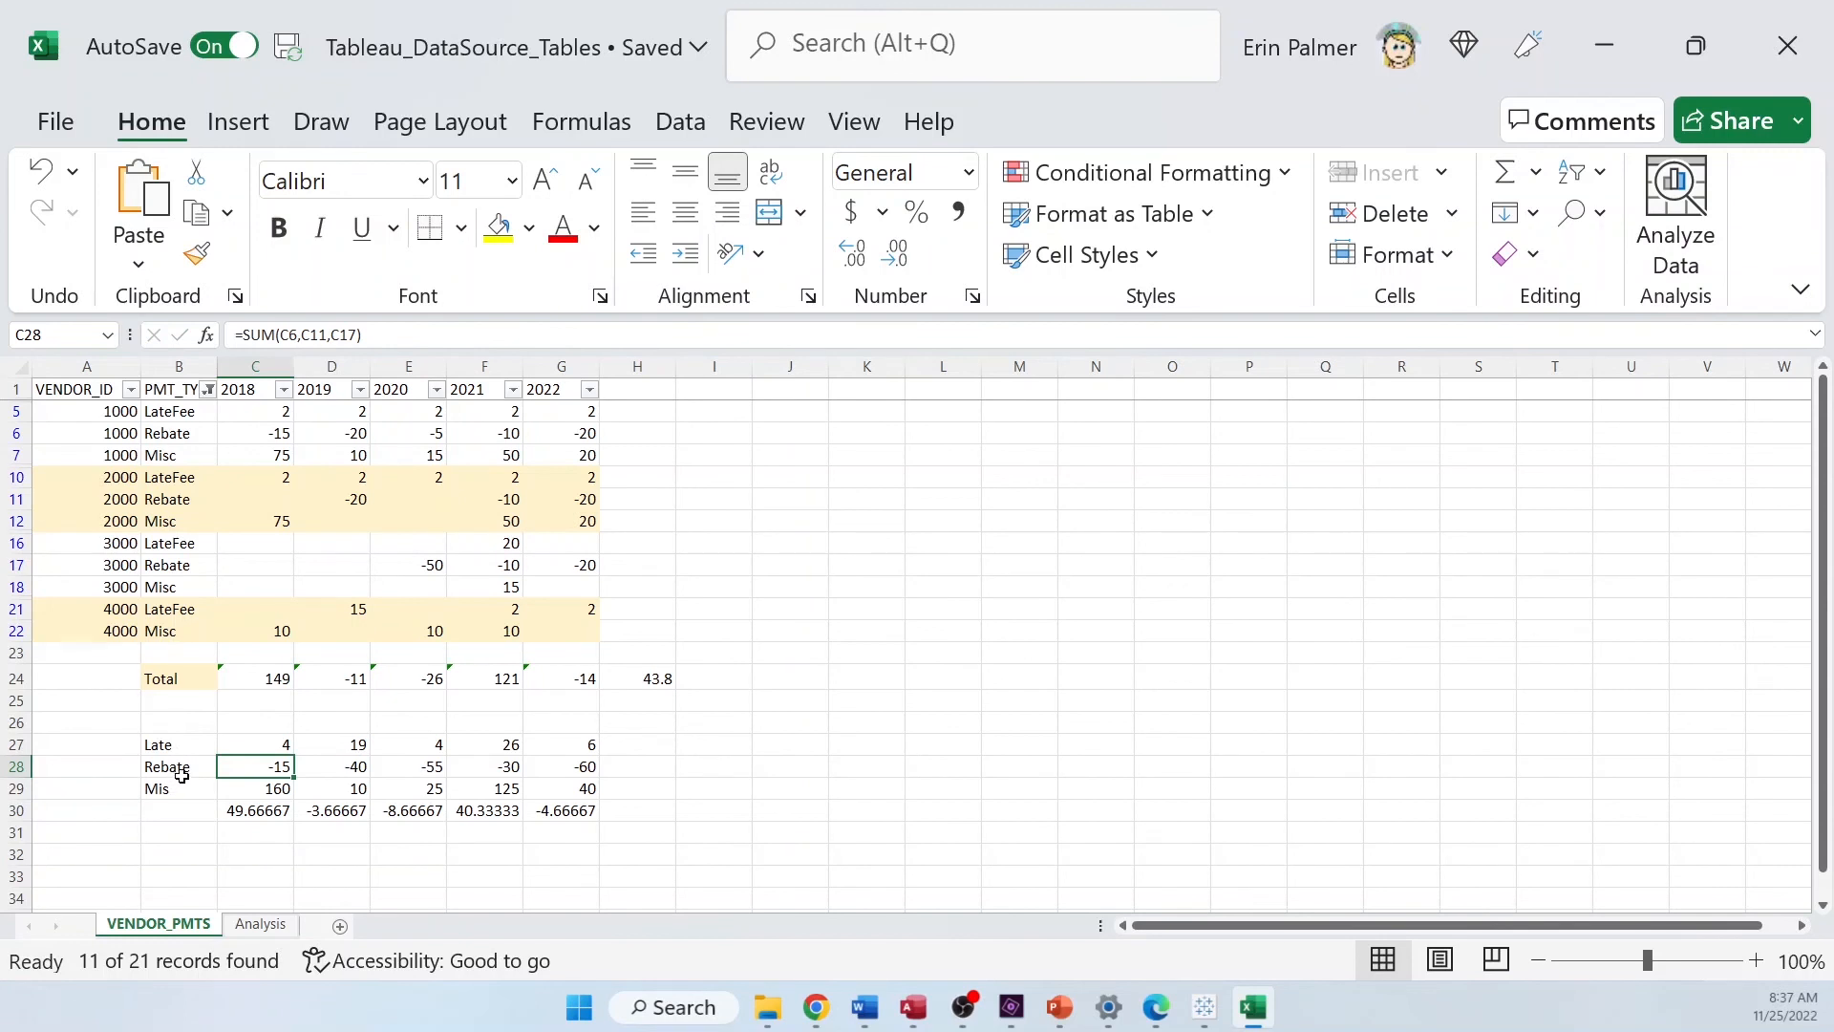
mouse_move(163, 791)
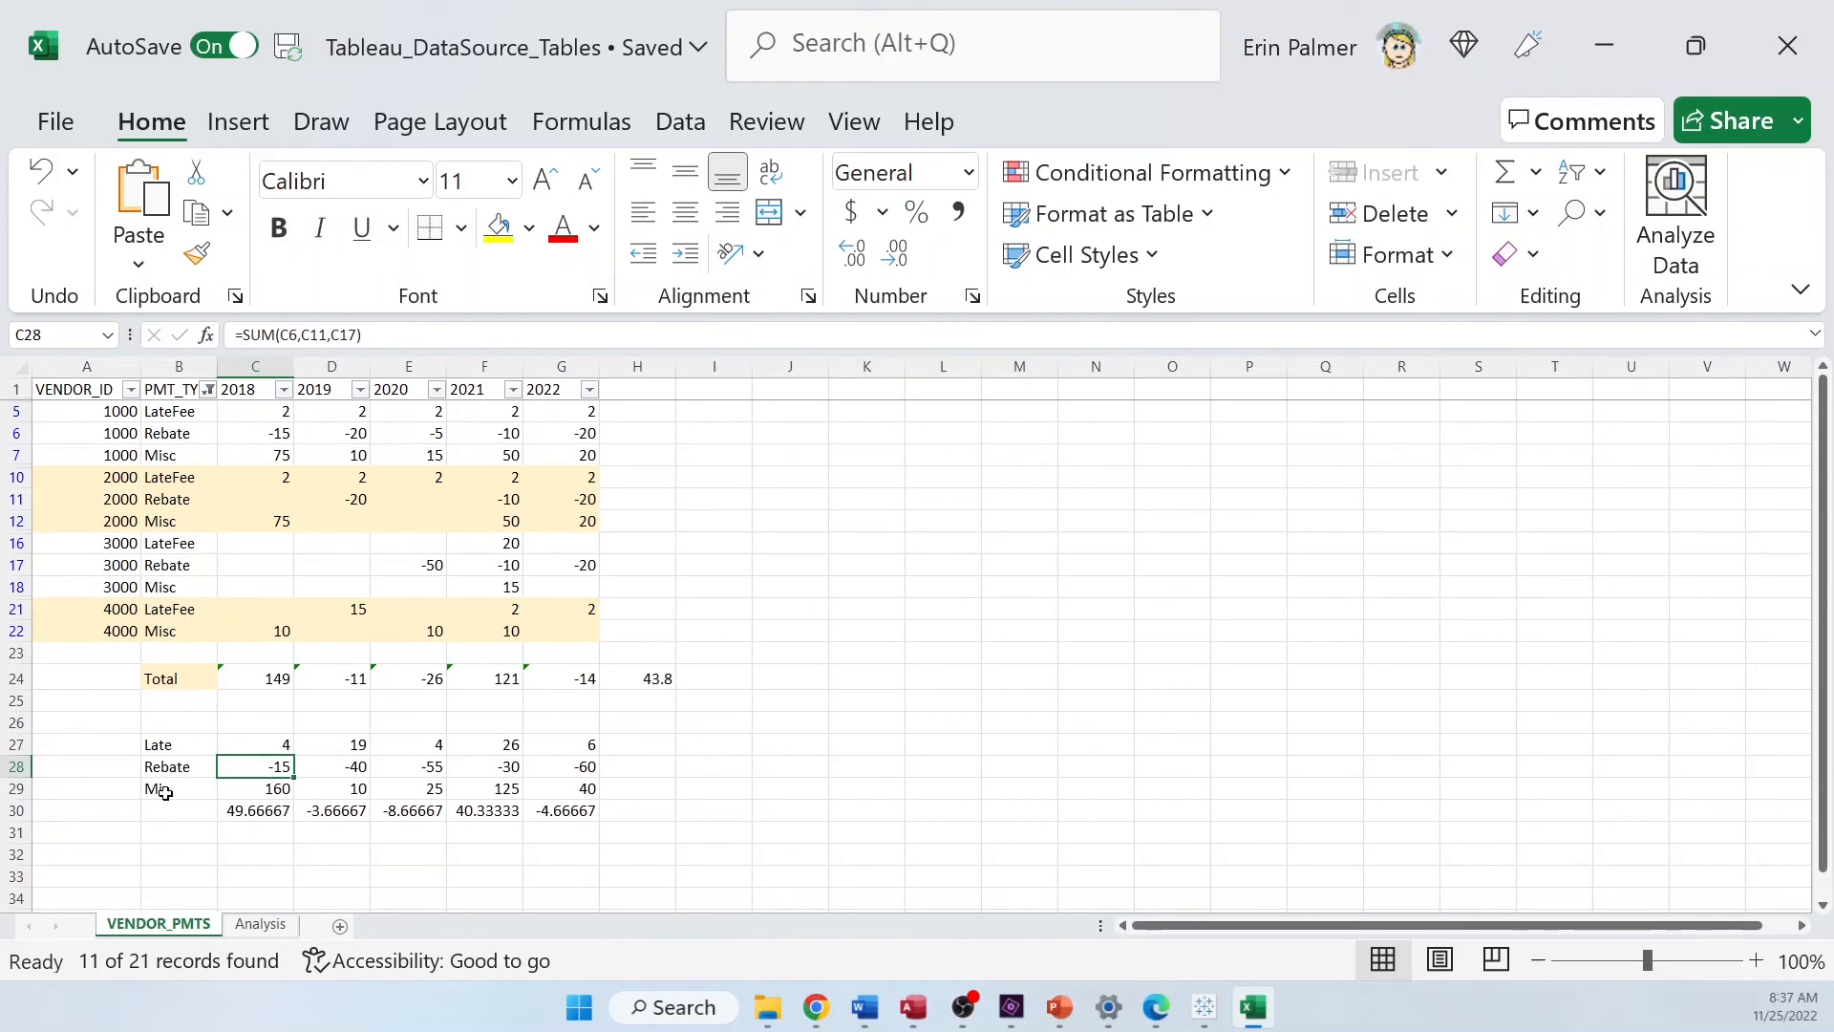
click(255, 832)
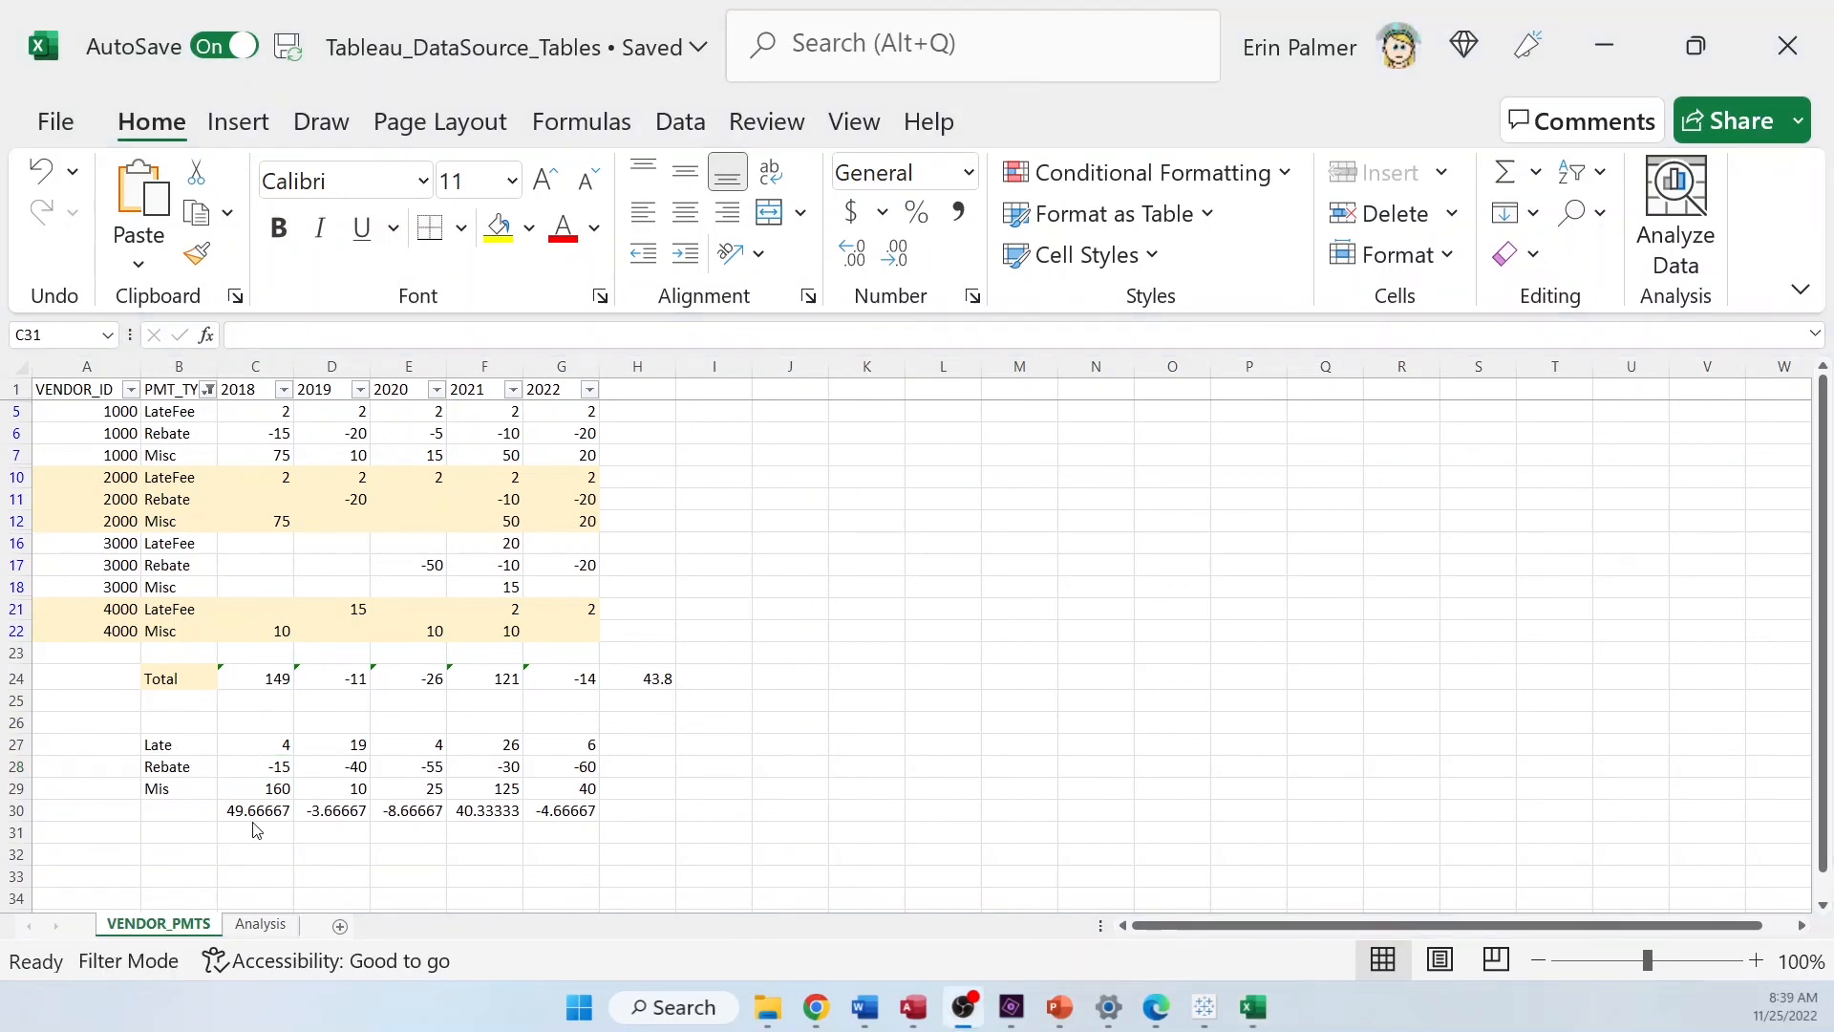
click(255, 832)
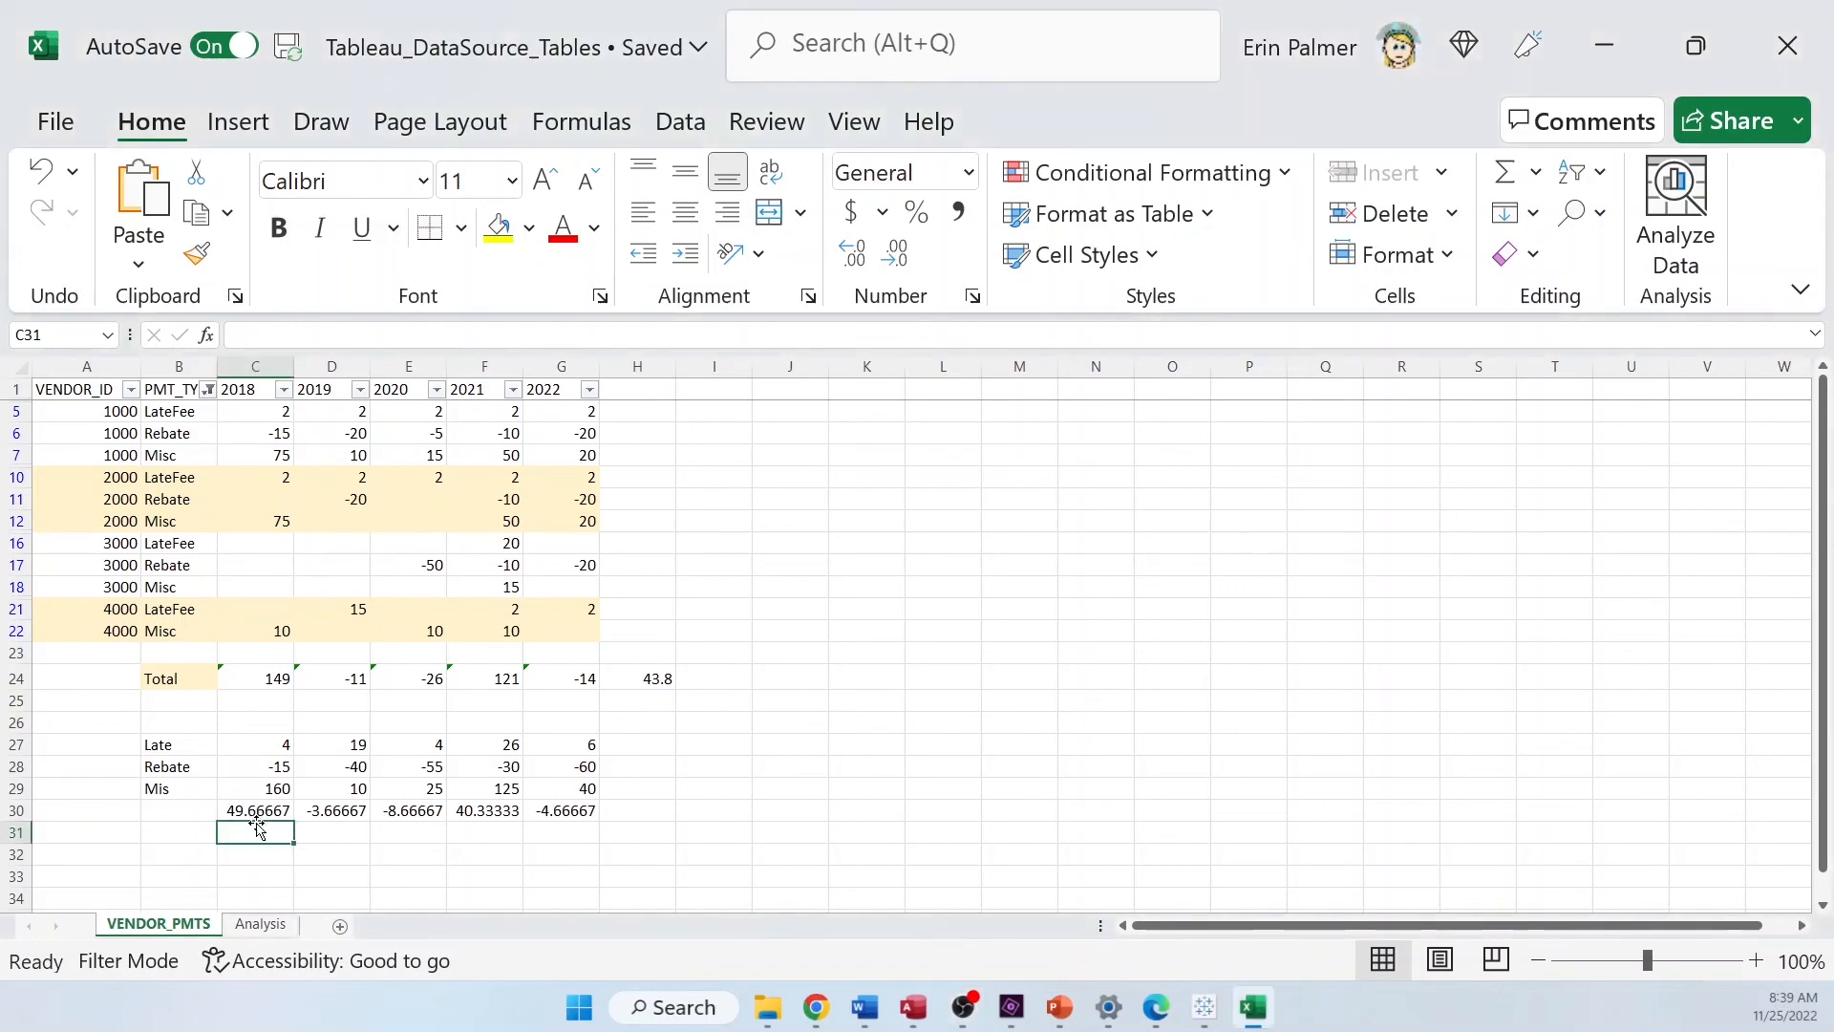
click(254, 809)
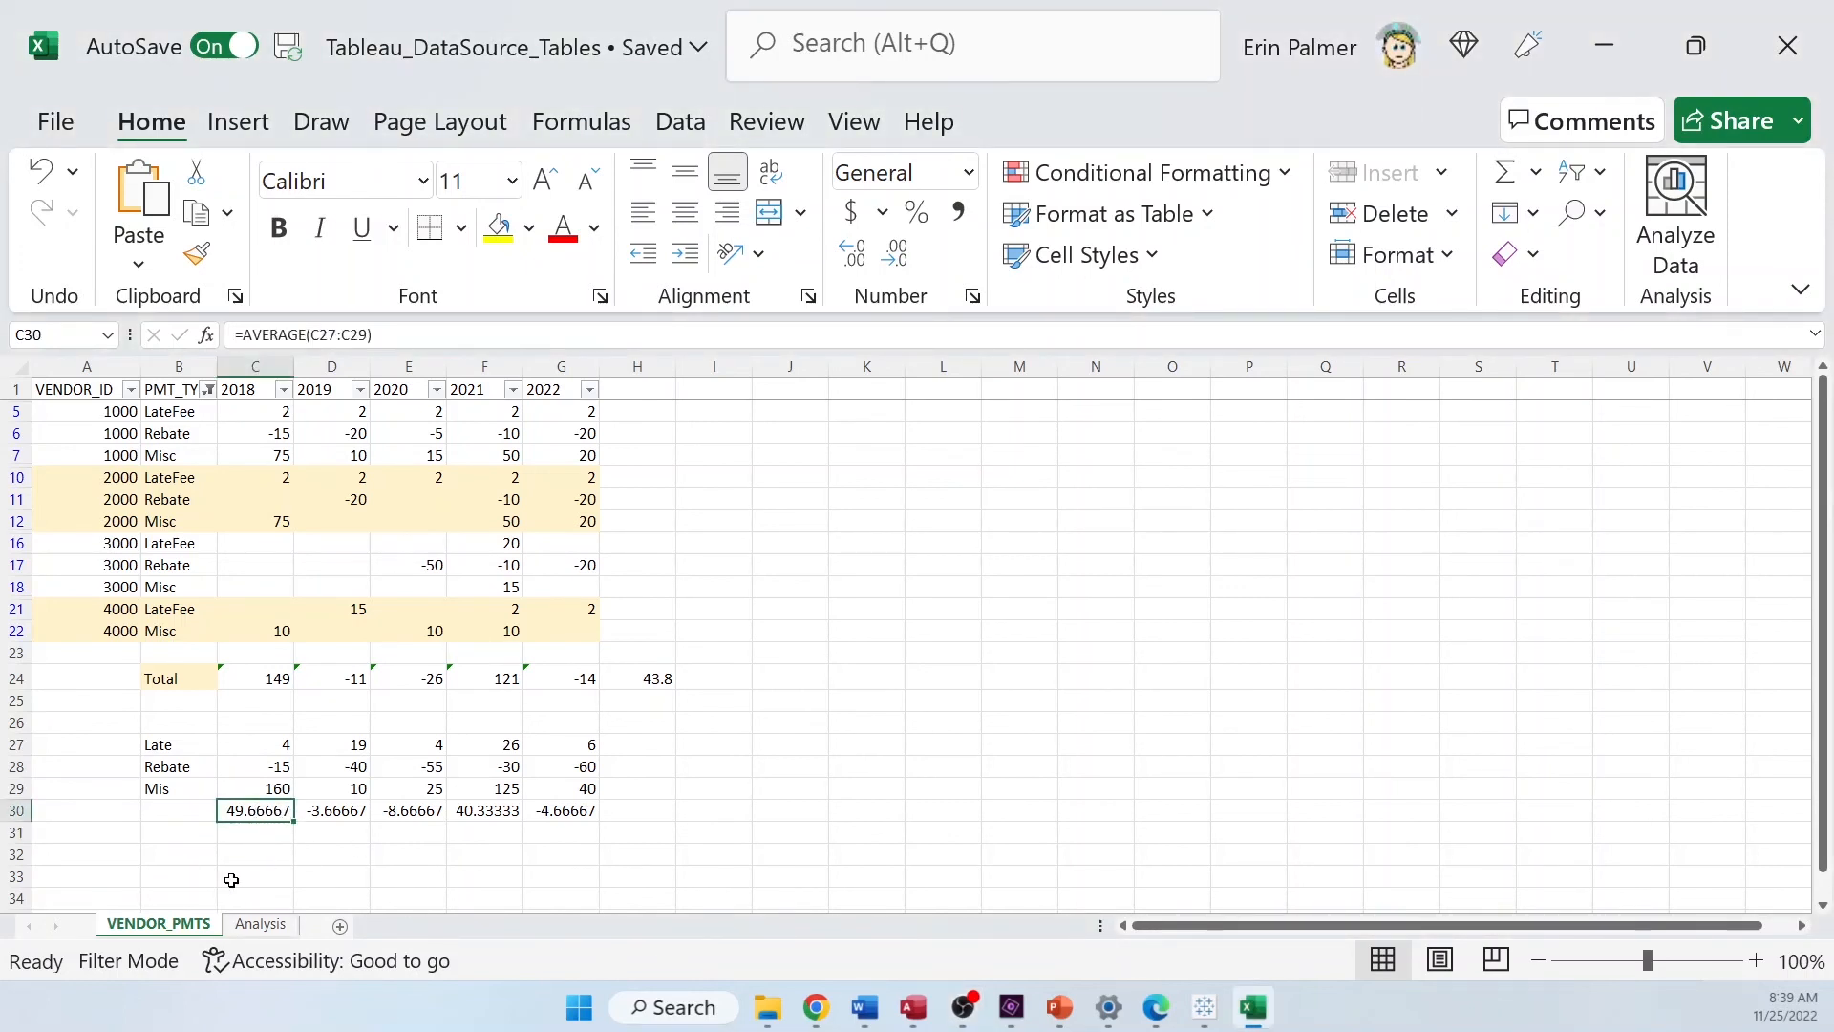
click(1205, 1007)
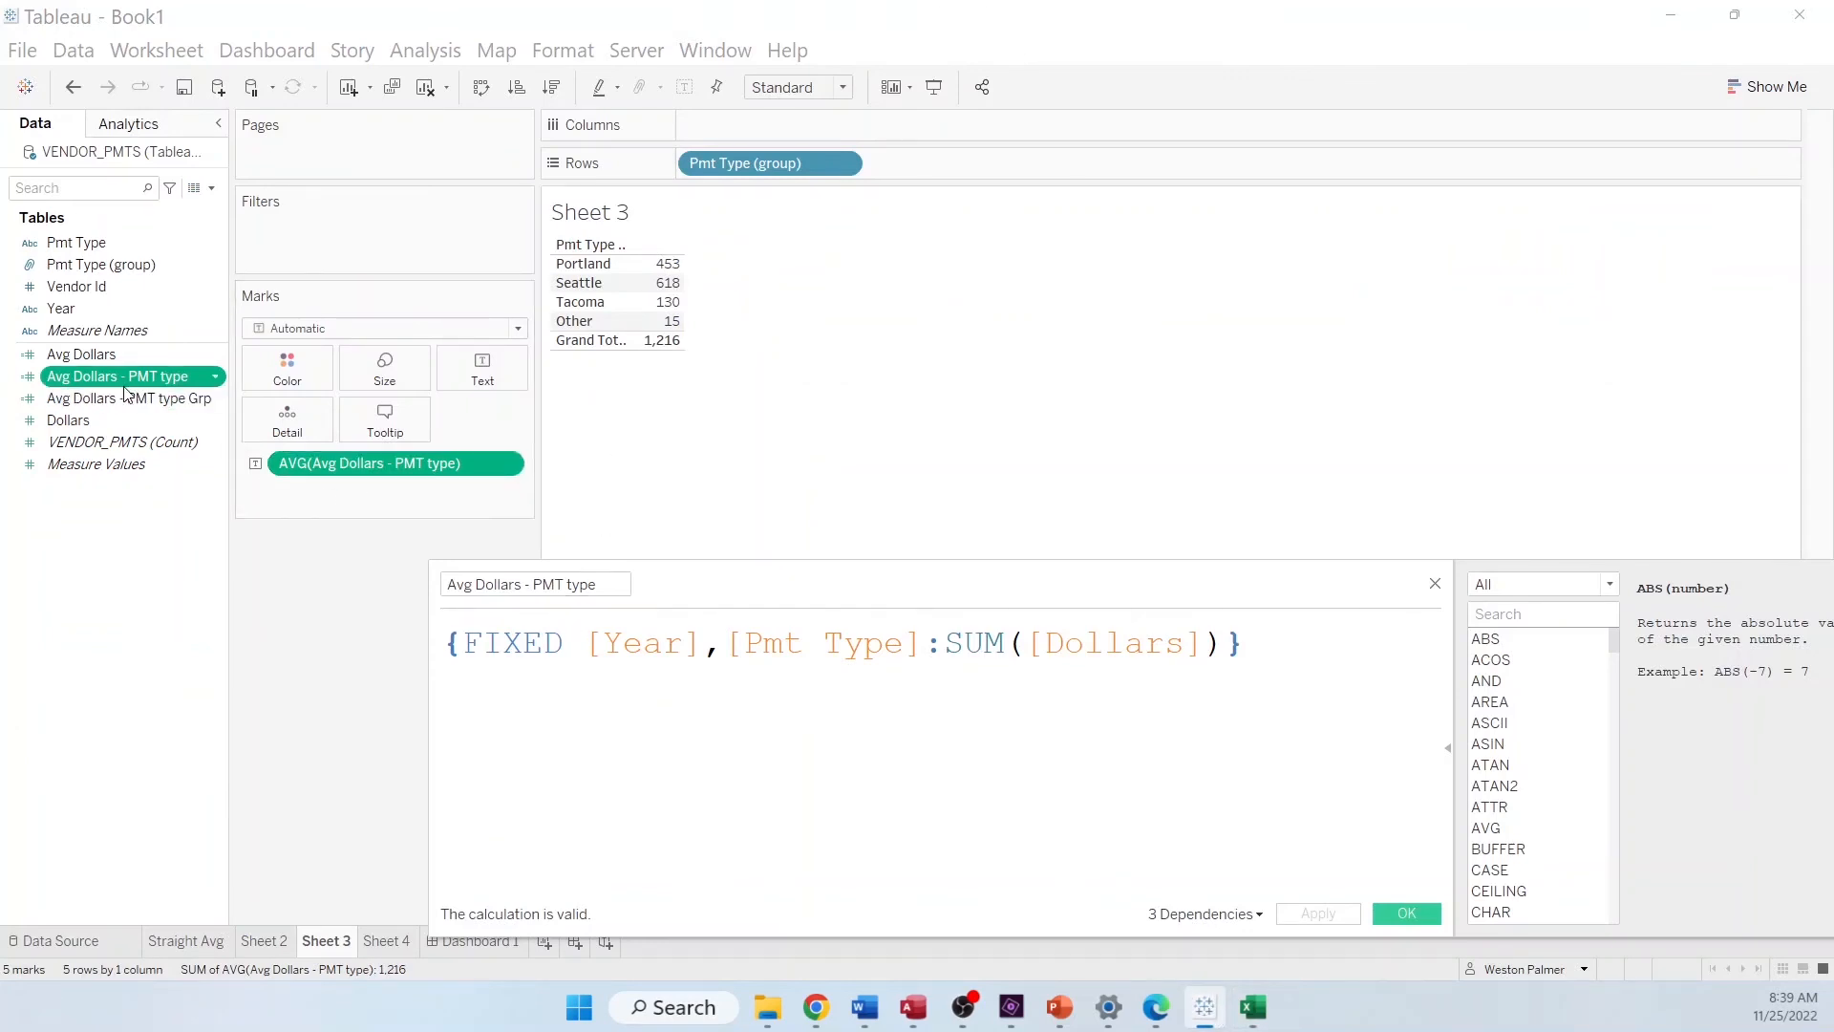
Add Year to Columns so each payment group shows 2018 through 2022 values
drag(60, 307, 768, 125)
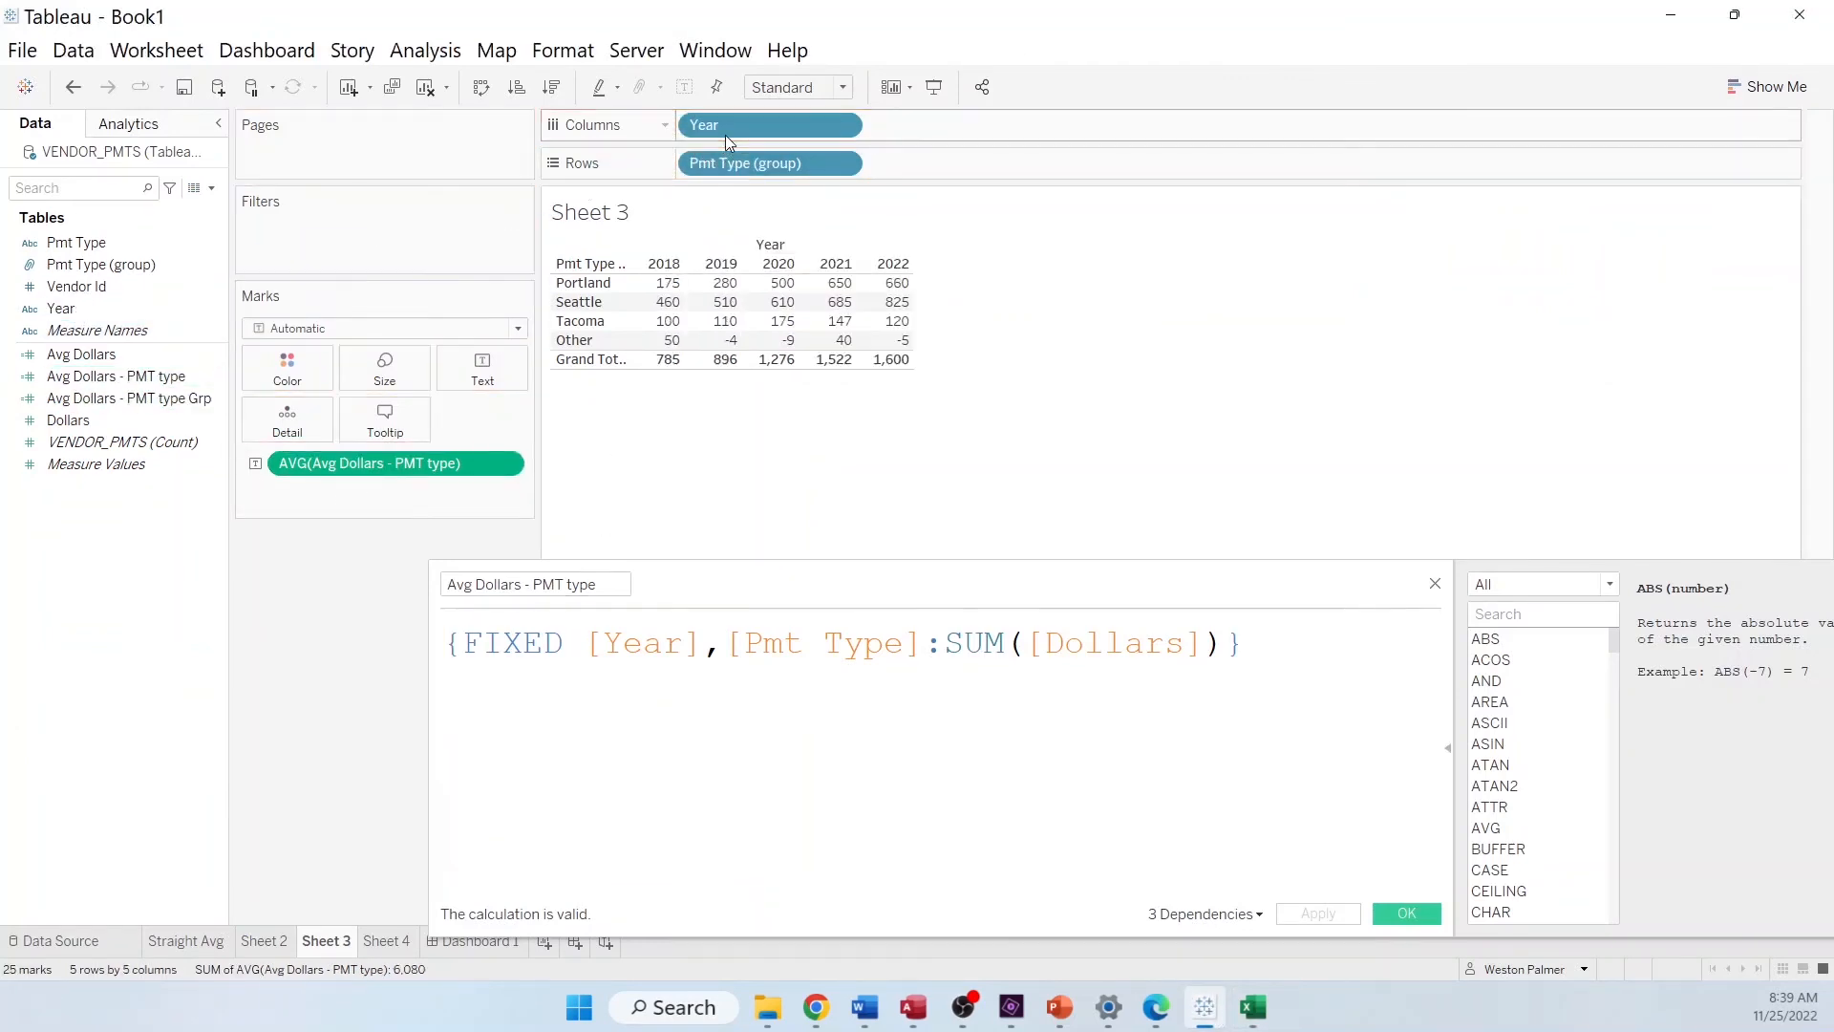
mouse_move(670, 340)
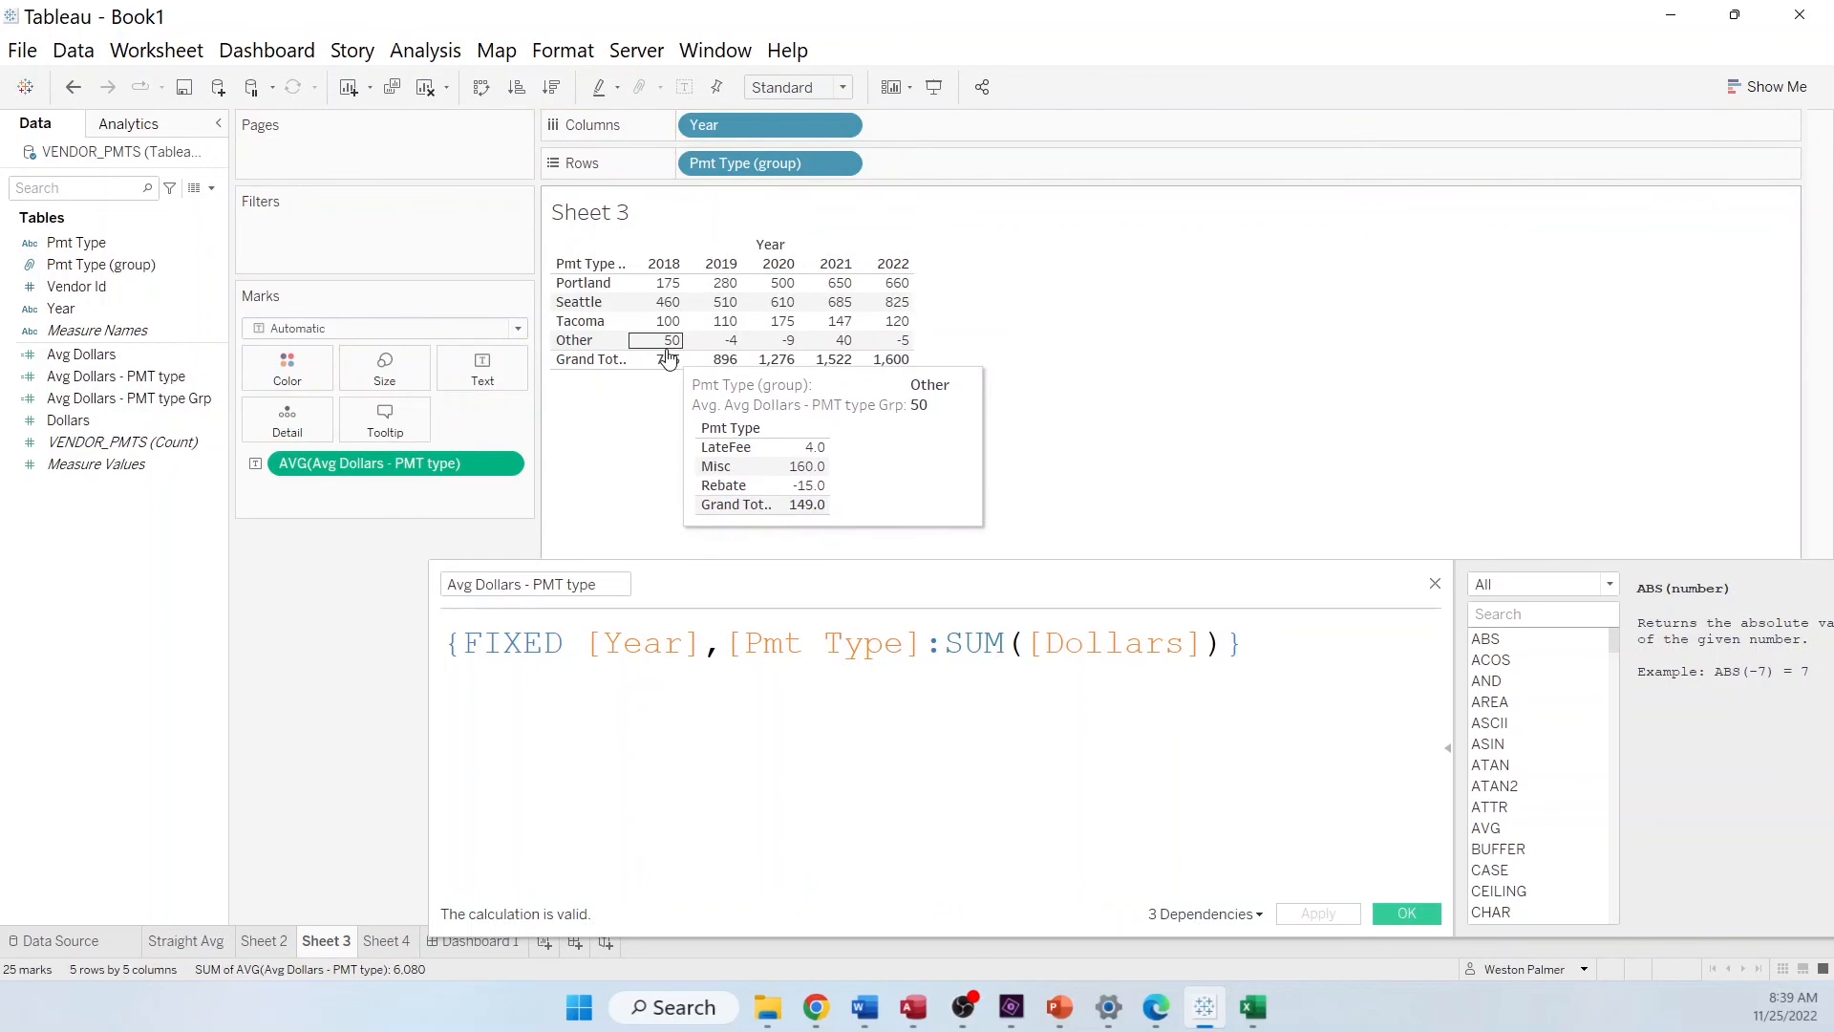
mouse_move(778, 340)
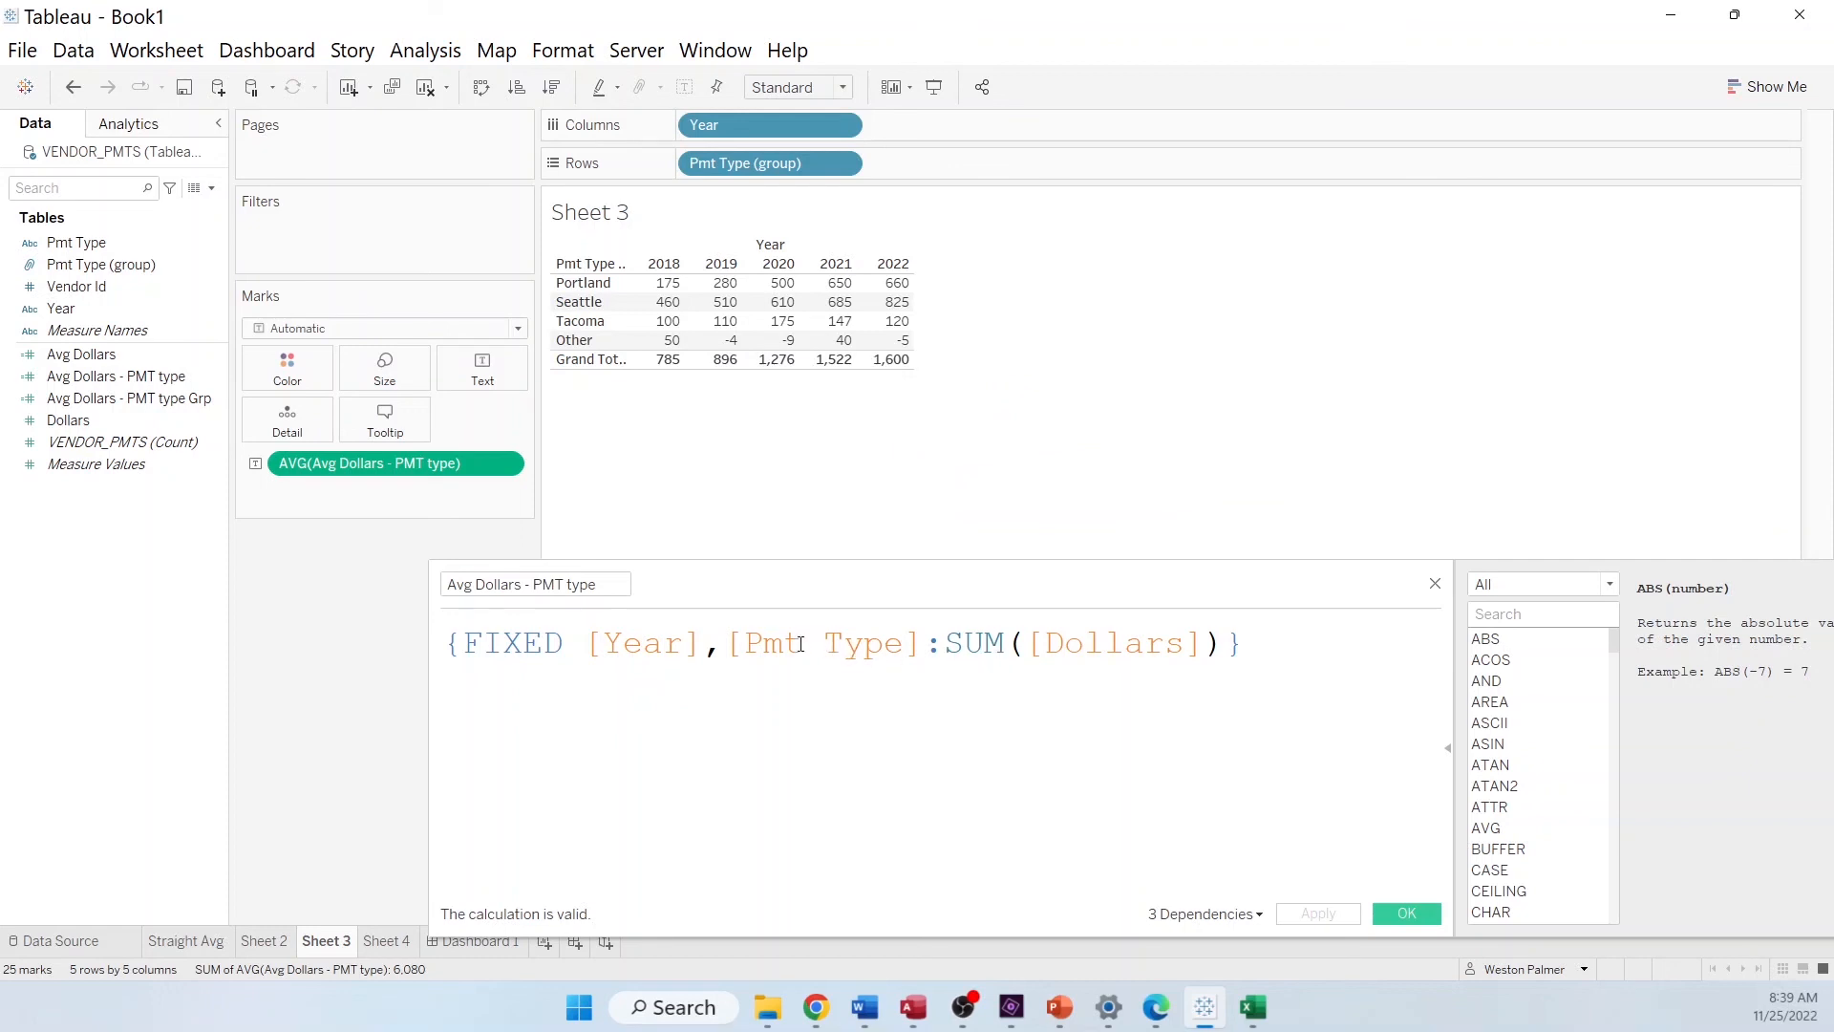
mouse_move(299, 500)
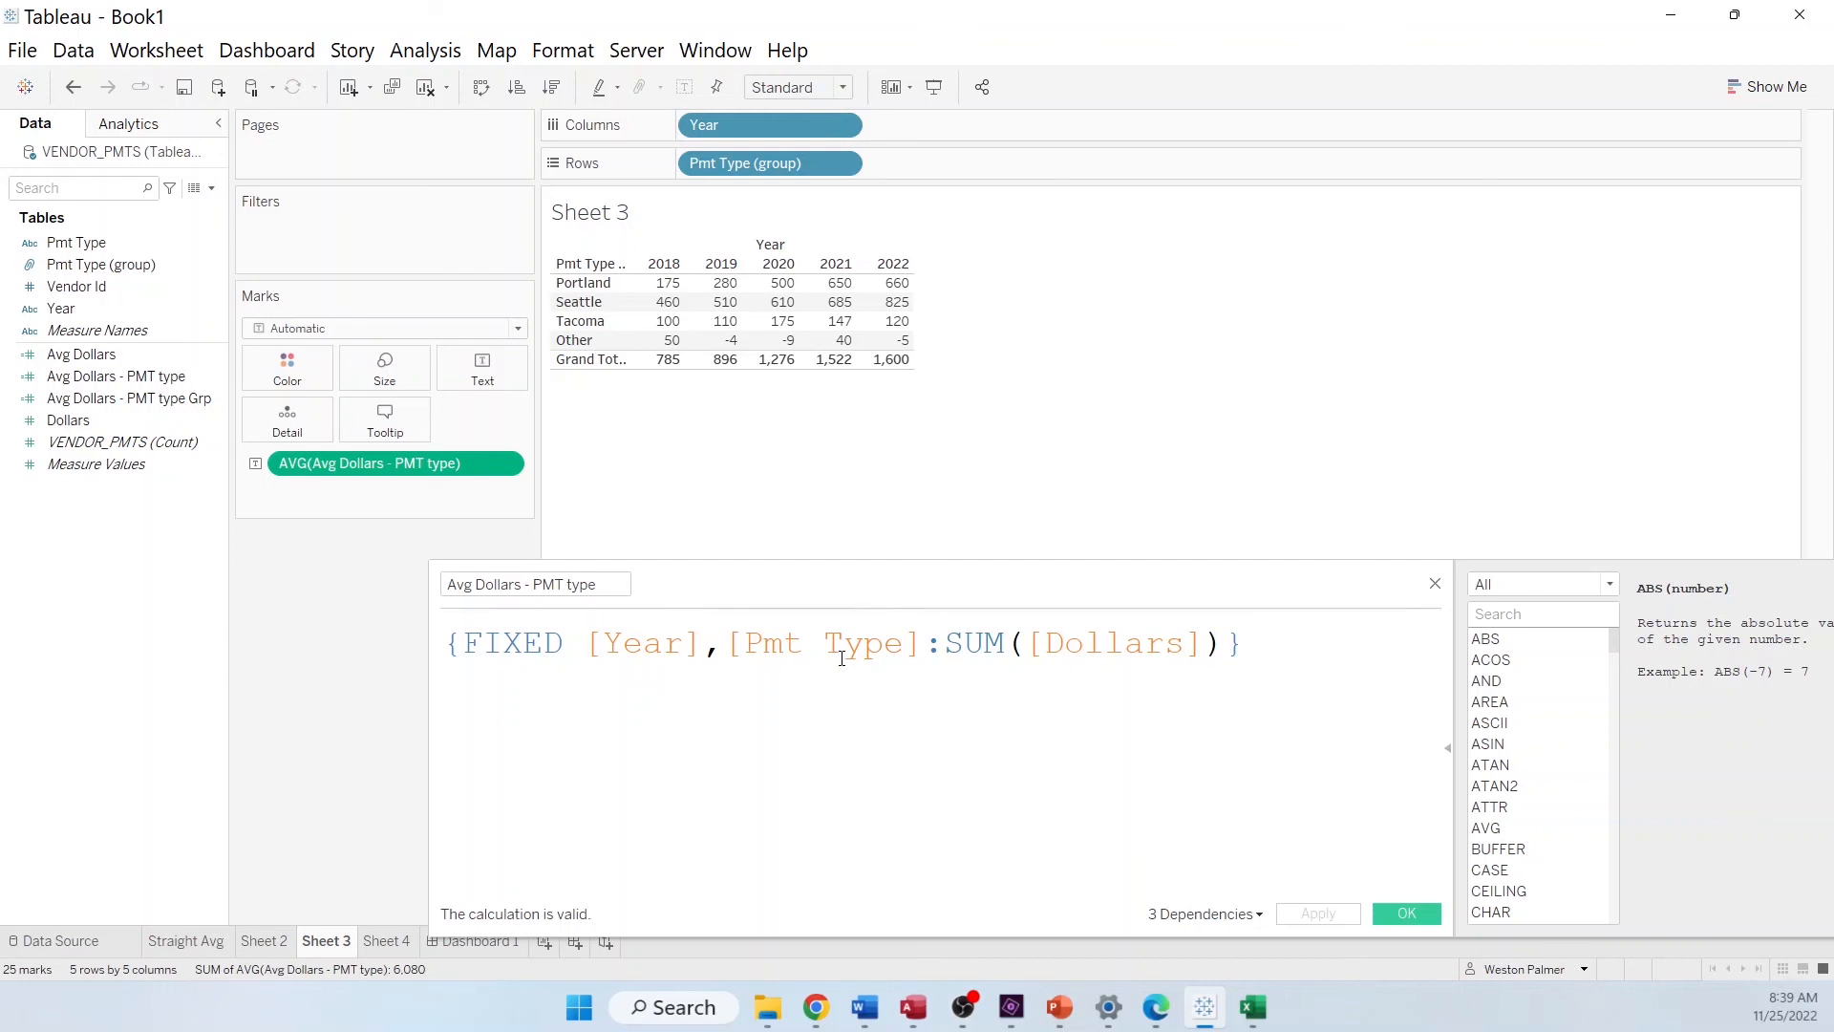
mouse_move(369, 721)
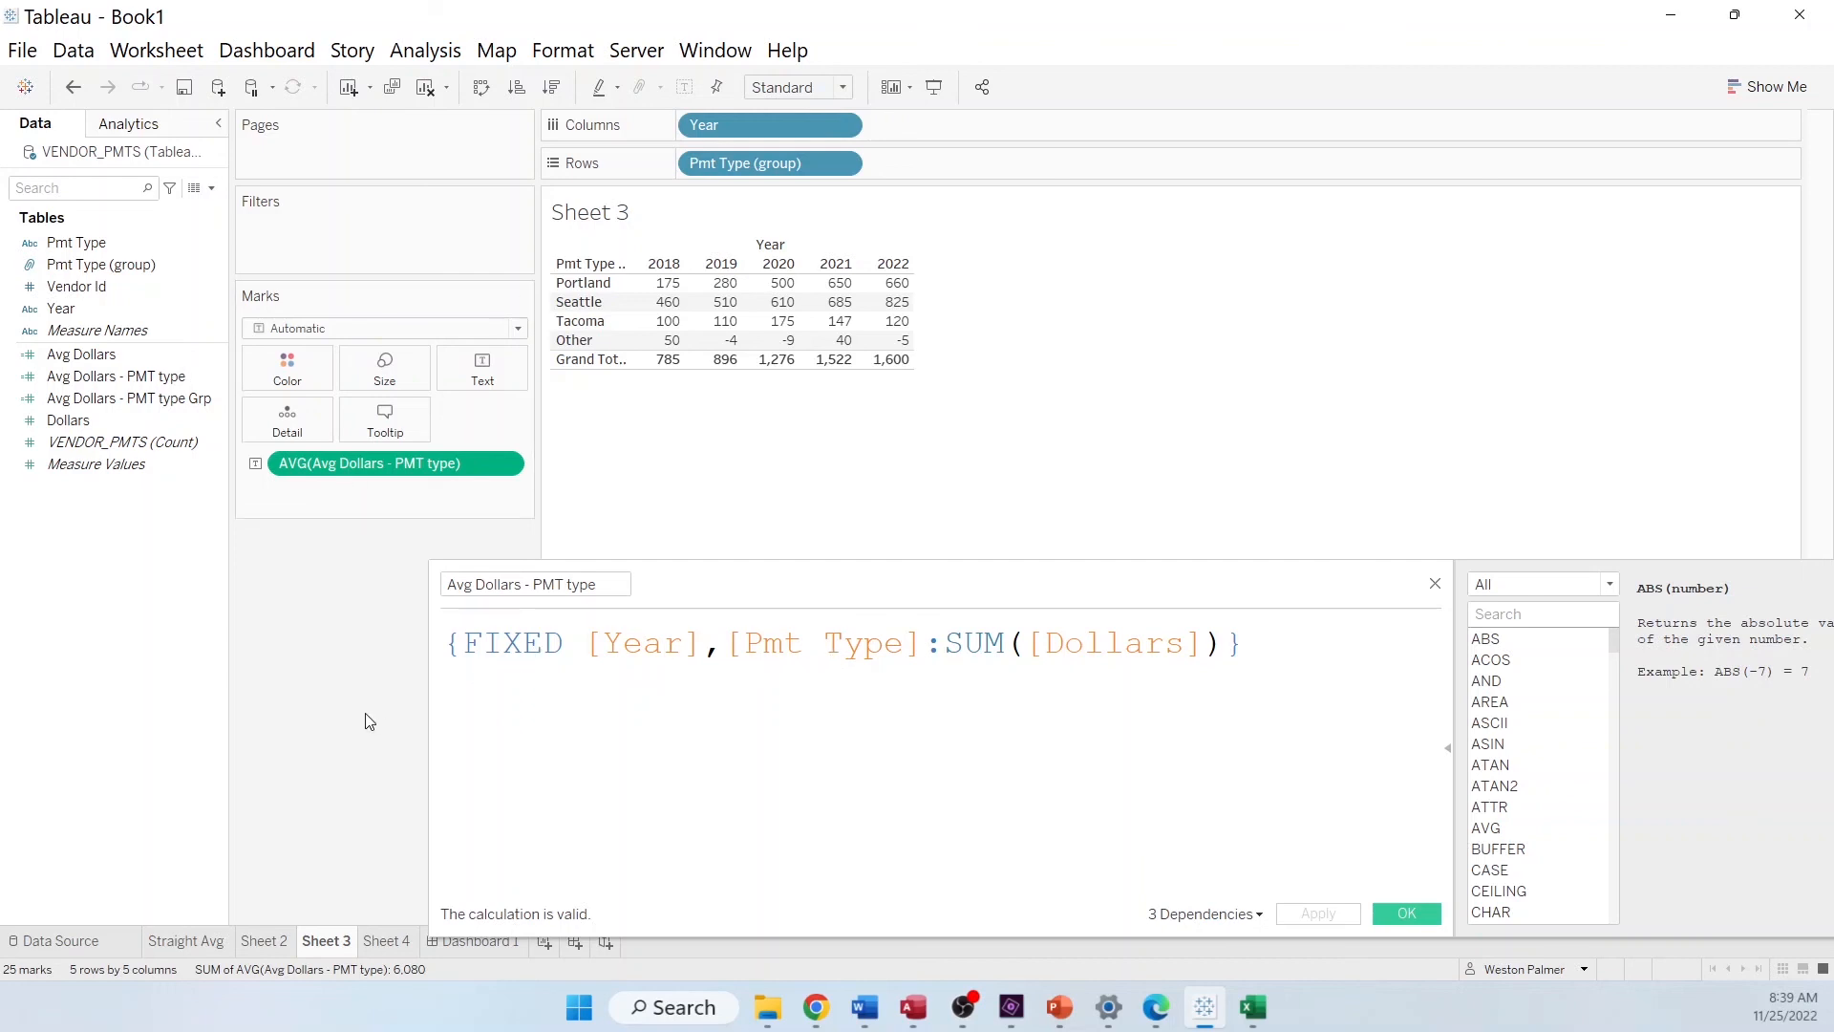